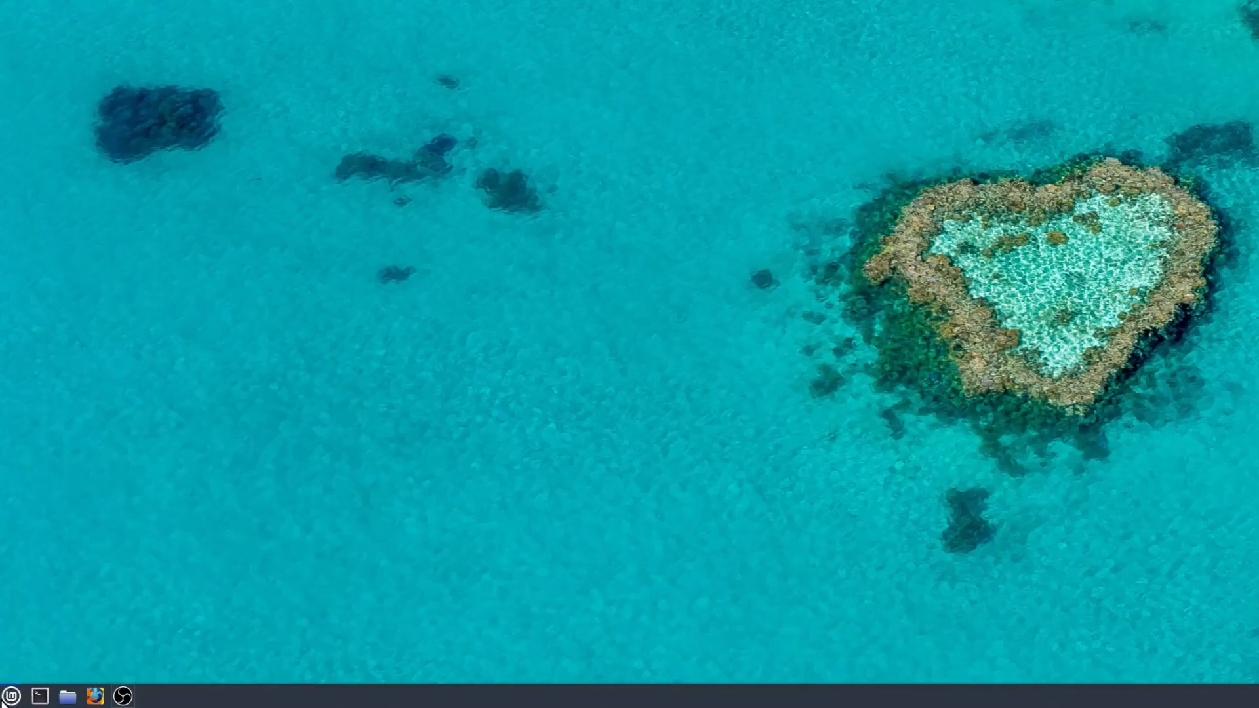
# - Launch Software Manager from the Mint menu by searching 'soft'
pyautogui.click(12, 695)
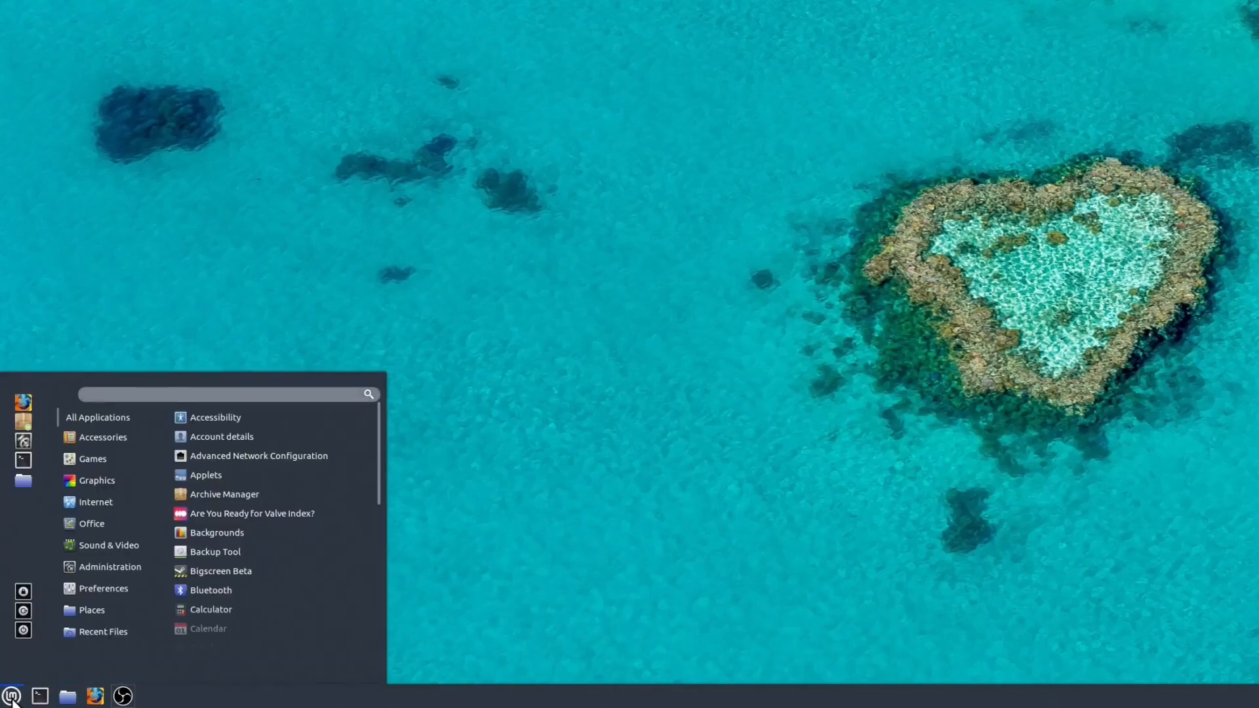
pyautogui.write('soft')
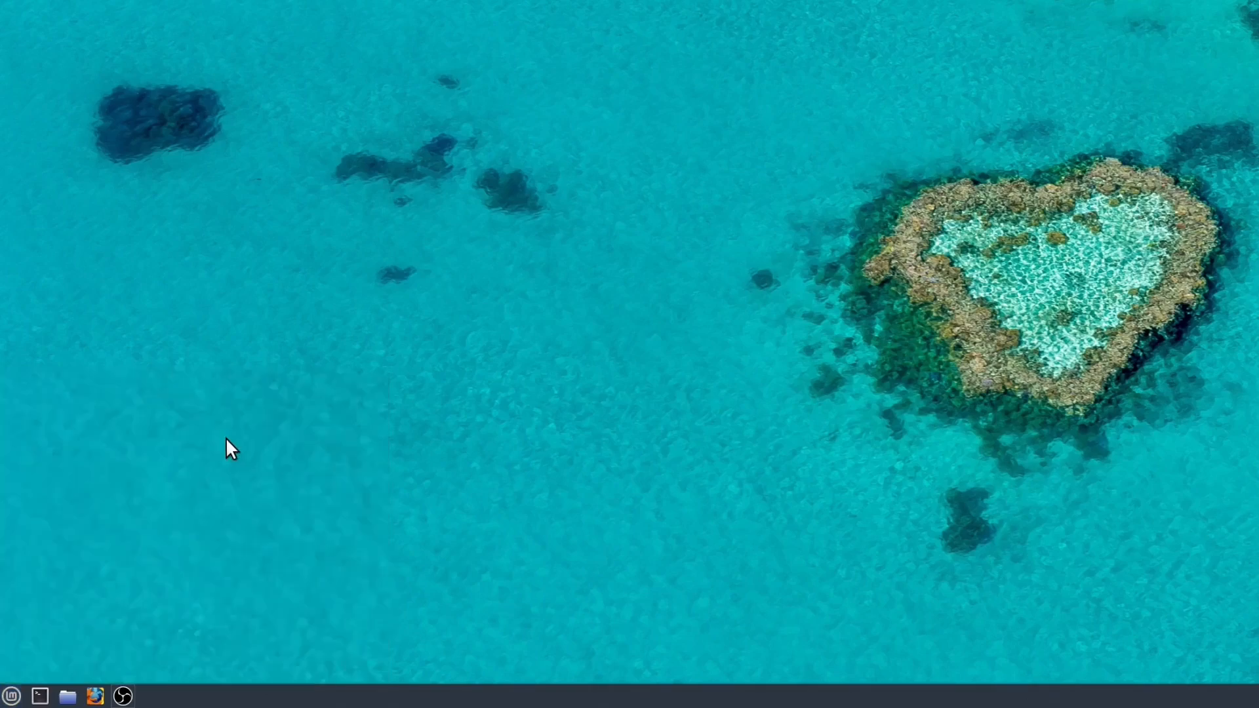
pyautogui.click(150, 695)
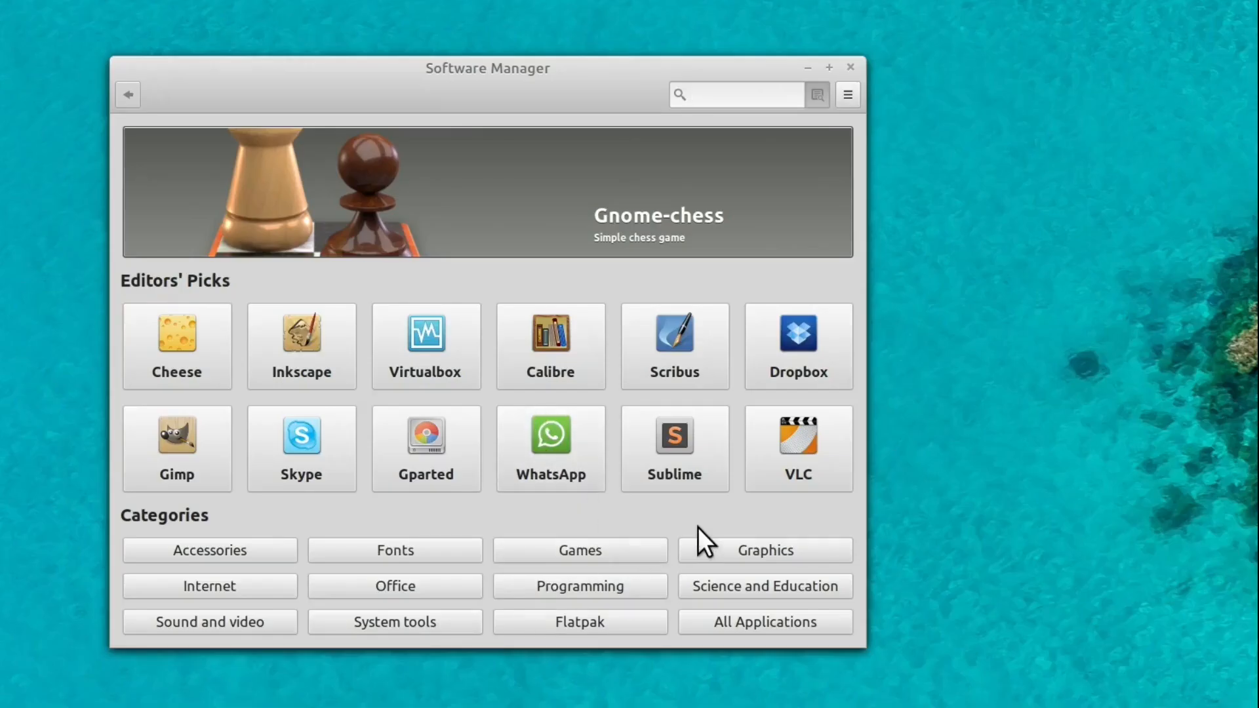
pyautogui.click(579, 550)
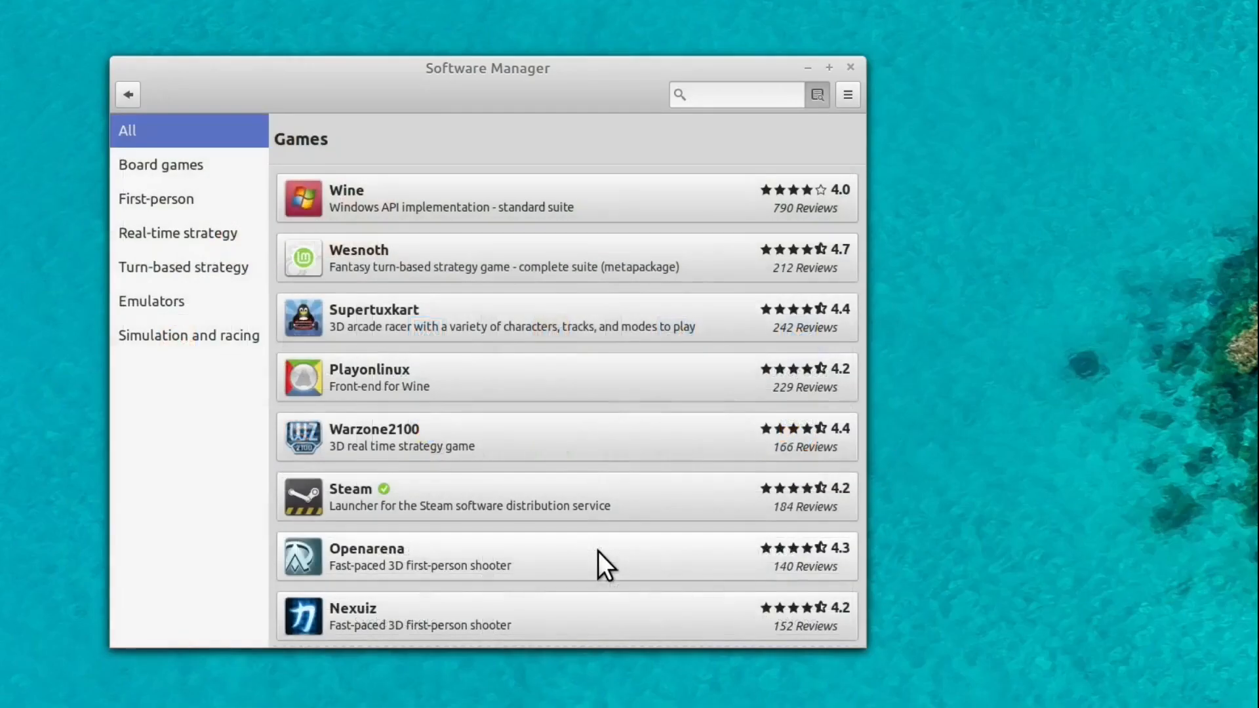
pyautogui.click(128, 94)
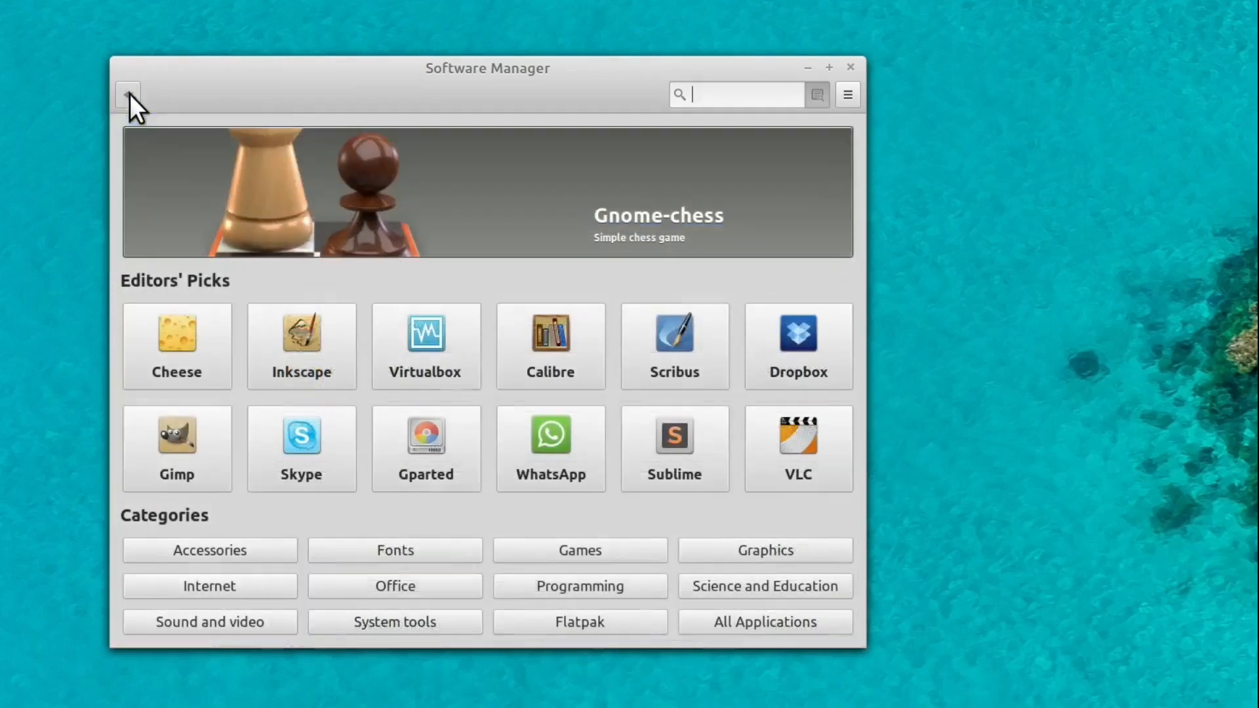
pyautogui.click(765, 550)
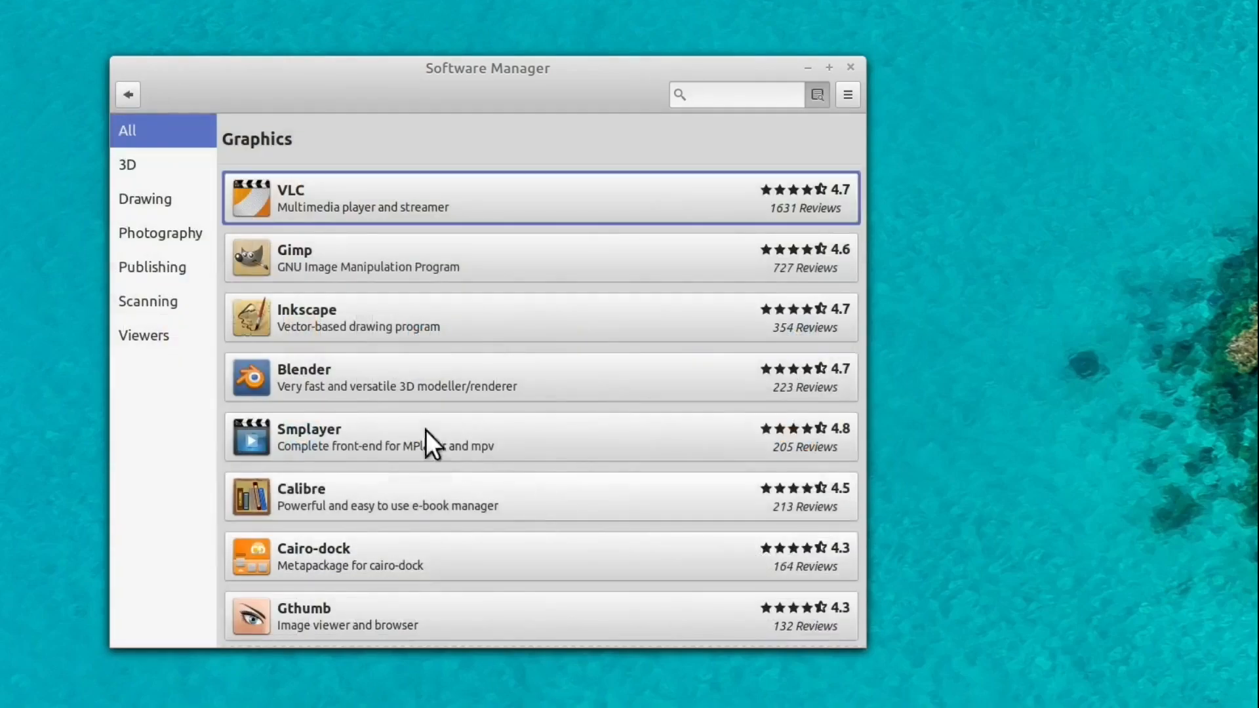
pyautogui.click(127, 165)
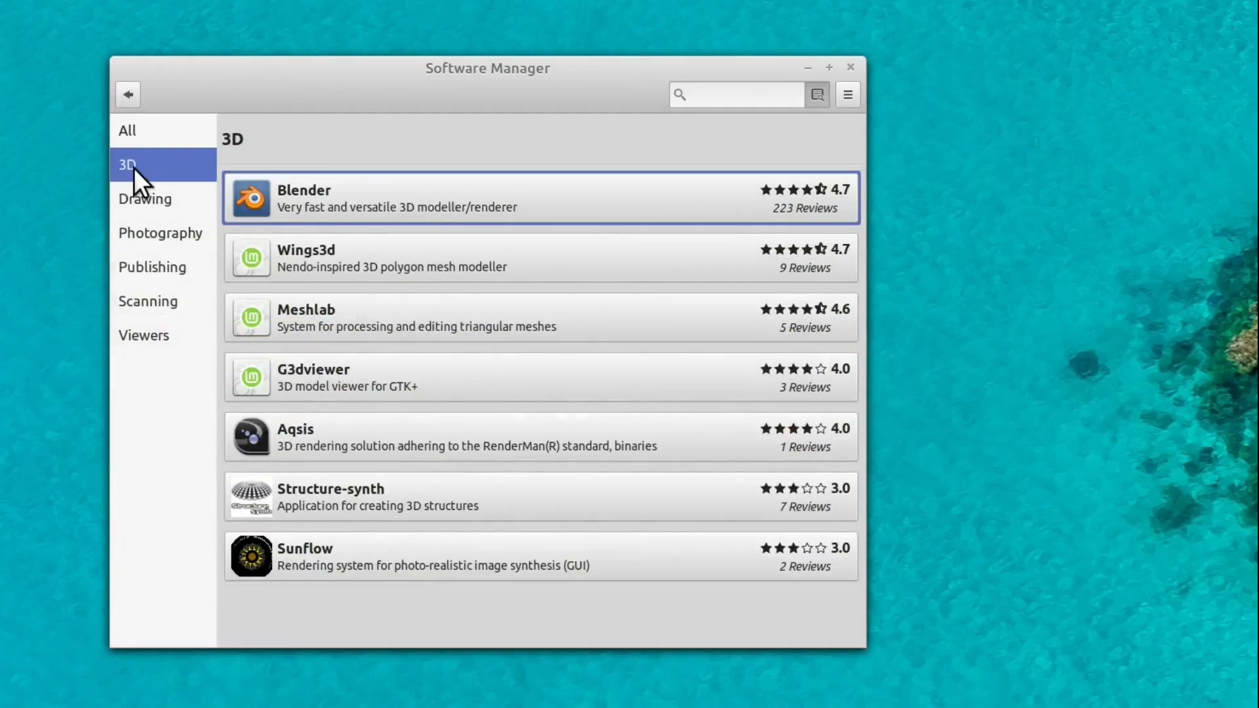
pyautogui.moveTo(188, 245)
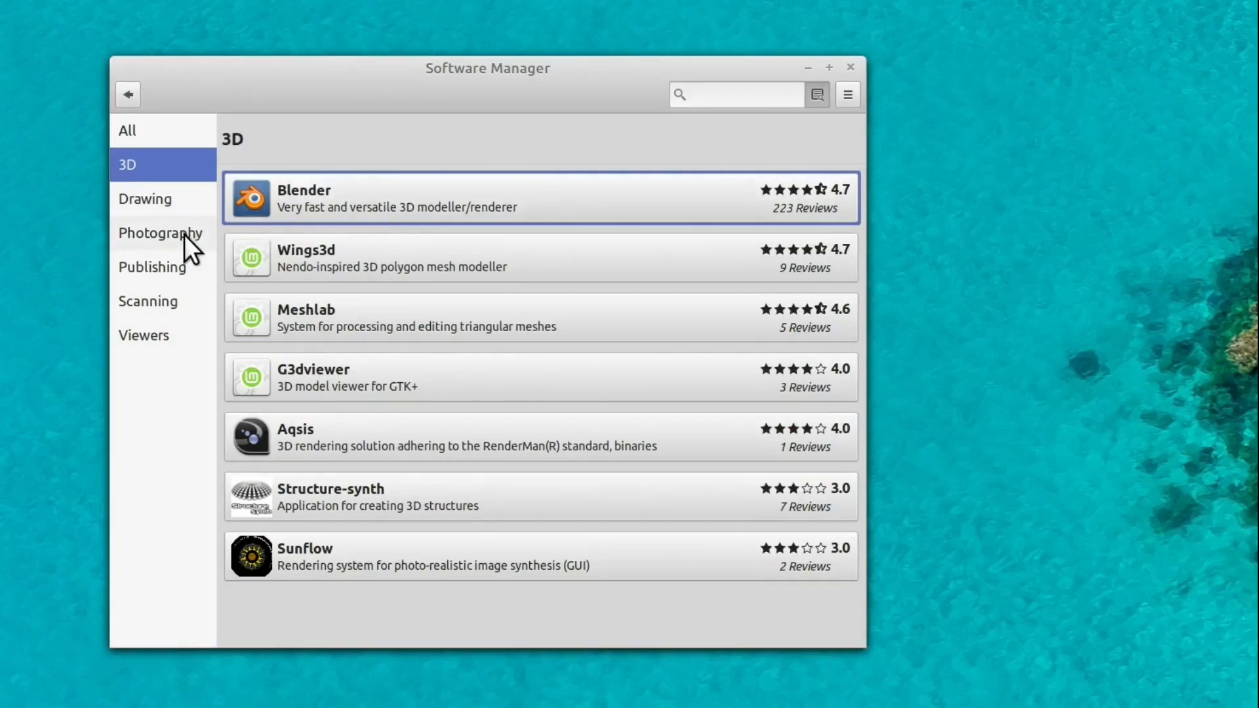
pyautogui.click(160, 233)
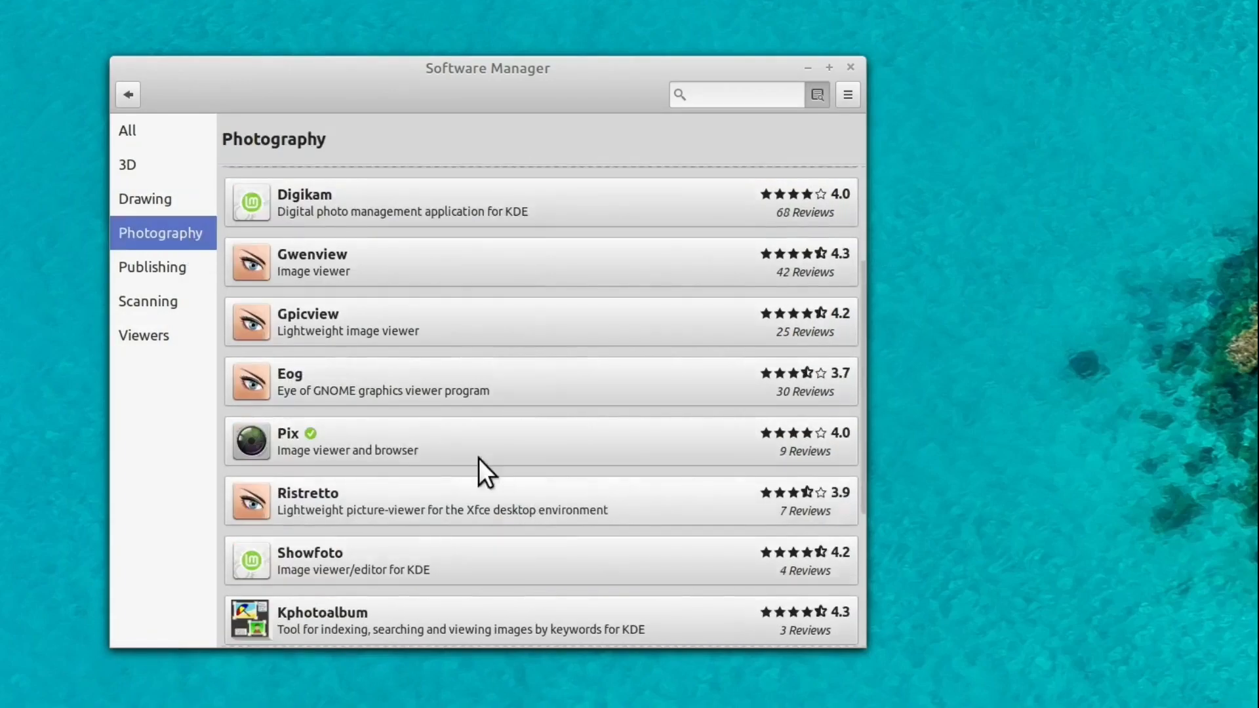
pyautogui.scroll(3)
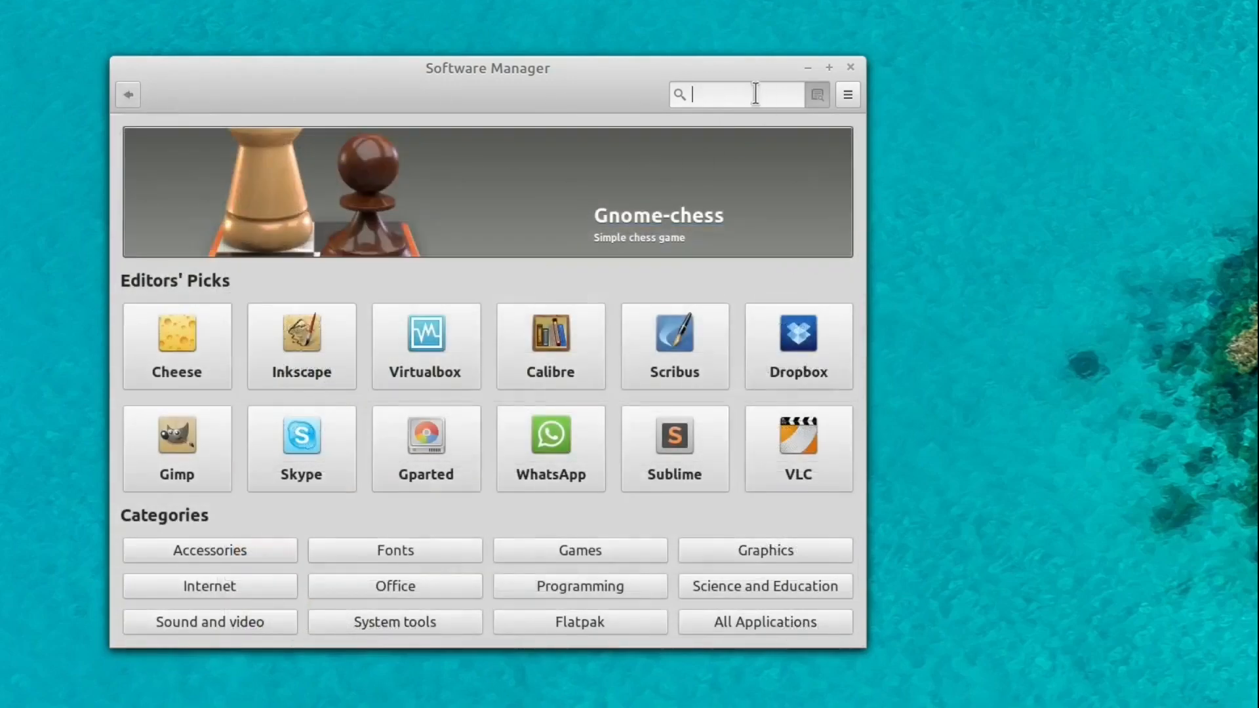
# - Search 'inks' and browse Inkscape 1.0.2's description, package details and reviews
pyautogui.write('inks')
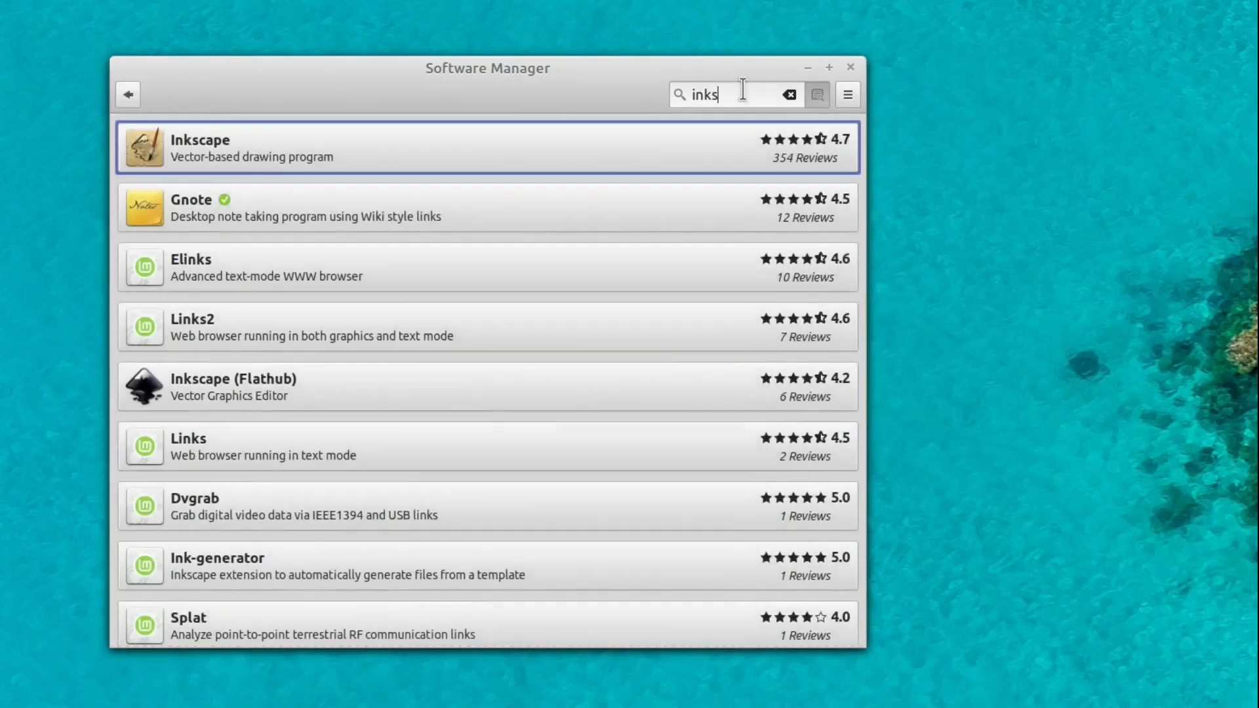
pyautogui.moveTo(281, 165)
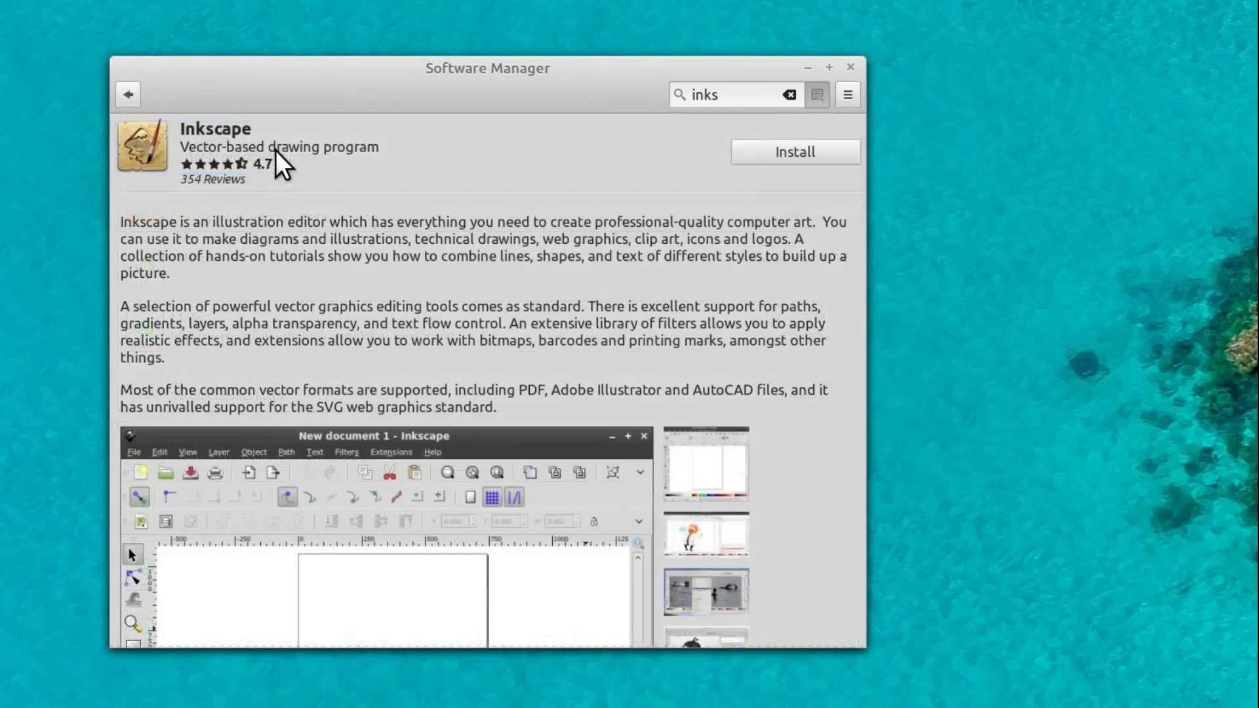
pyautogui.moveTo(408, 441)
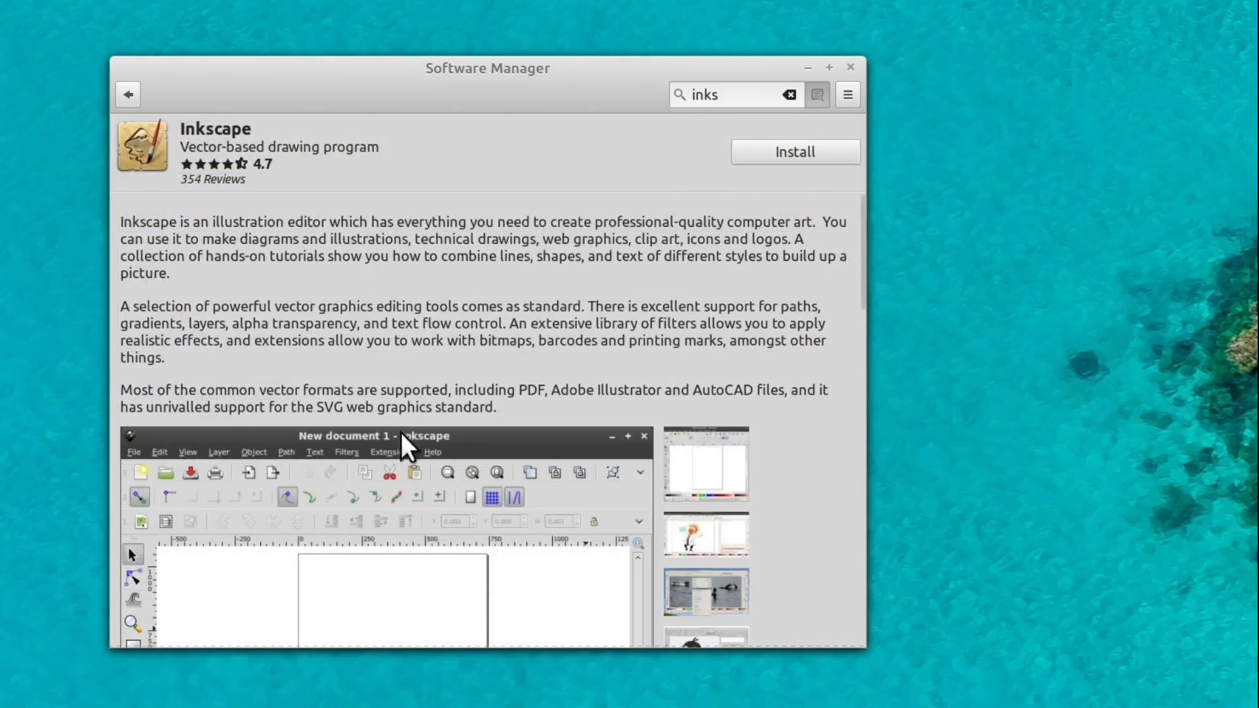
pyautogui.scroll(-3)
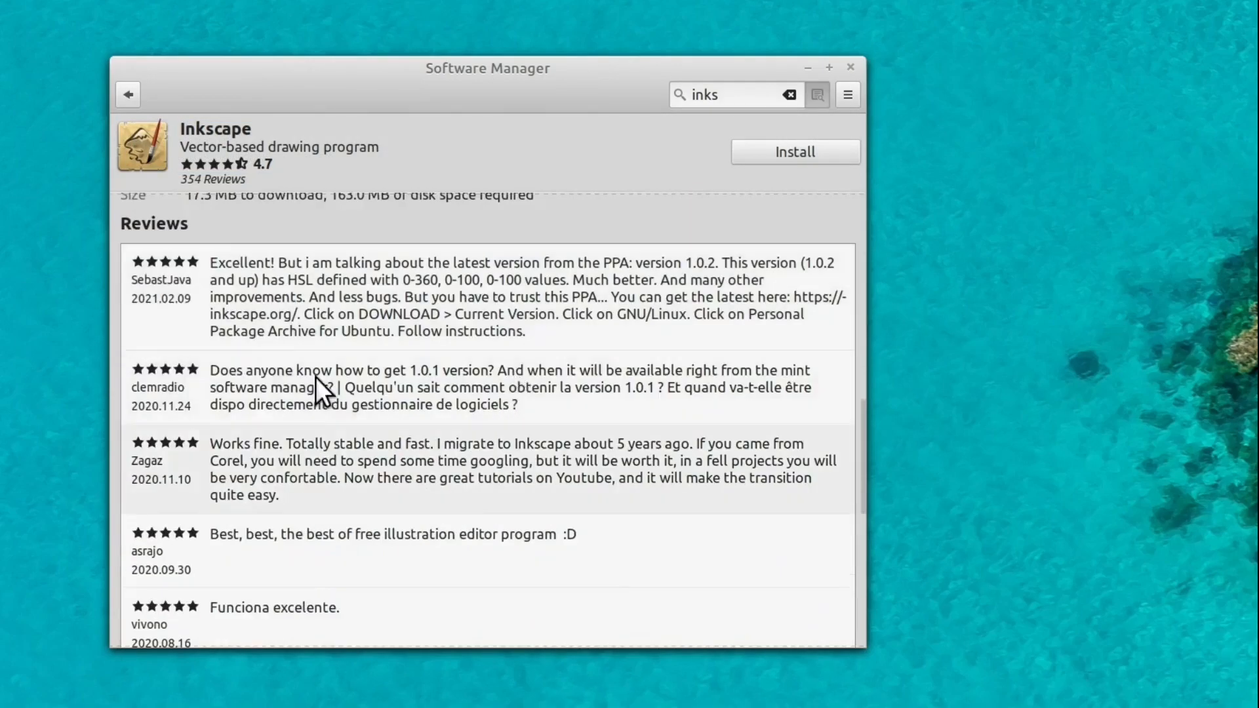
pyautogui.scroll(3)
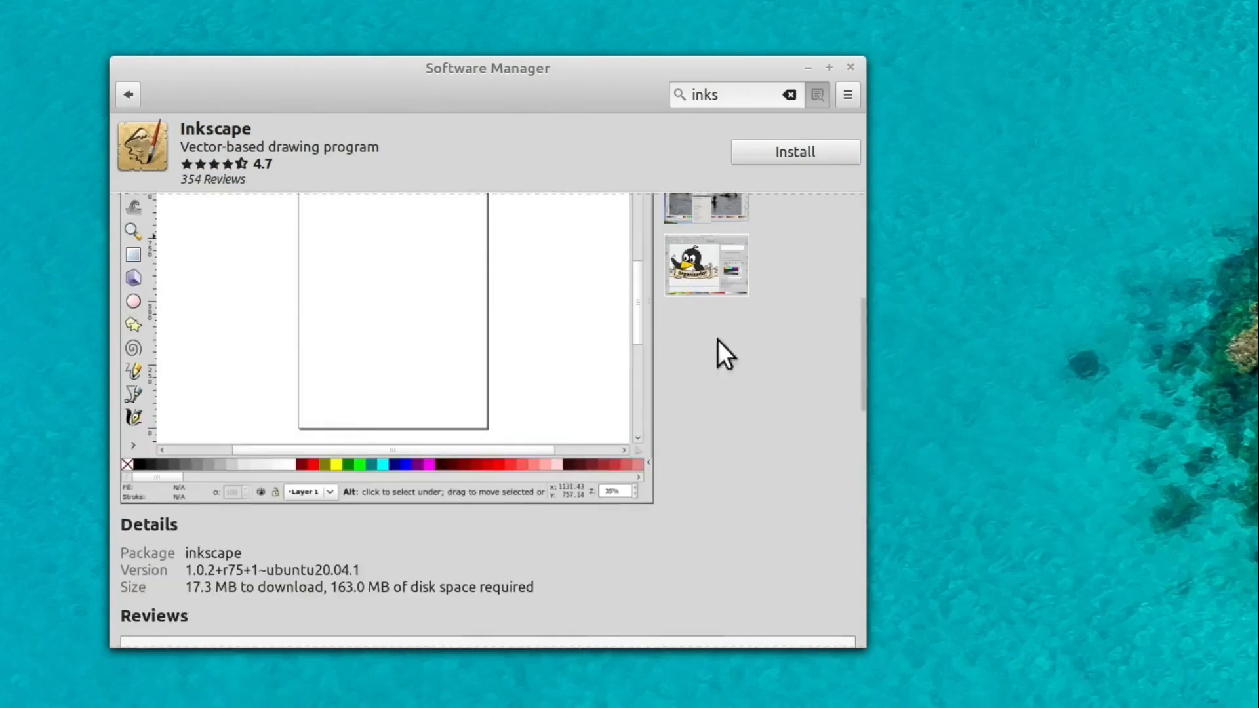
pyautogui.scroll(-3)
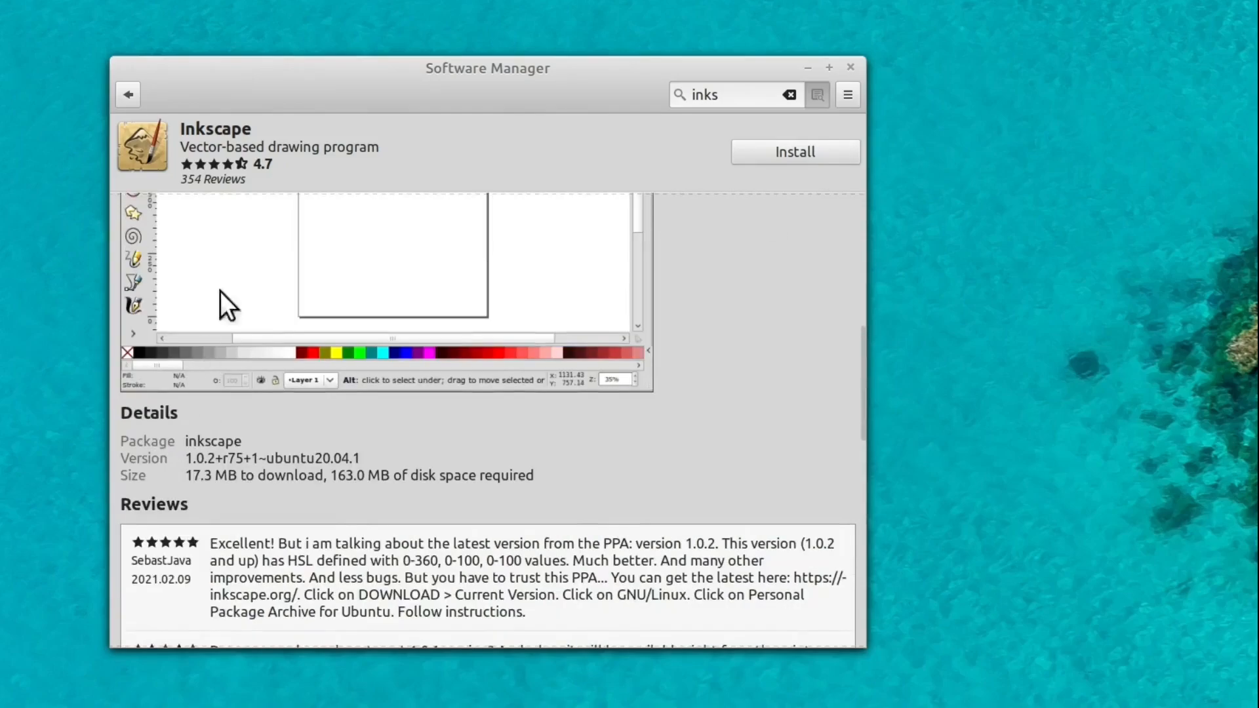
pyautogui.moveTo(185, 465)
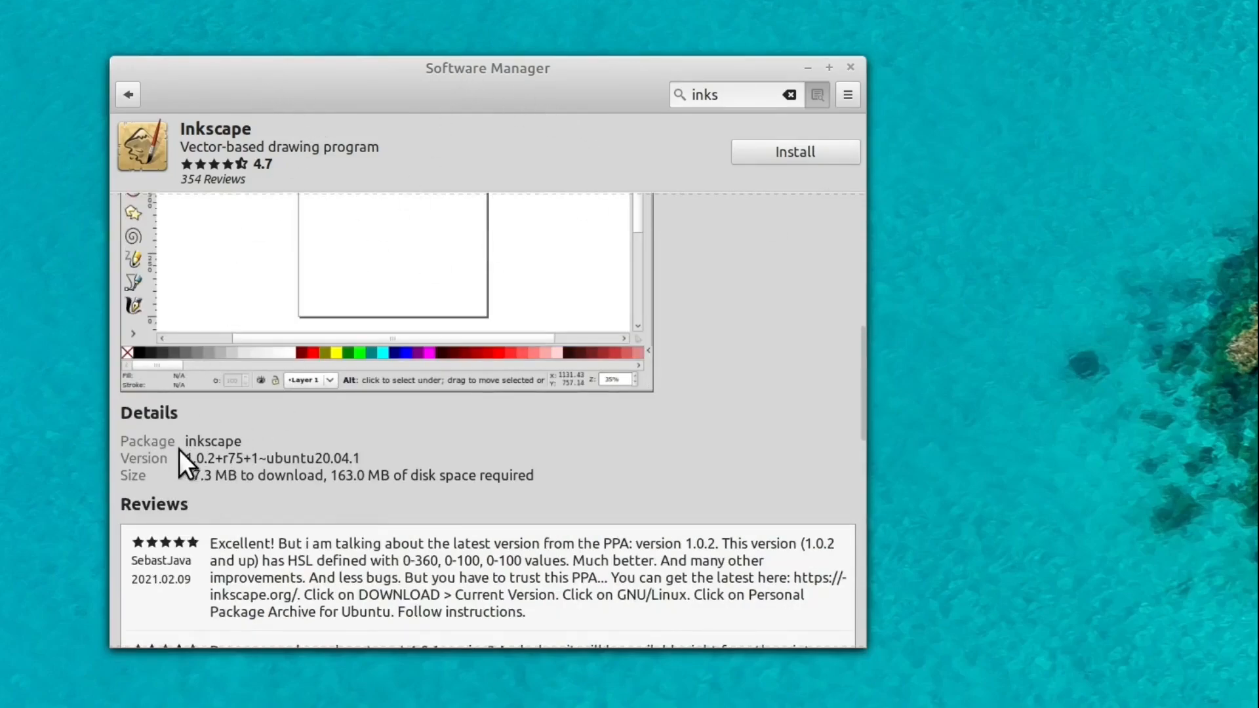
pyautogui.moveTo(344, 482)
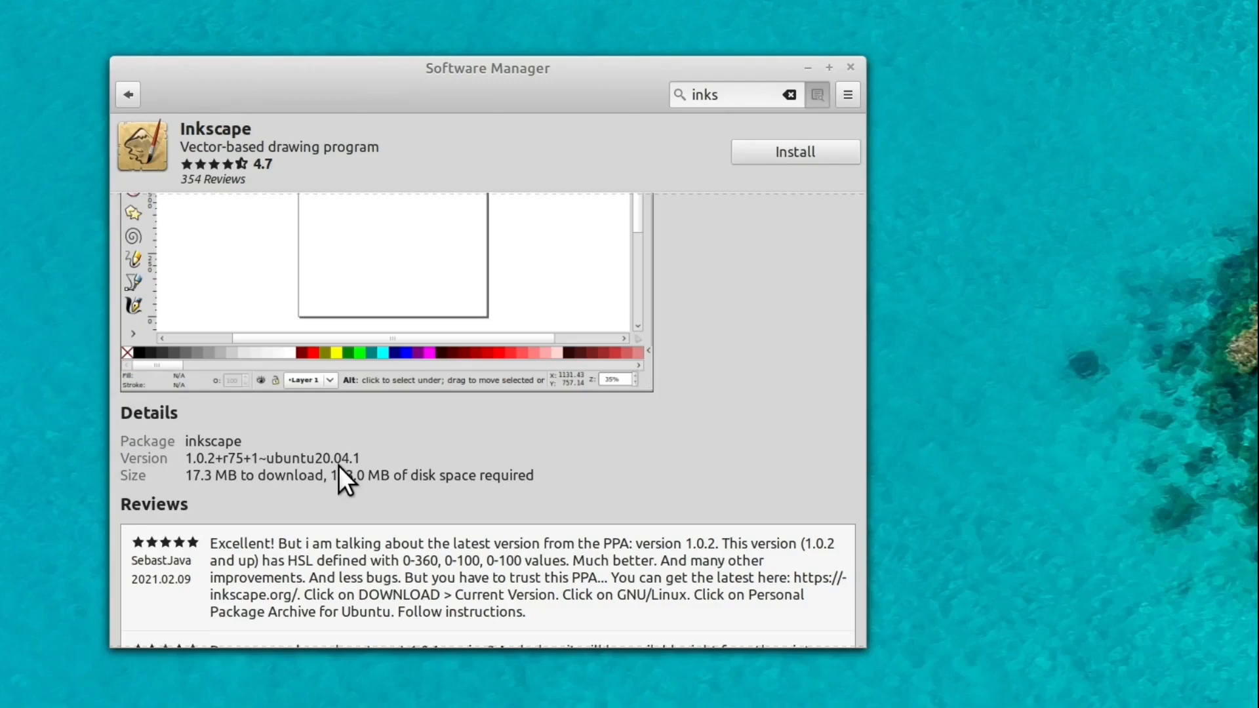
pyautogui.moveTo(378, 468)
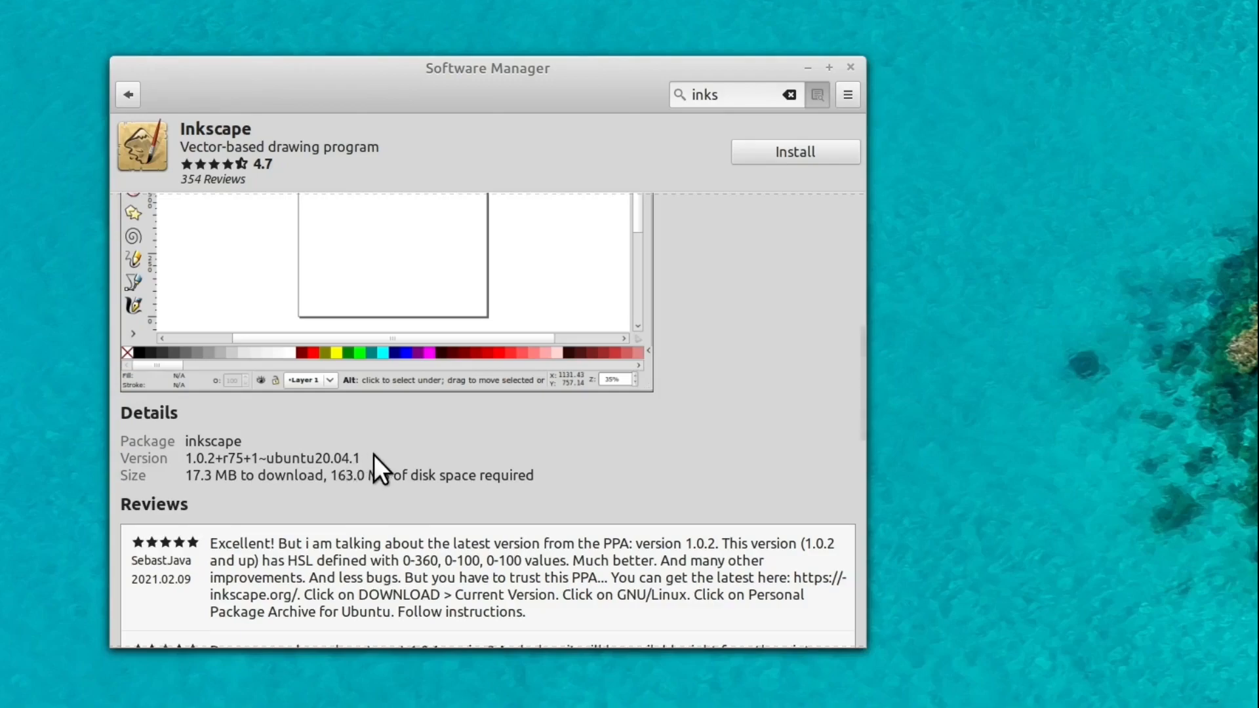
pyautogui.moveTo(257, 165)
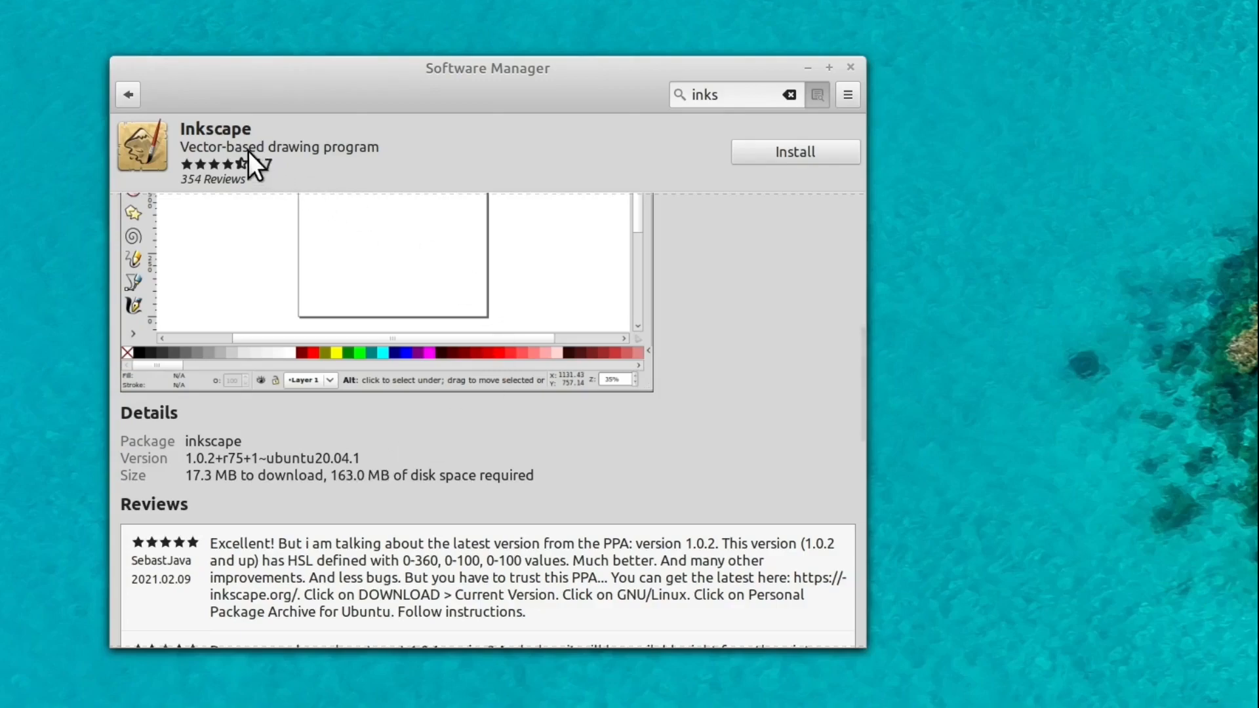
# - Start installing Inkscape, then go back through the results to the home page
pyautogui.click(794, 152)
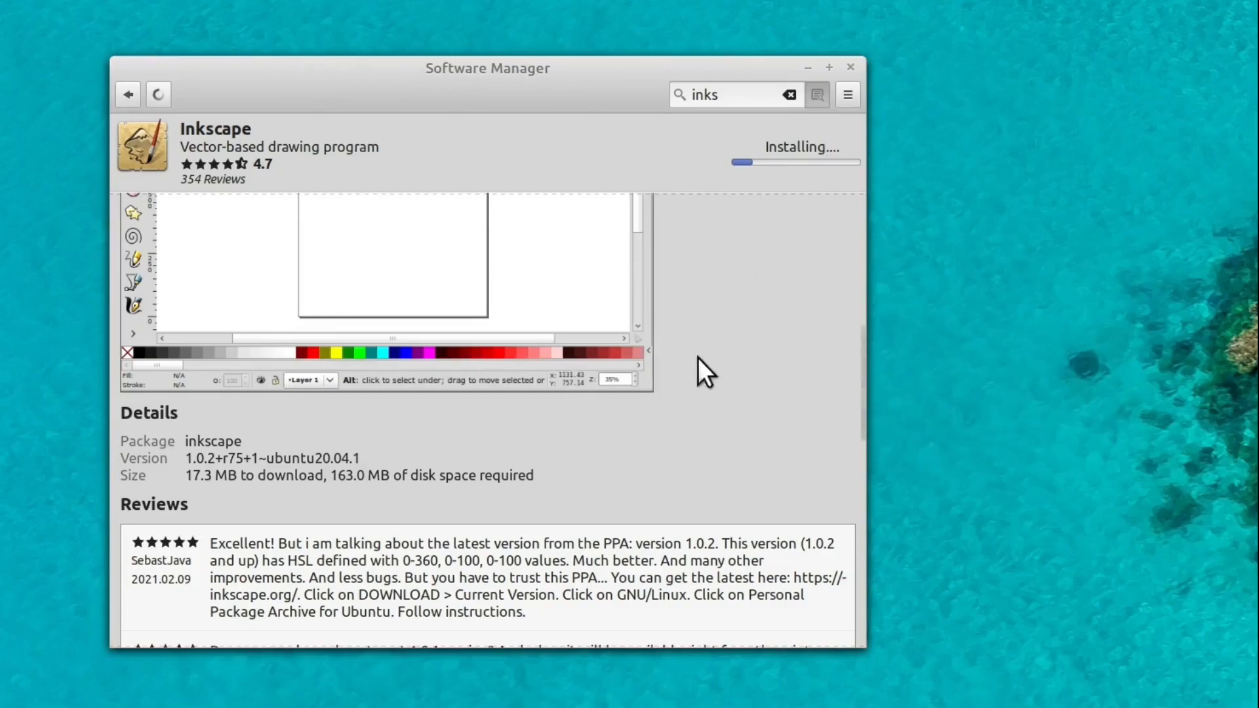
pyautogui.moveTo(313, 176)
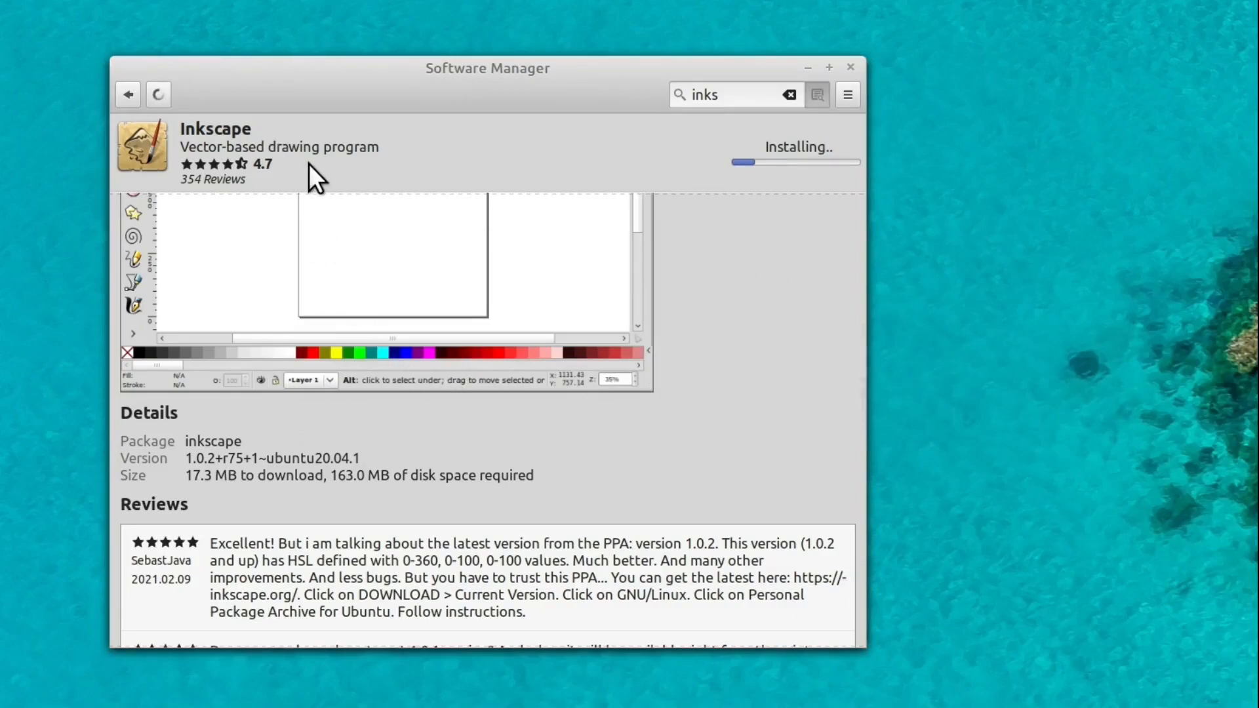
pyautogui.moveTo(131, 96)
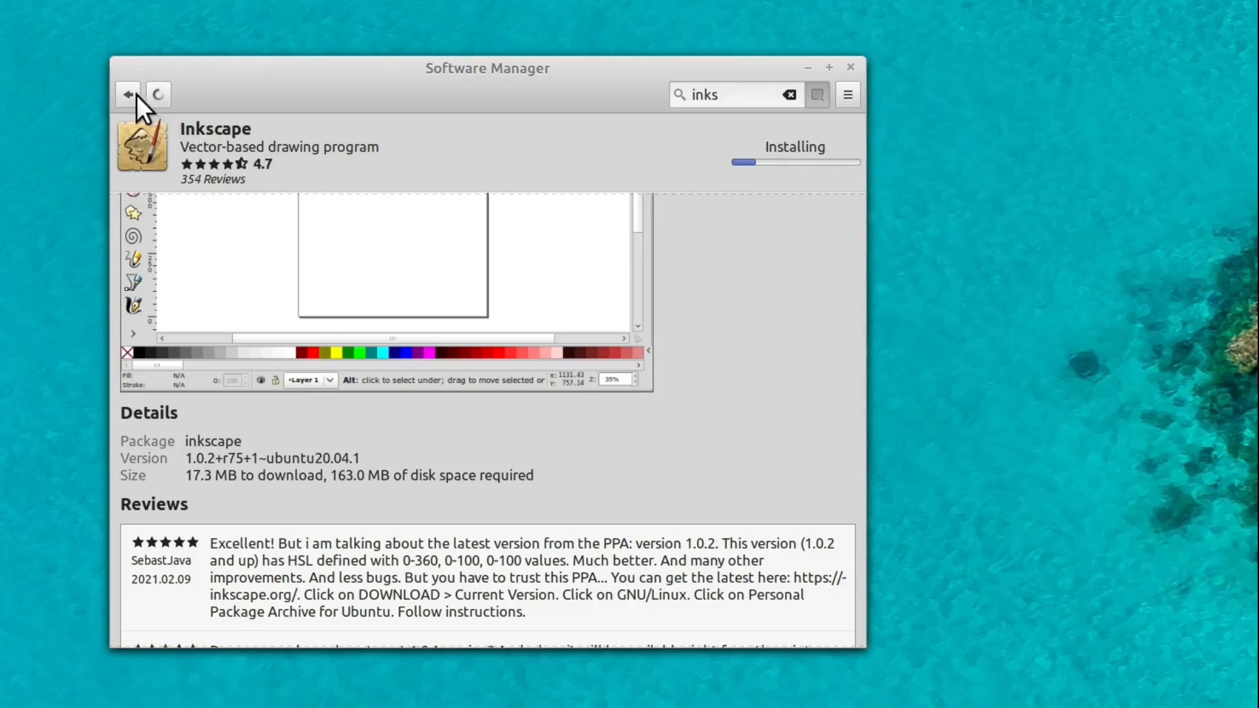
pyautogui.click(128, 93)
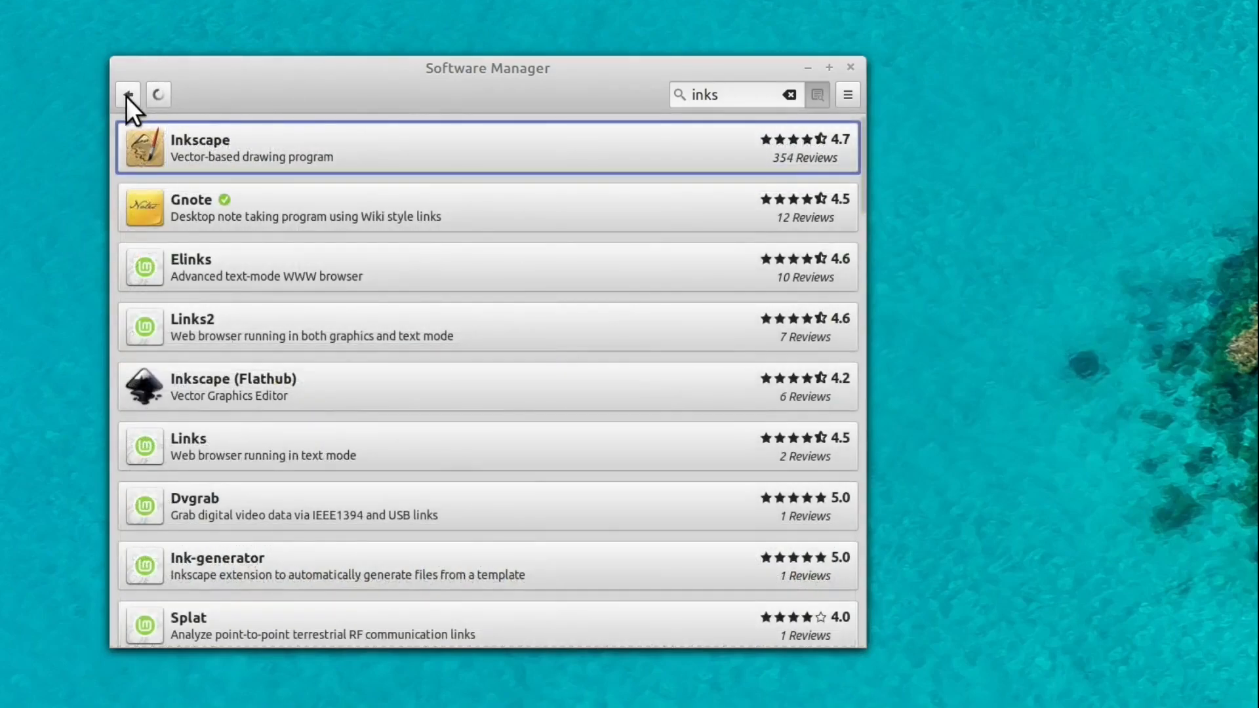
pyautogui.click(848, 94)
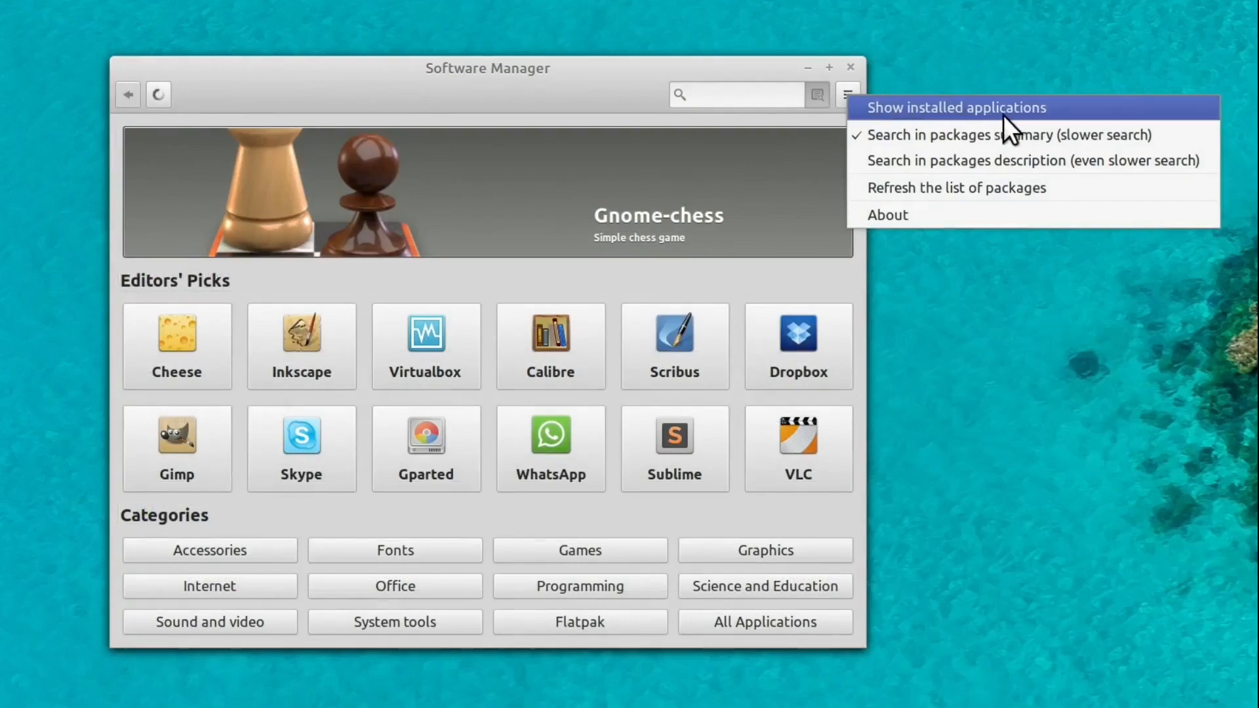
pyautogui.moveTo(568, 83)
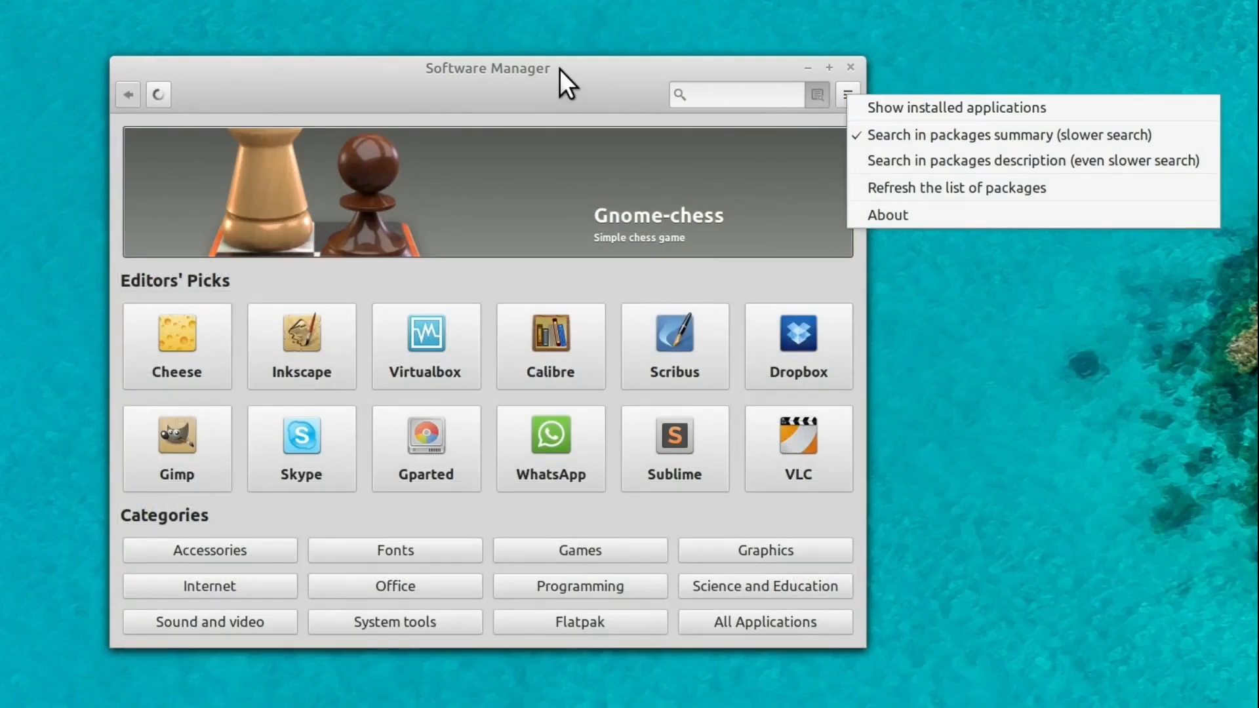
pyautogui.moveTo(963, 188)
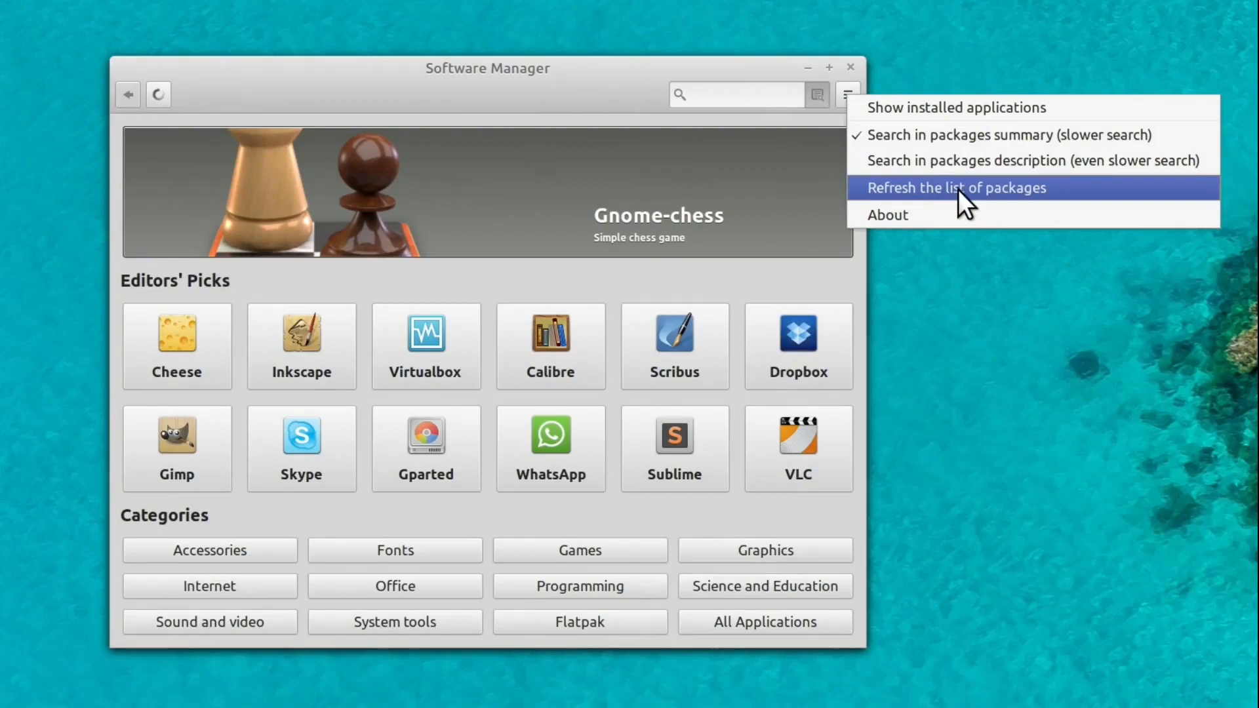
# - Choose 'Refresh the list of packages' from the hamburger menu
pyautogui.click(955, 187)
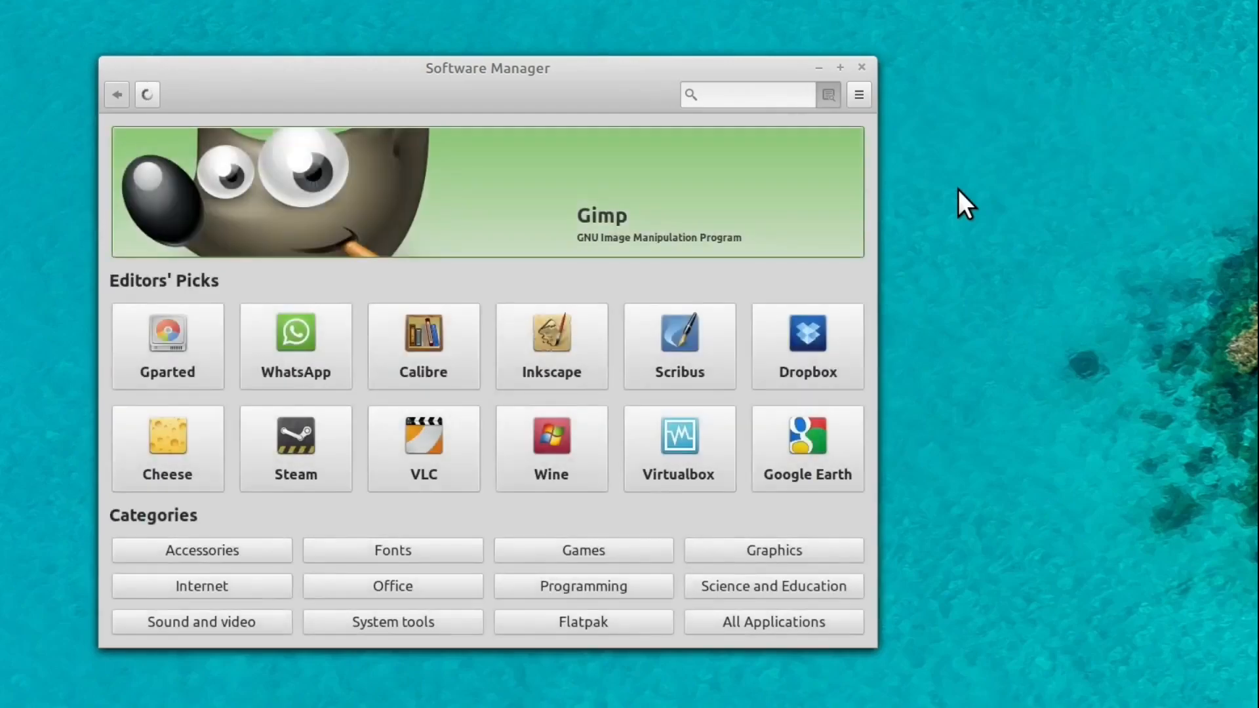
pyautogui.moveTo(791, 177)
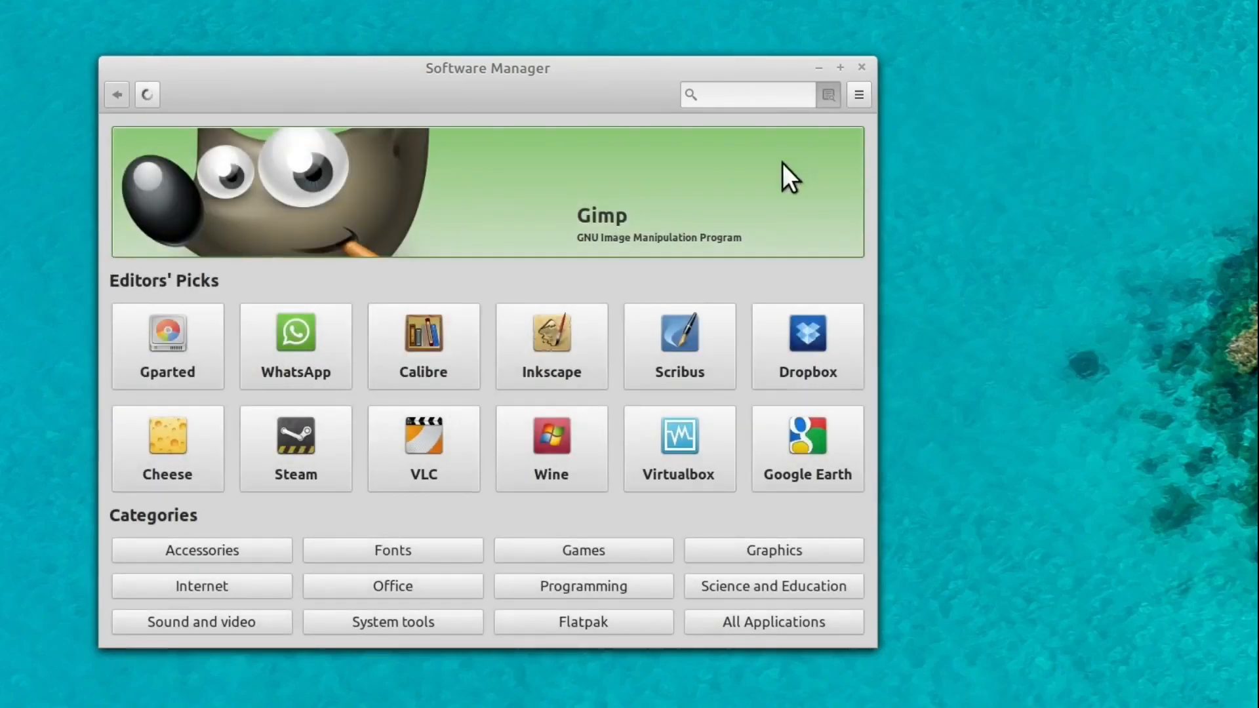
pyautogui.moveTo(562, 358)
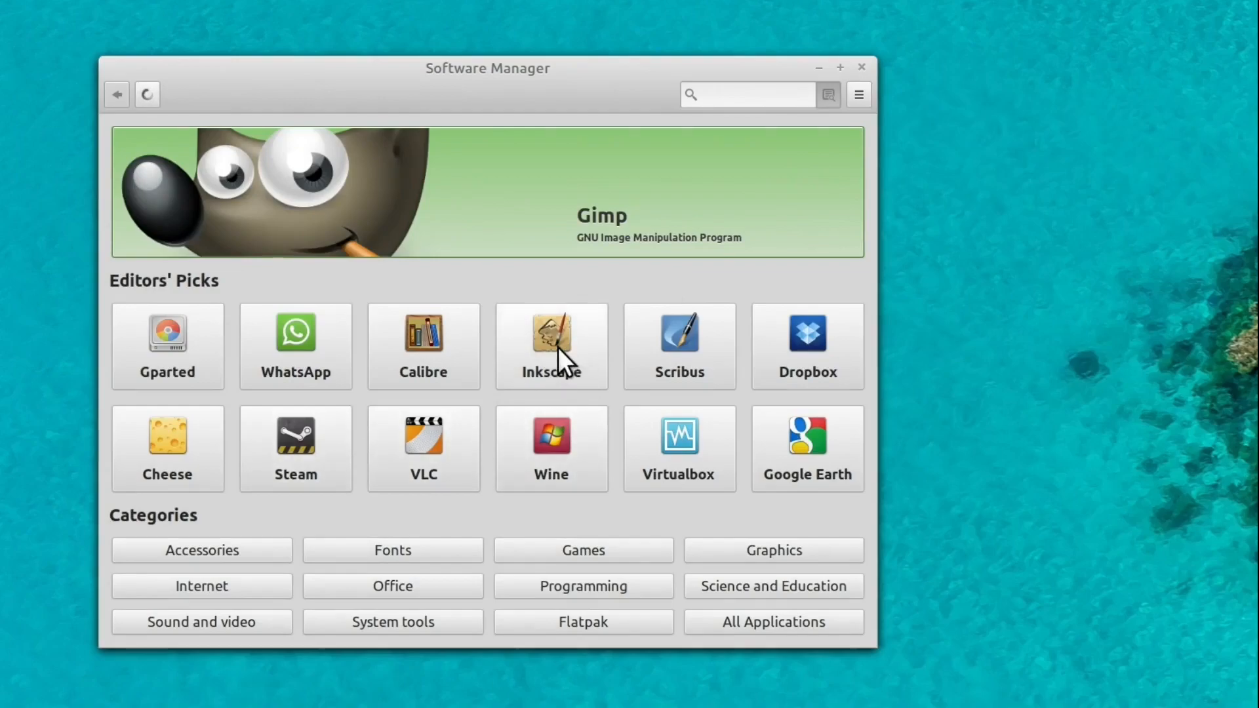
pyautogui.moveTo(468, 486)
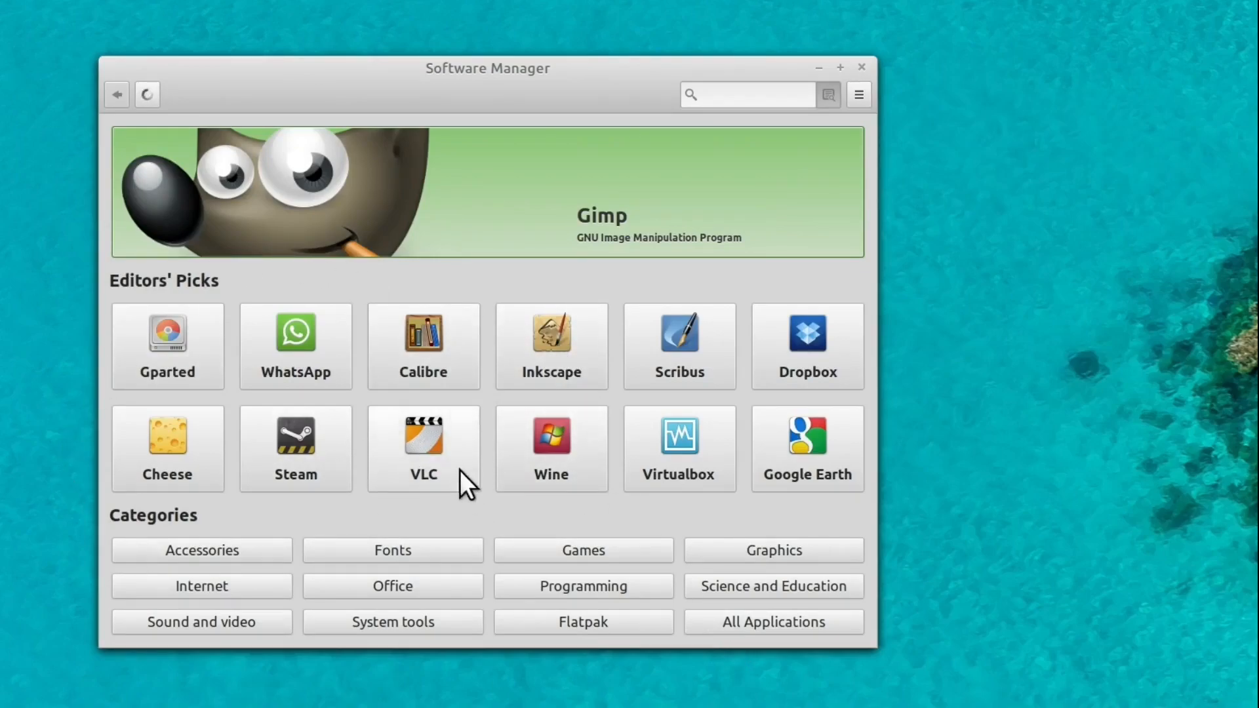
# - Start the VLC install, then search gimp and check GNU Image Manipulation Program
pyautogui.click(422, 436)
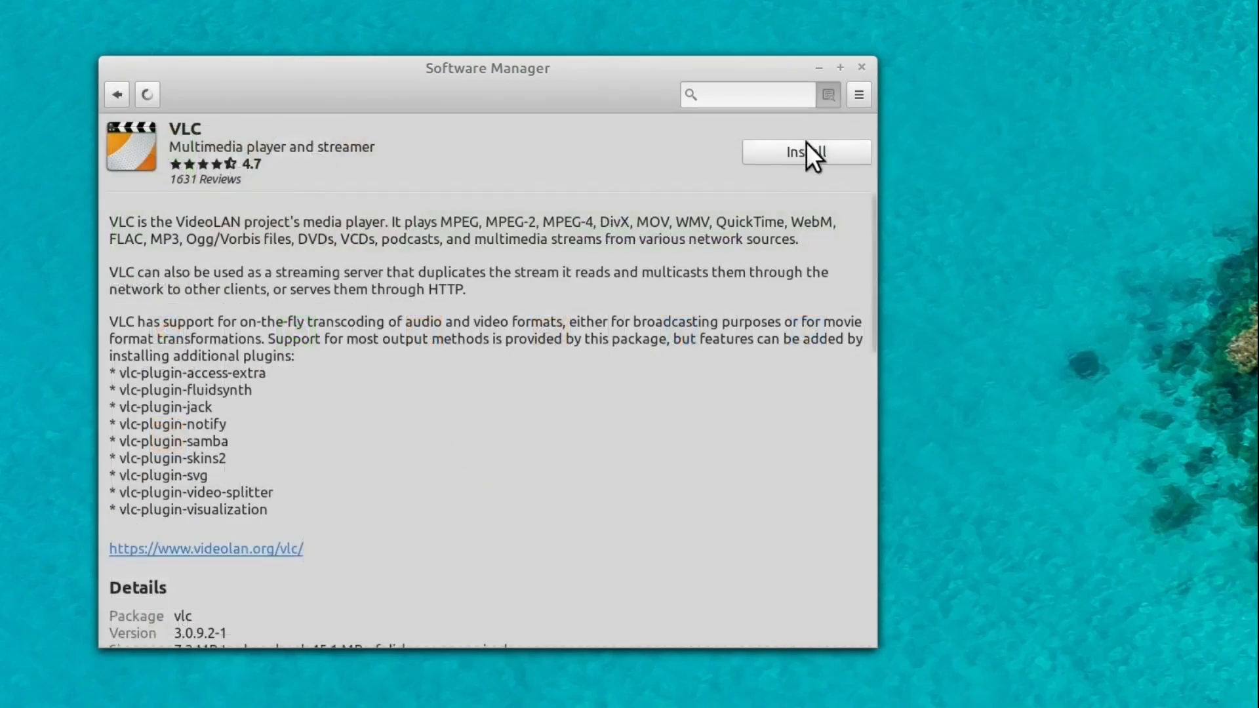
pyautogui.click(806, 151)
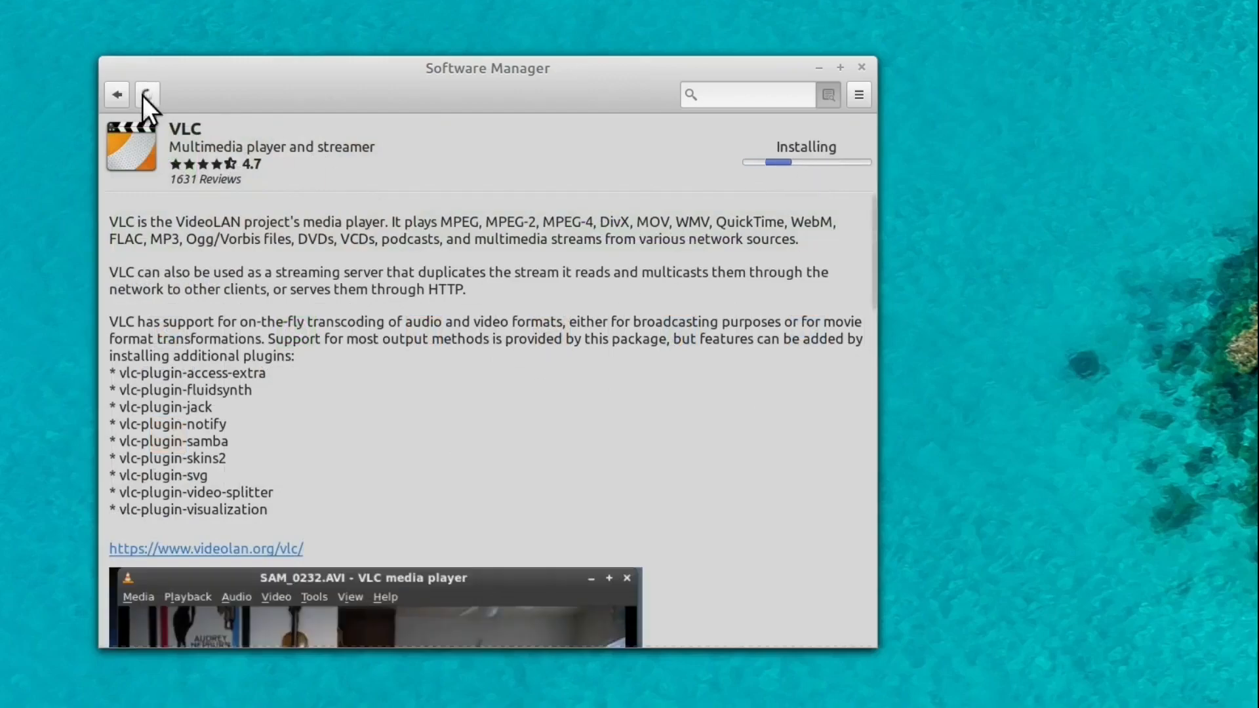
pyautogui.moveTo(726, 93)
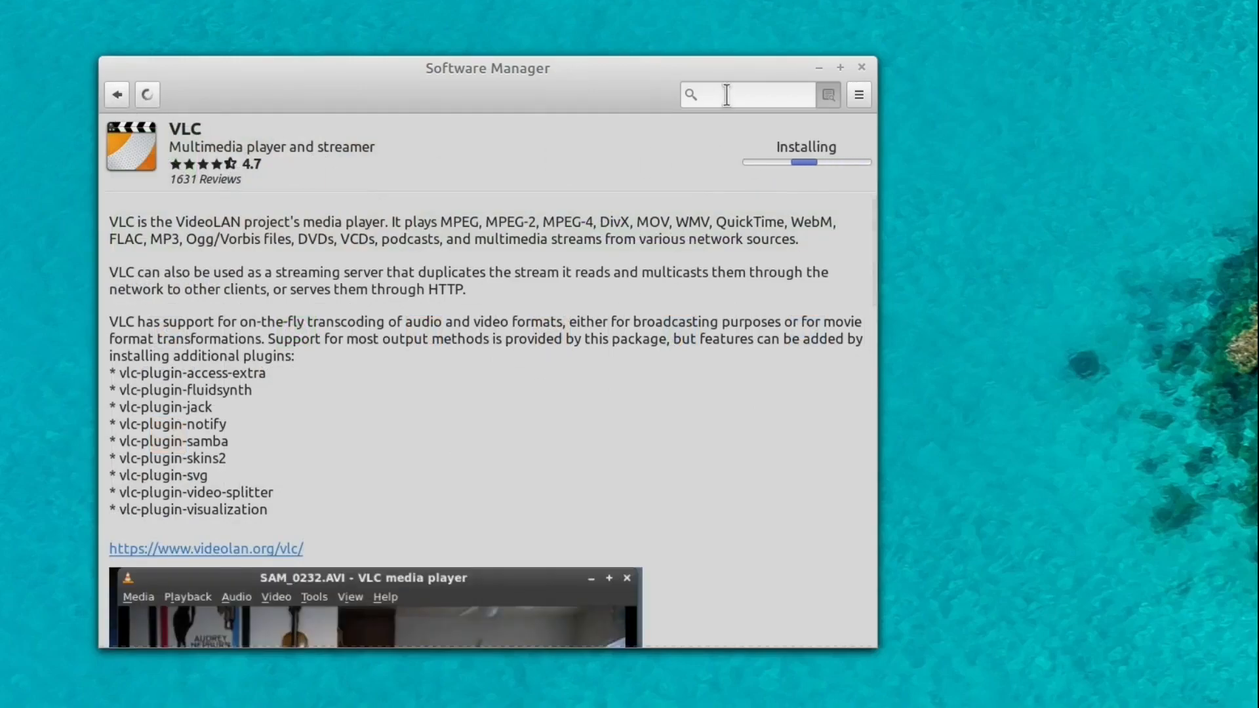
pyautogui.write('gimp')
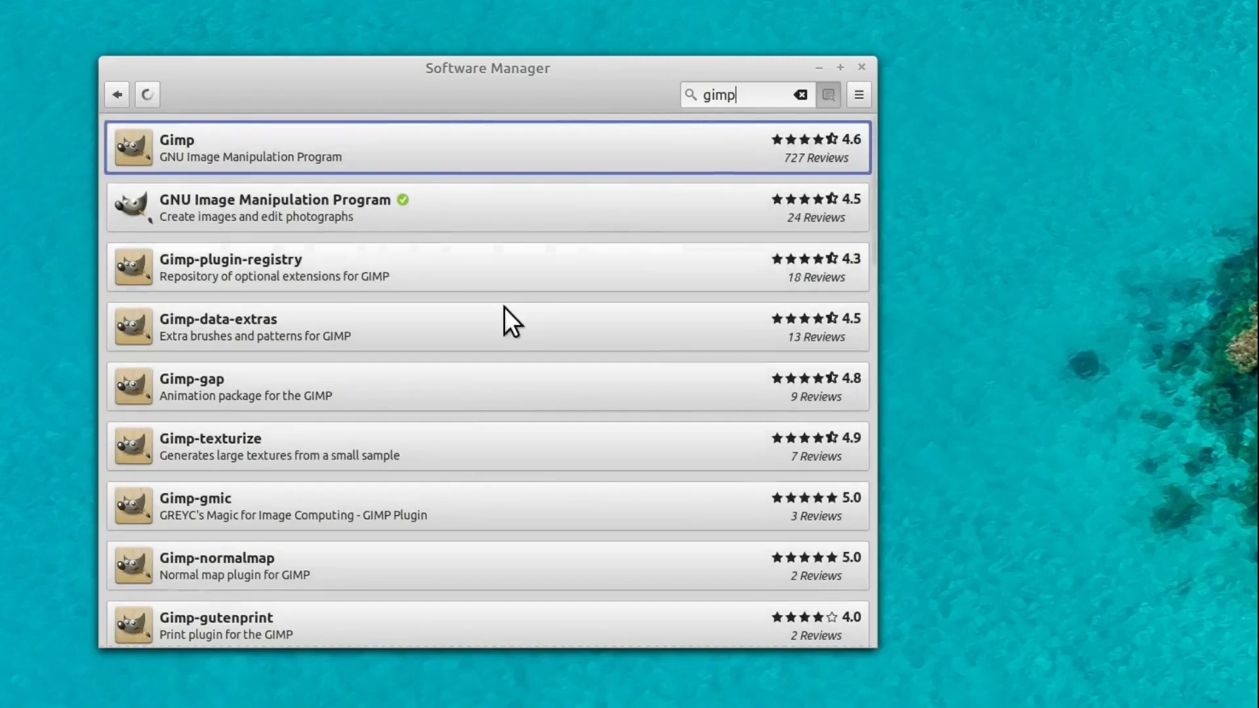
pyautogui.moveTo(268, 225)
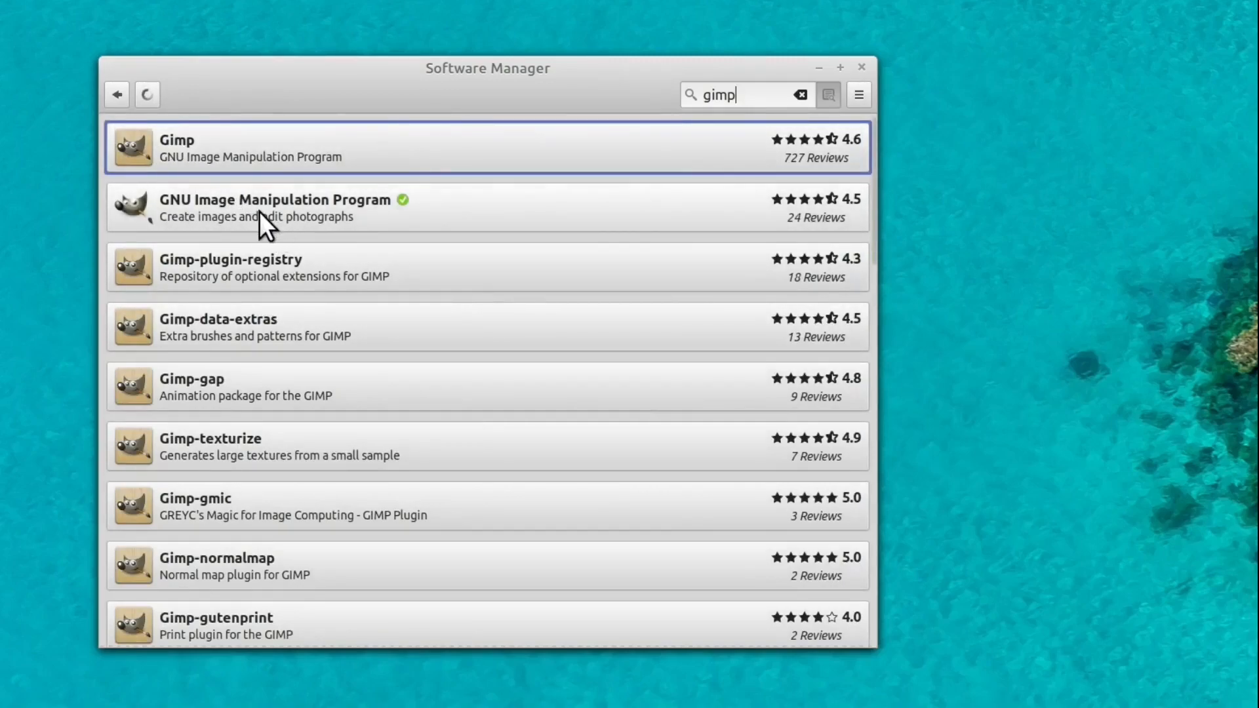
pyautogui.click(275, 207)
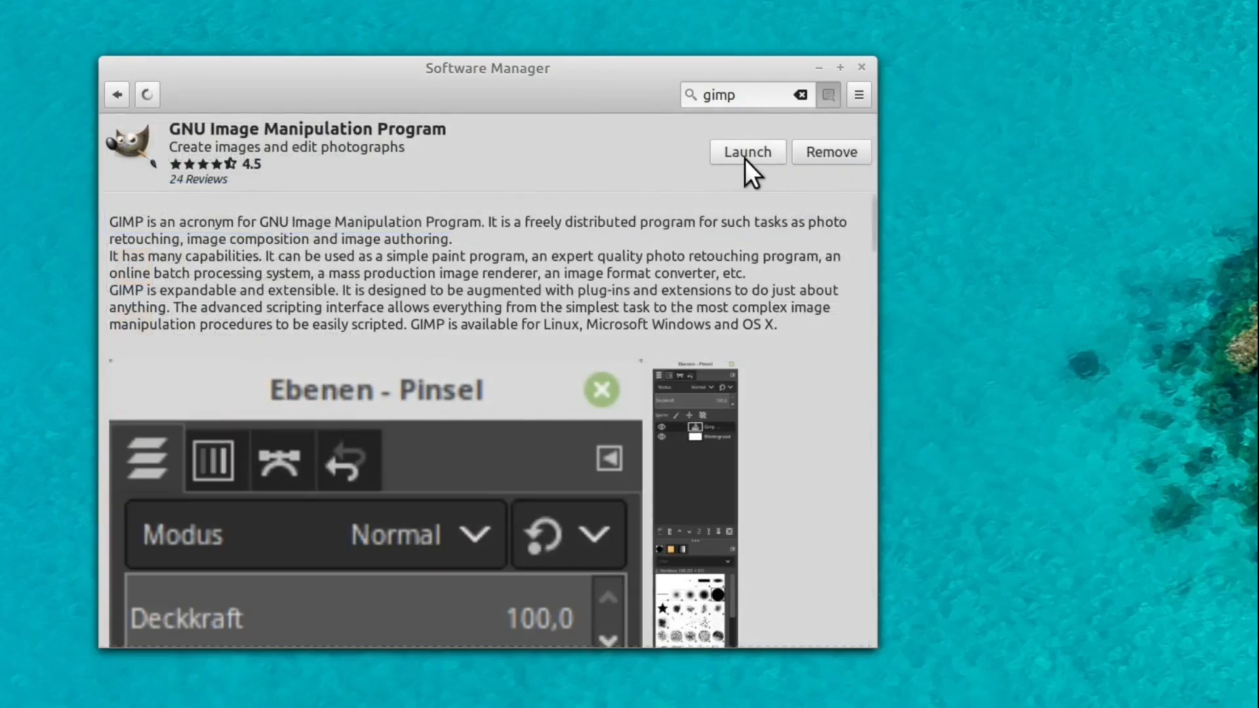
pyautogui.click(746, 152)
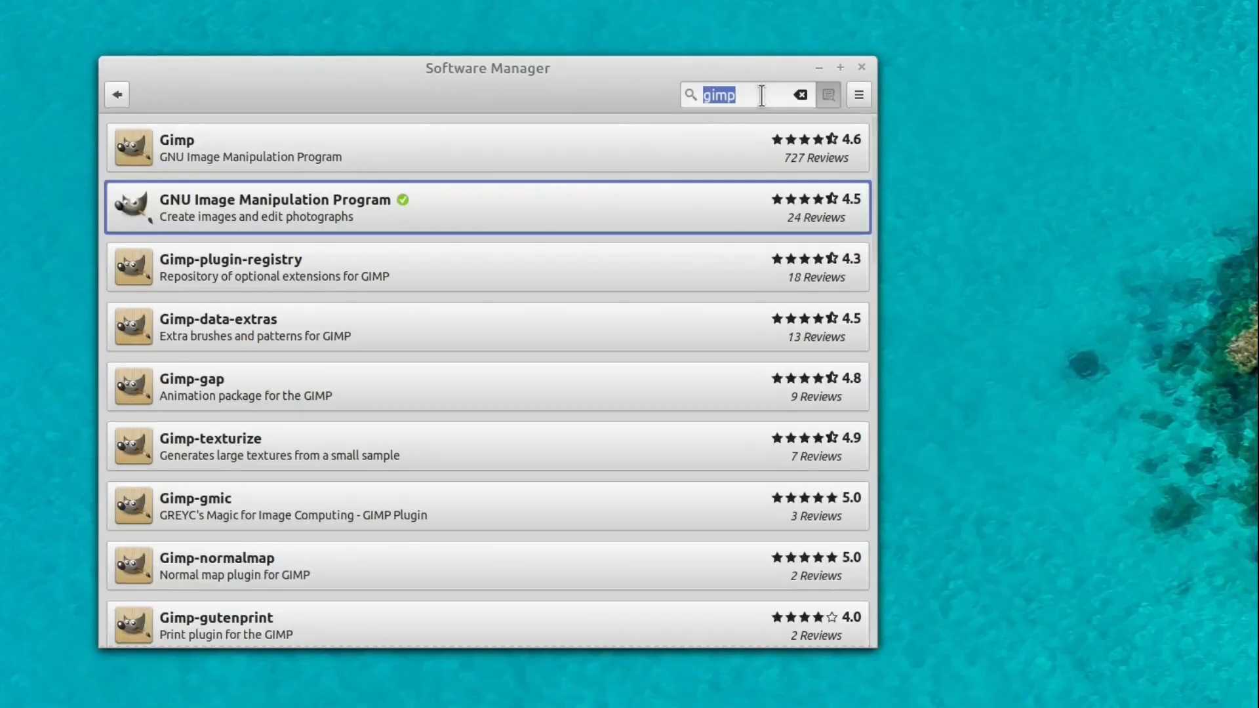
# - Search 'audacit', install Audacity, and return to the audacity results
pyautogui.write('audacity')
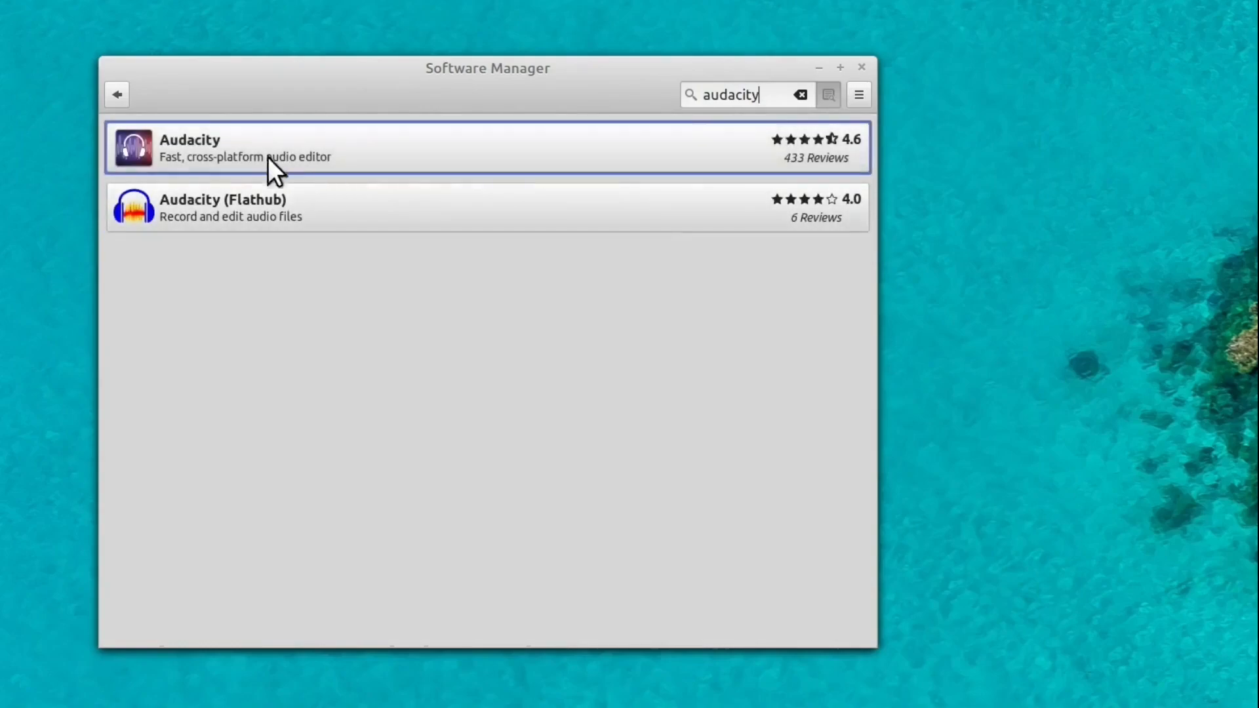
pyautogui.moveTo(347, 315)
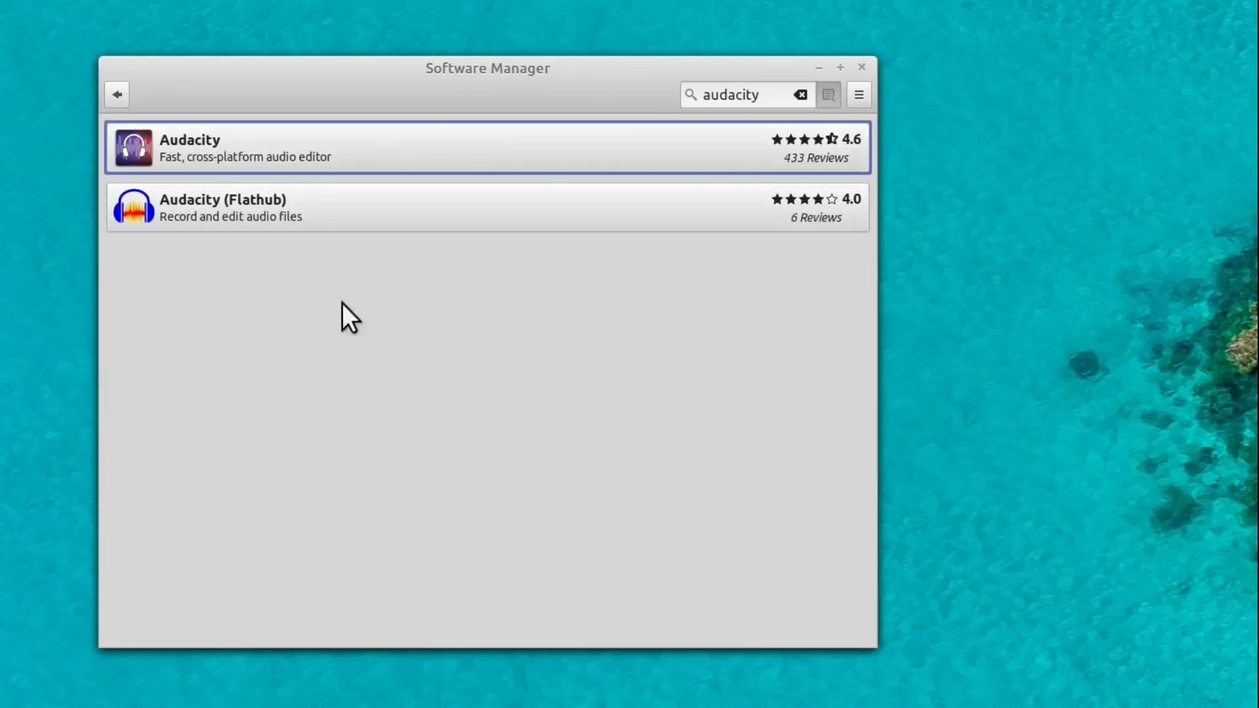
pyautogui.moveTo(333, 233)
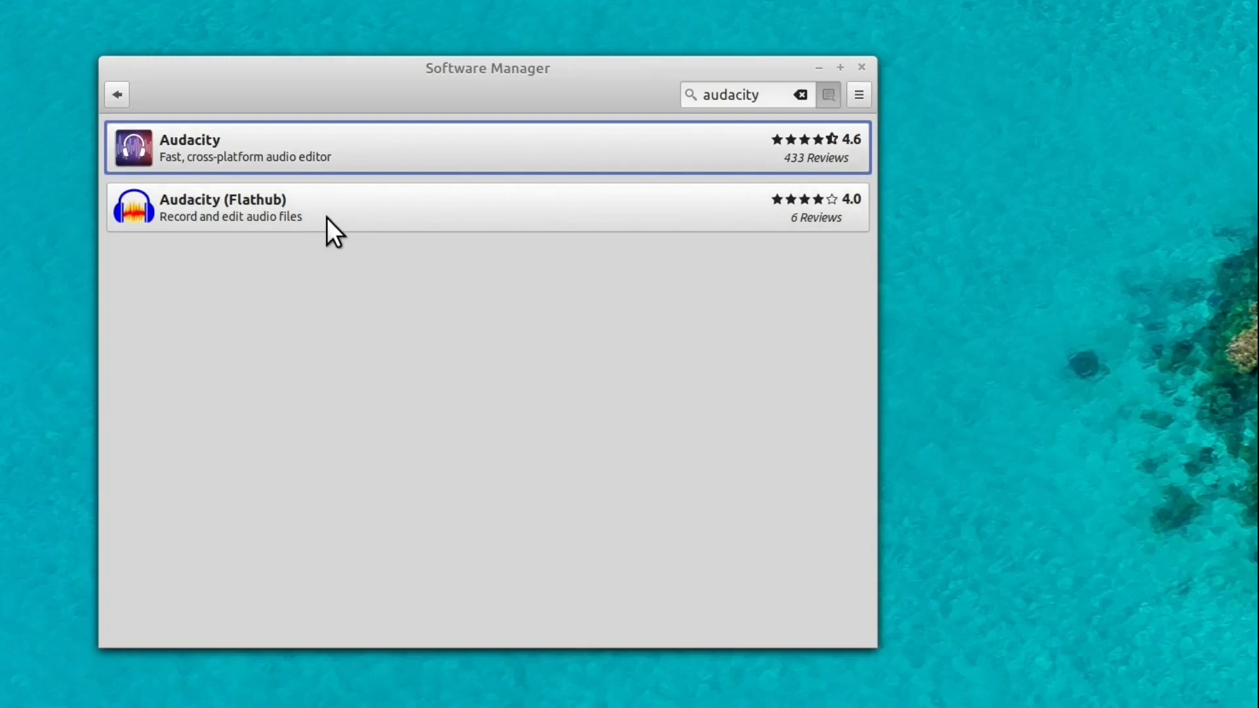
pyautogui.moveTo(305, 169)
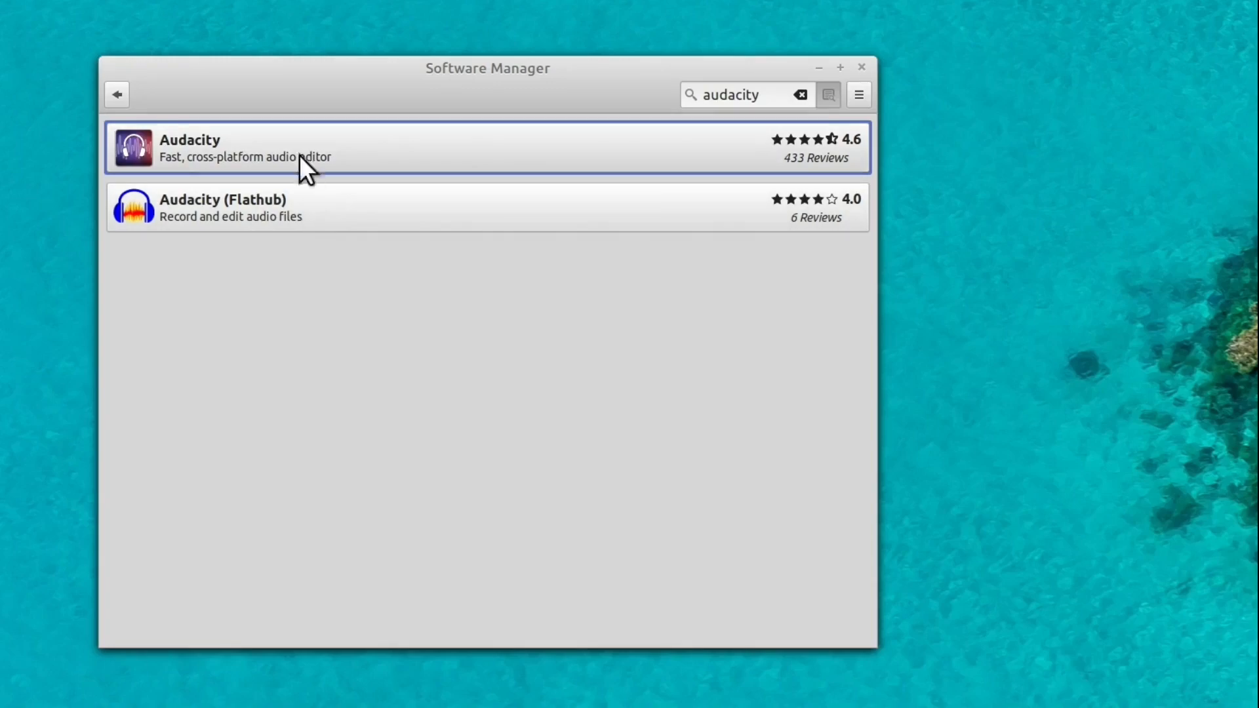
pyautogui.moveTo(251, 226)
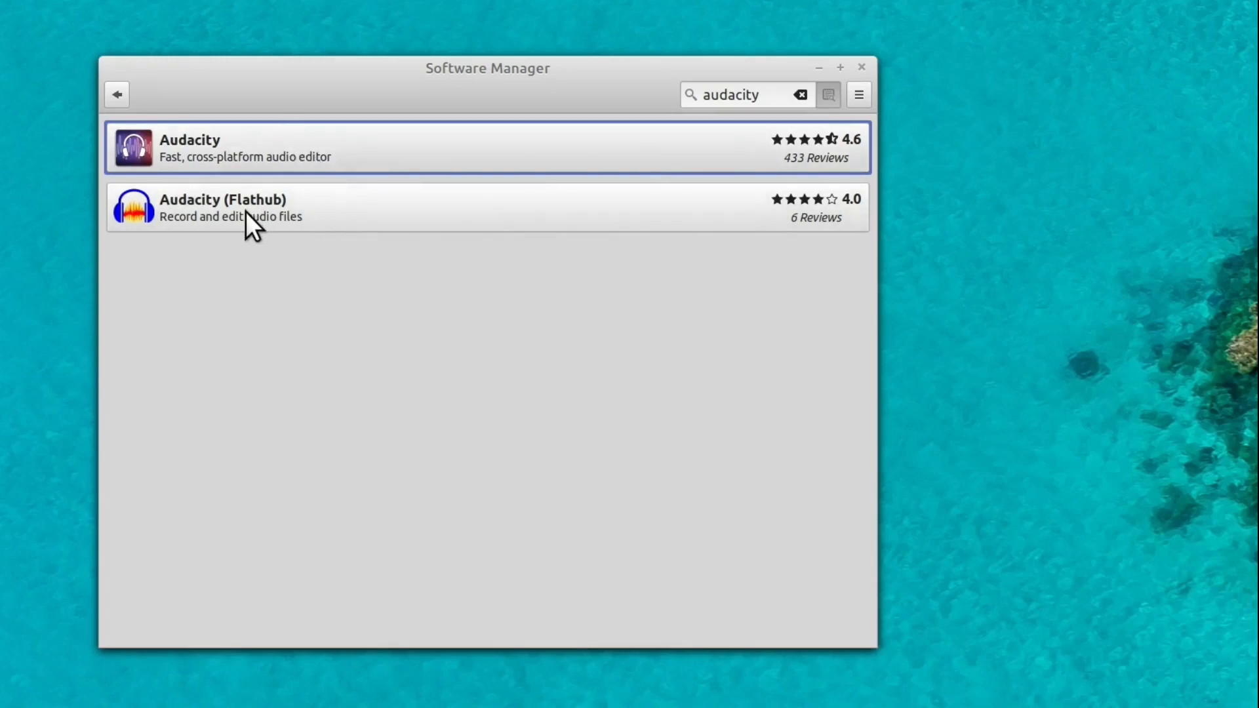
pyautogui.moveTo(246, 155)
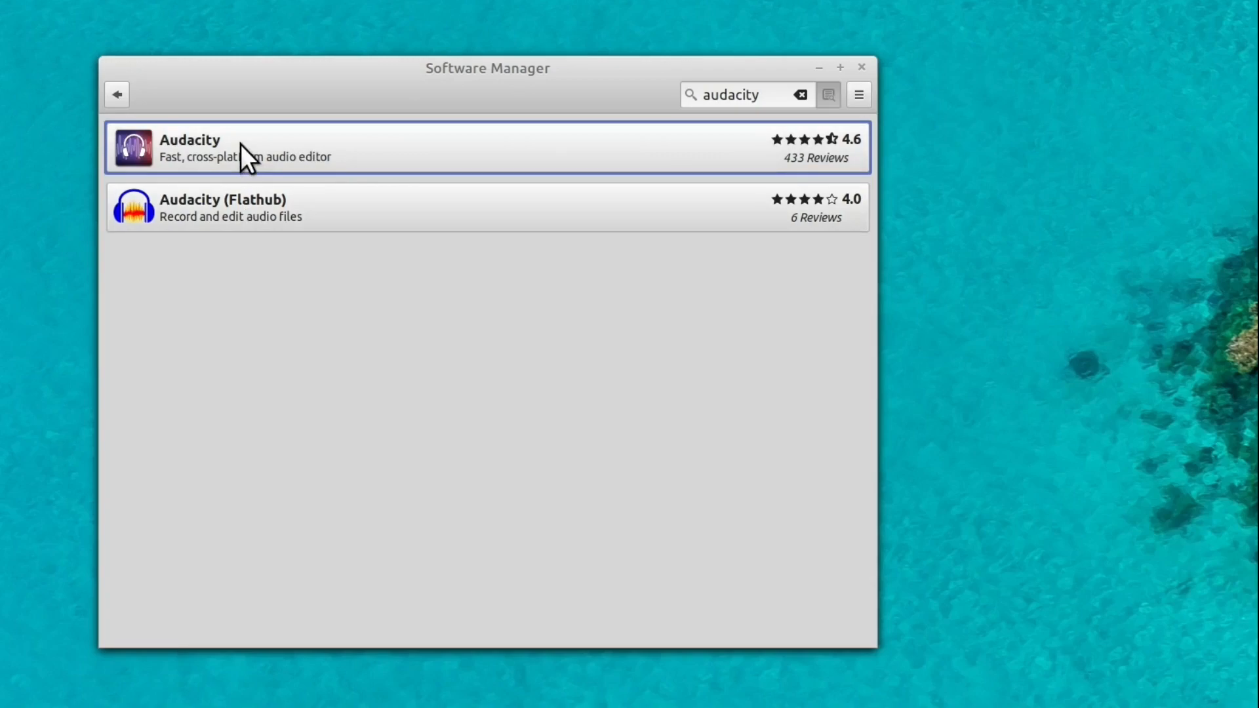
pyautogui.moveTo(344, 354)
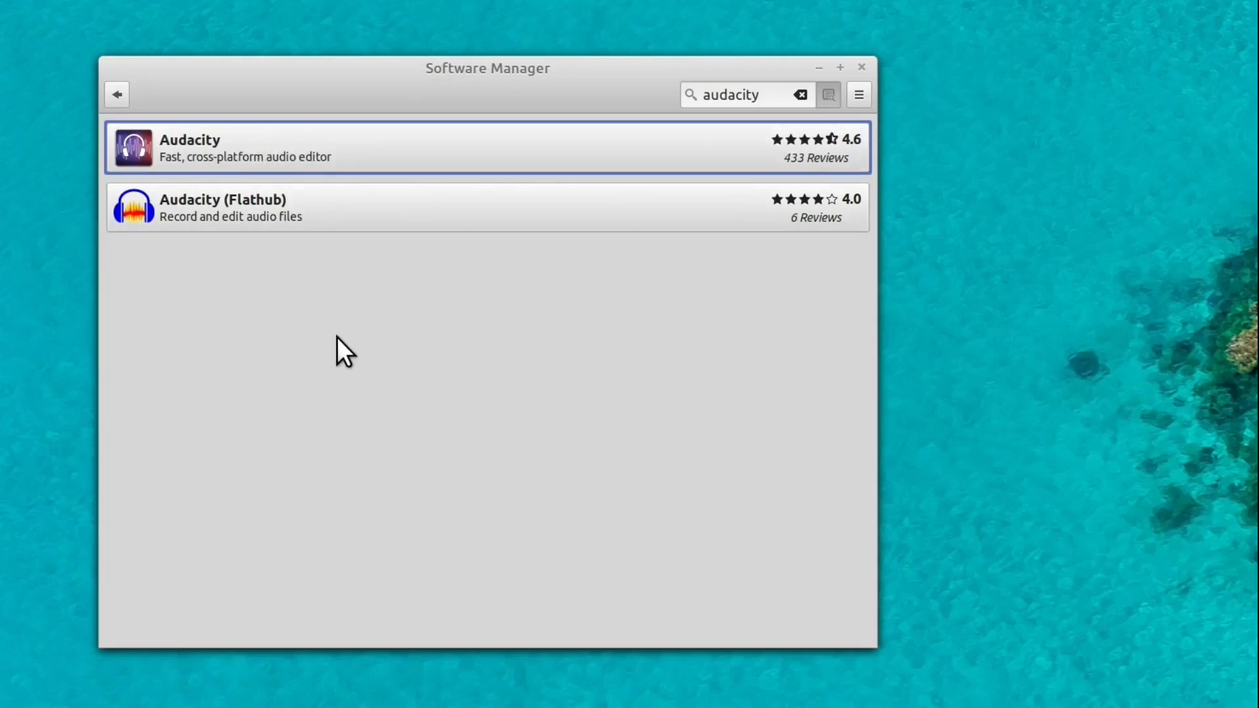
pyautogui.moveTo(311, 244)
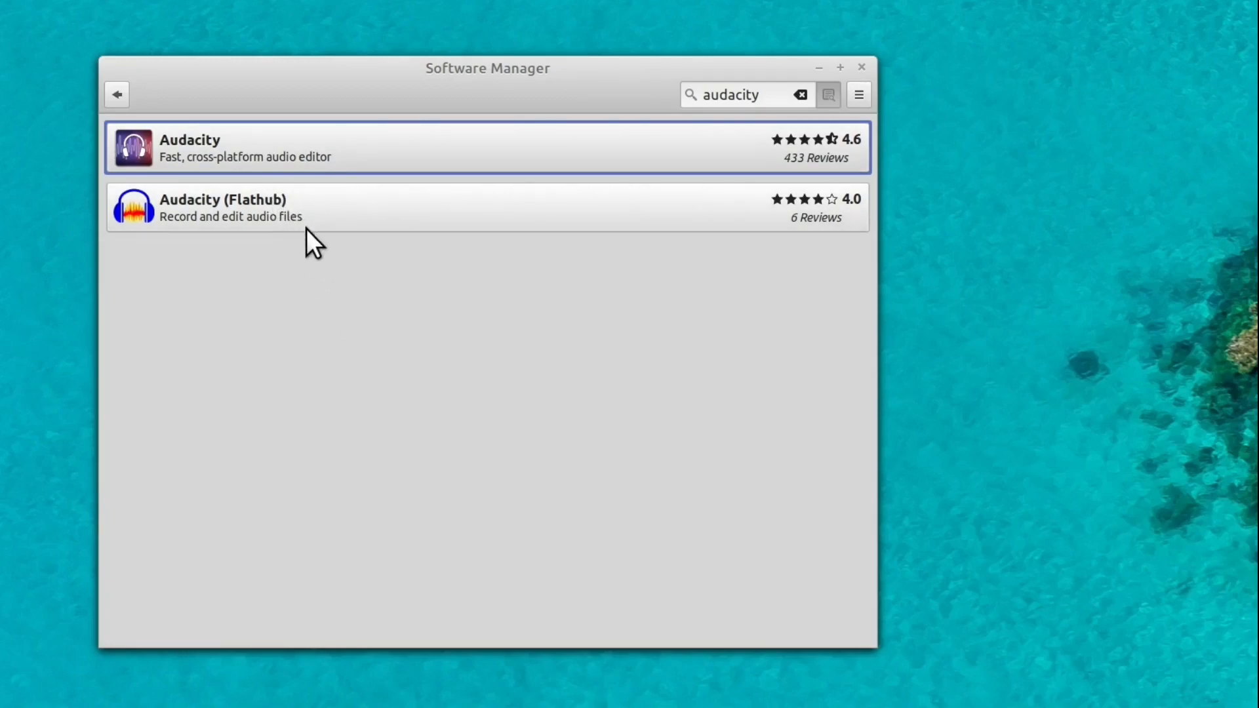
pyautogui.moveTo(314, 261)
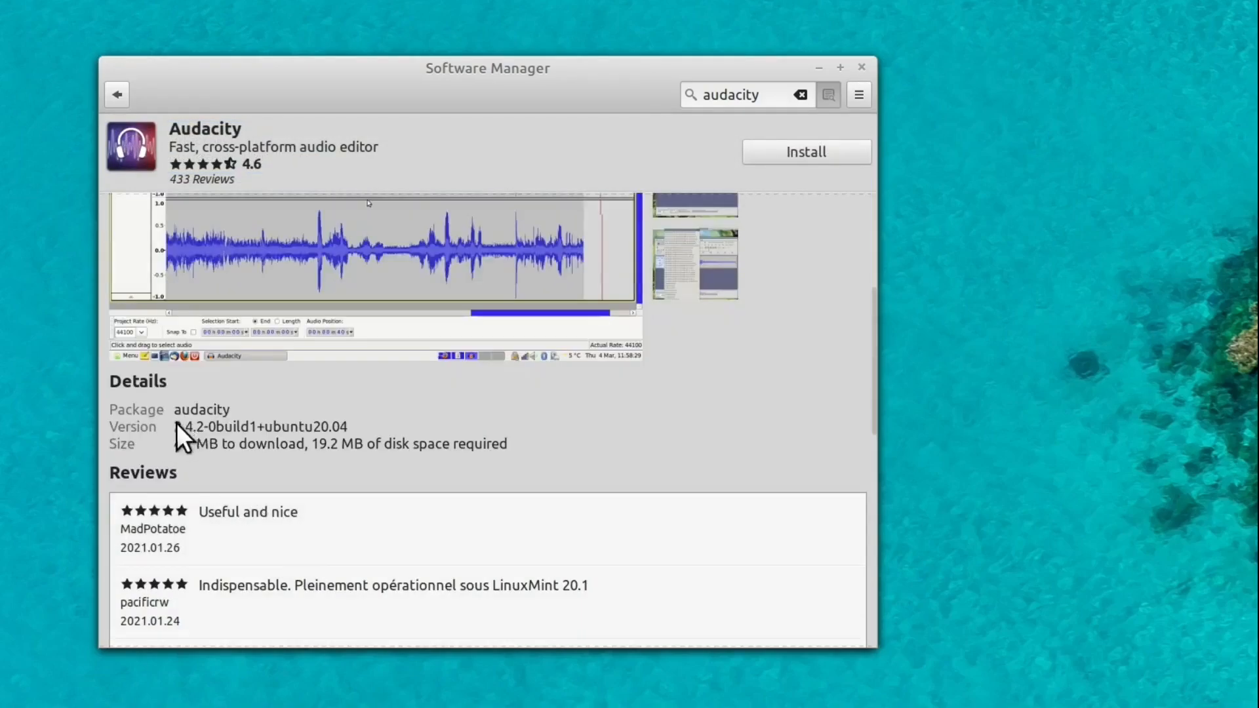
pyautogui.click(806, 152)
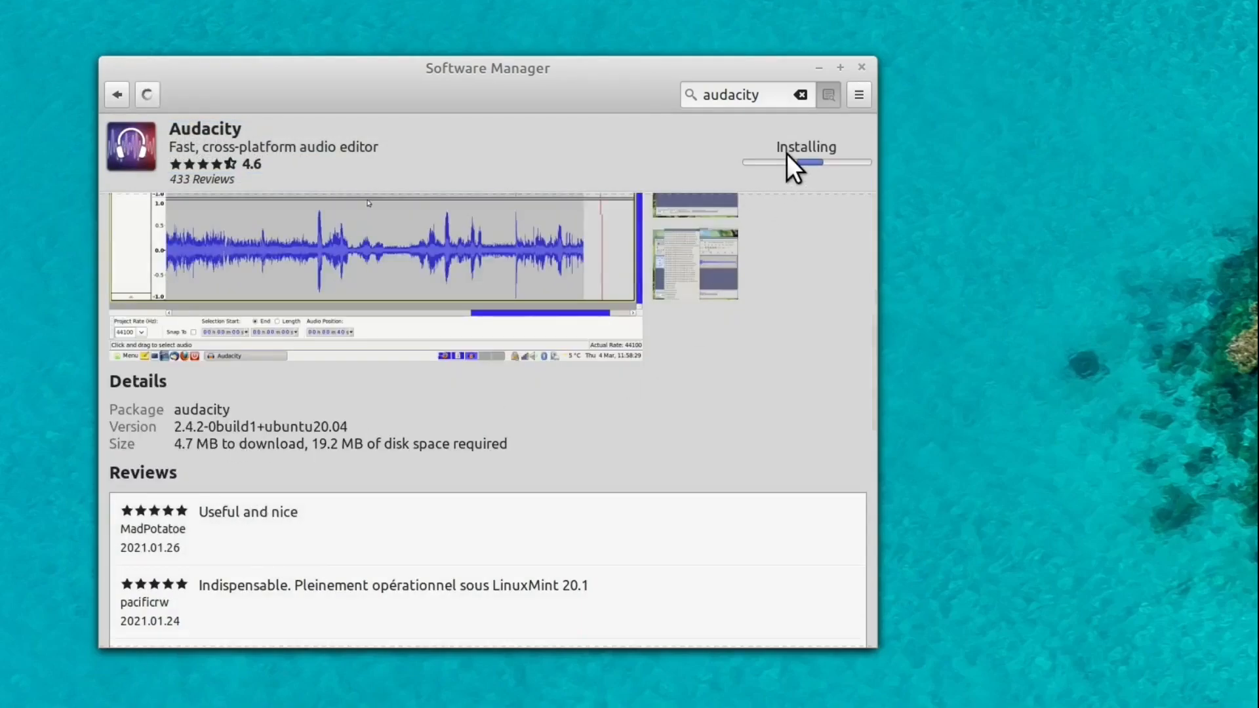
pyautogui.click(117, 94)
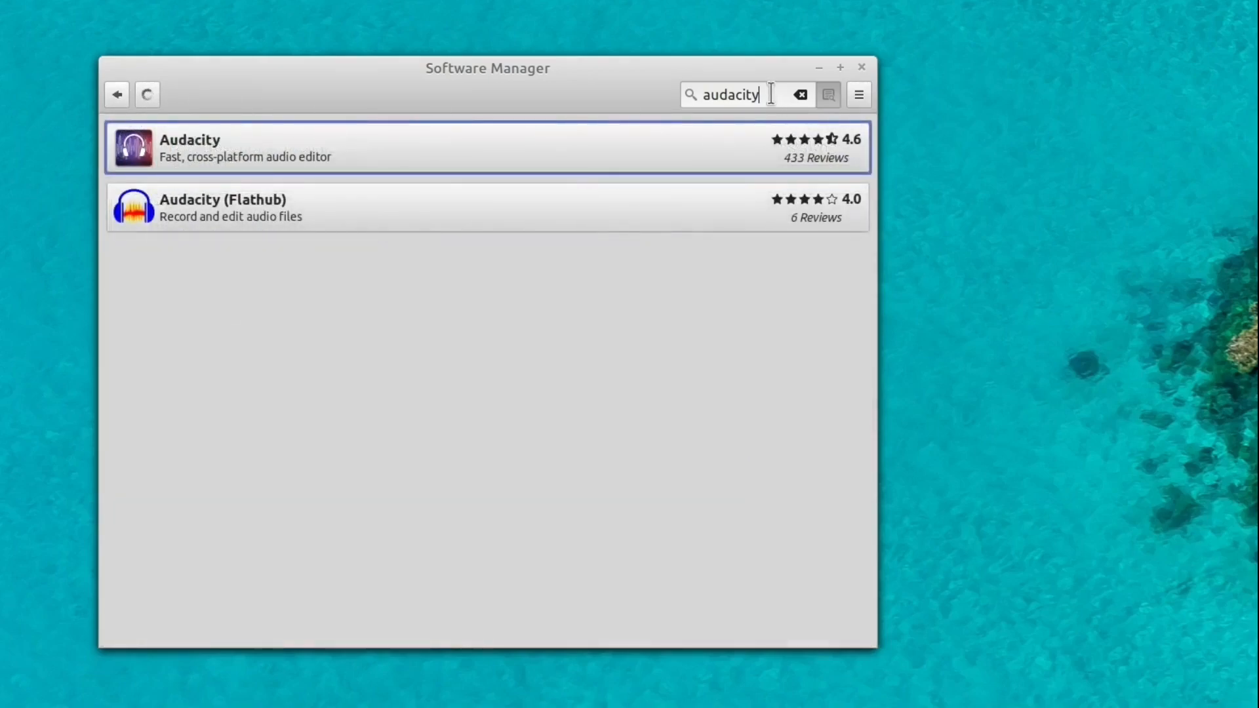
# - Search krita, compare both Krita listings, and install Krita (Flathub)
pyautogui.write('krita')
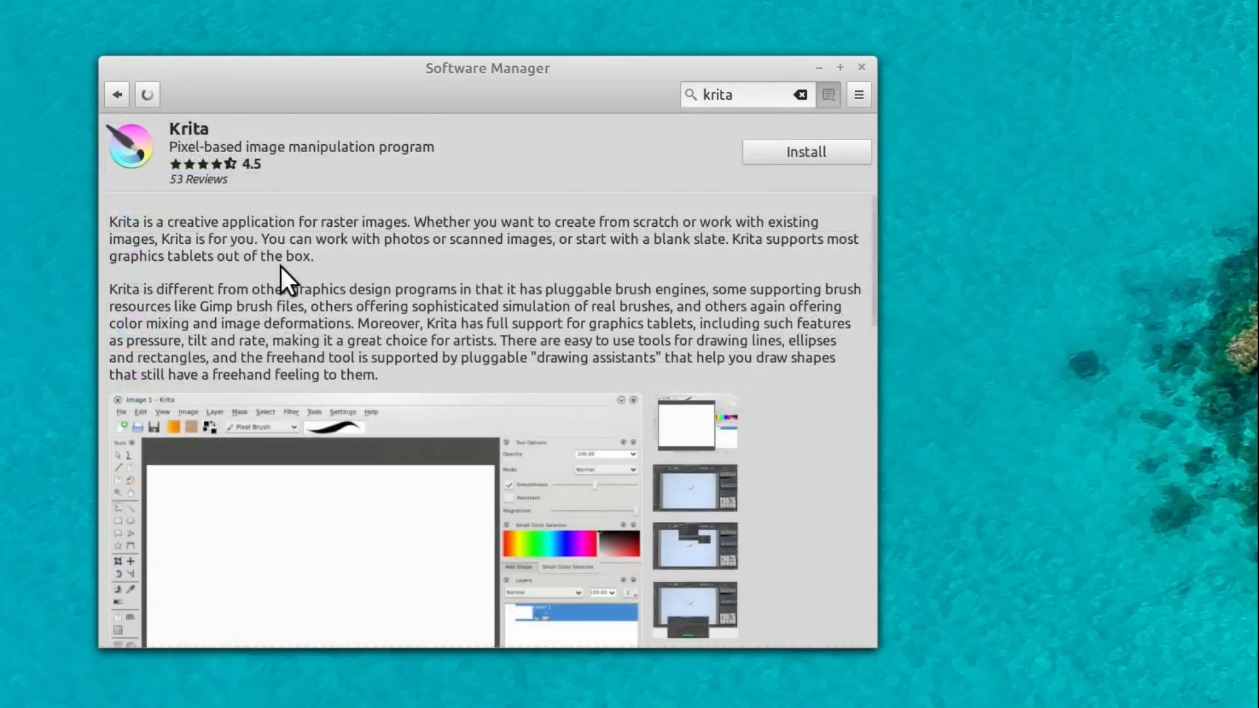
pyautogui.scroll(-3)
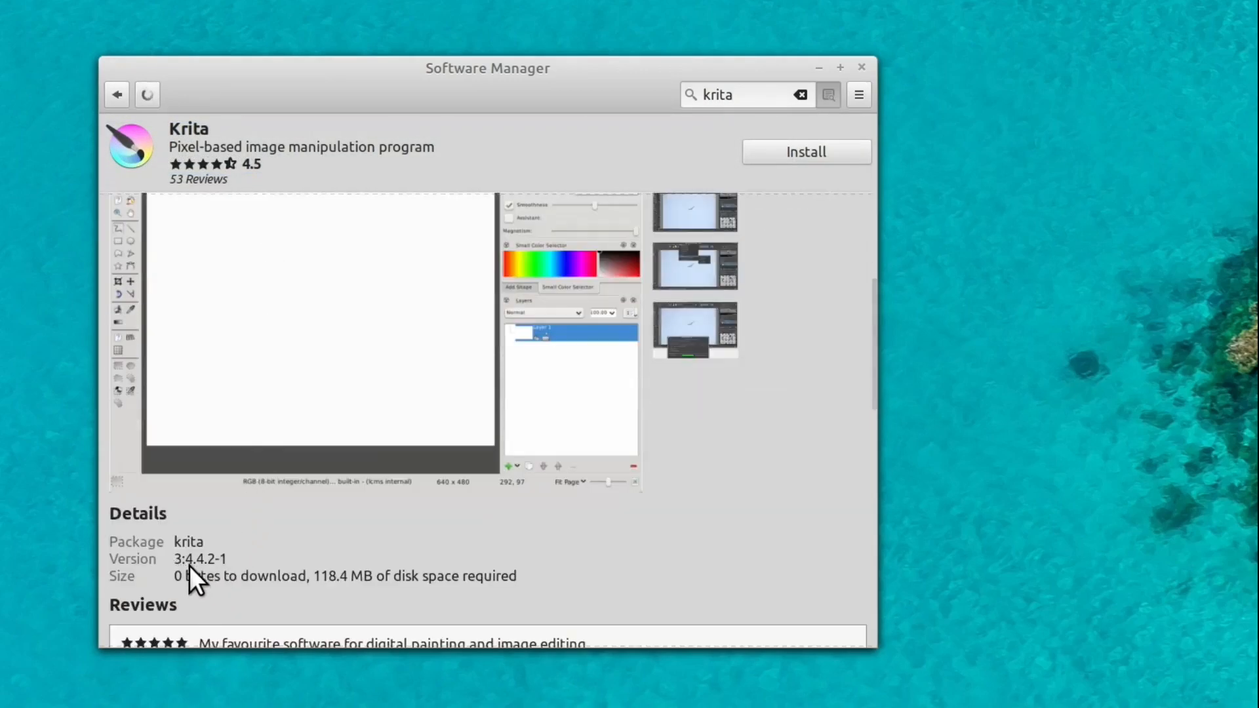
pyautogui.click(117, 94)
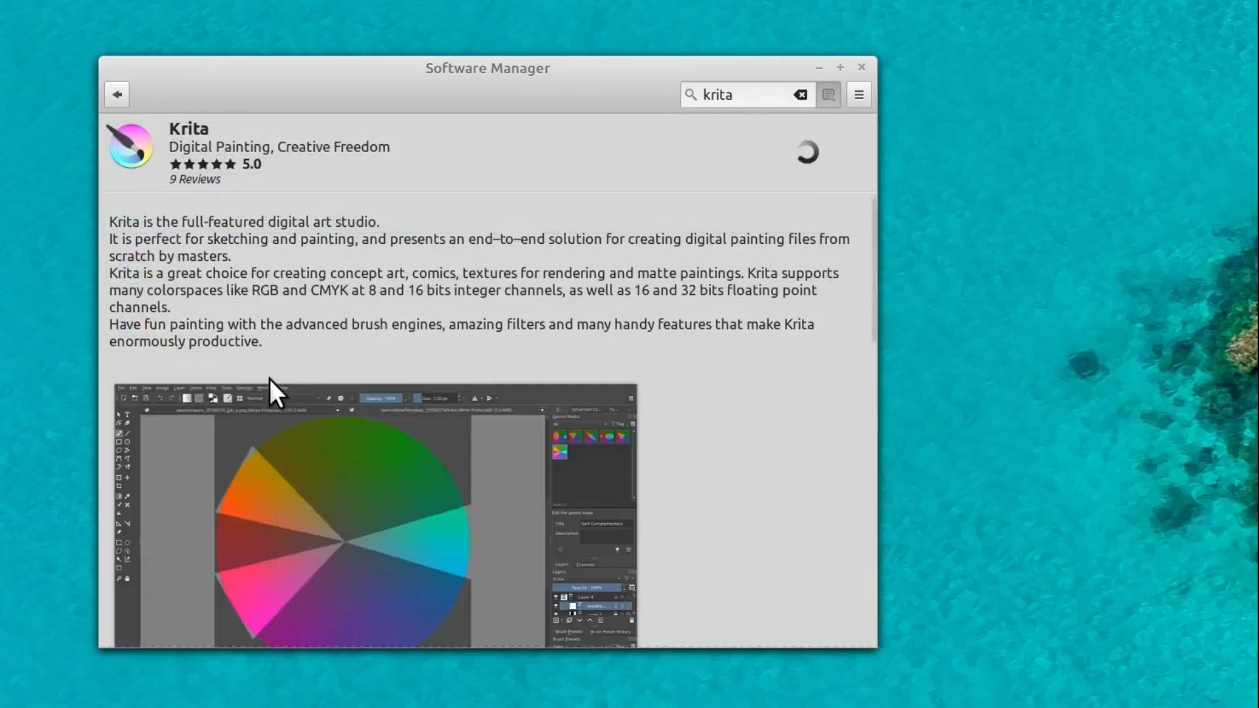
pyautogui.scroll(-3)
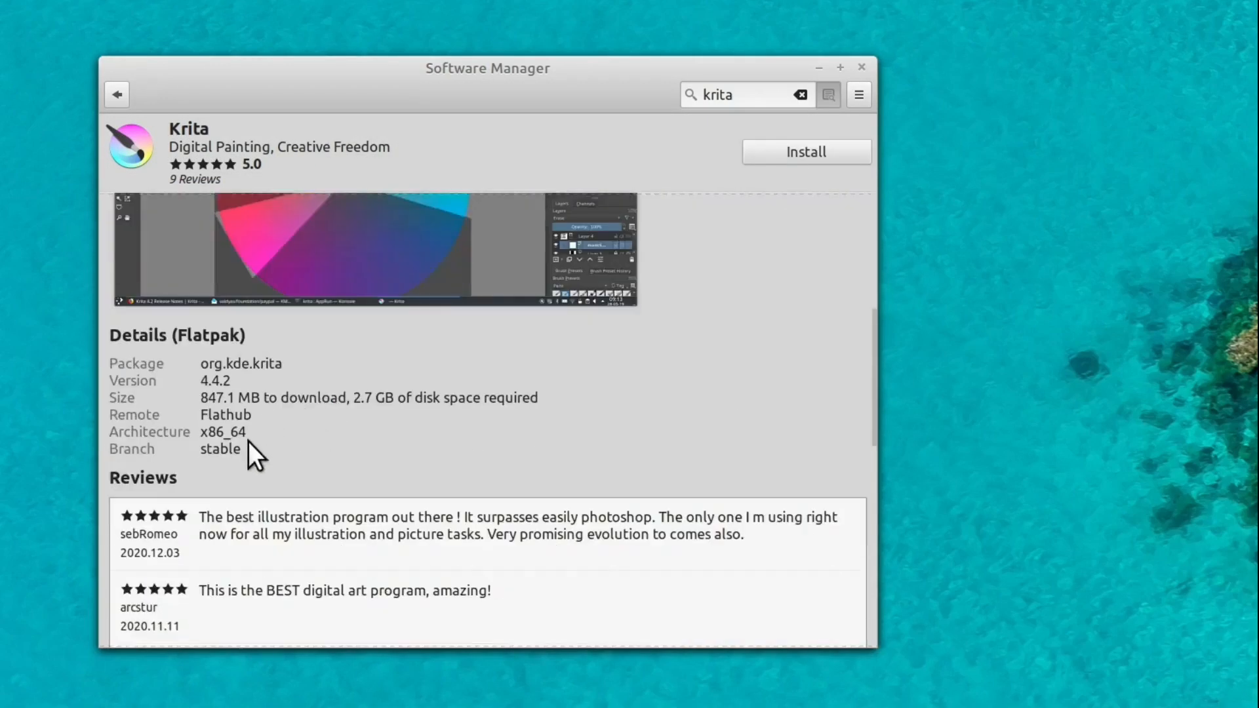
pyautogui.moveTo(212, 405)
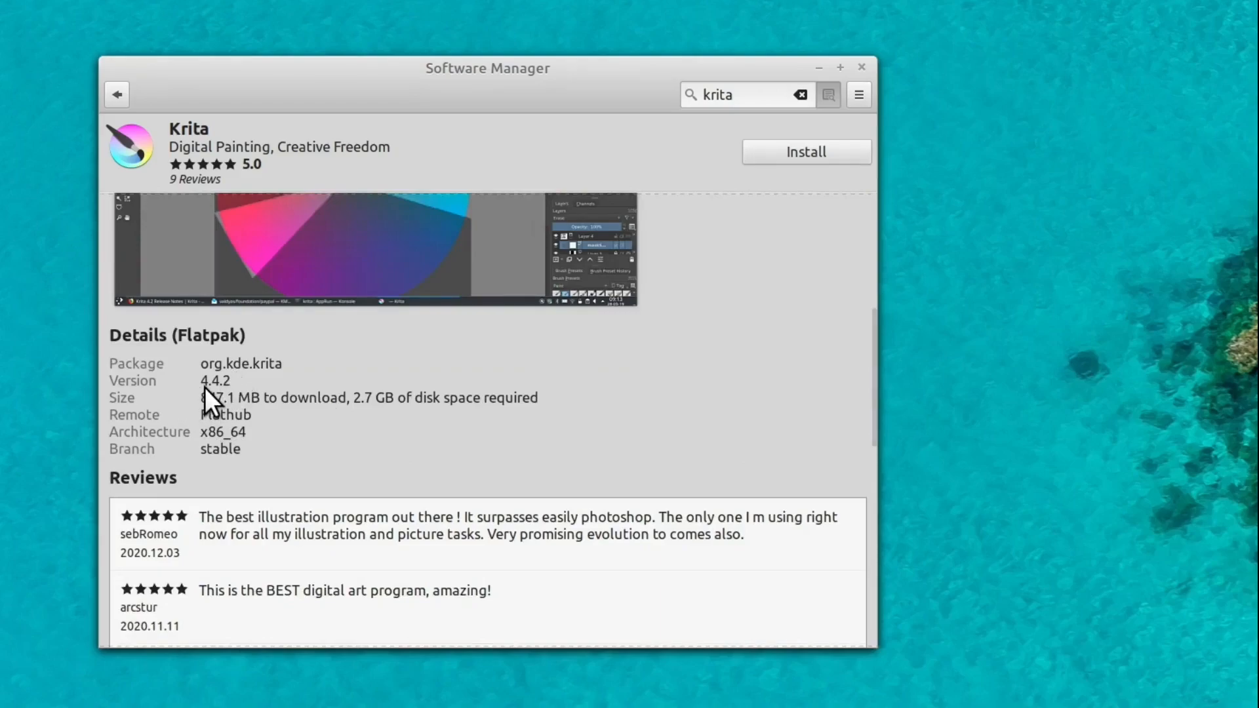
pyautogui.moveTo(232, 398)
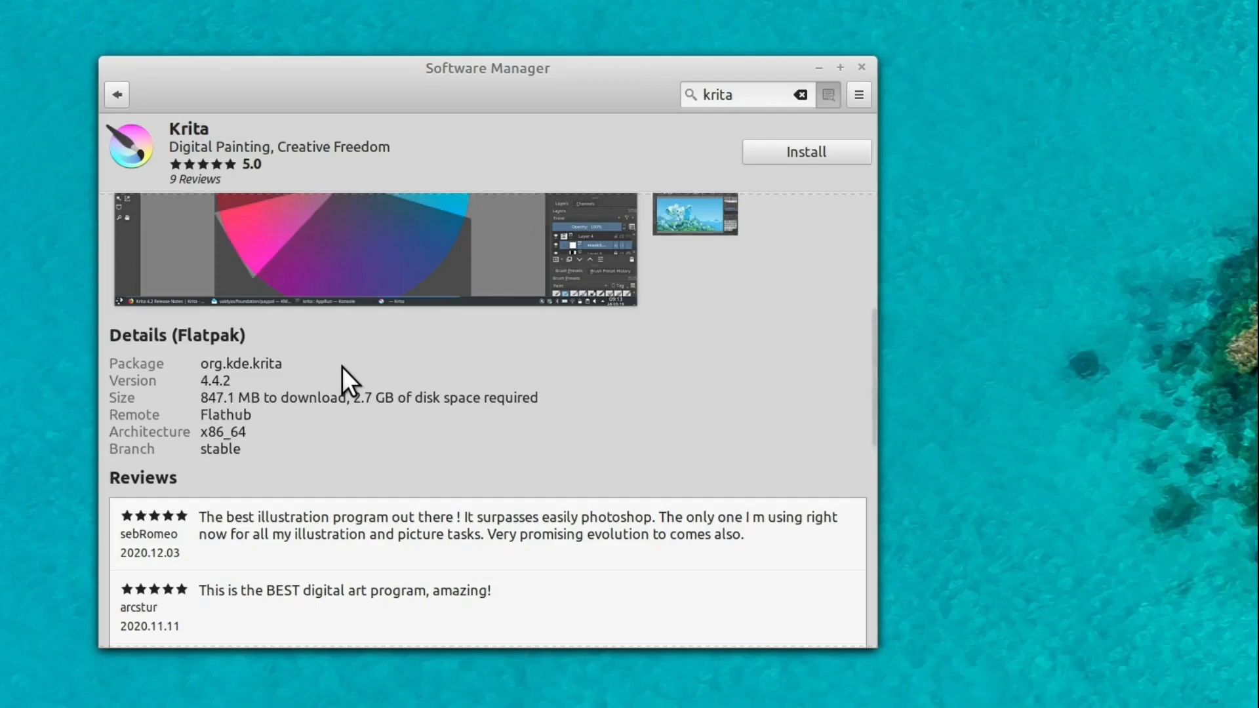
pyautogui.moveTo(256, 296)
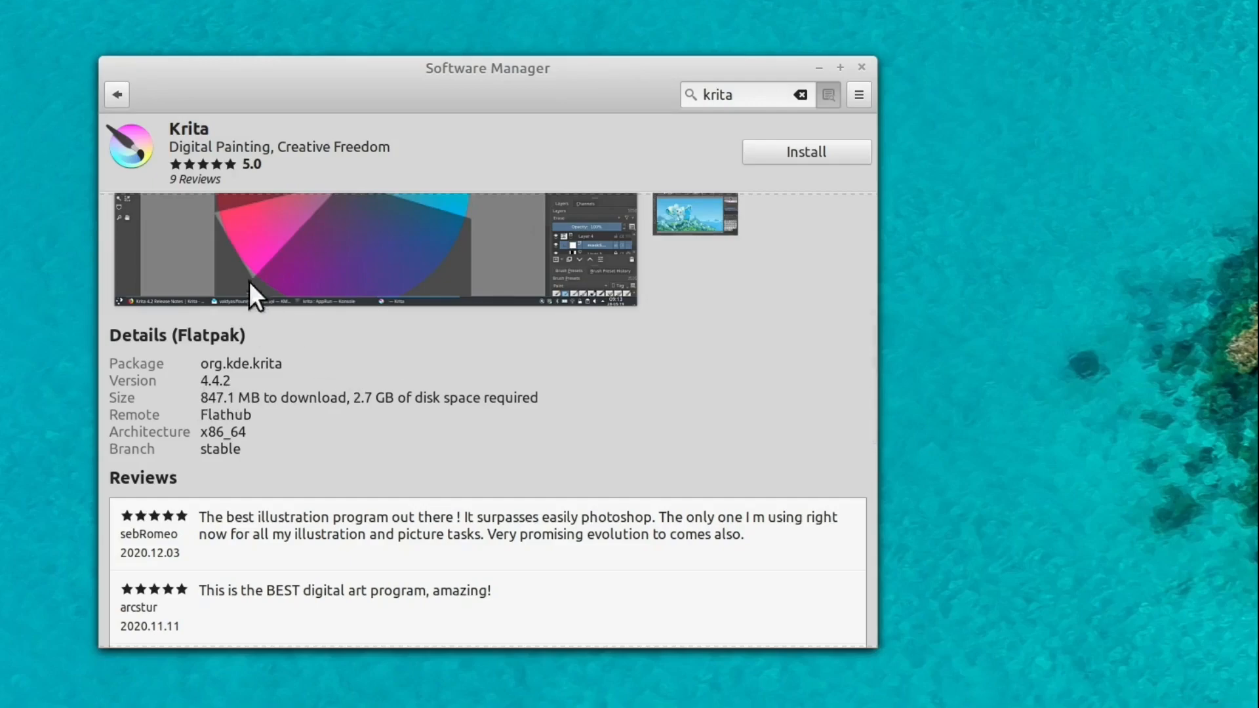
pyautogui.click(117, 94)
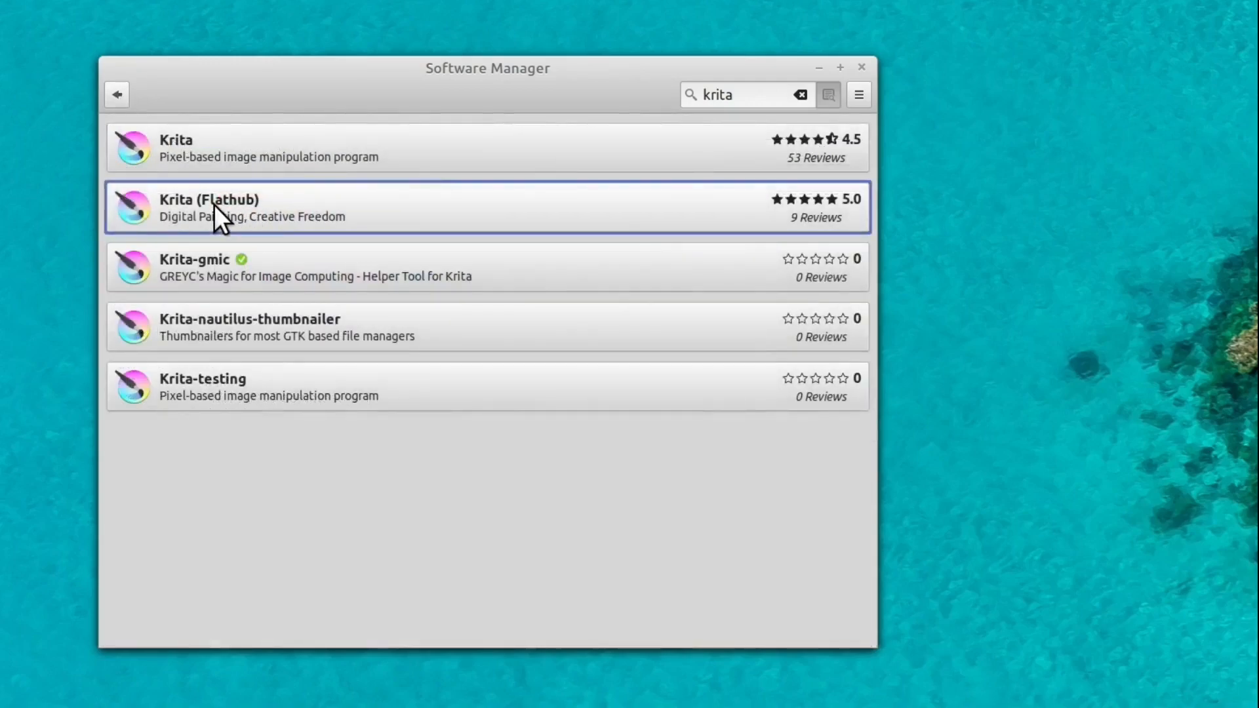
pyautogui.moveTo(202, 209)
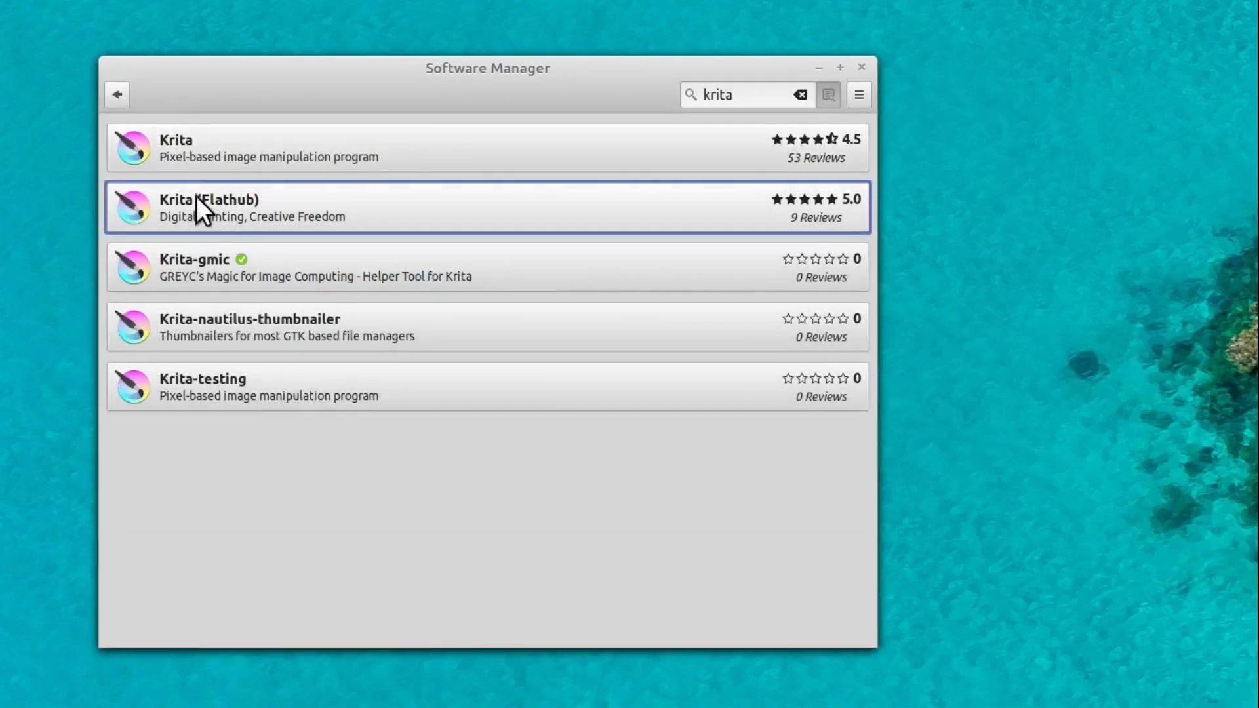
pyautogui.click(321, 208)
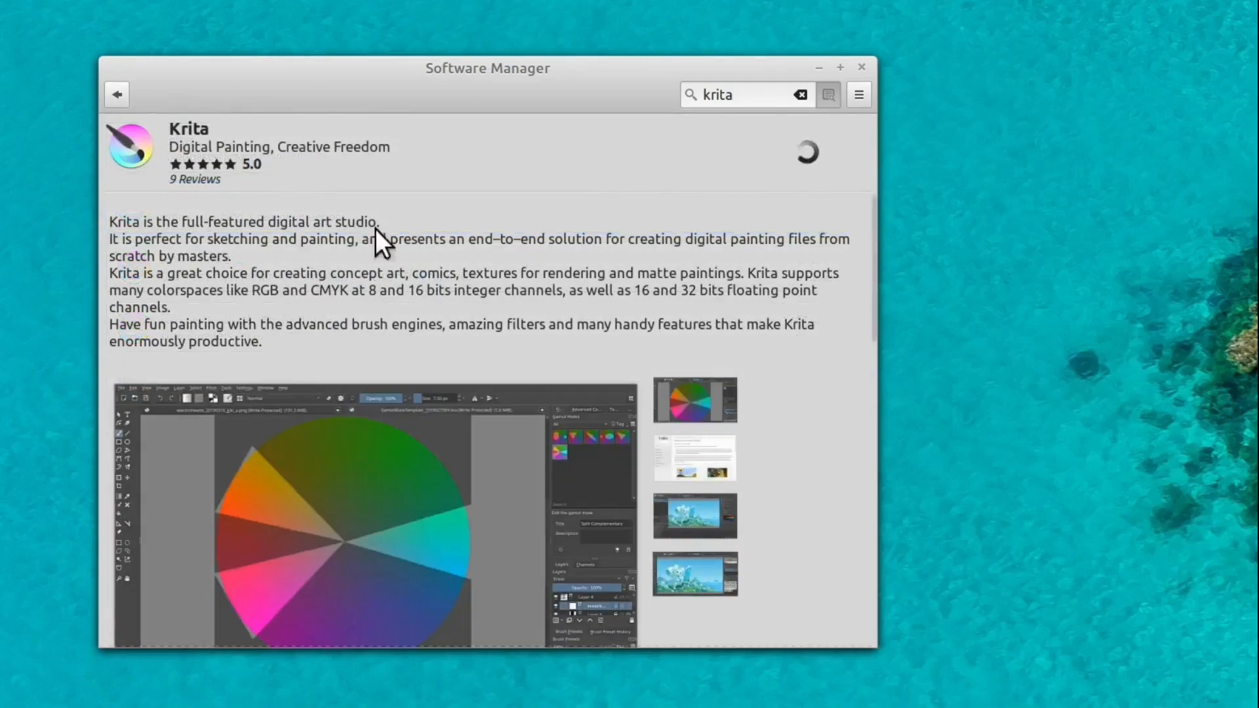
pyautogui.moveTo(440, 290)
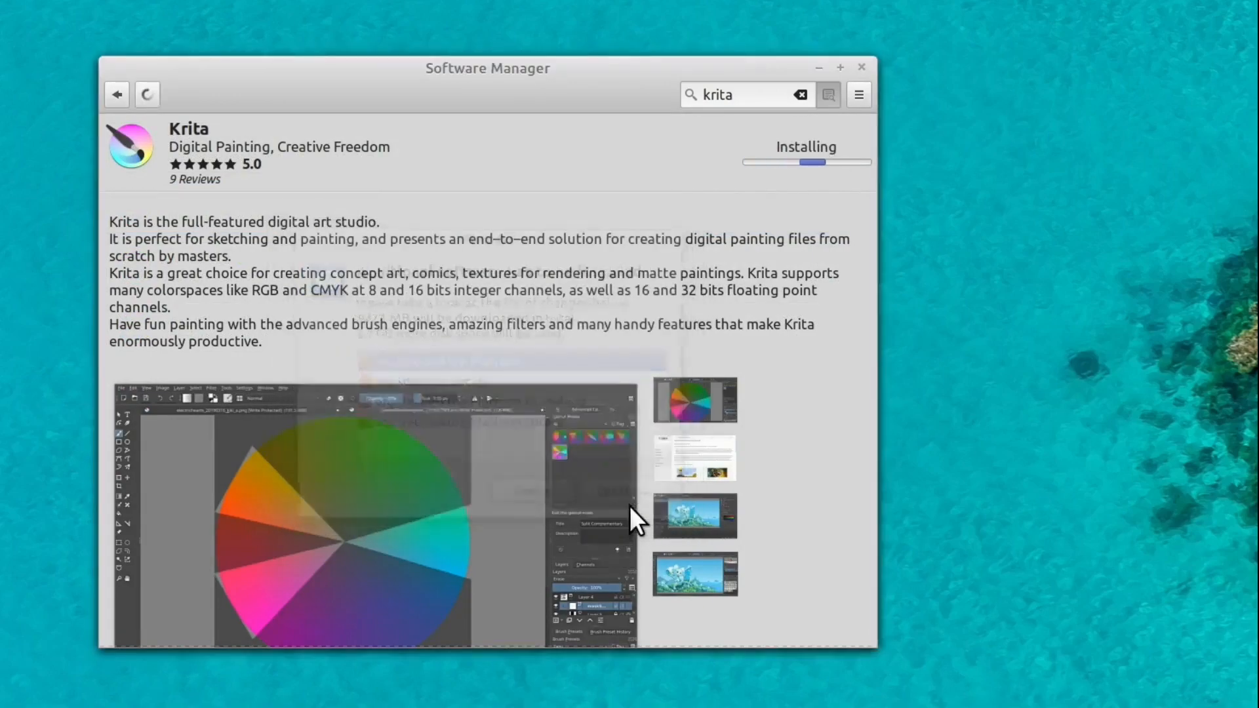
pyautogui.click(117, 94)
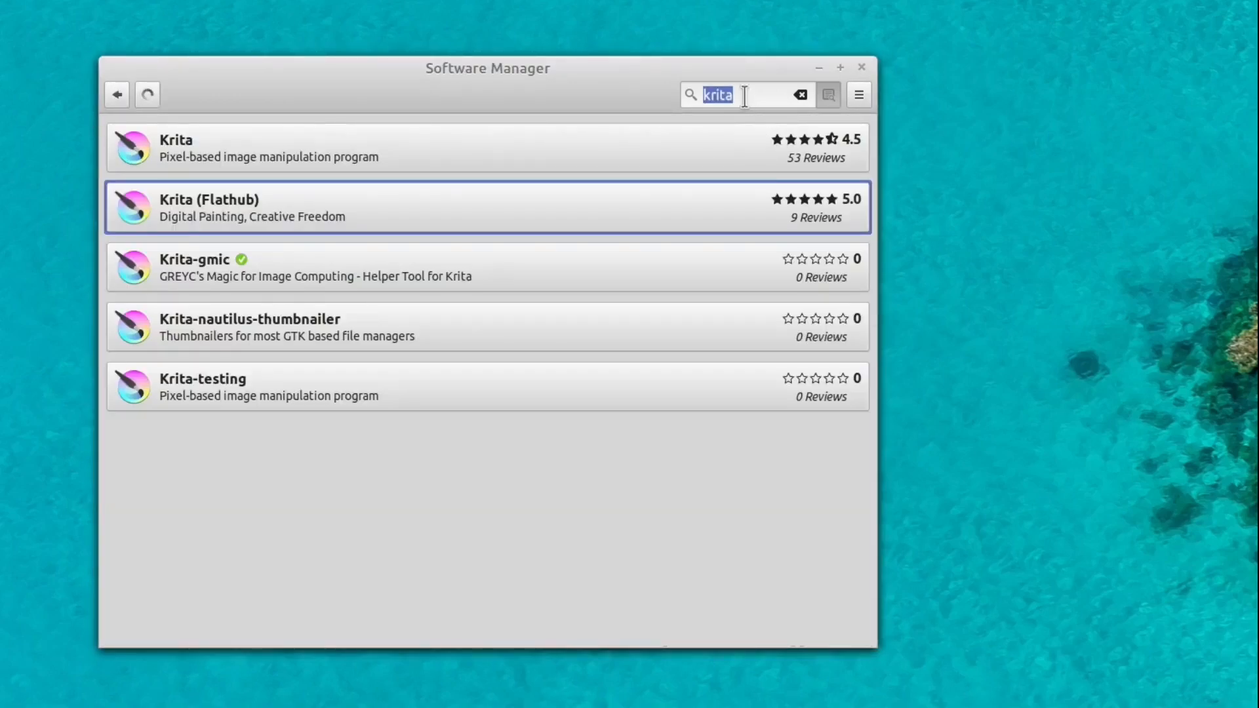
# - Search 'blenderr' and compare the standard and Flathub Blender pages
pyautogui.write('blenderr')
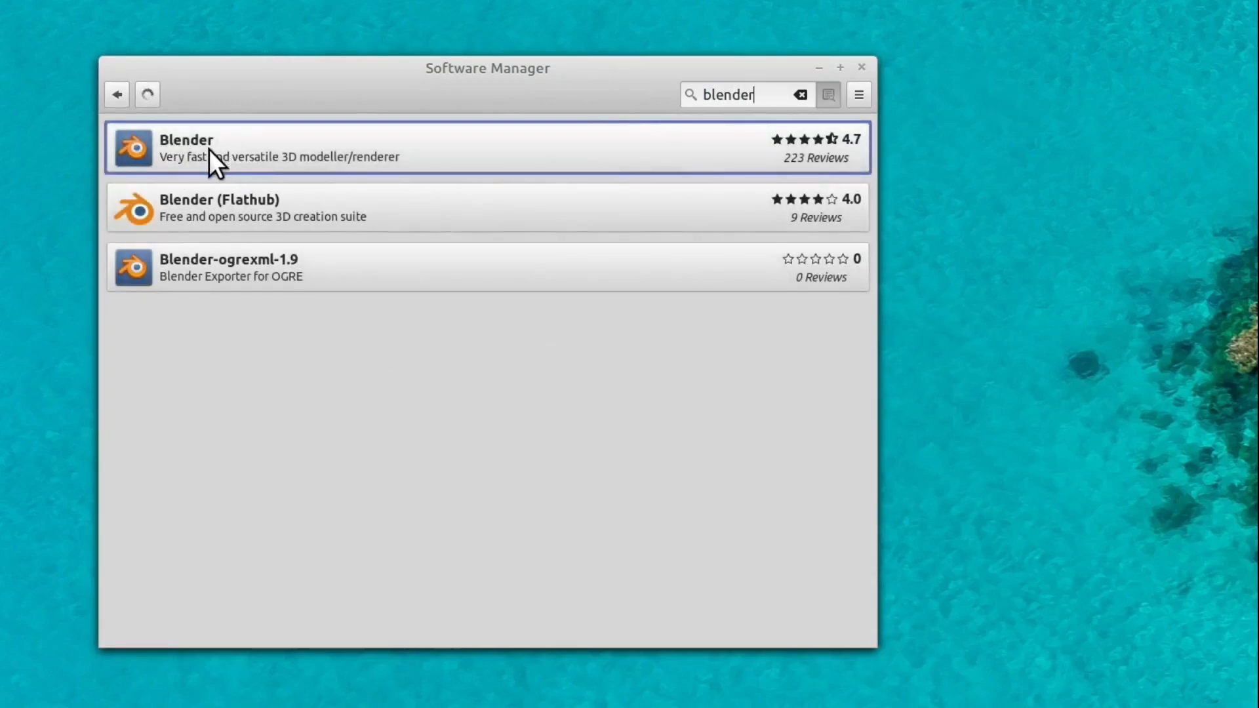
pyautogui.moveTo(249, 207)
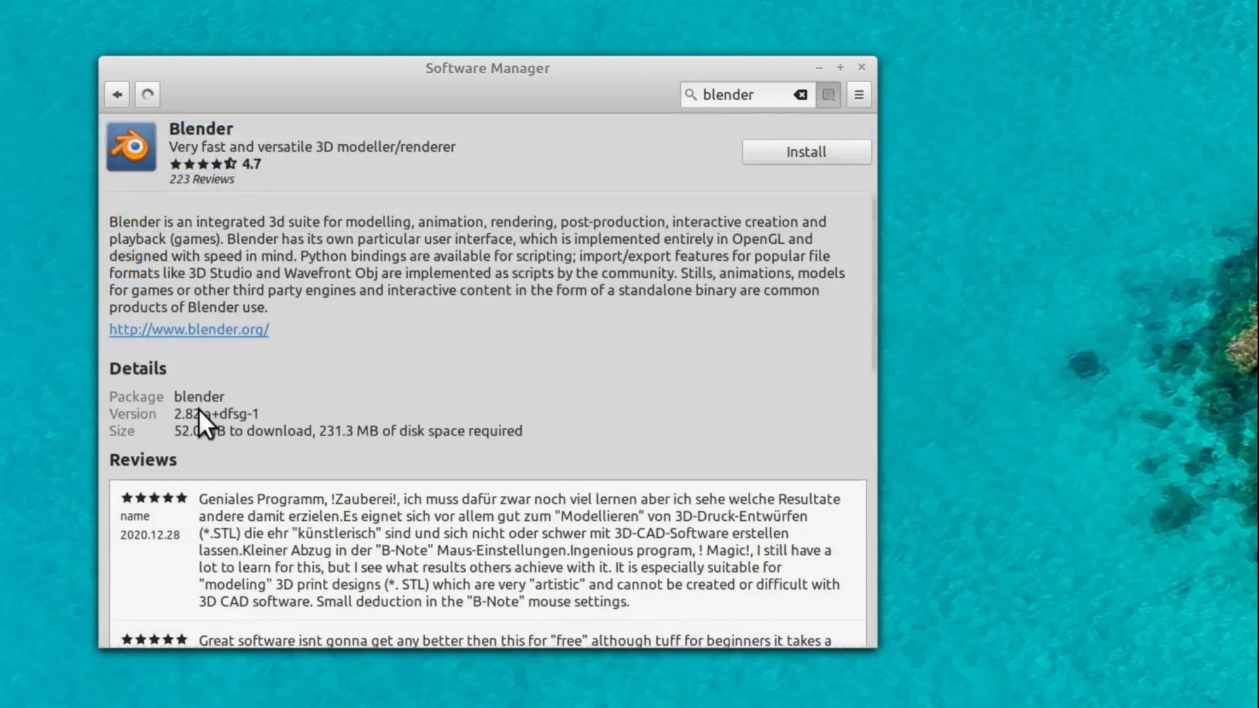
pyautogui.moveTo(117, 94)
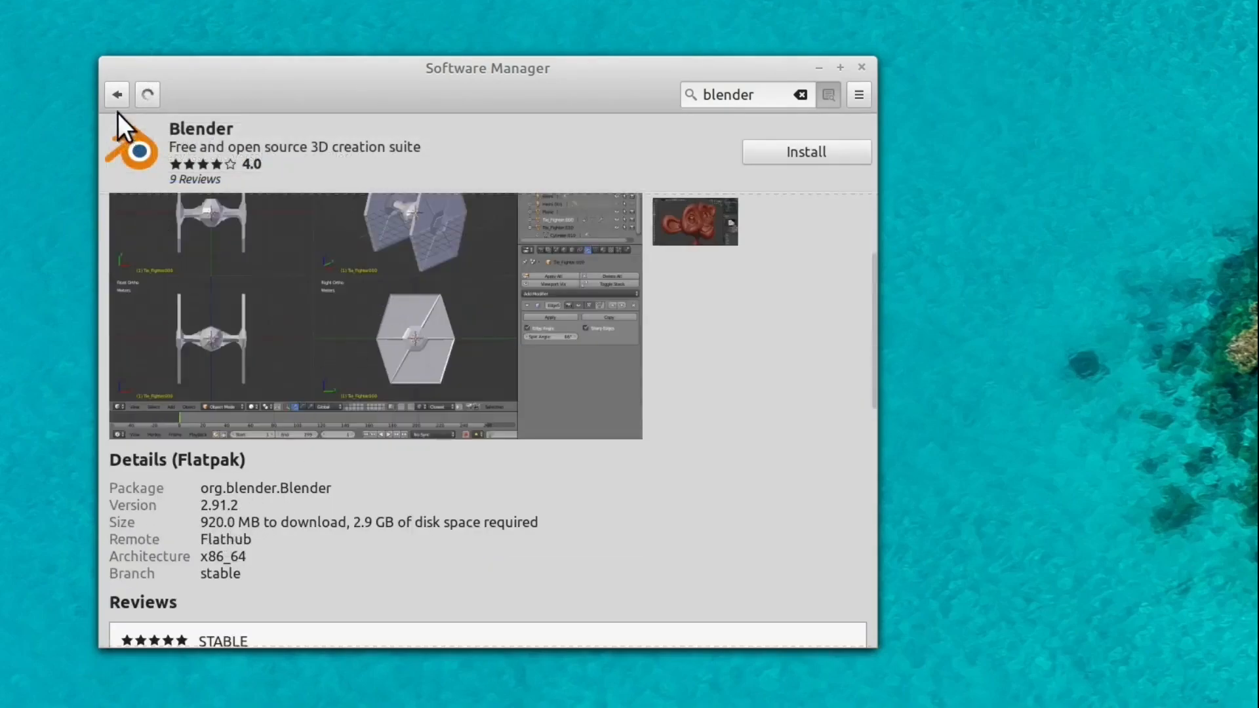
pyautogui.click(117, 94)
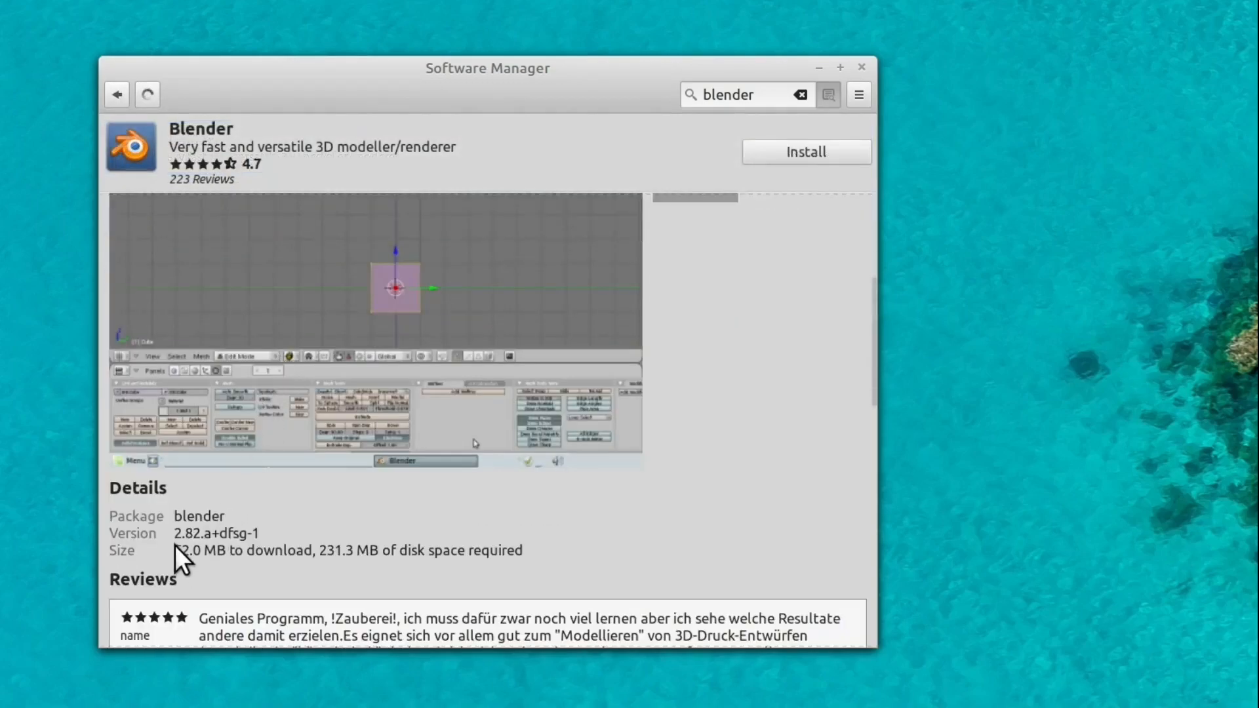
pyautogui.click(115, 94)
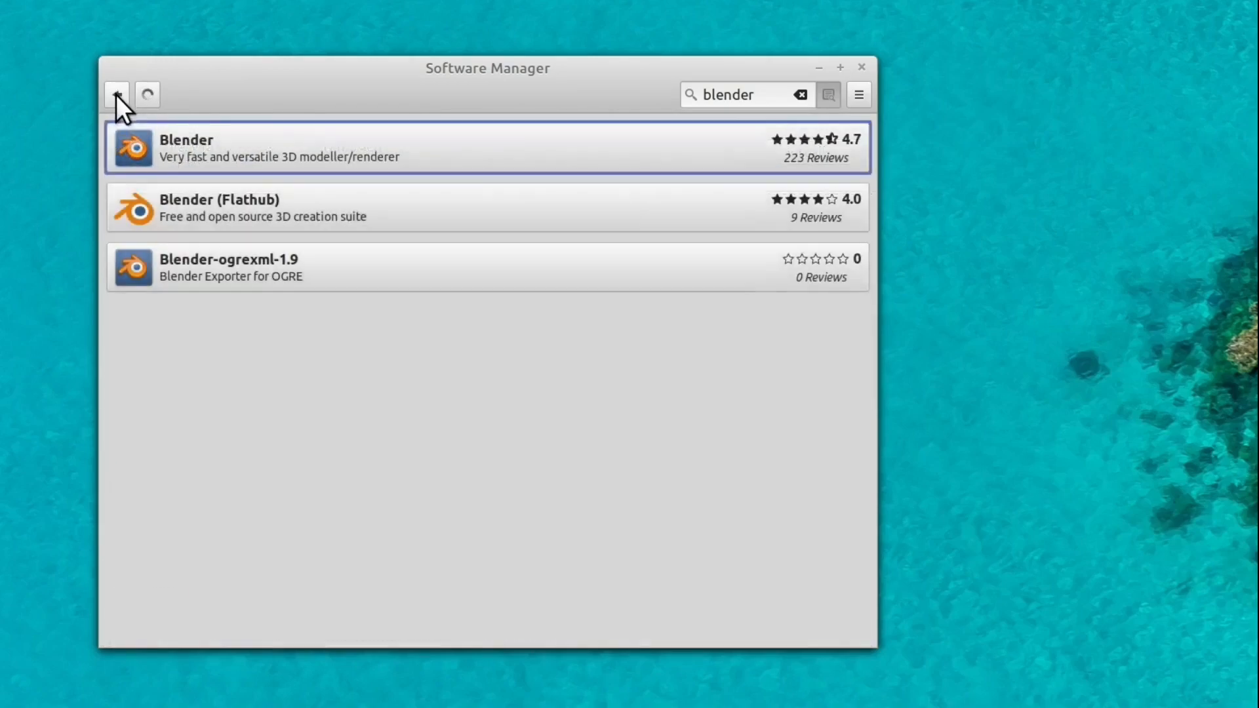
pyautogui.click(482, 207)
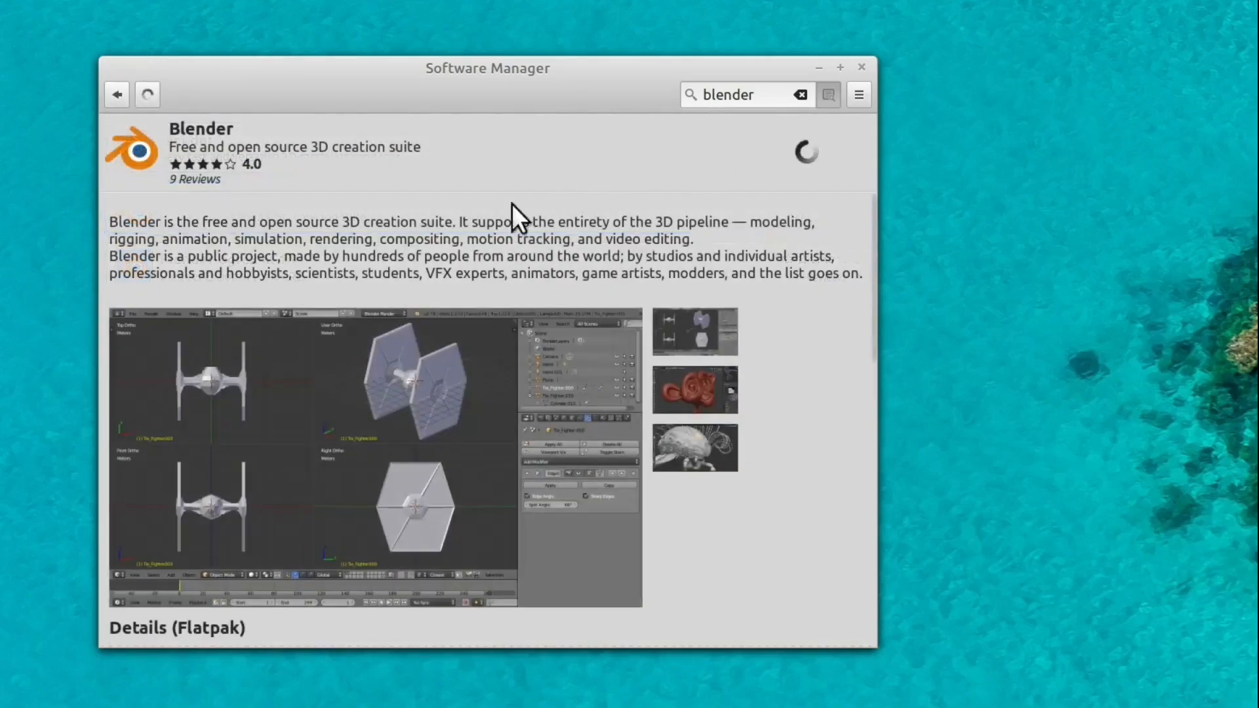
pyautogui.moveTo(825, 193)
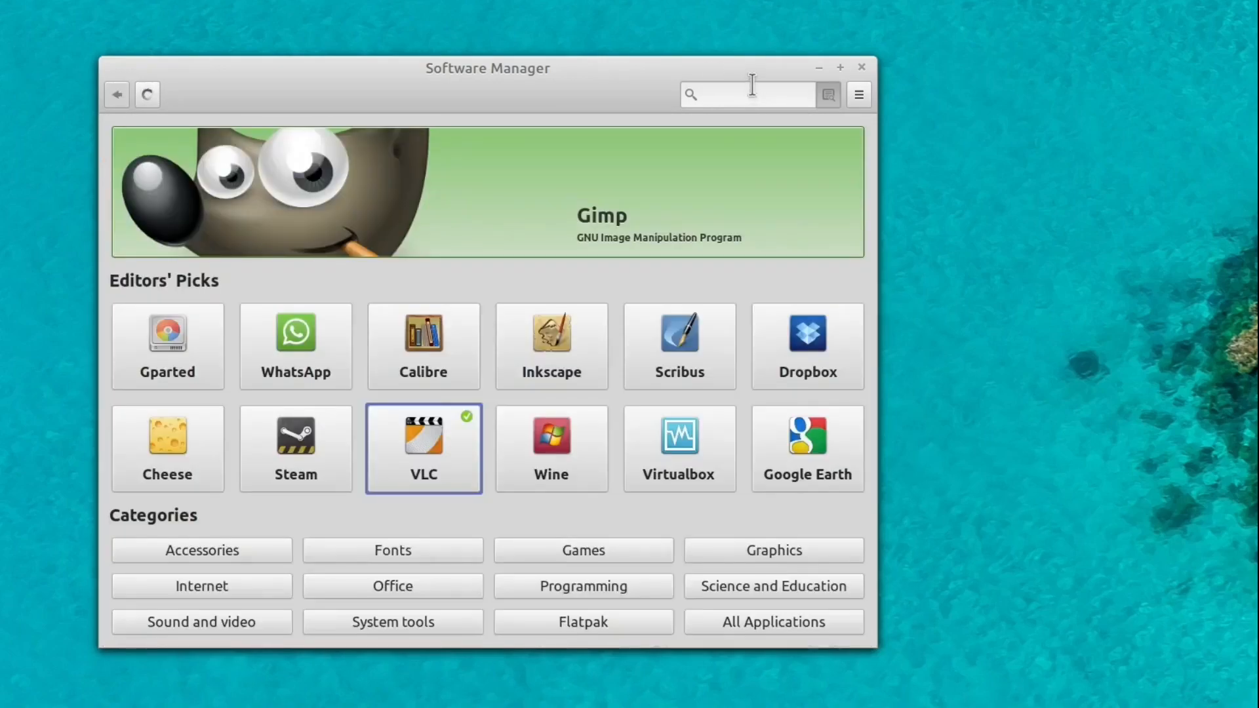
# - Search 'lmms', open Linux Multimedia Studio and start installing it
pyautogui.write('lmm')
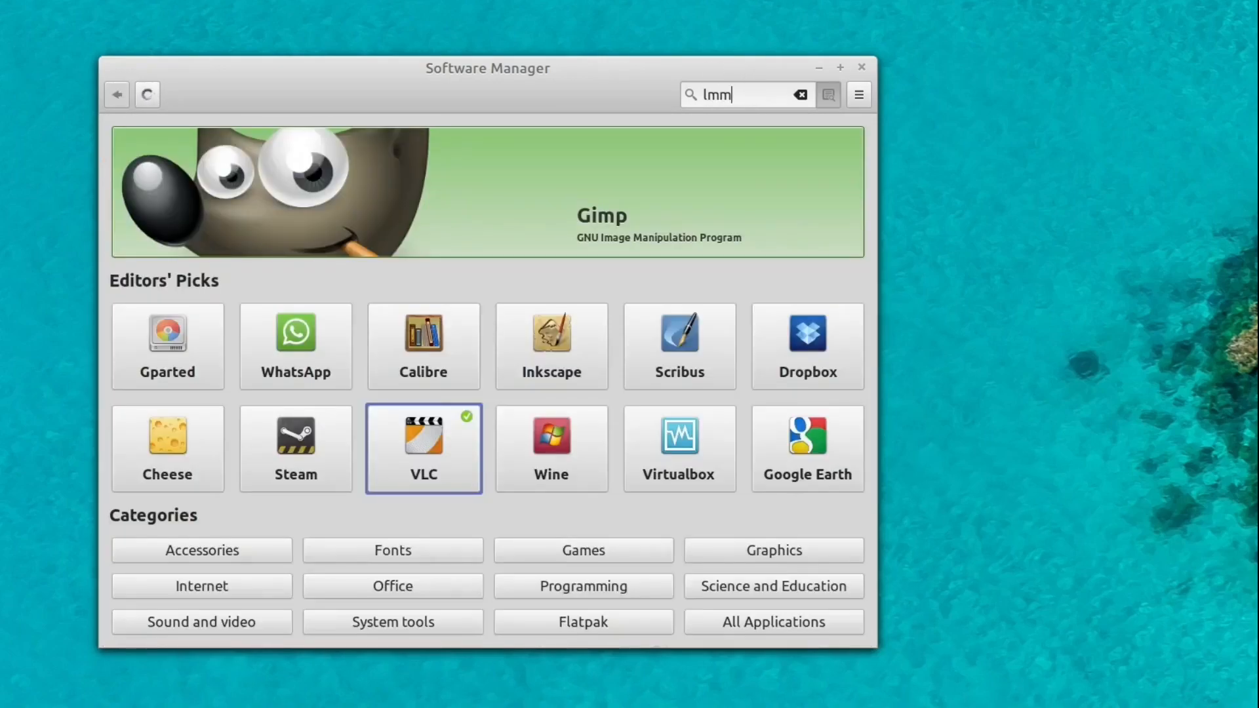
pyautogui.write('s')
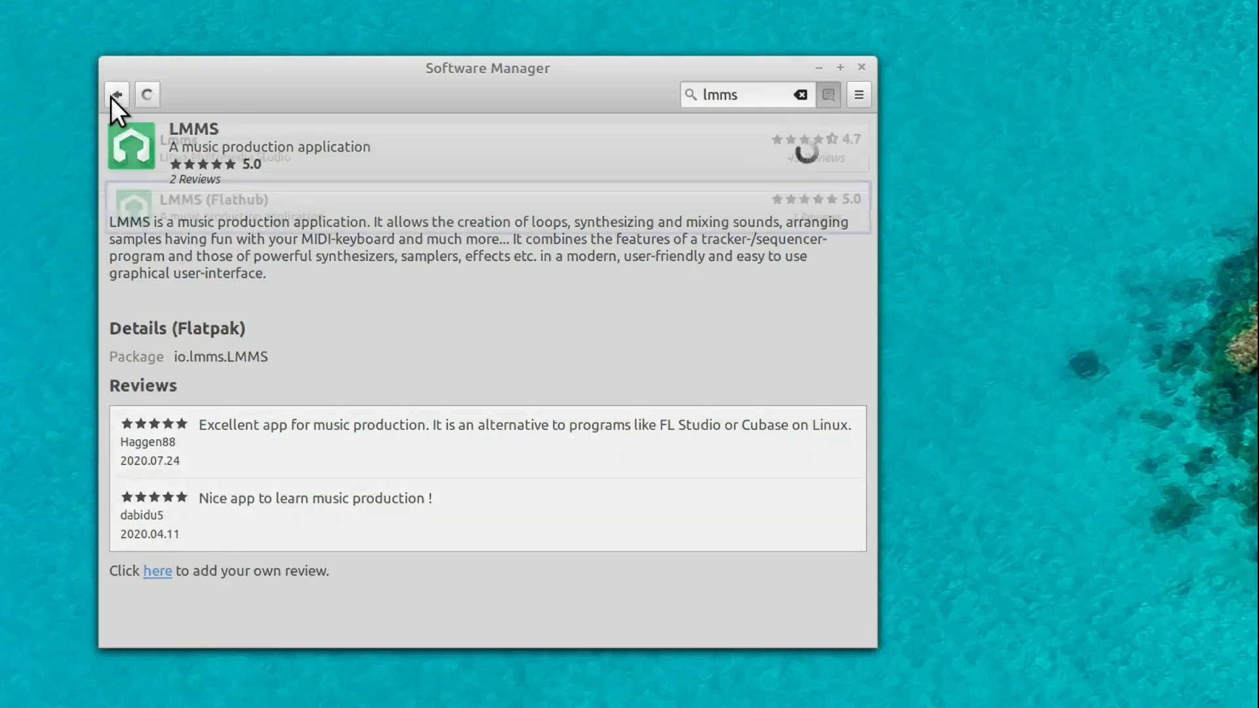
pyautogui.click(117, 94)
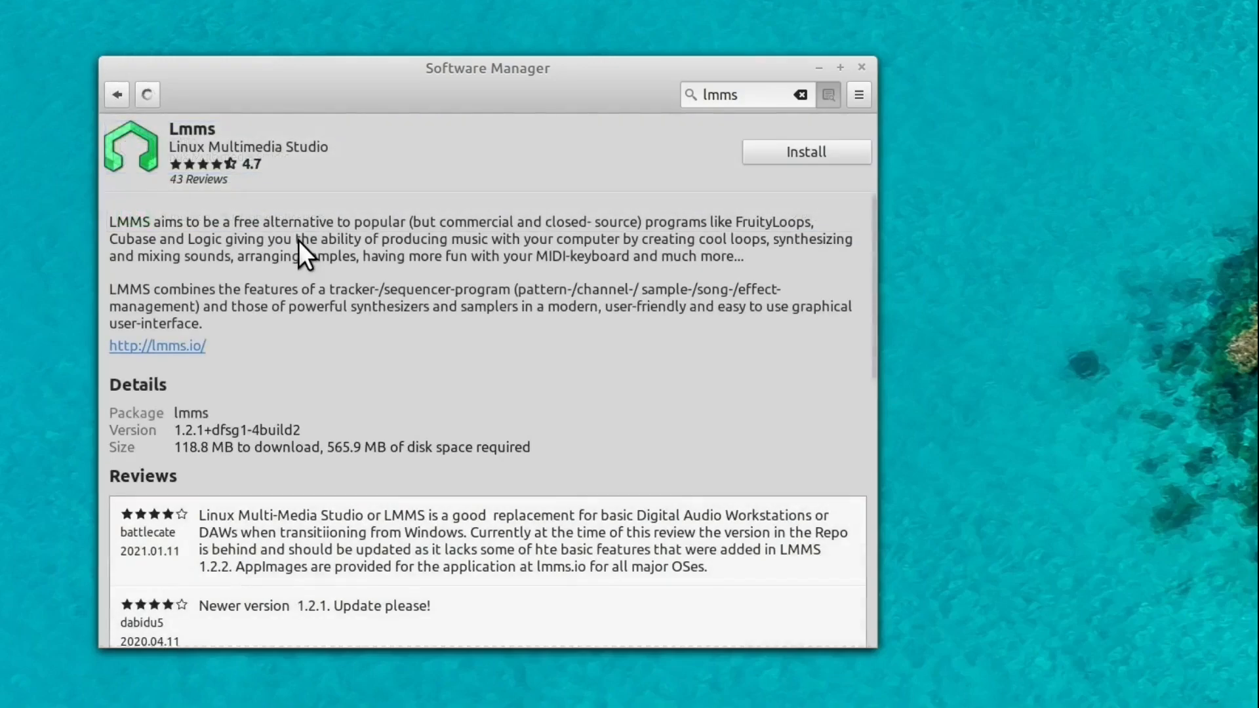
pyautogui.moveTo(446, 414)
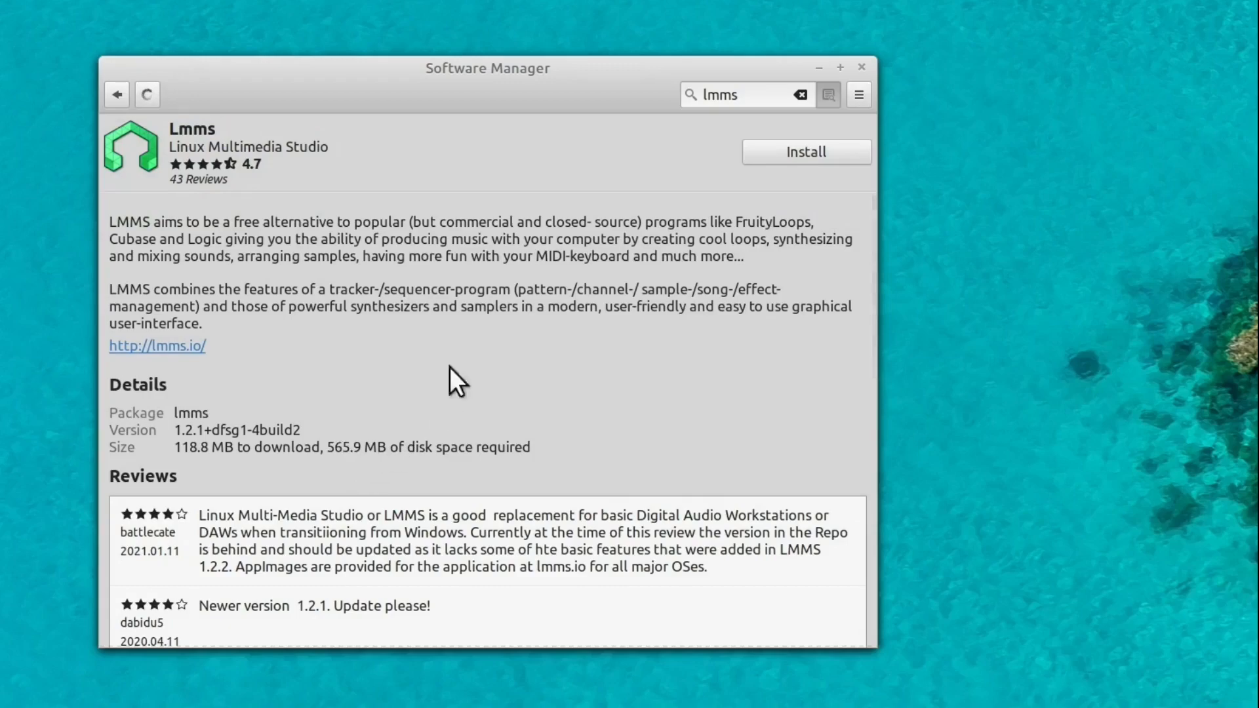
pyautogui.moveTo(806, 151)
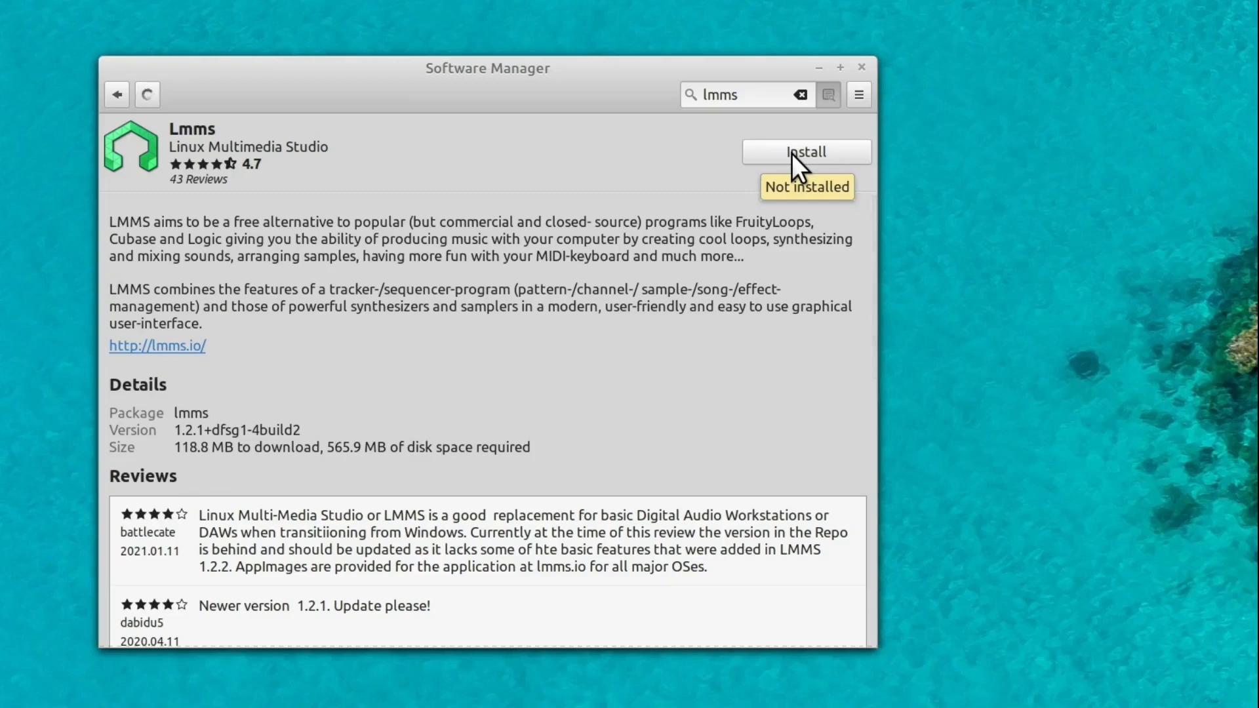
pyautogui.click(806, 153)
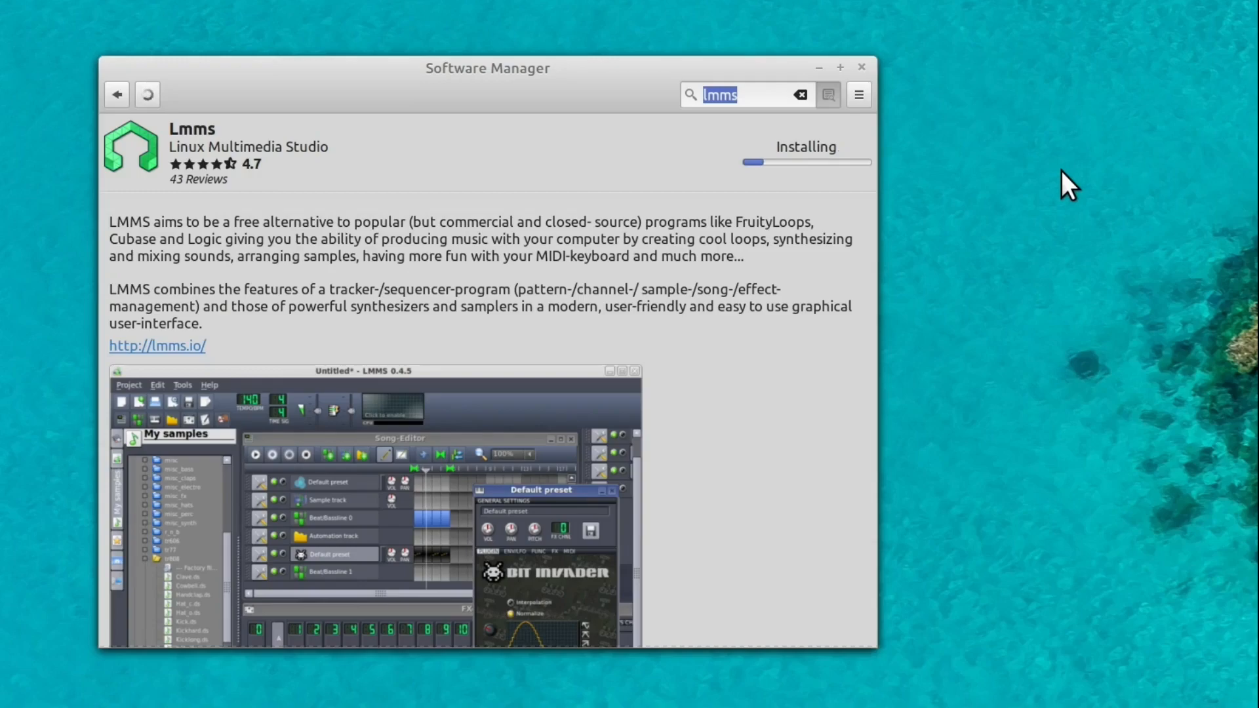
# - Install the Darktable Flatpak with its additional runtimes, then search for kdenlive
pyautogui.write('darktable')
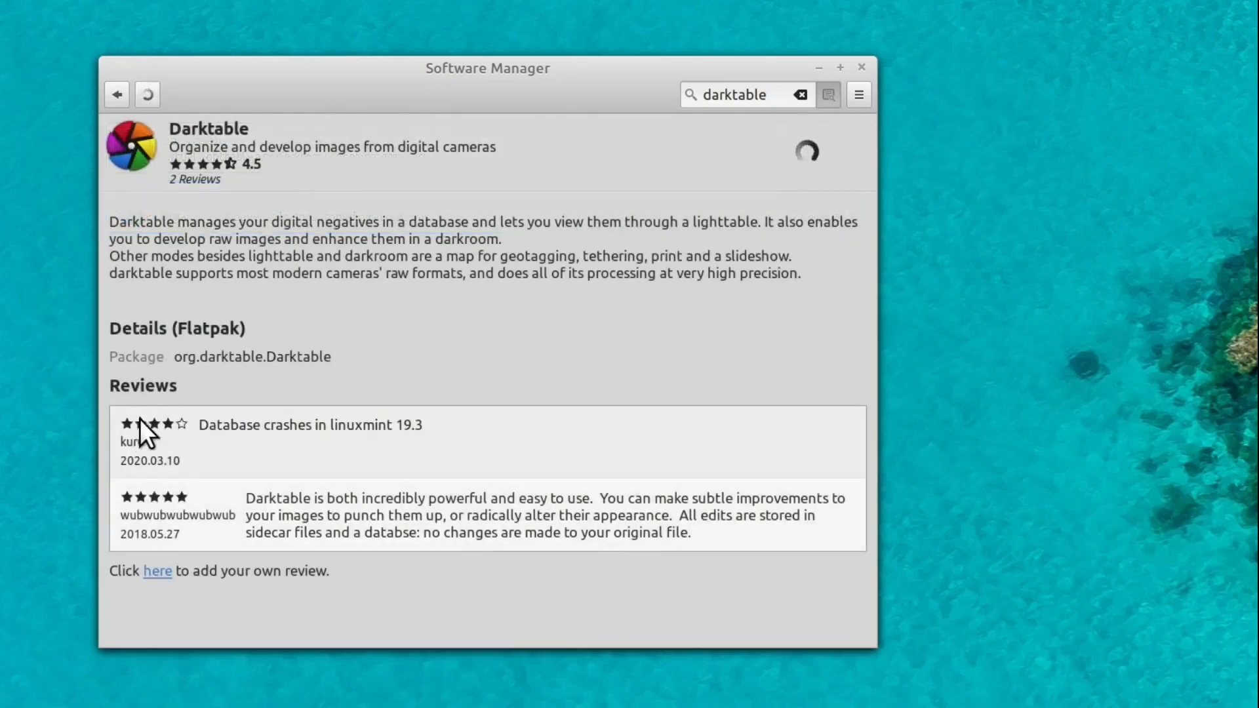
pyautogui.moveTo(341, 371)
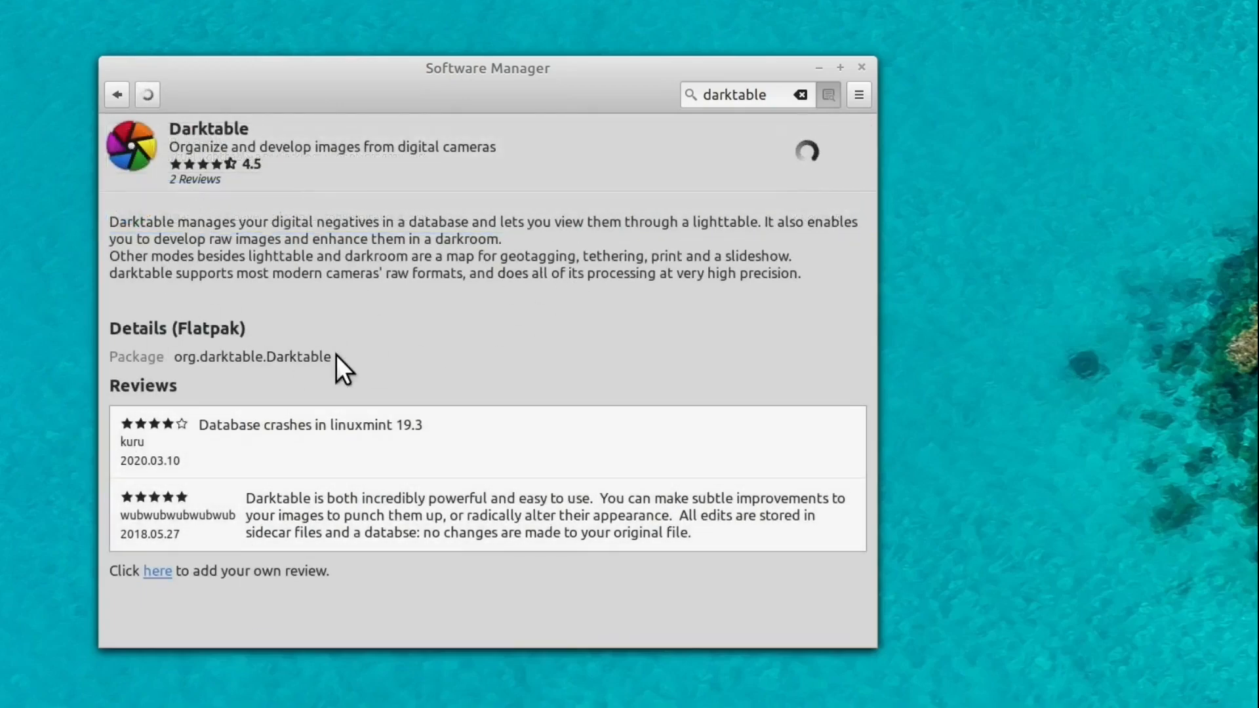
pyautogui.moveTo(378, 333)
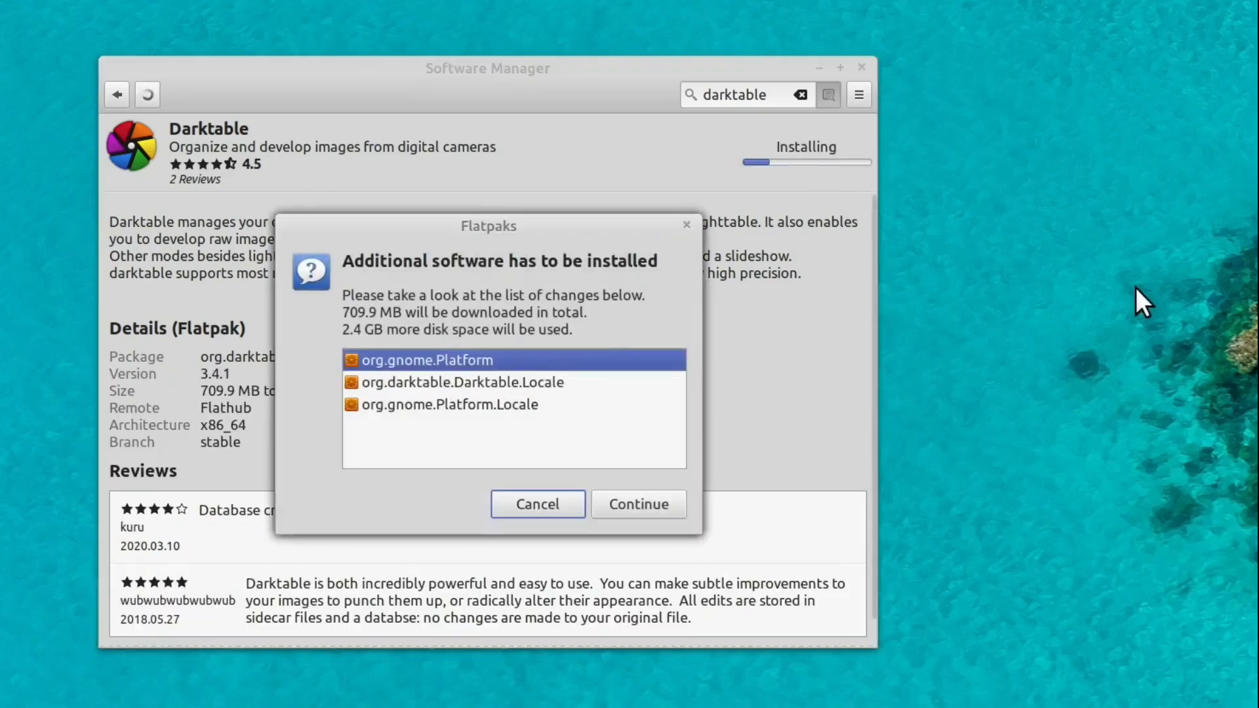
pyautogui.click(637, 504)
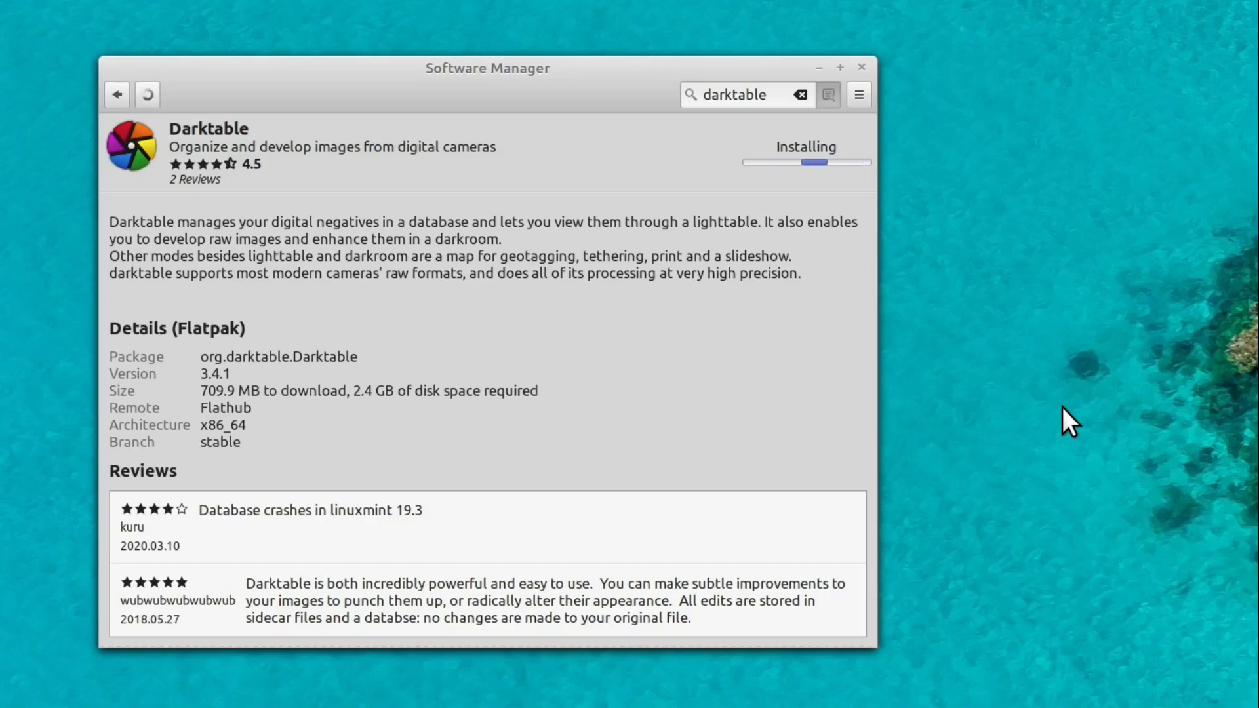
pyautogui.write('kdenlive')
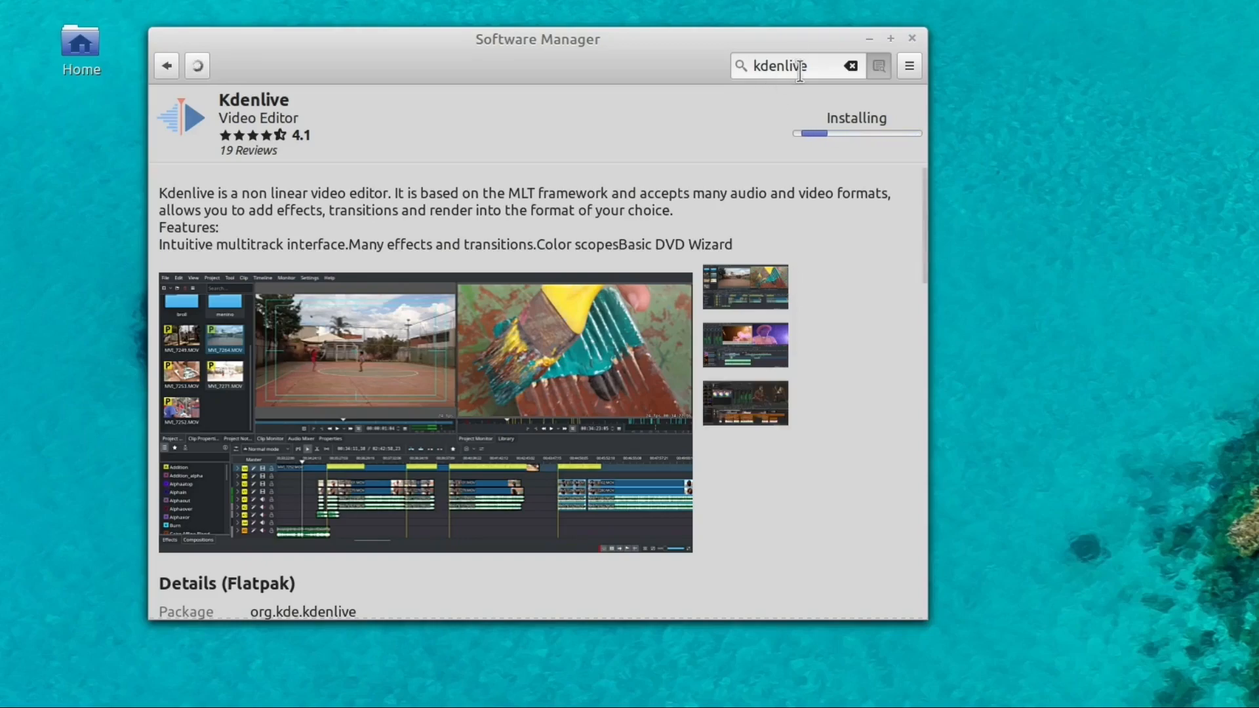
# - Search for Shotcut and start installing its Flathub package
pyautogui.write('shotrc')
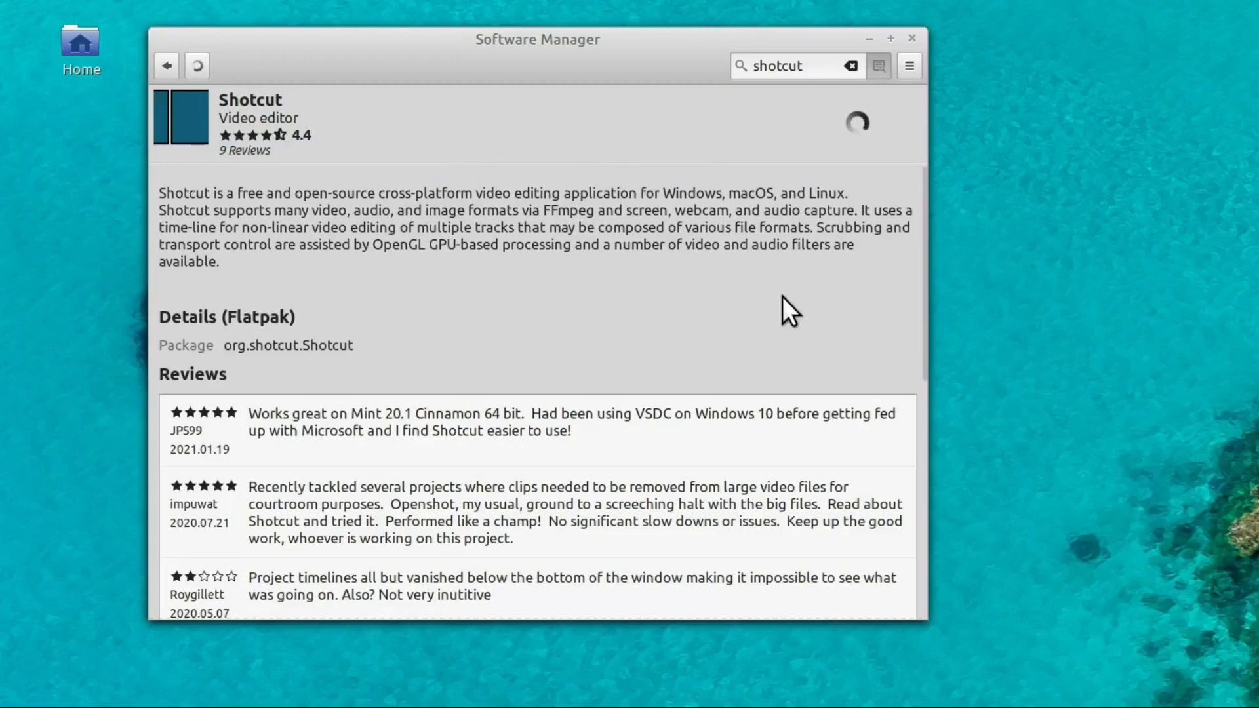
pyautogui.moveTo(779, 301)
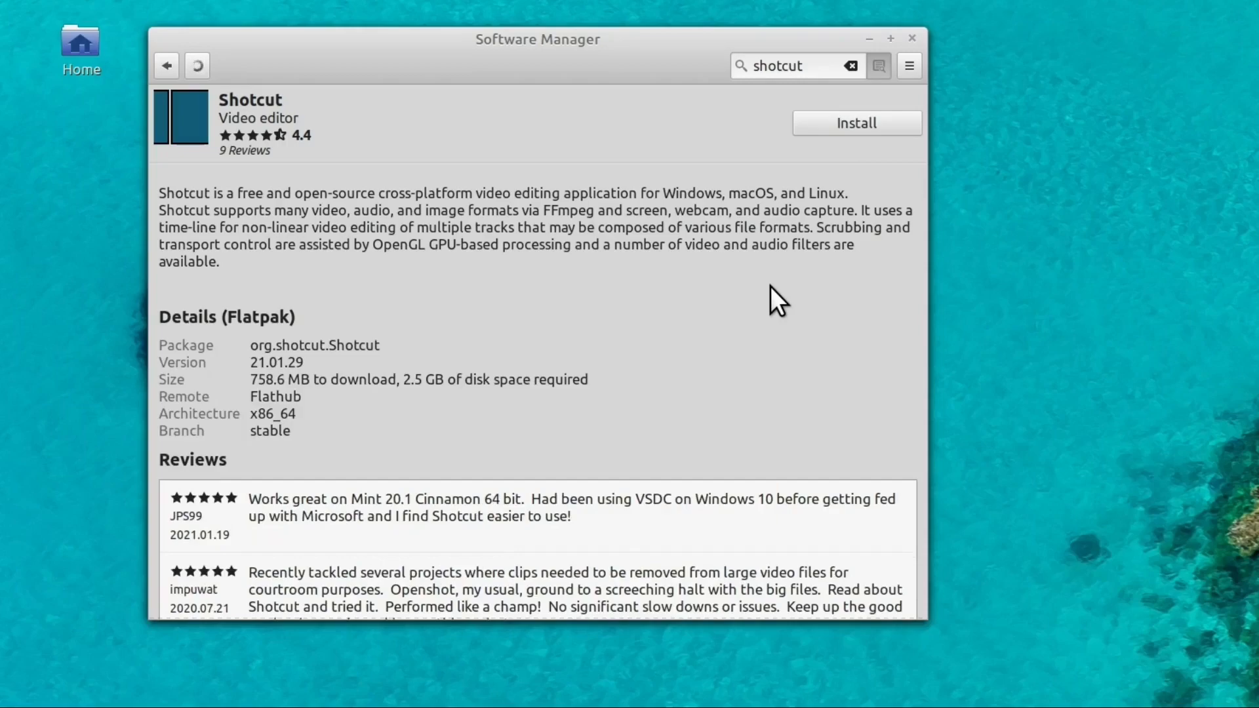
pyautogui.click(856, 122)
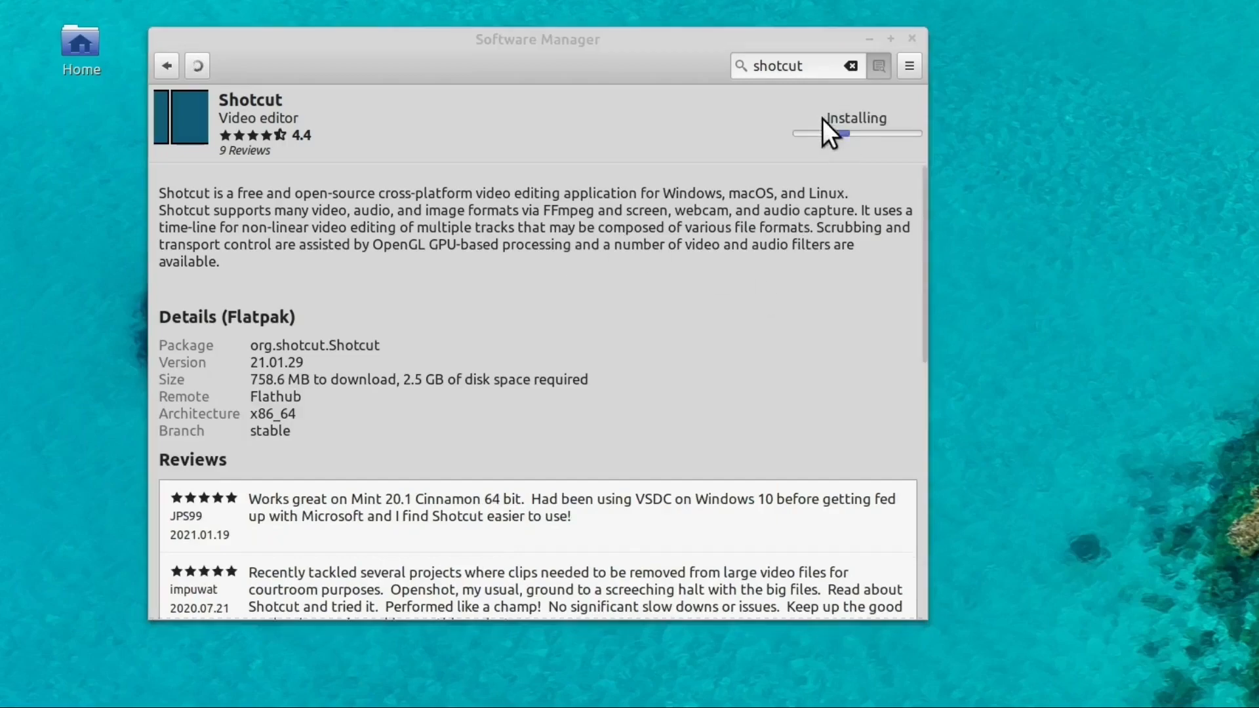
pyautogui.moveTo(690, 491)
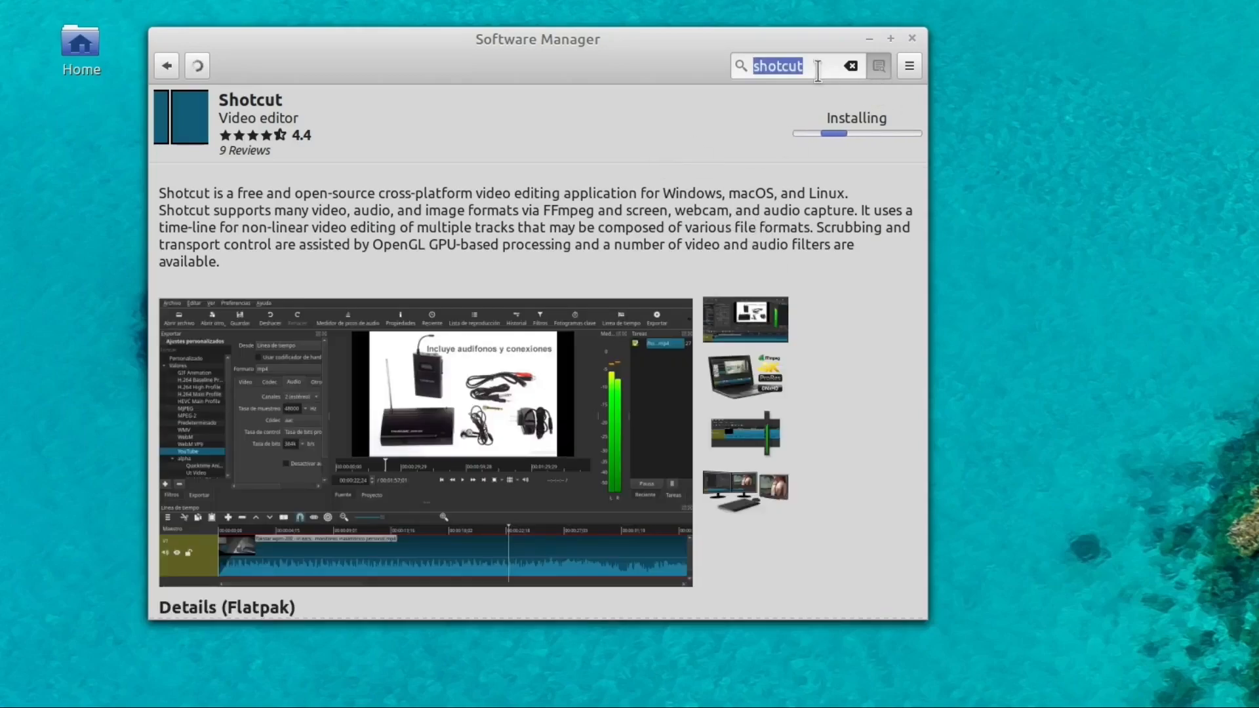
# - Clear the 'scribu' search so the Editors' Picks home page shows
pyautogui.write('scribu')
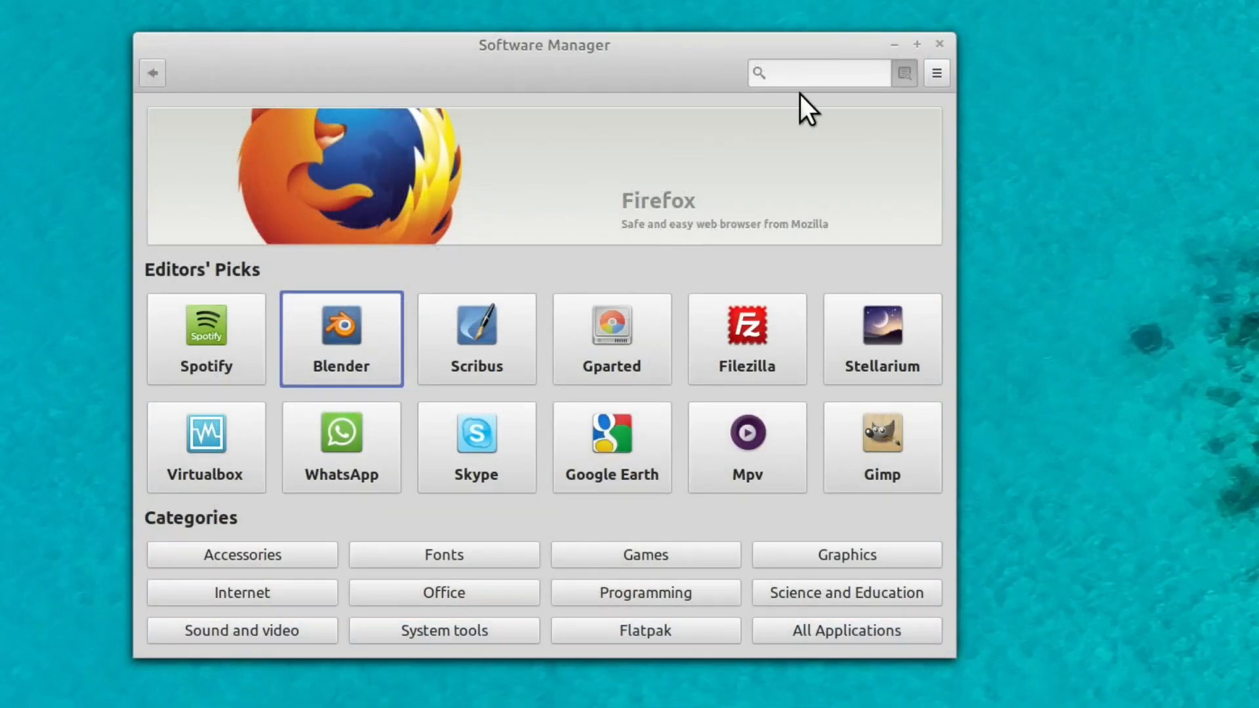
# - Open Kdenlive's details page from the Show installed applications list
pyautogui.click(936, 72)
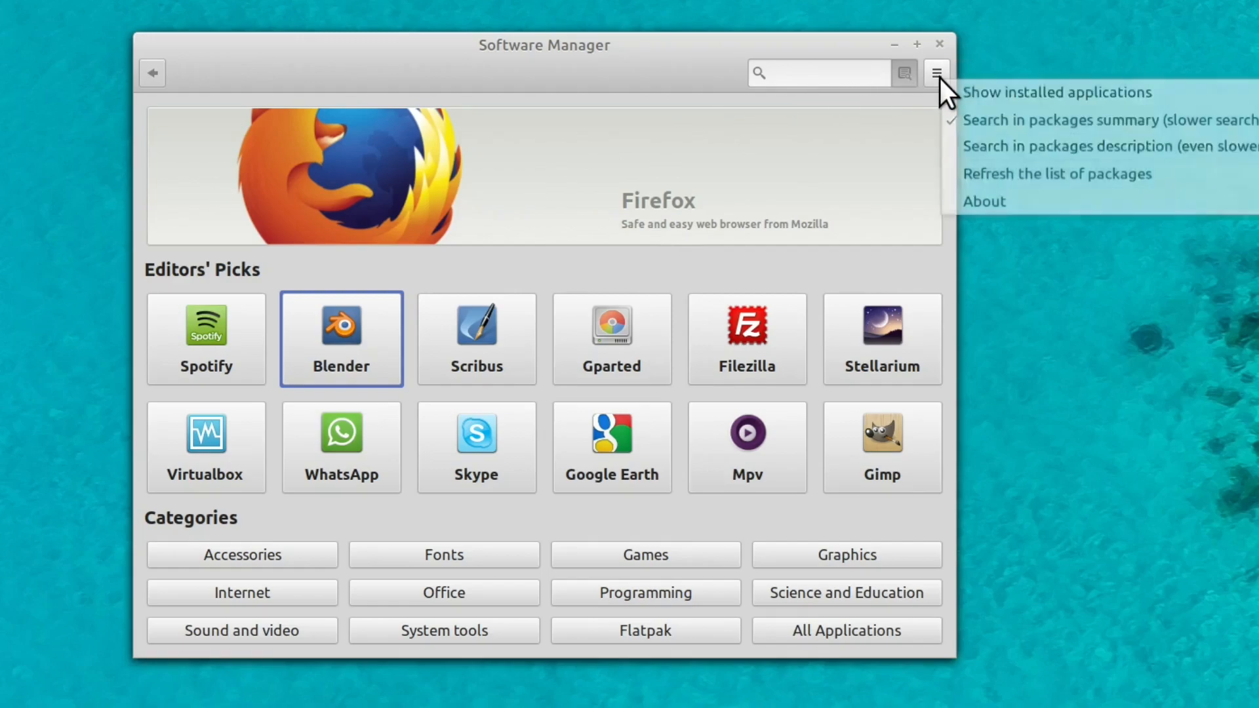
pyautogui.click(1056, 92)
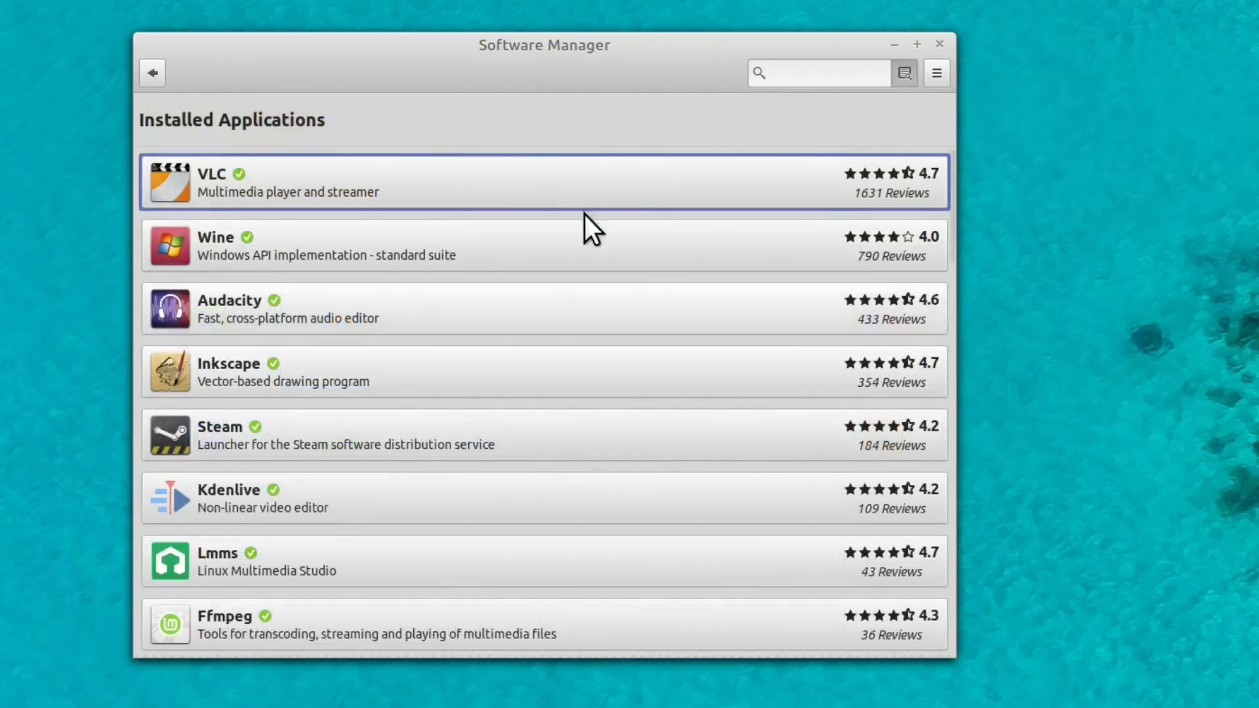
pyautogui.moveTo(271, 296)
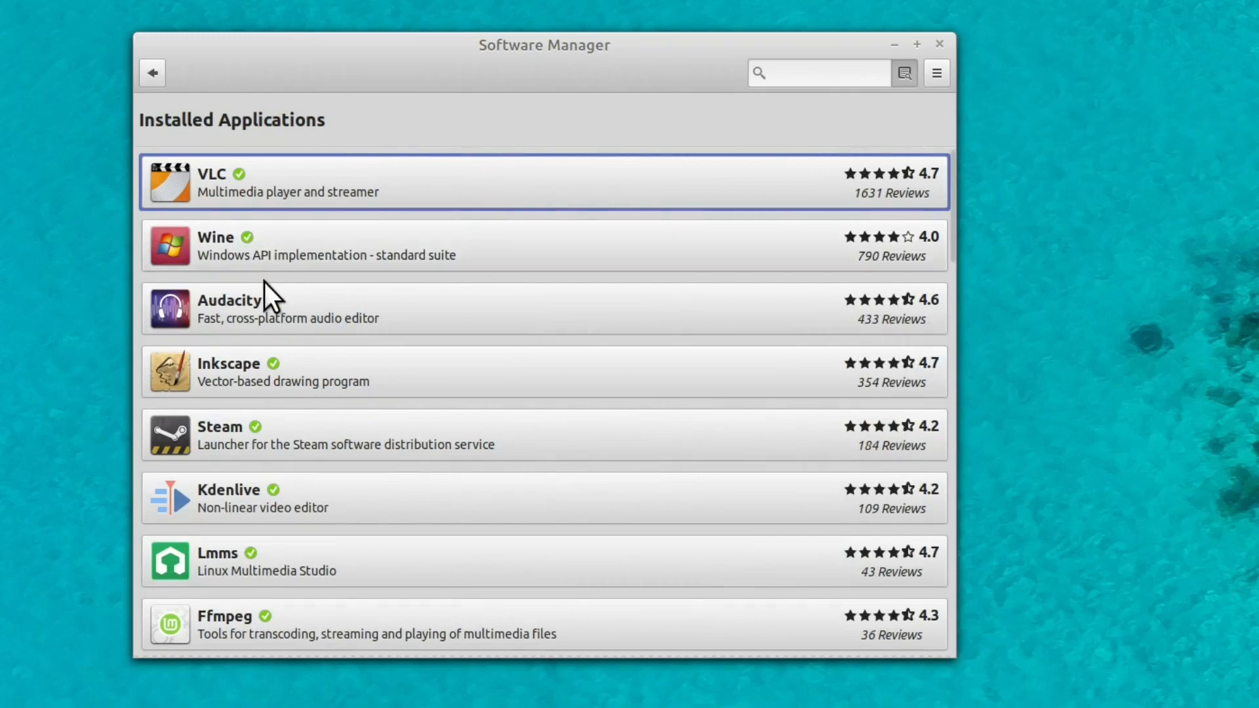
pyautogui.scroll(-3)
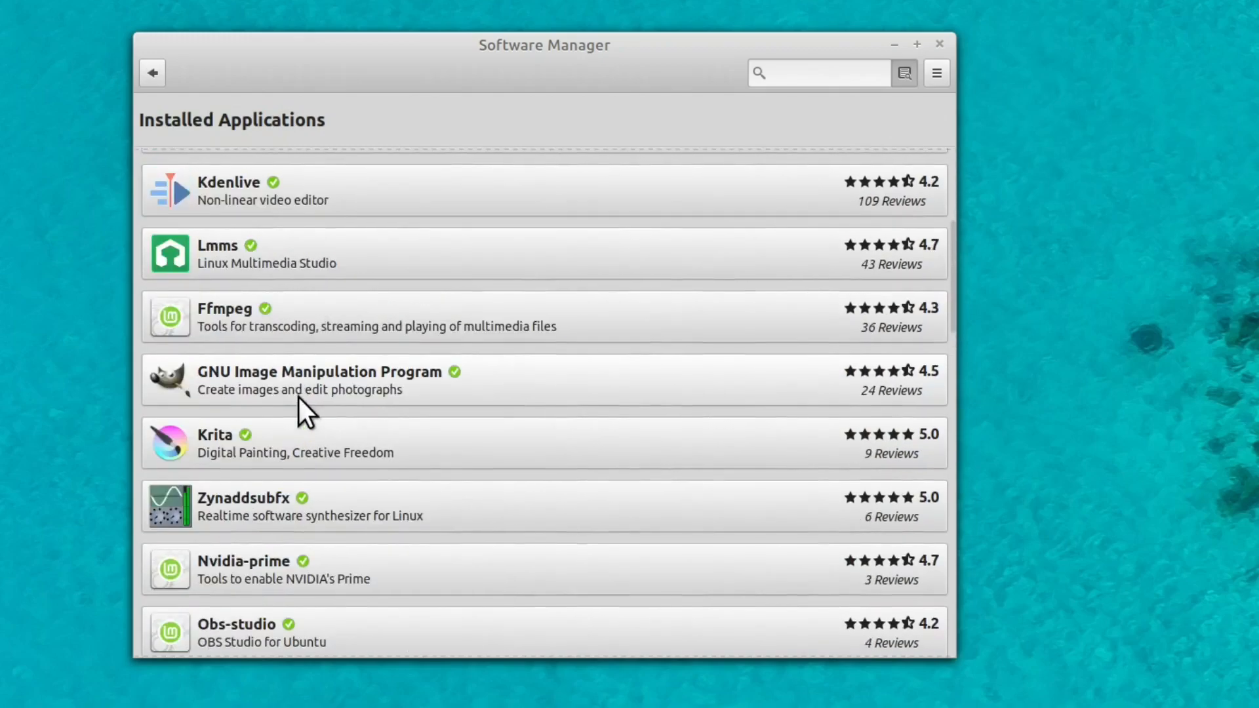
pyautogui.scroll(3)
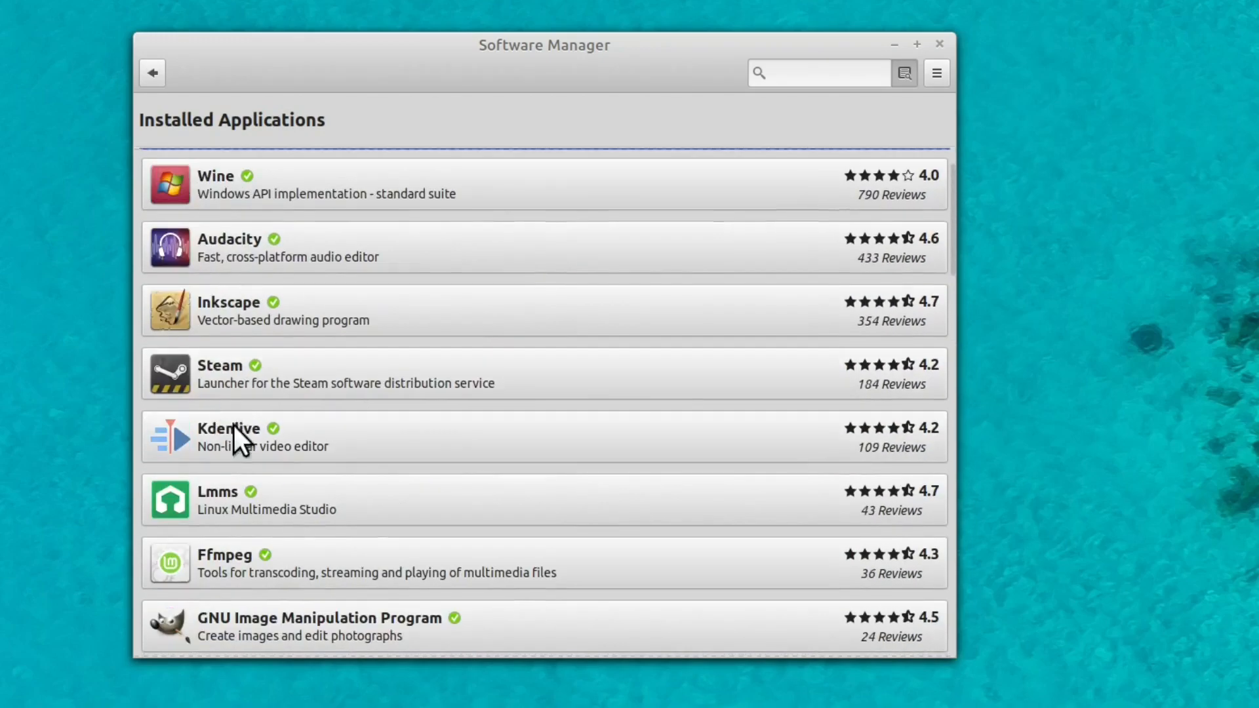
pyautogui.click(241, 437)
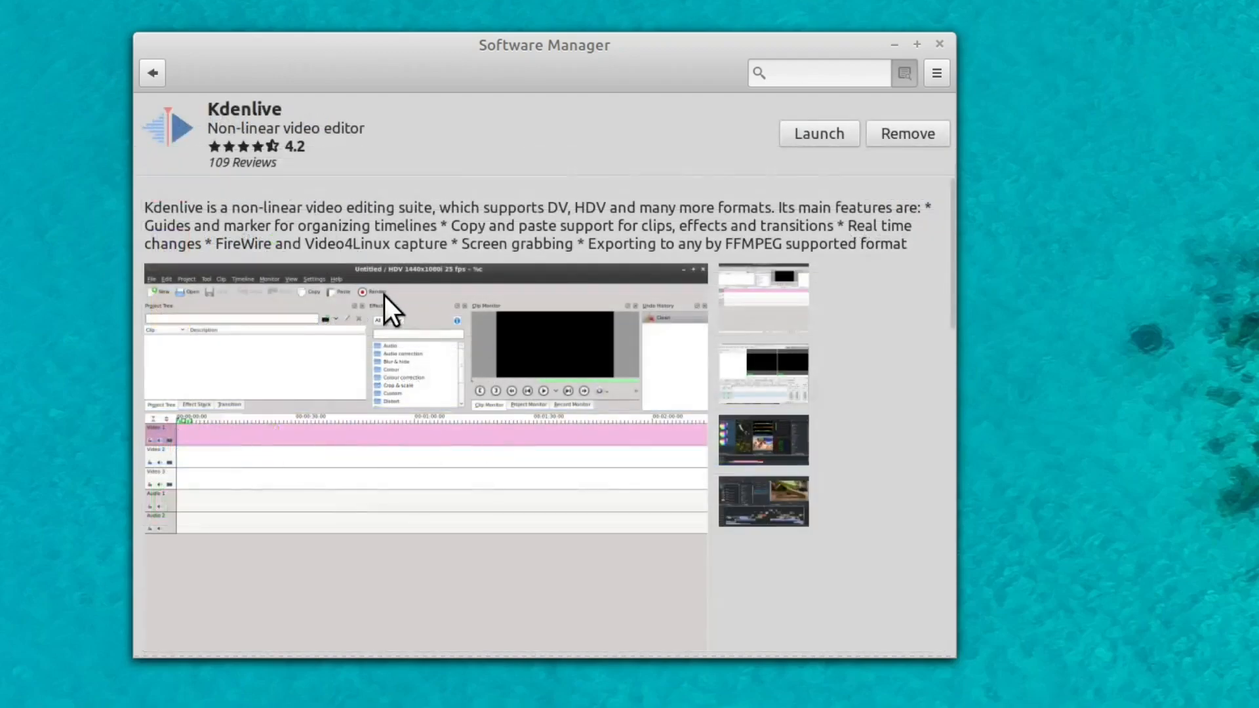
# - Remove Kdenlive after password authentication, then go back to the home page
pyautogui.click(906, 133)
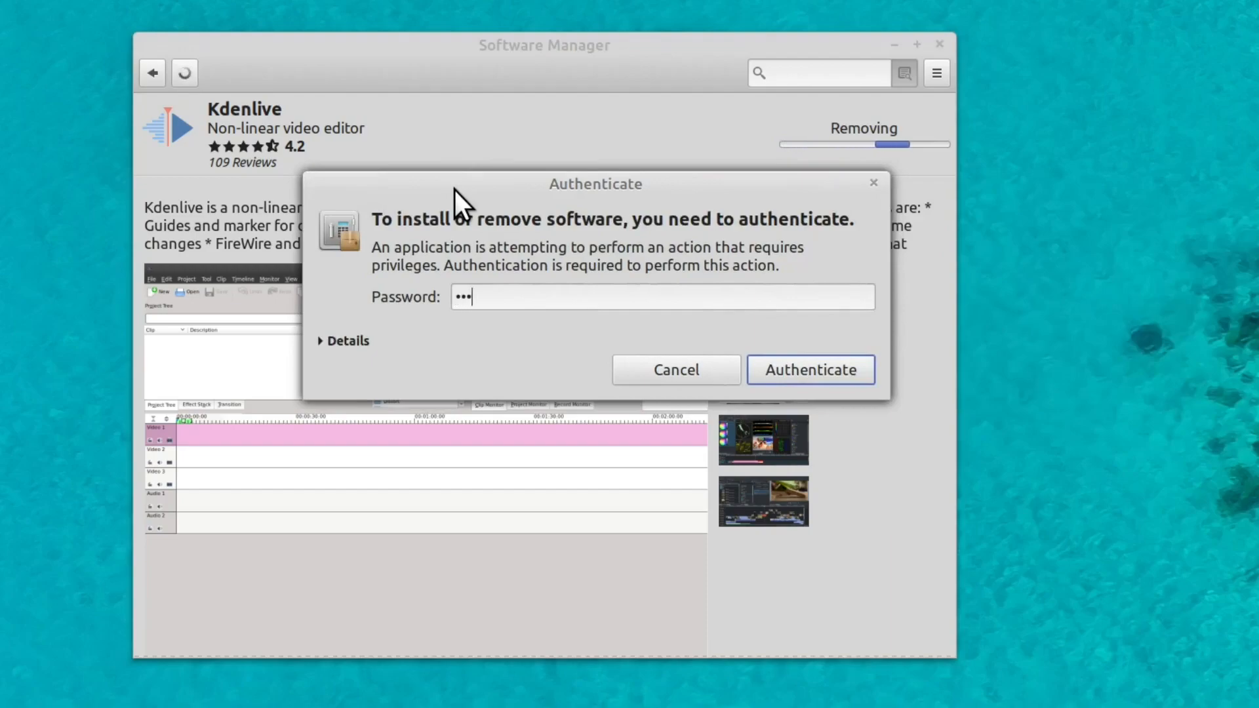
pyautogui.click(808, 369)
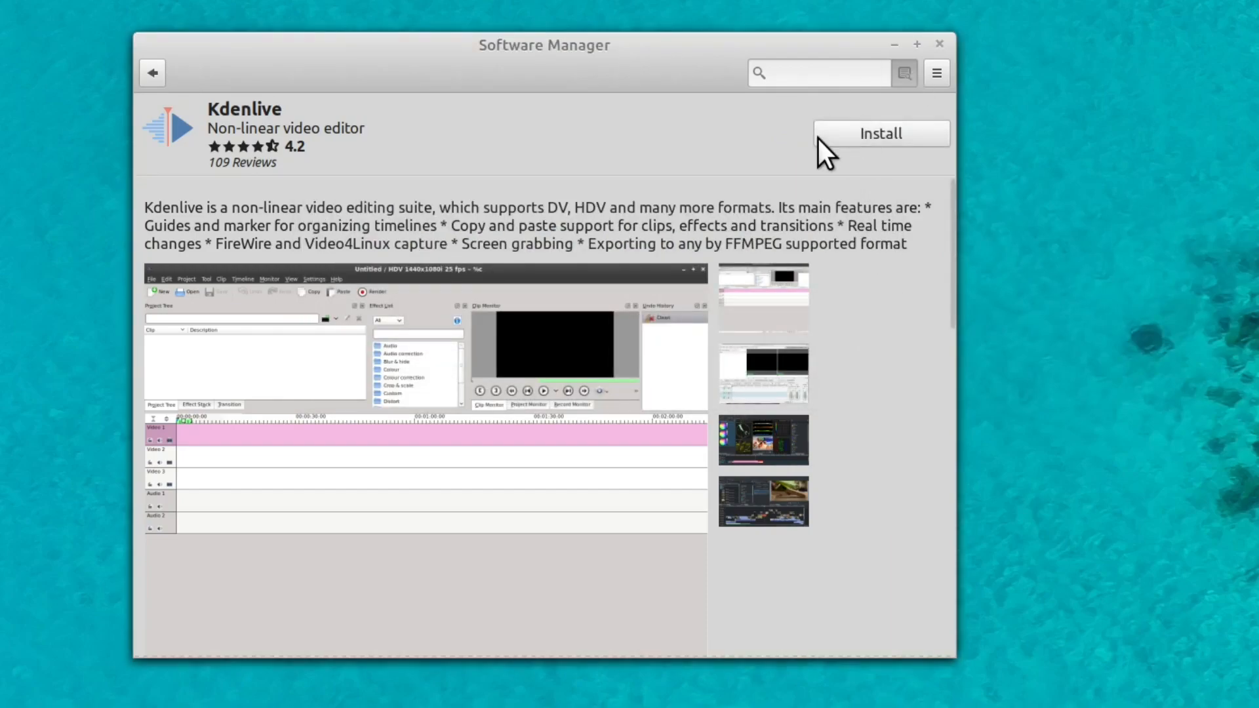
pyautogui.click(152, 73)
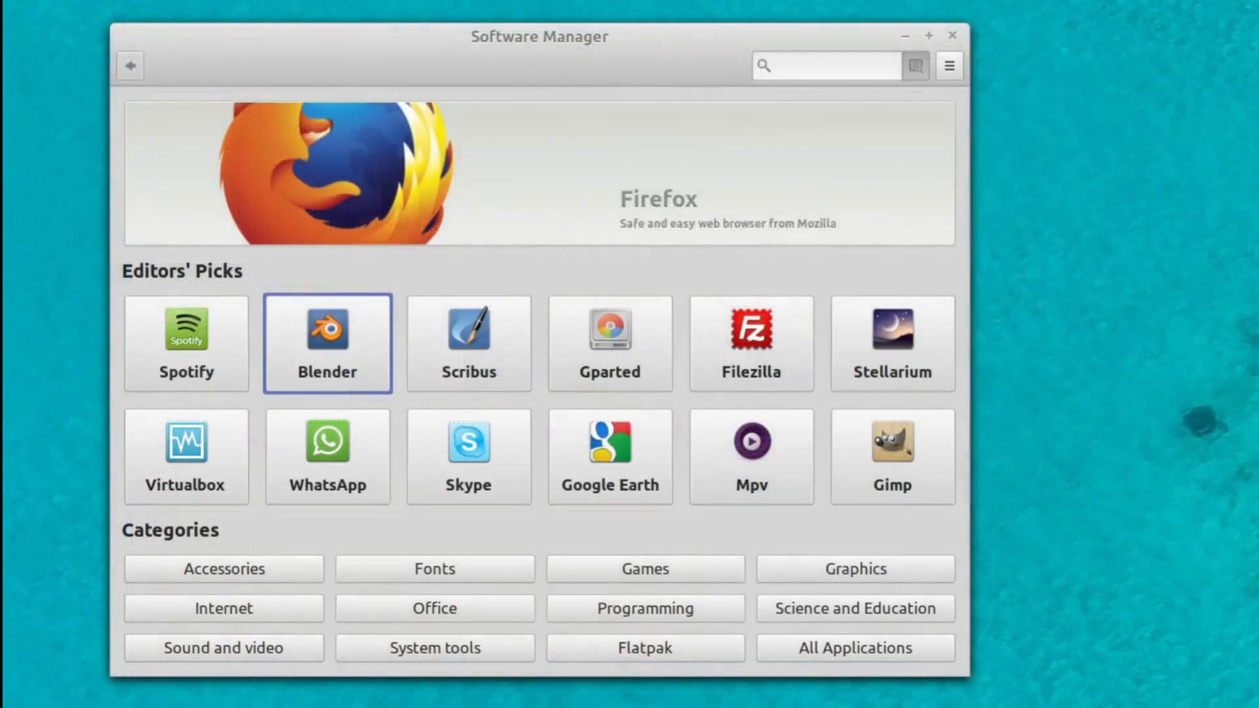
# - Focus the search field, then close the Software Manager window
pyautogui.click(827, 65)
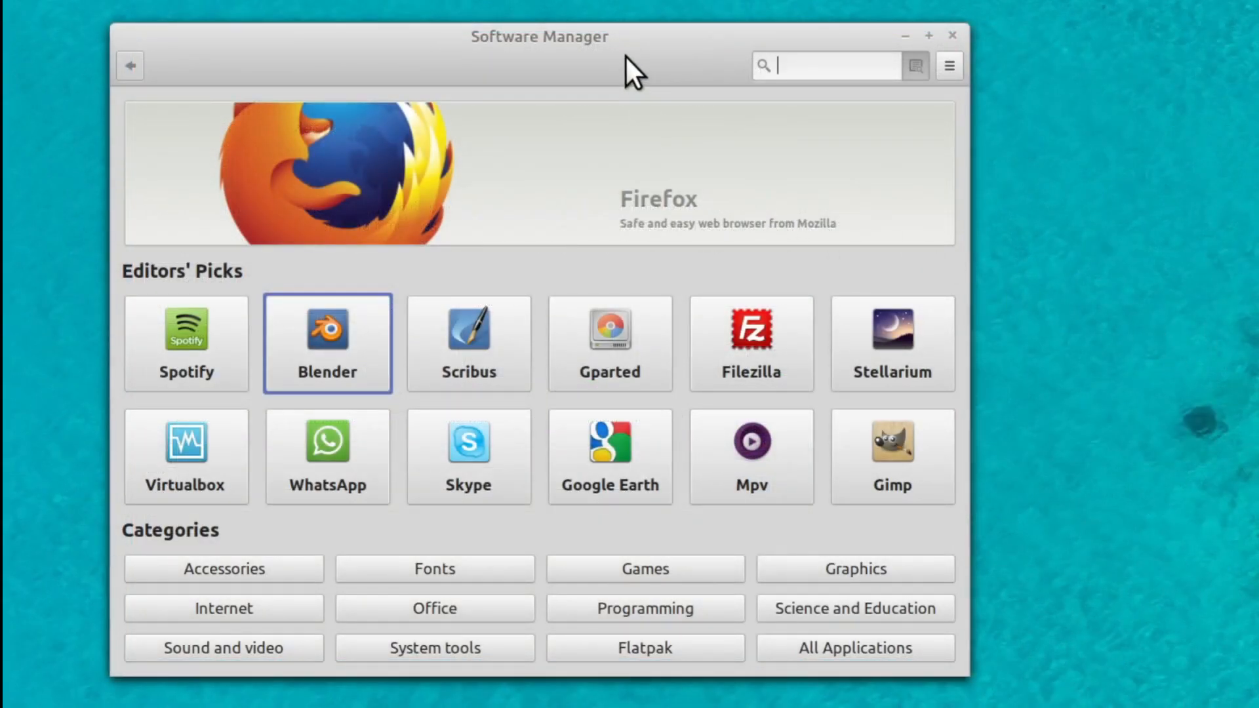
pyautogui.moveTo(602, 60)
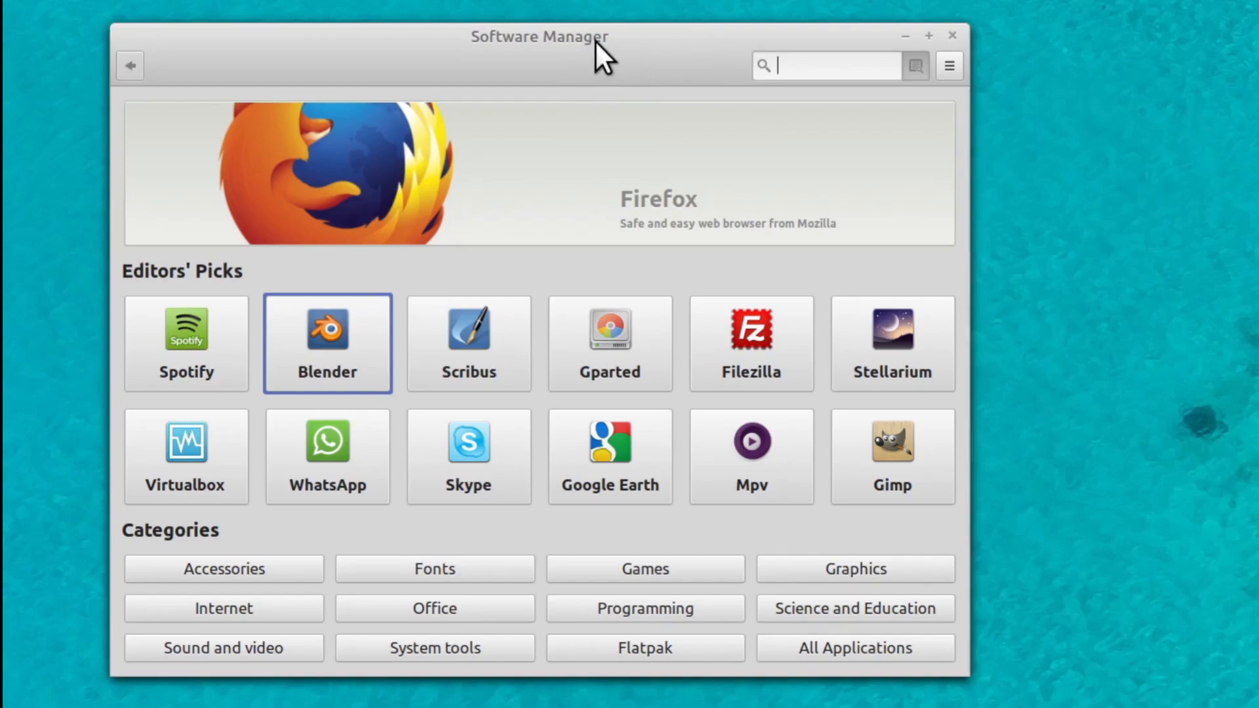
pyautogui.moveTo(570, 381)
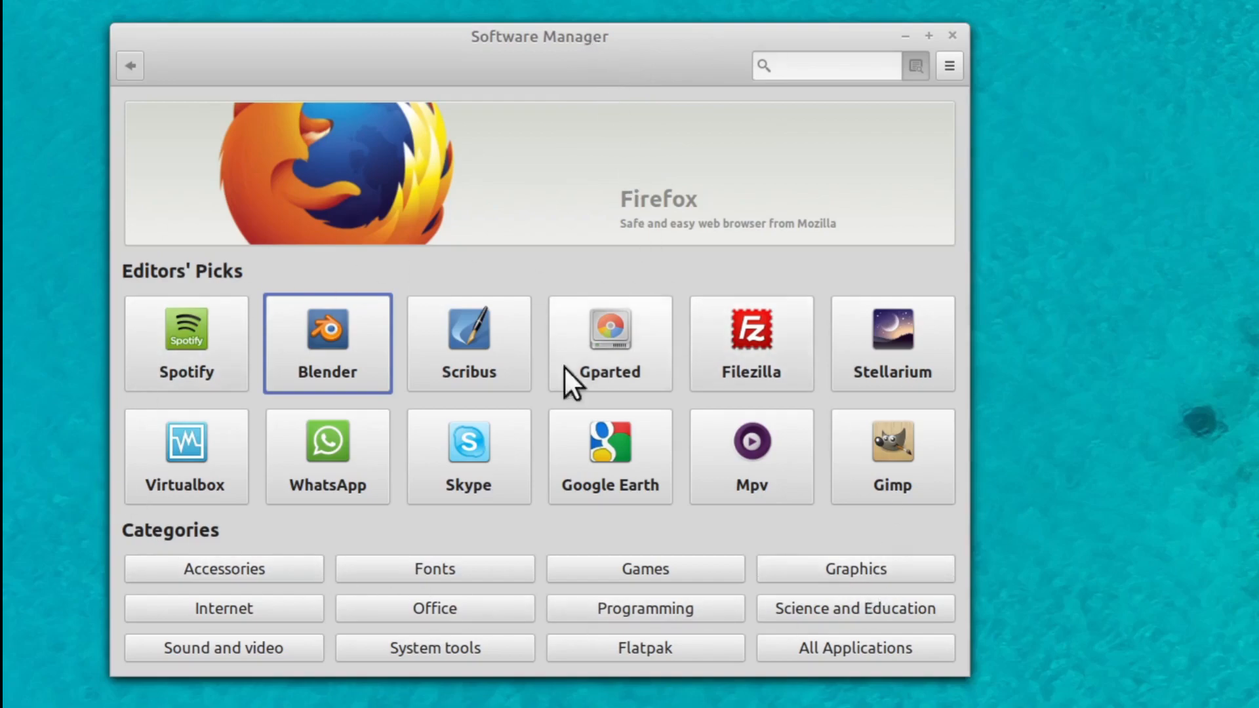
pyautogui.click(827, 65)
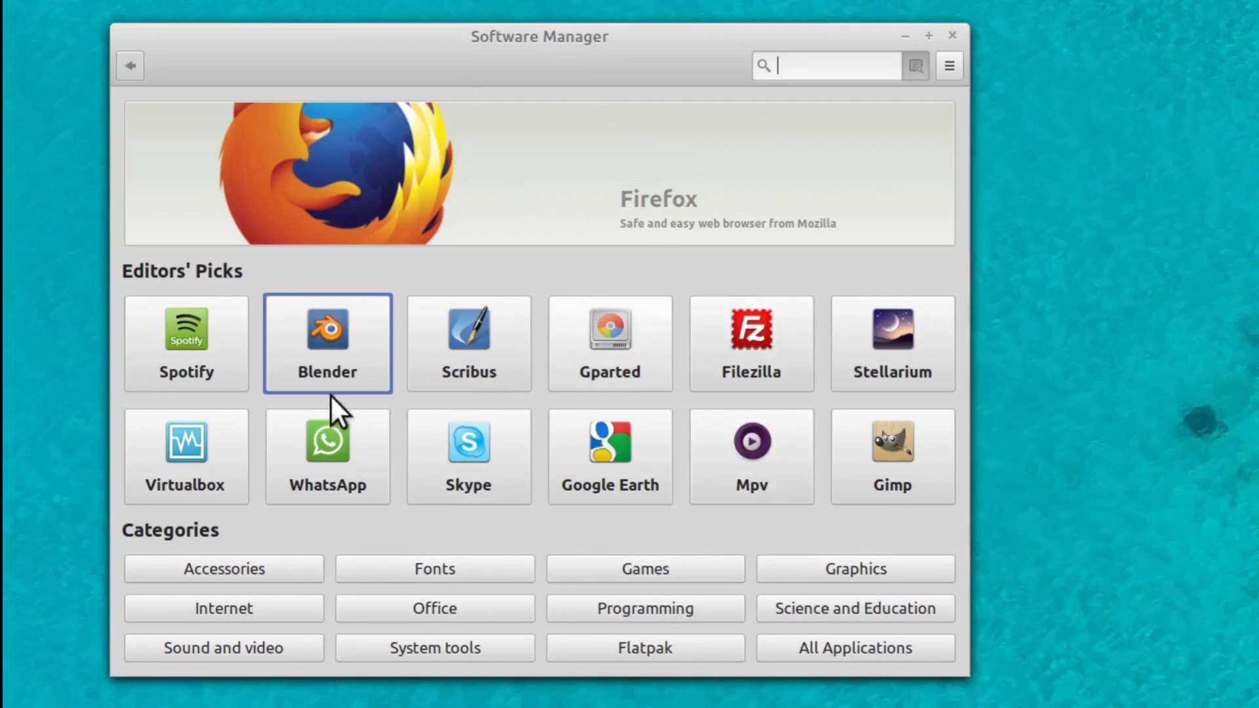
pyautogui.moveTo(522, 185)
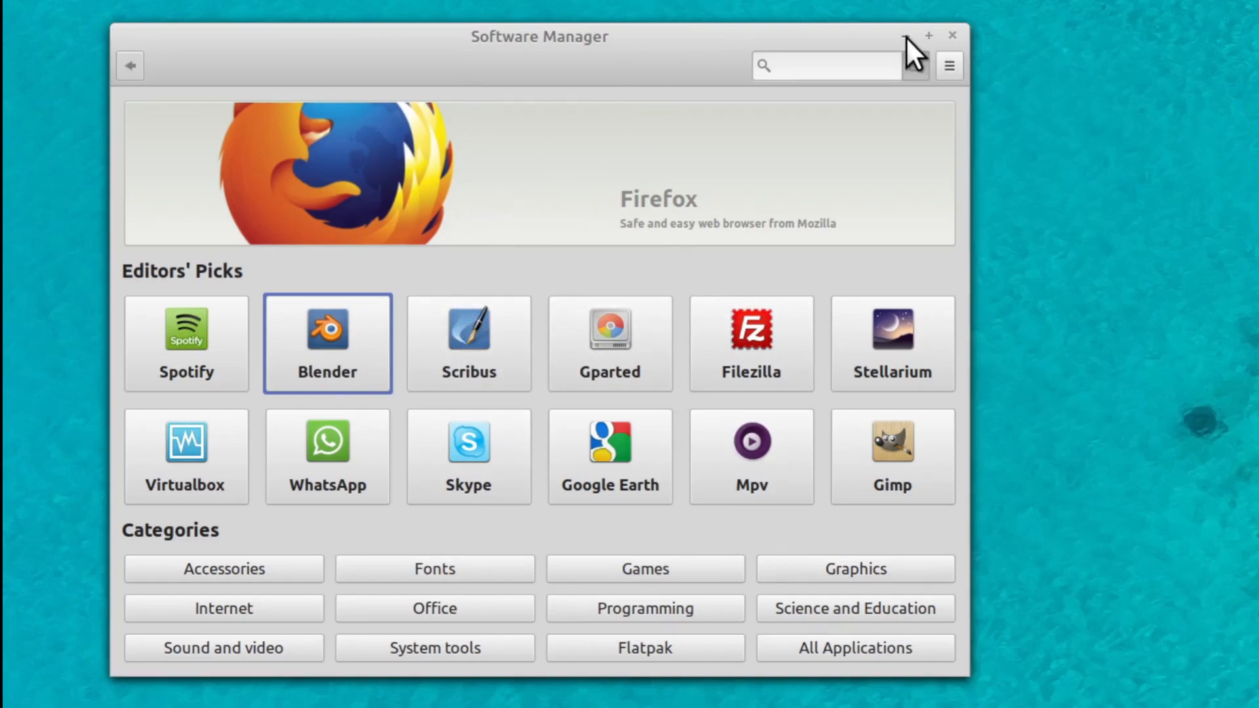
pyautogui.click(953, 36)
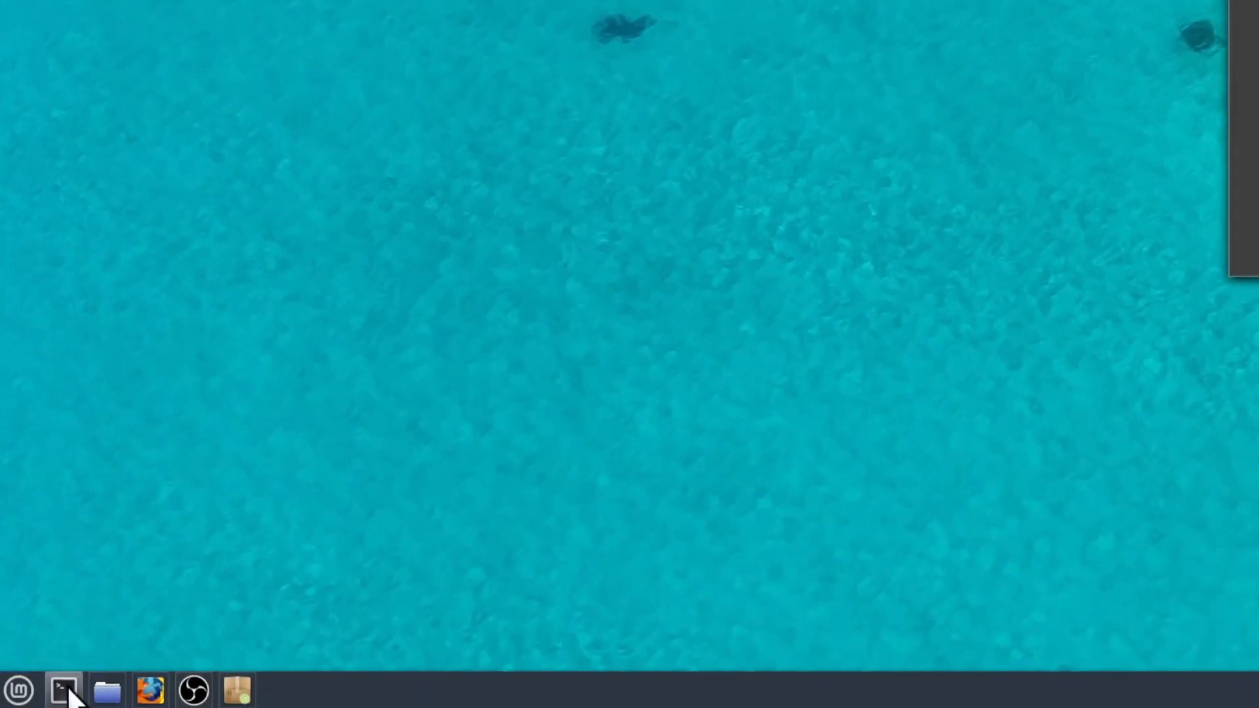
# - Launch Terminal from the Menu and create hello.txt in Desktop with touch
pyautogui.click(18, 691)
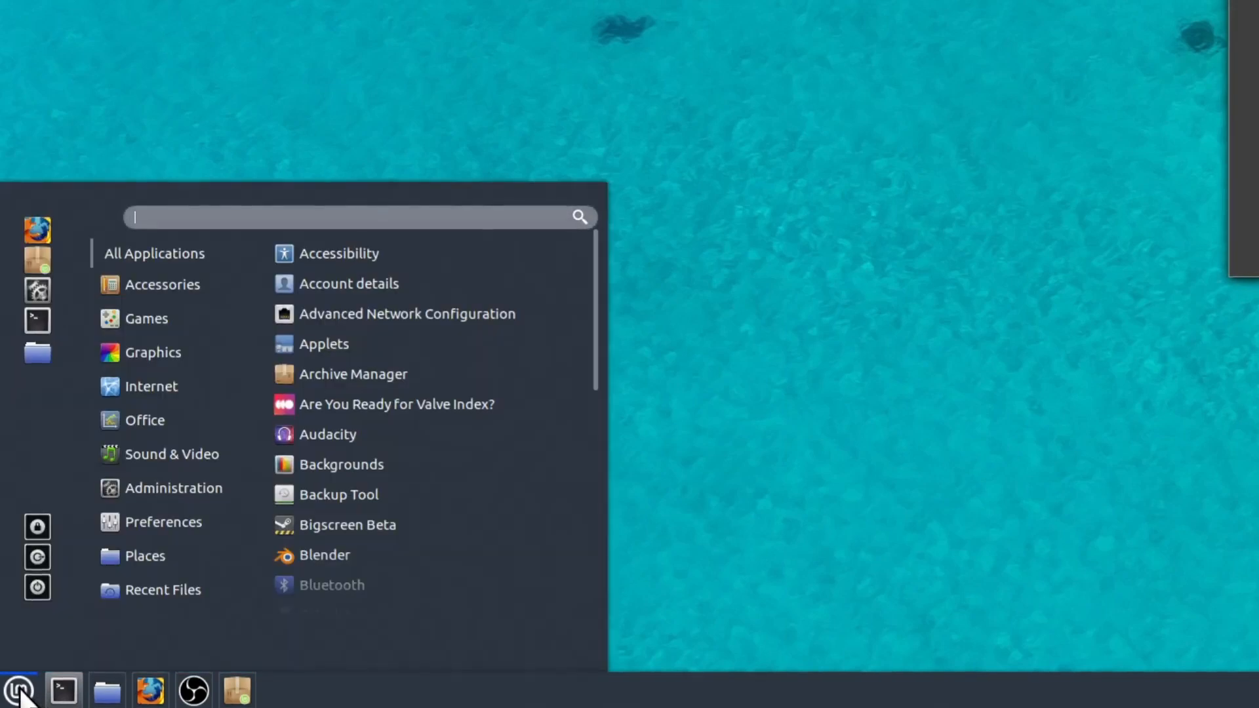
pyautogui.write('ter')
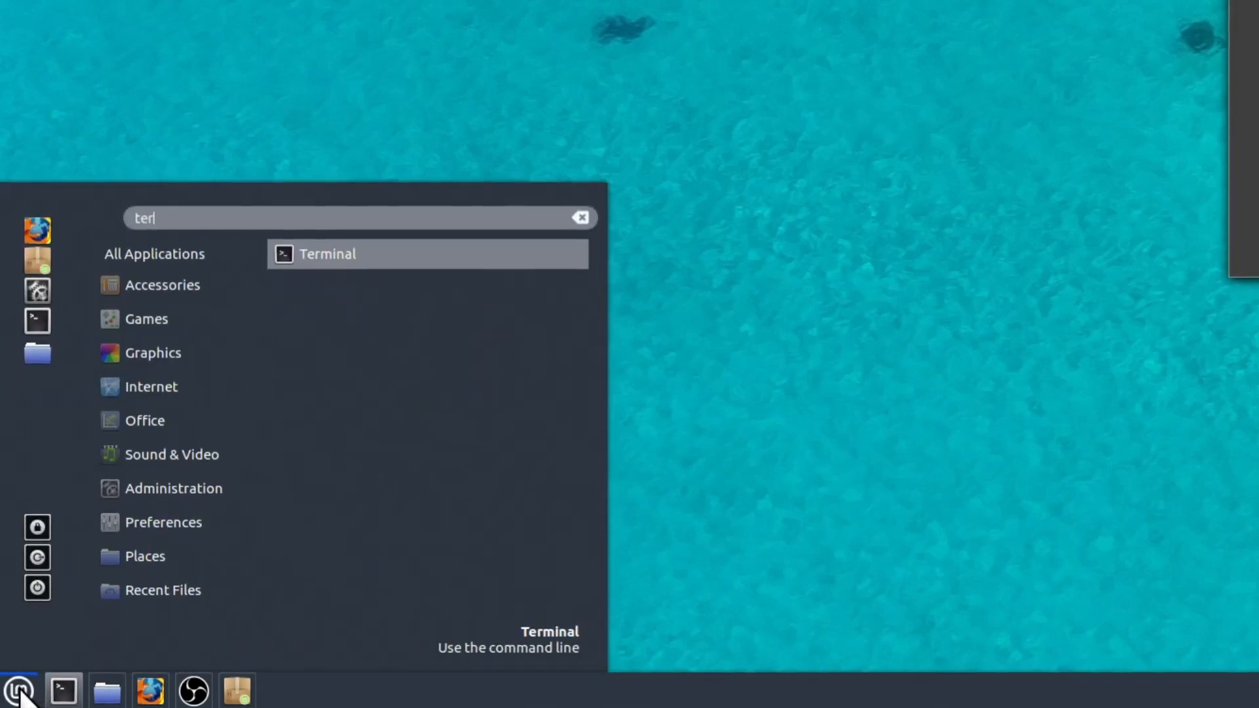
pyautogui.click(580, 217)
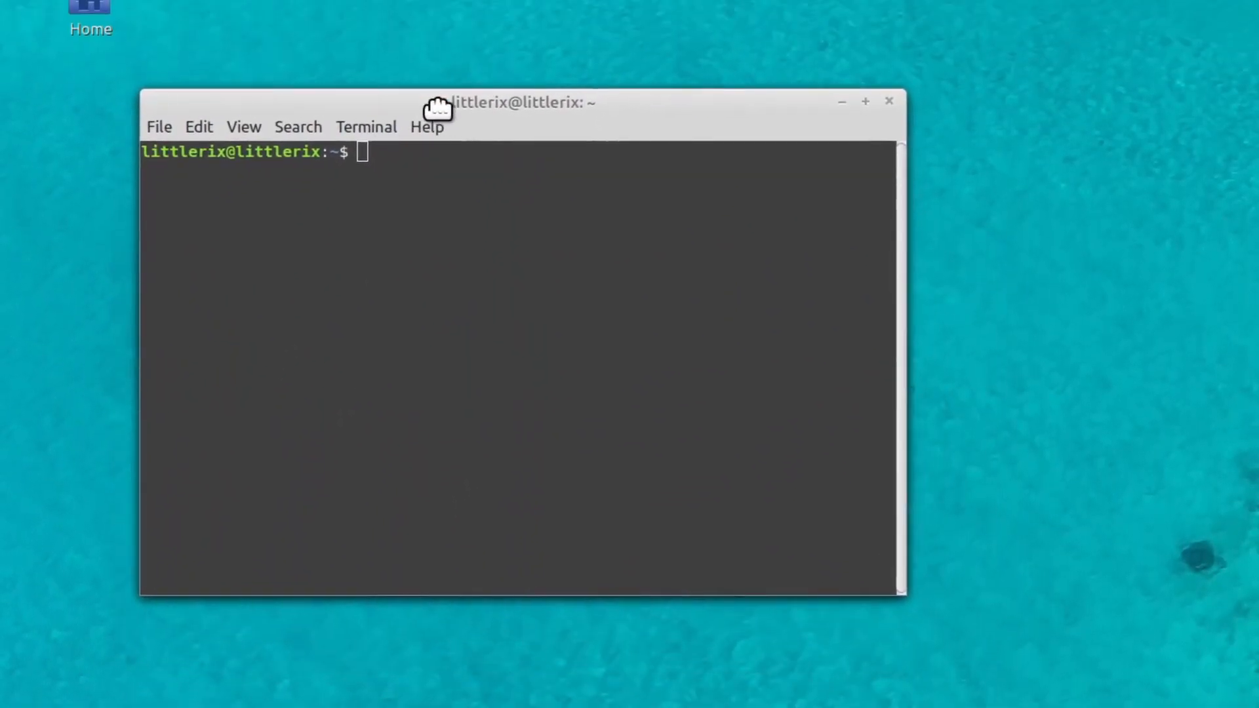
pyautogui.moveTo(329, 374)
pyautogui.write('cd Desktop/')
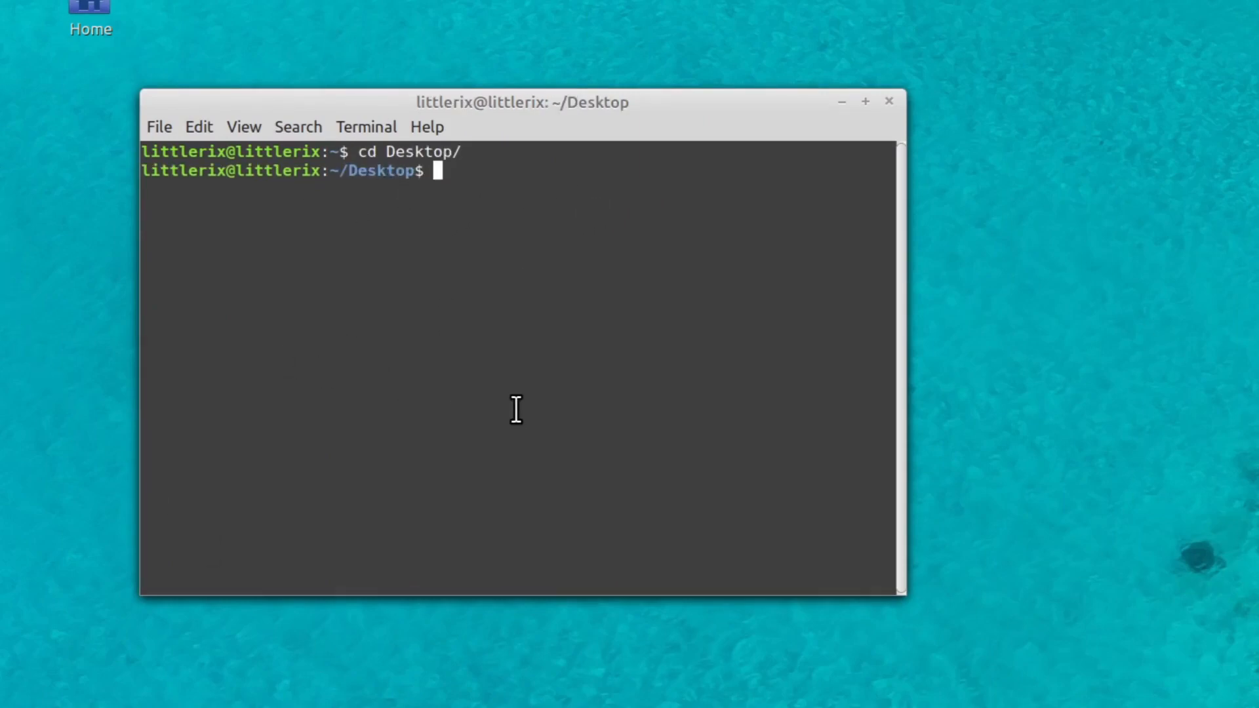
pyautogui.write('touch')
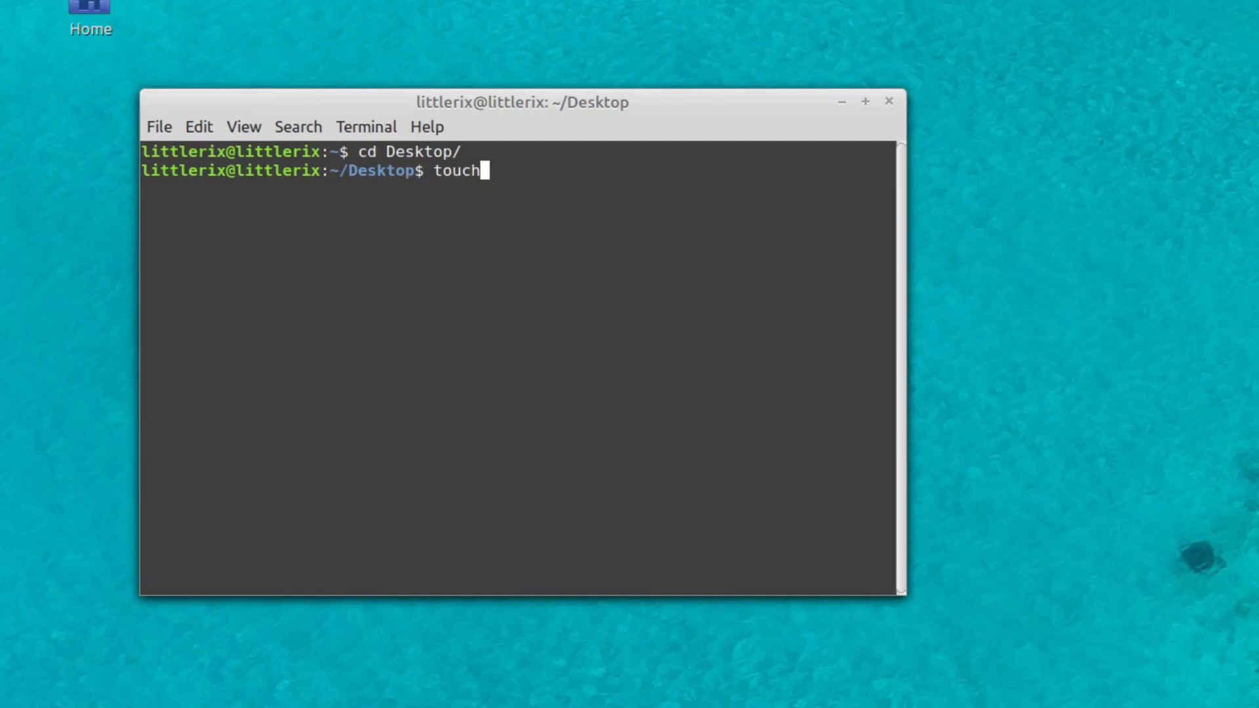
pyautogui.write('hell')
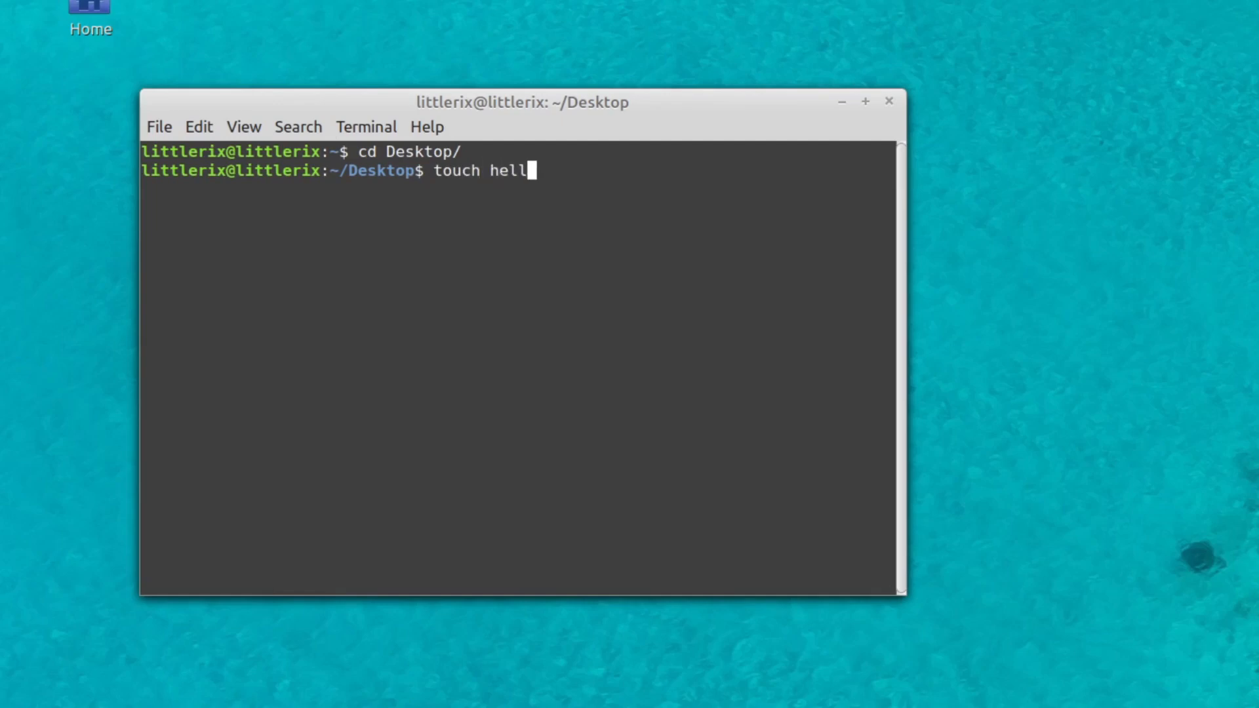
pyautogui.press('Return')
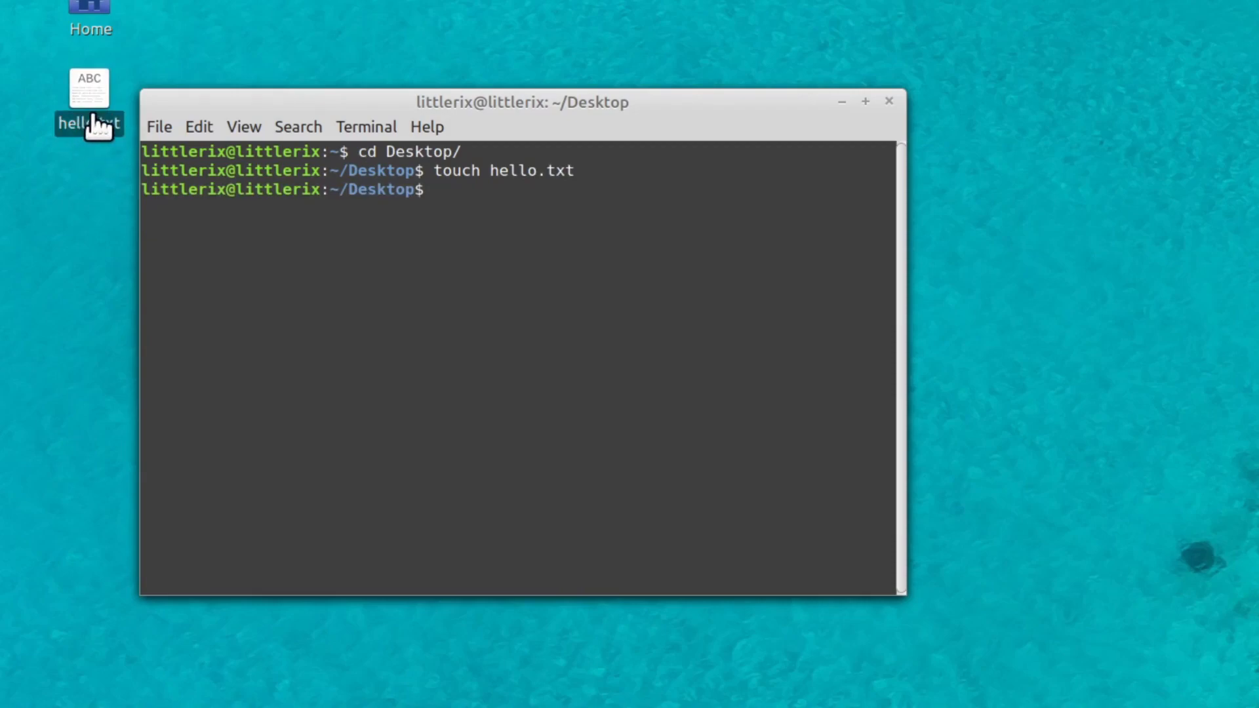
pyautogui.moveTo(133, 301)
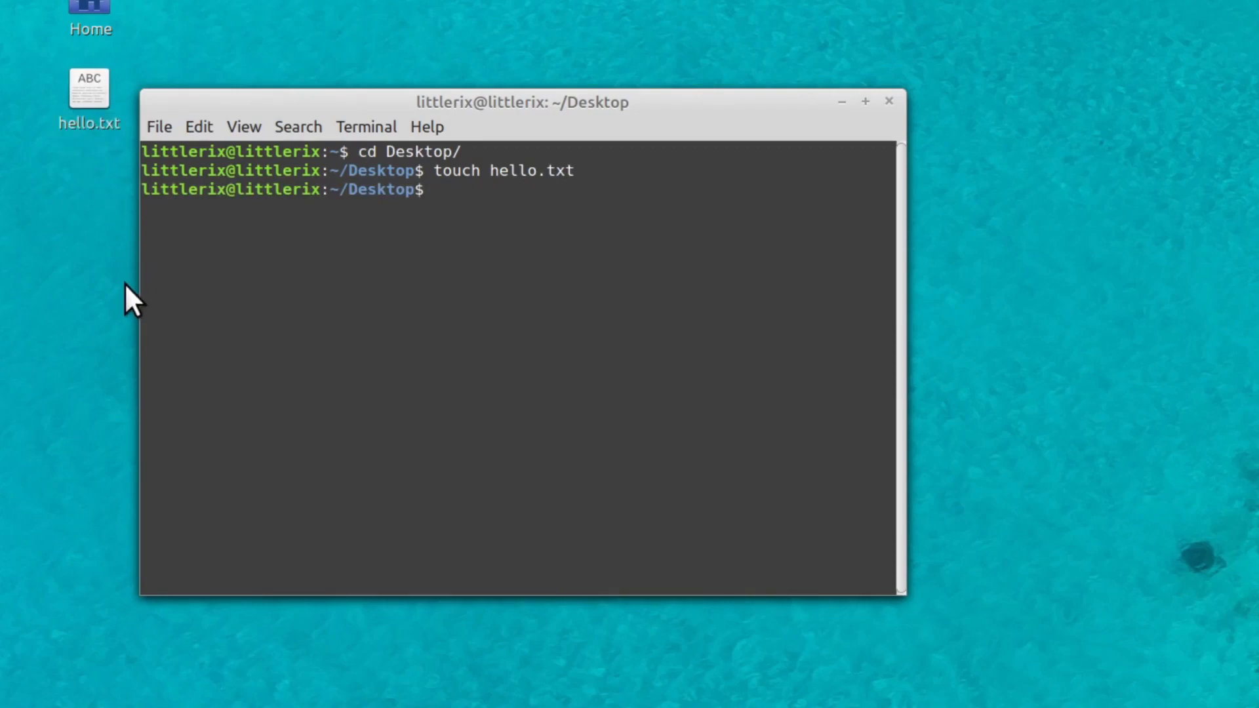
# - Delete hello.txt from the Desktop folder with rm hello.txt
pyautogui.write('rem')
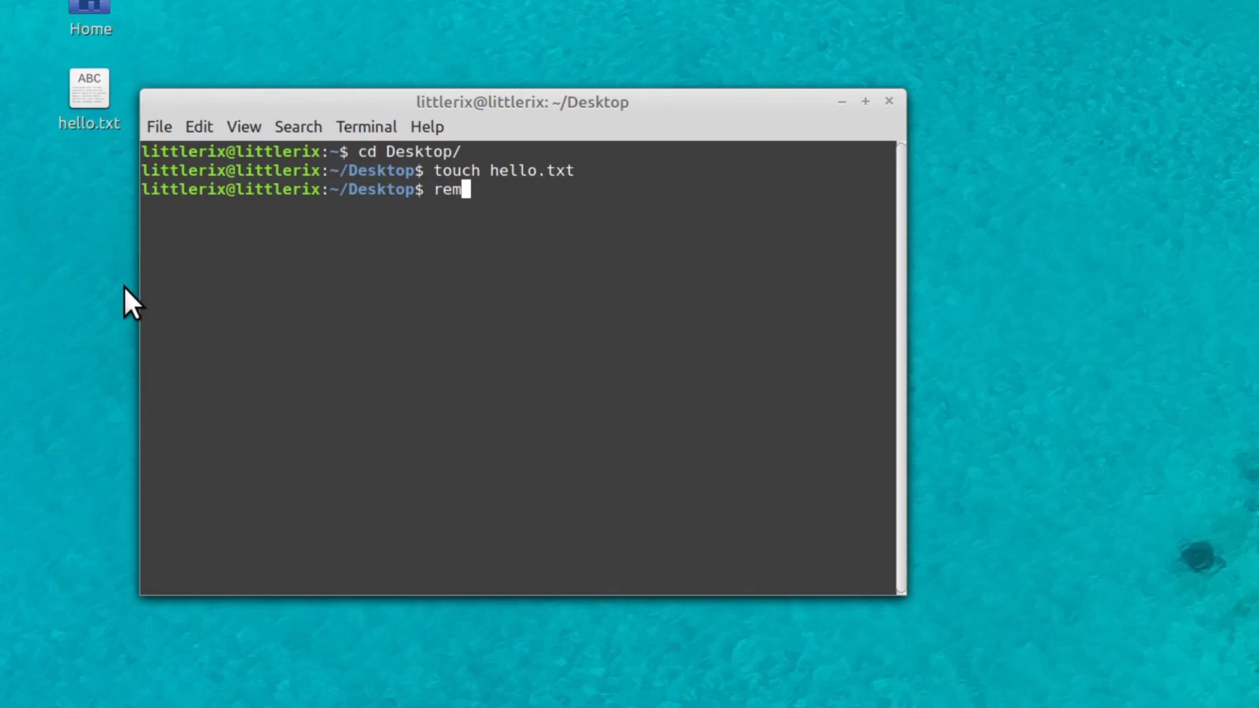
pyautogui.press('BackSpace')
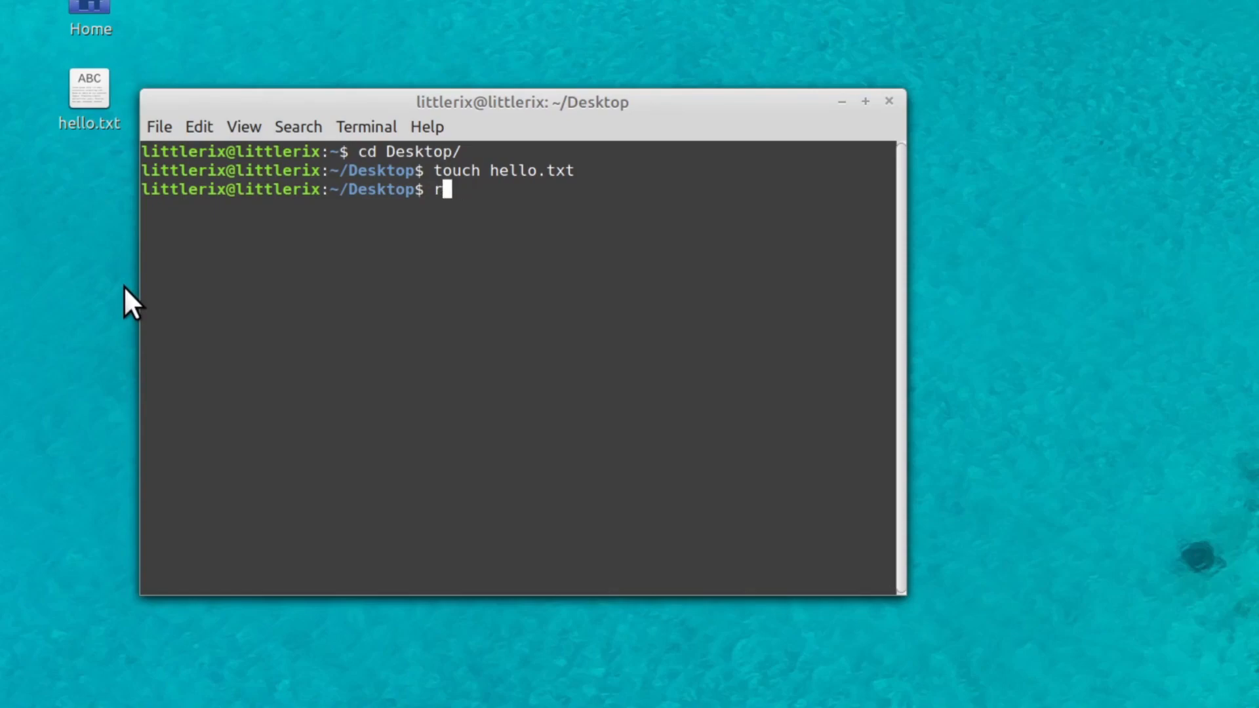
pyautogui.write('m hello.txt')
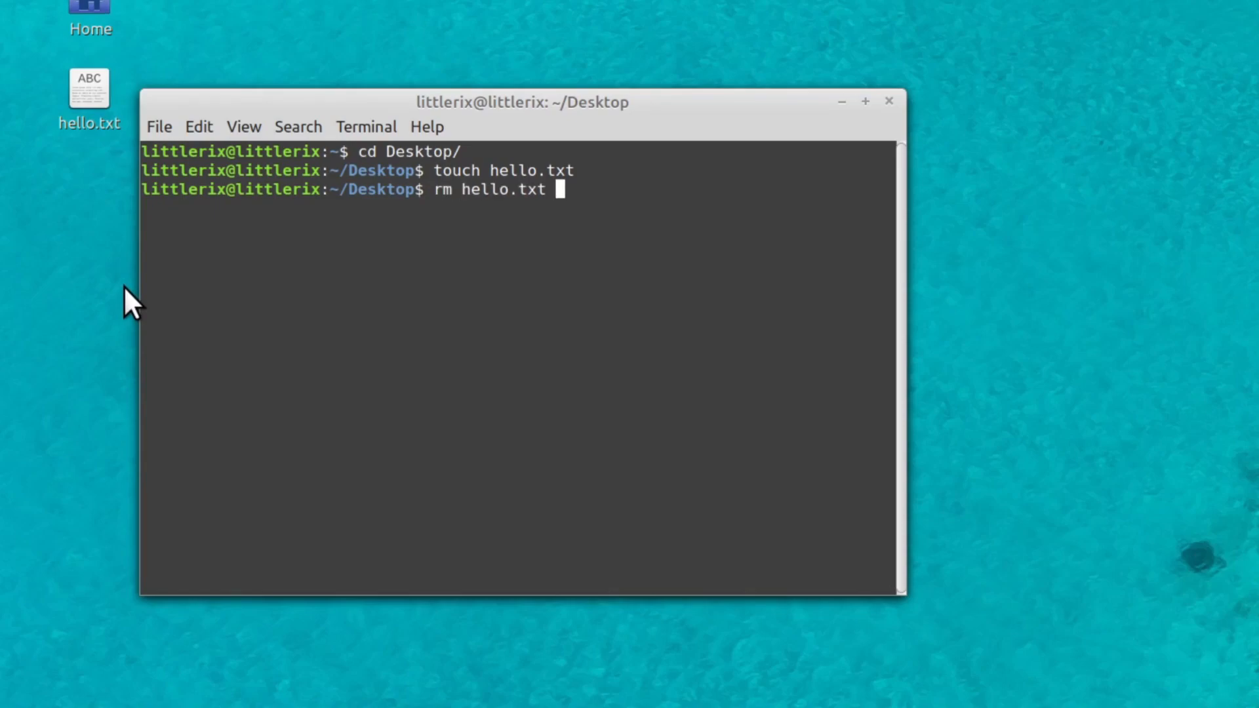
pyautogui.press('Return')
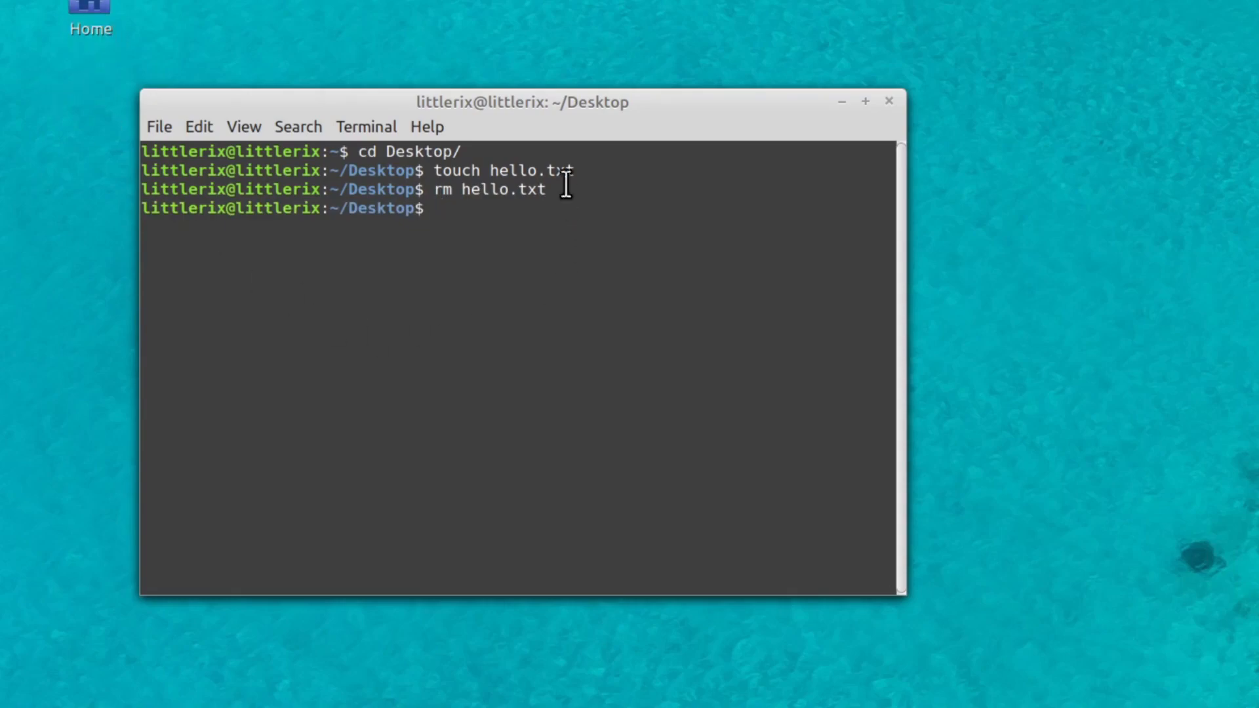
pyautogui.write('top')
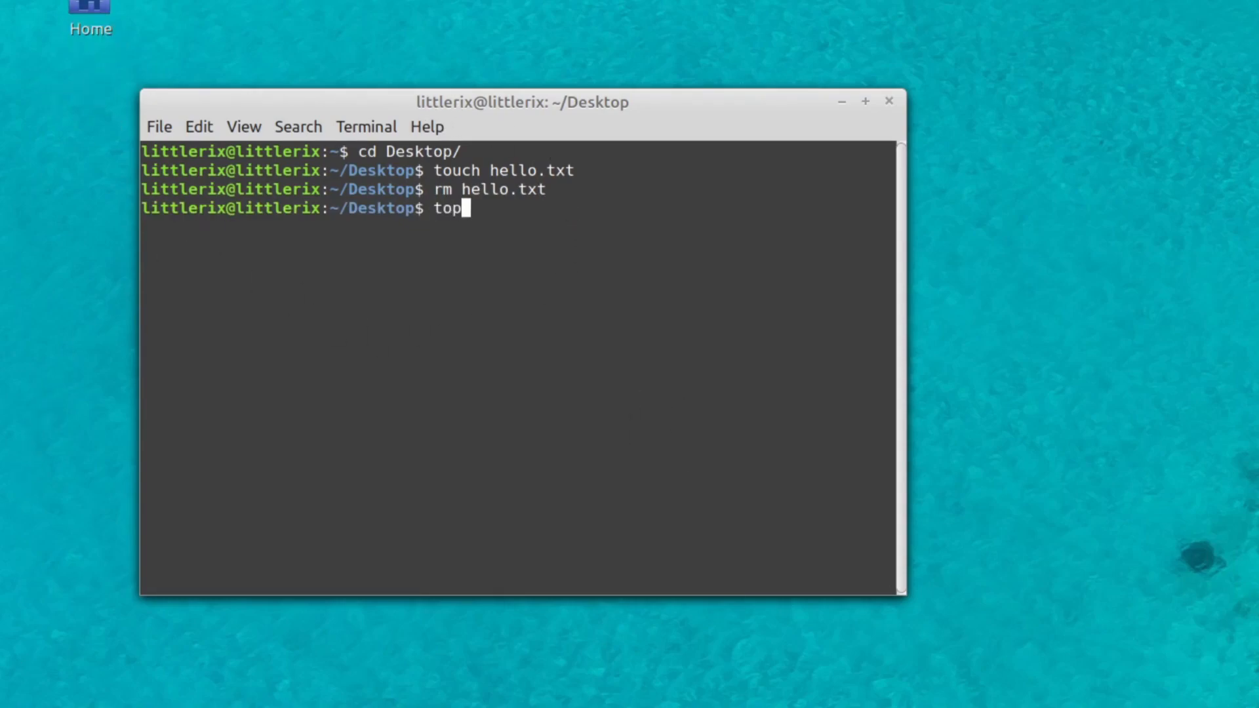
# - Run top, quit it with q, and clear the terminal screen
pyautogui.press('Return')
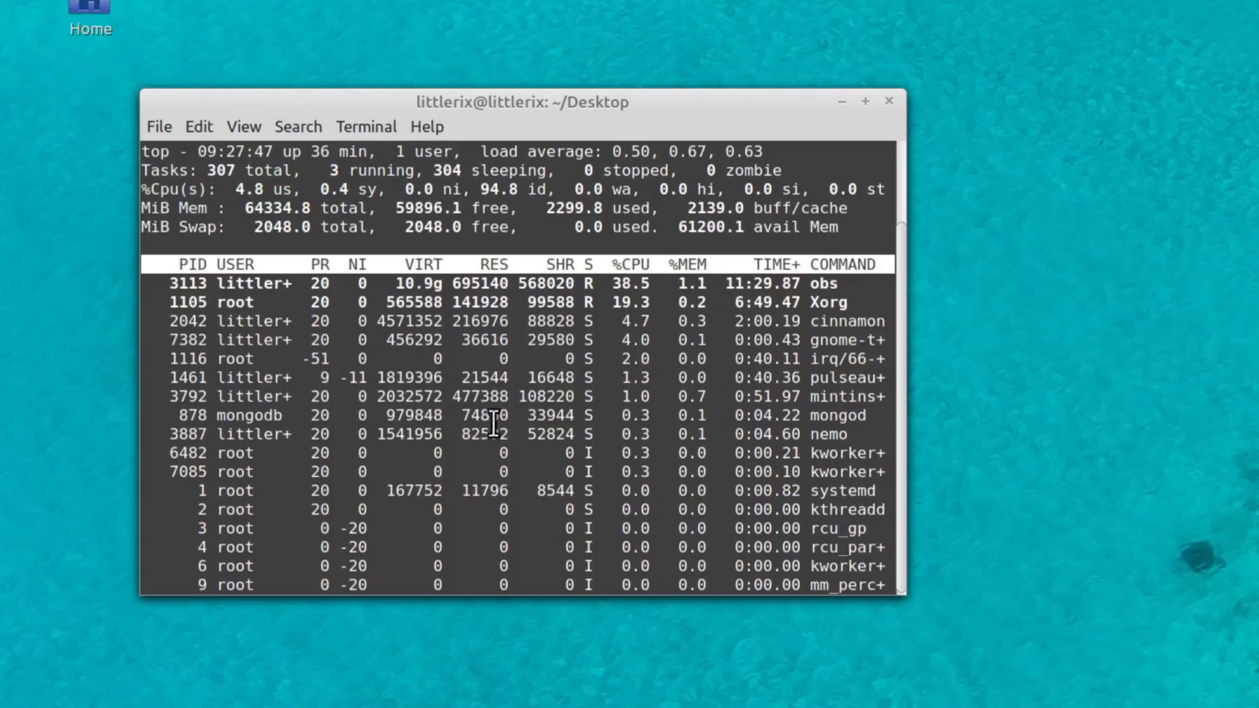
pyautogui.moveTo(432, 583)
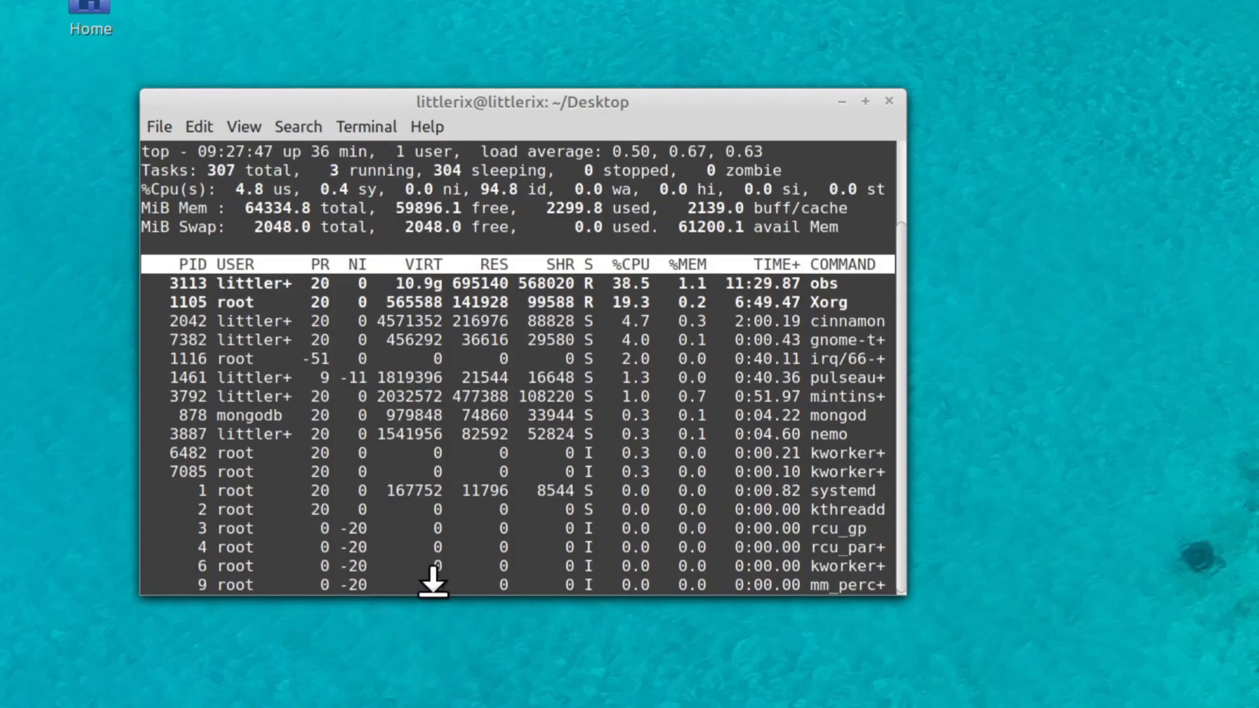
pyautogui.press('q')
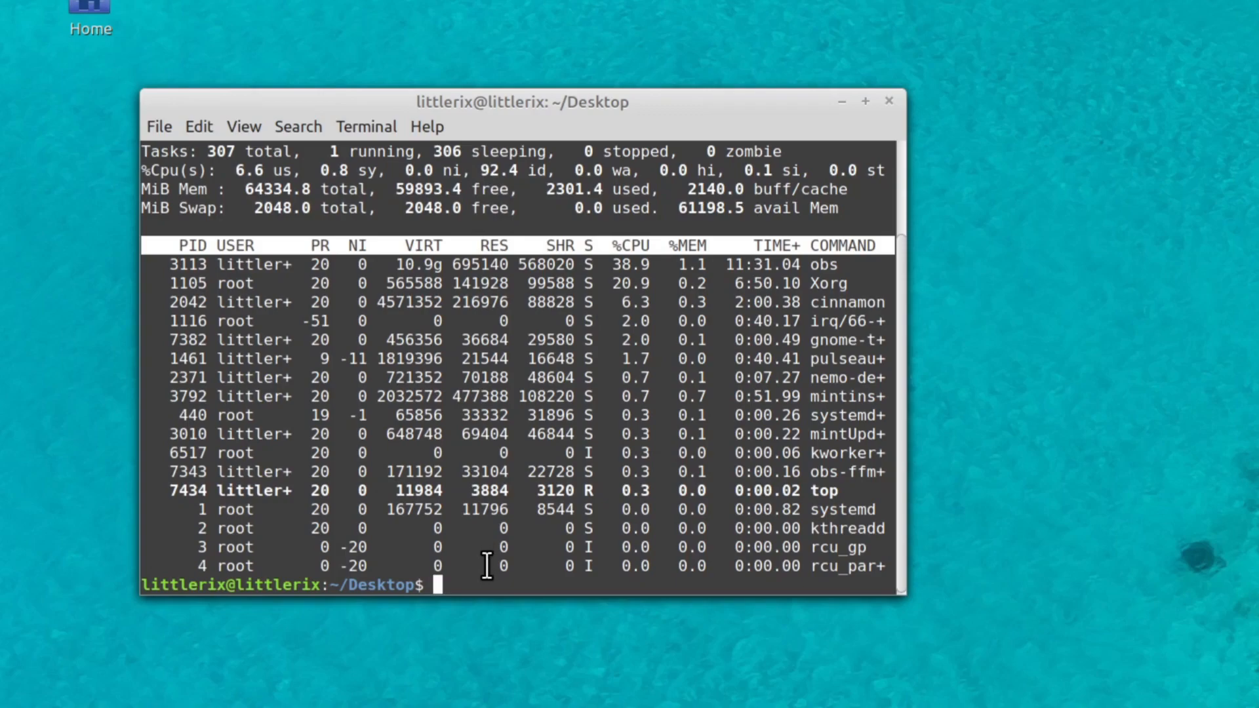
pyautogui.moveTo(1119, 665)
pyautogui.write('cleare')
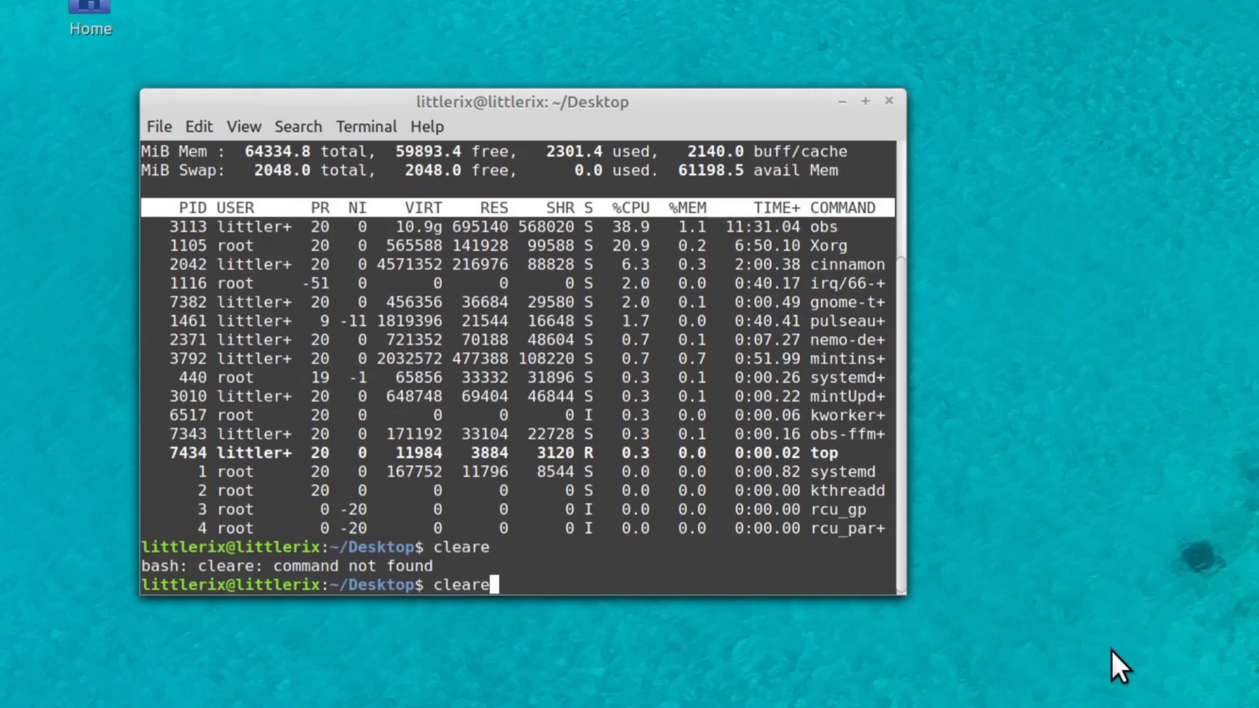
pyautogui.press('Return')
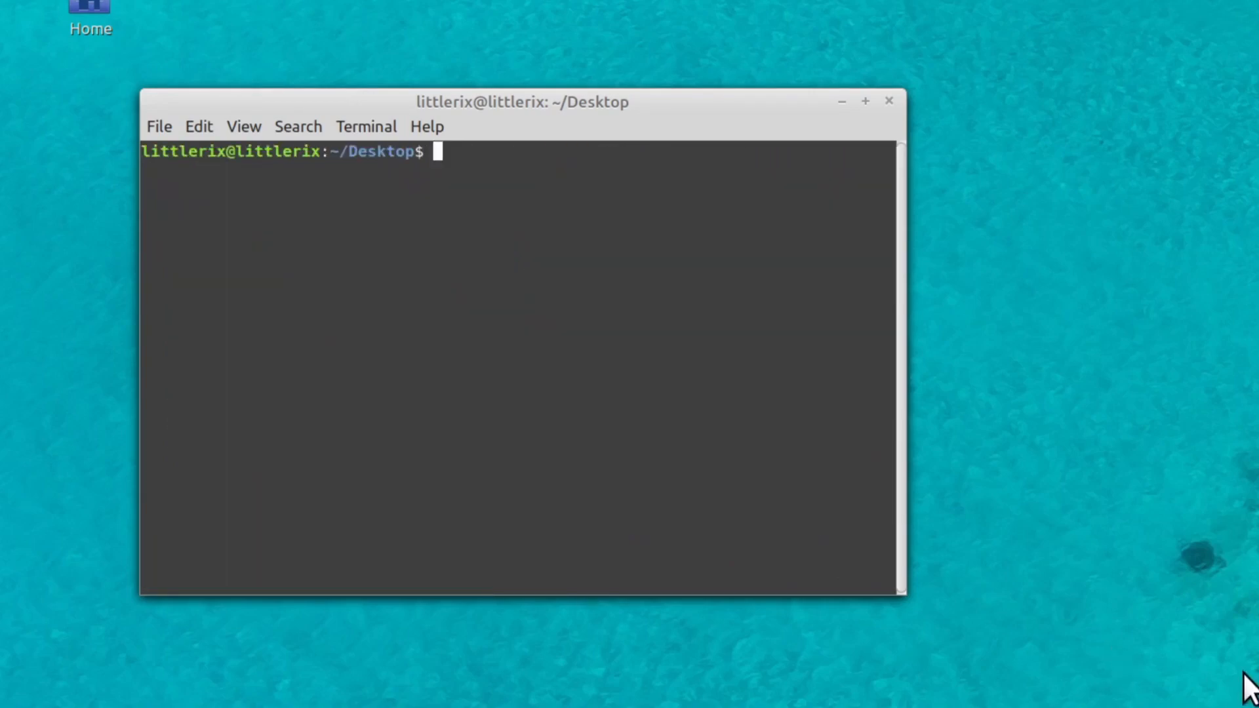
# - Print all available packages with apt list and scroll through the output
pyautogui.write('apt')
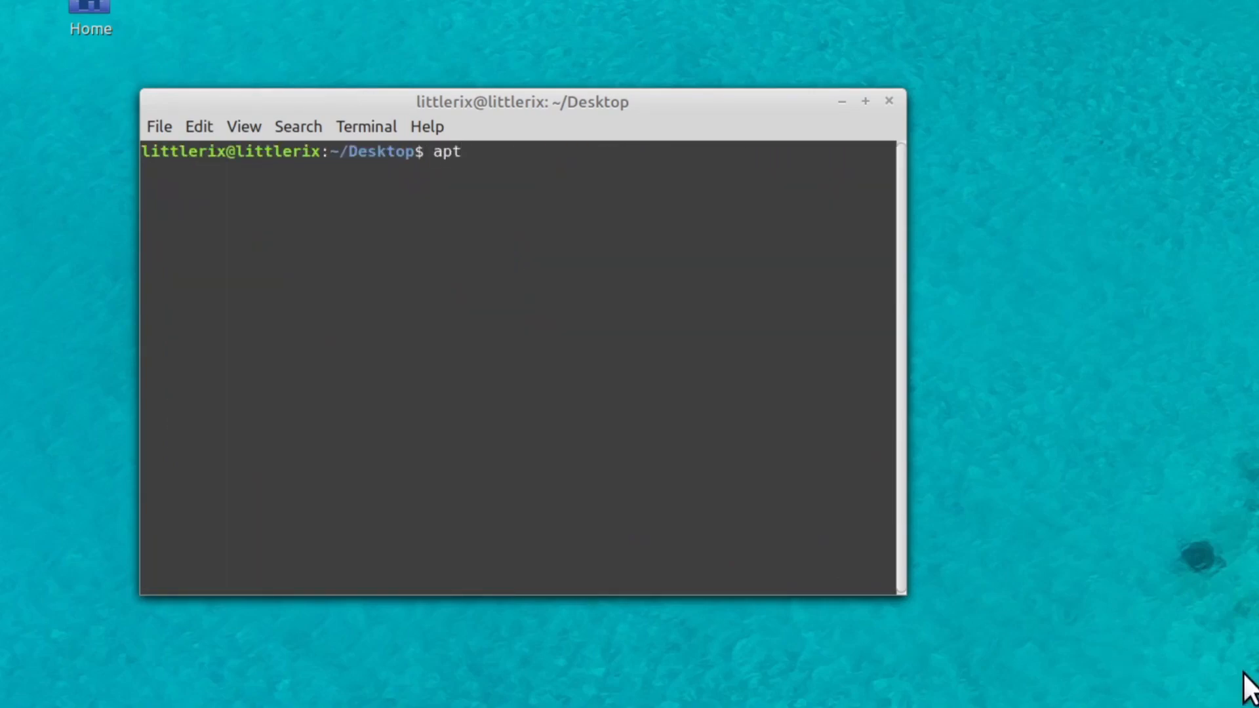
pyautogui.moveTo(455, 497)
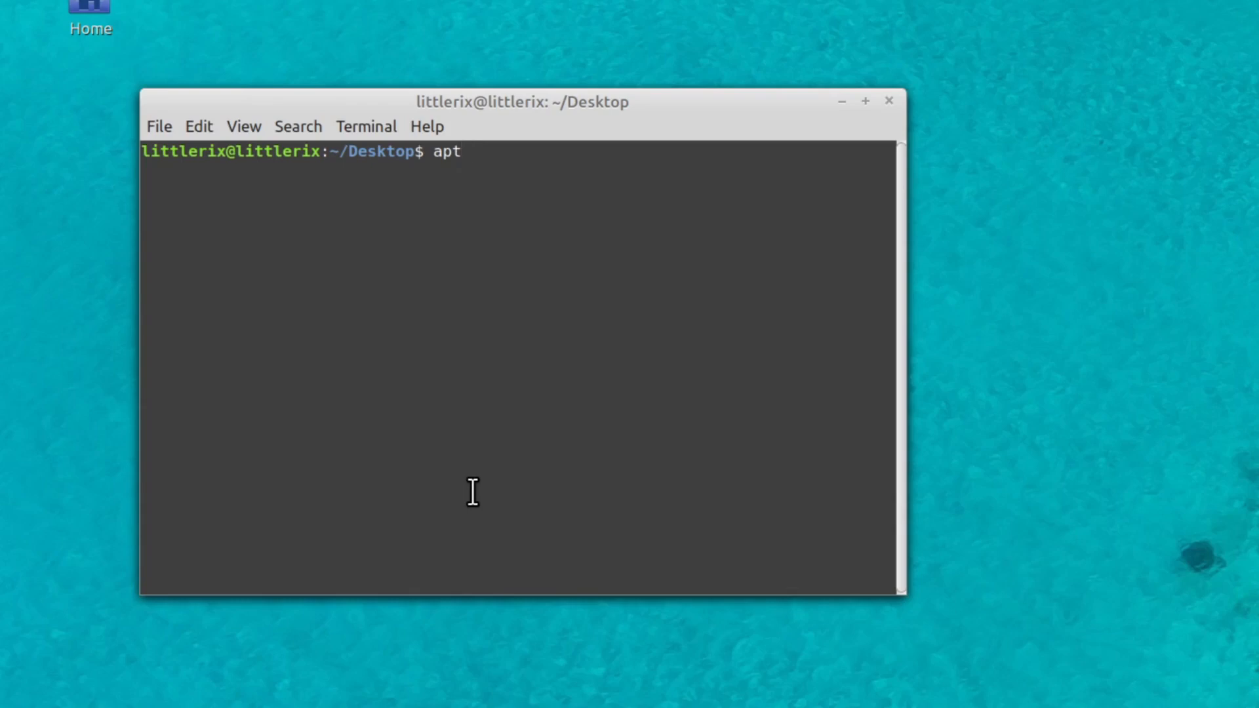
pyautogui.write('list')
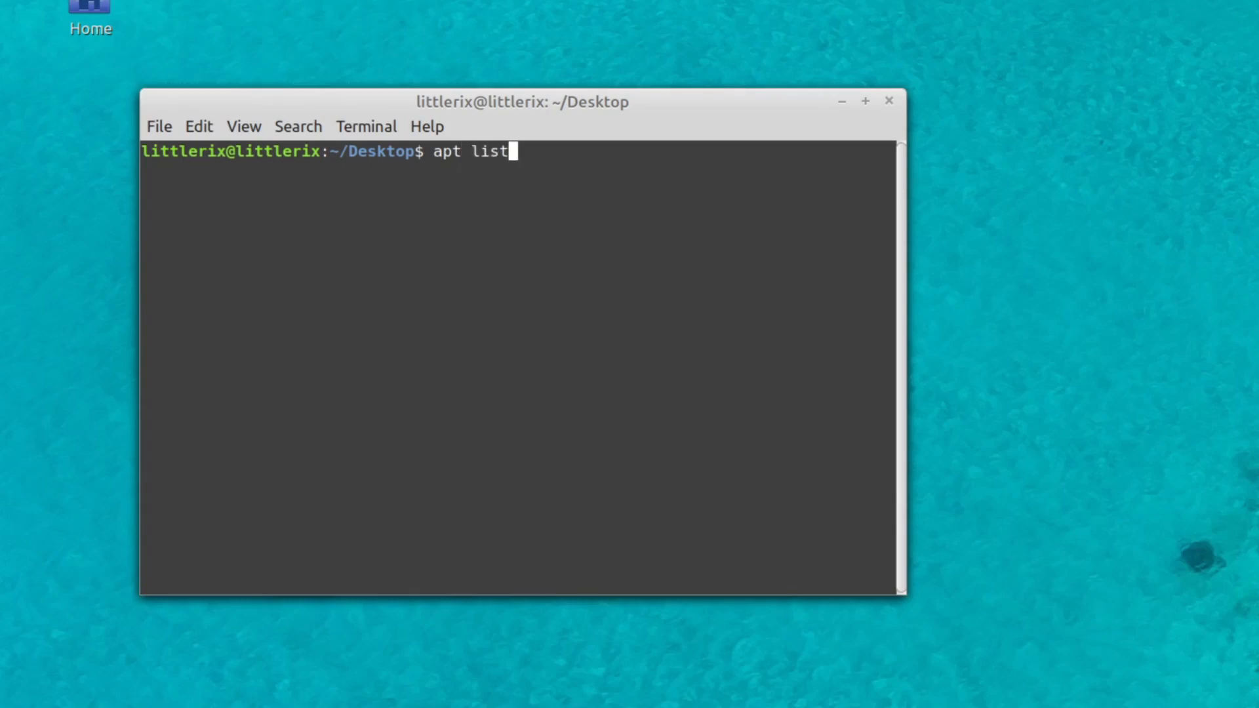
pyautogui.press('Return')
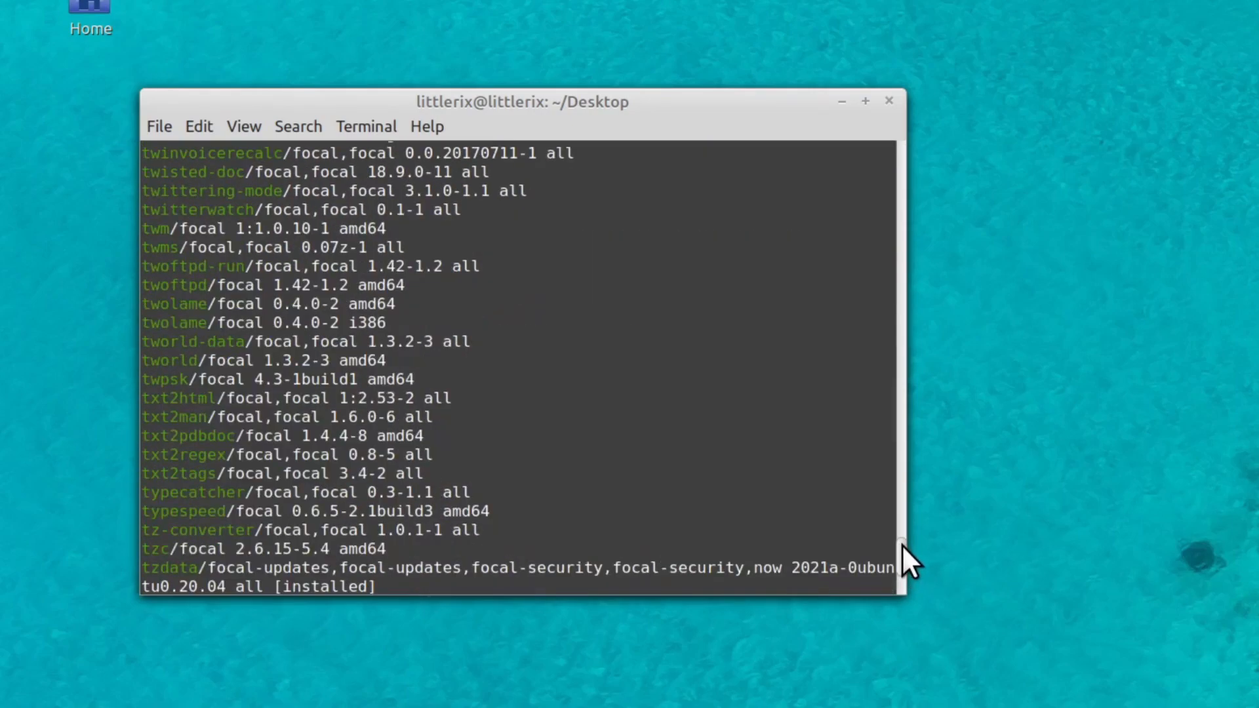
pyautogui.scroll(-3)
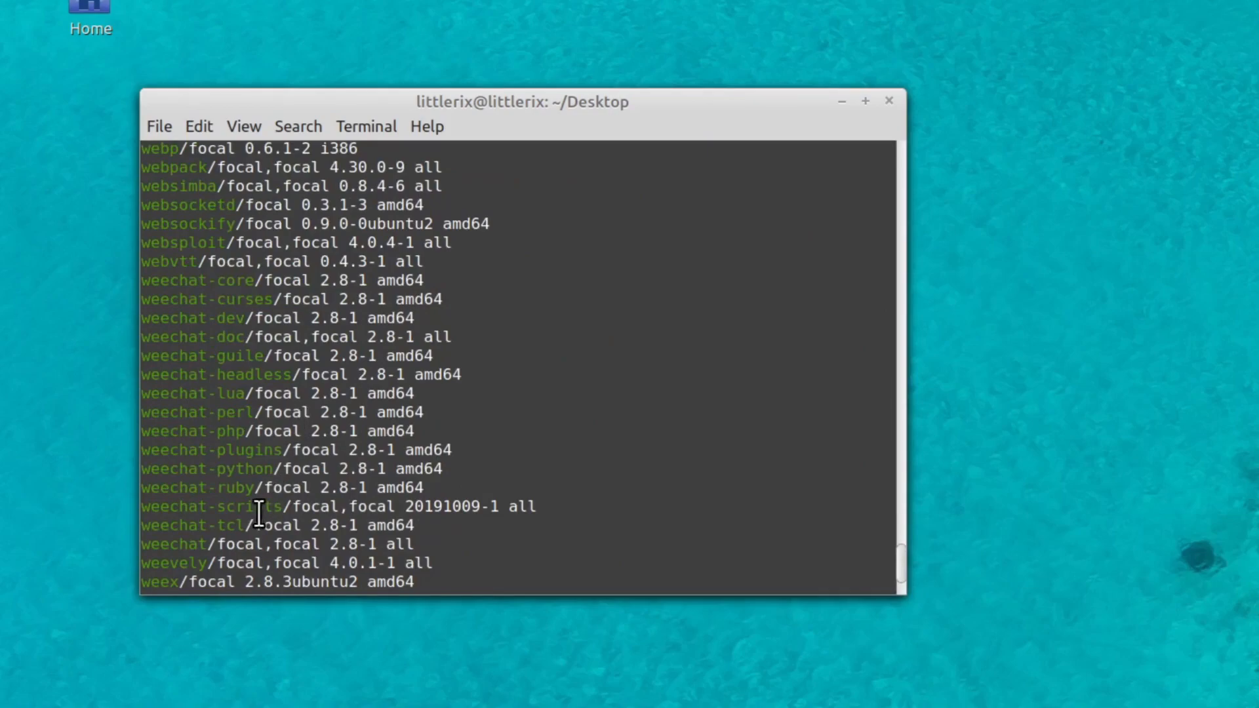
pyautogui.moveTo(236, 317)
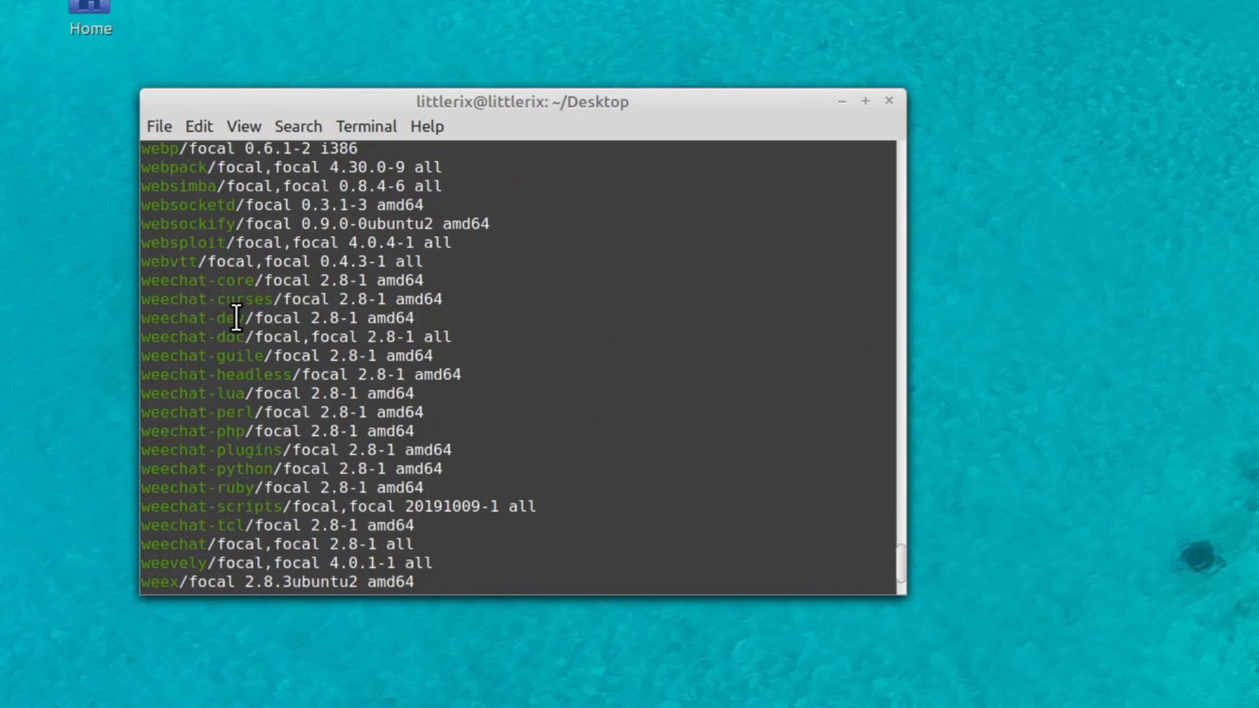
pyautogui.scroll(3)
pyautogui.write('apt')
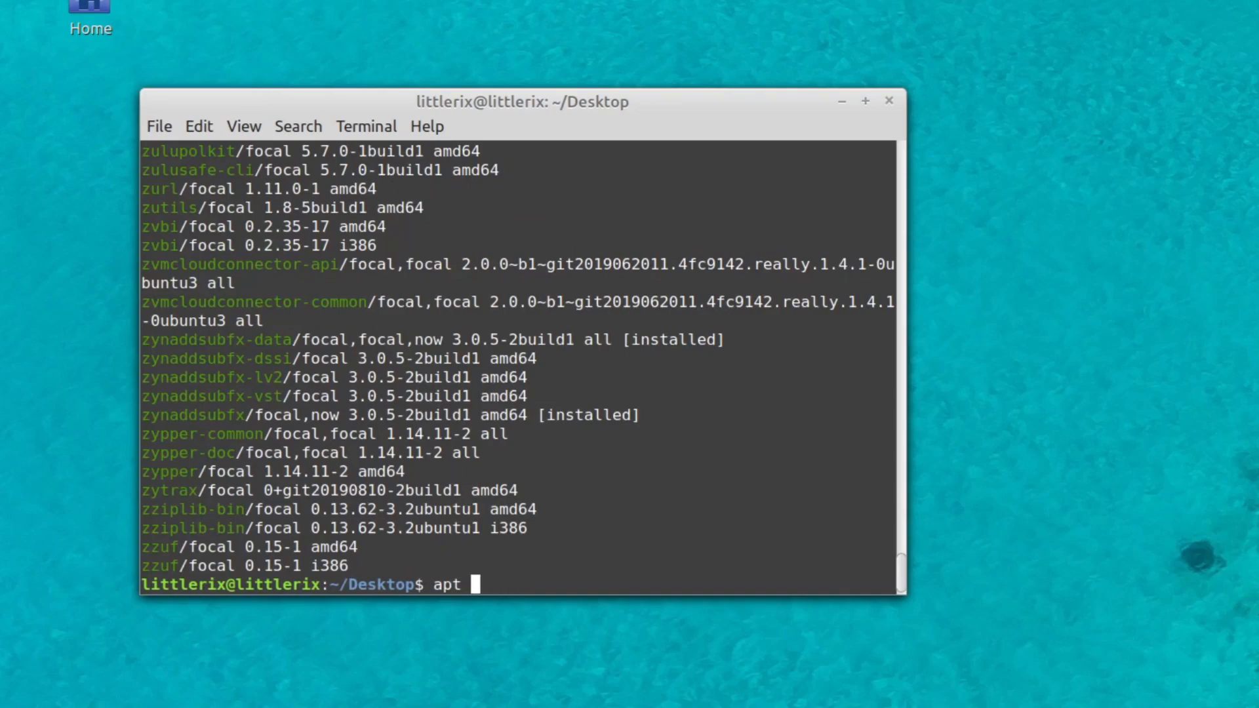
# - Type an install command for weechat, then erase it
pyautogui.write('install')
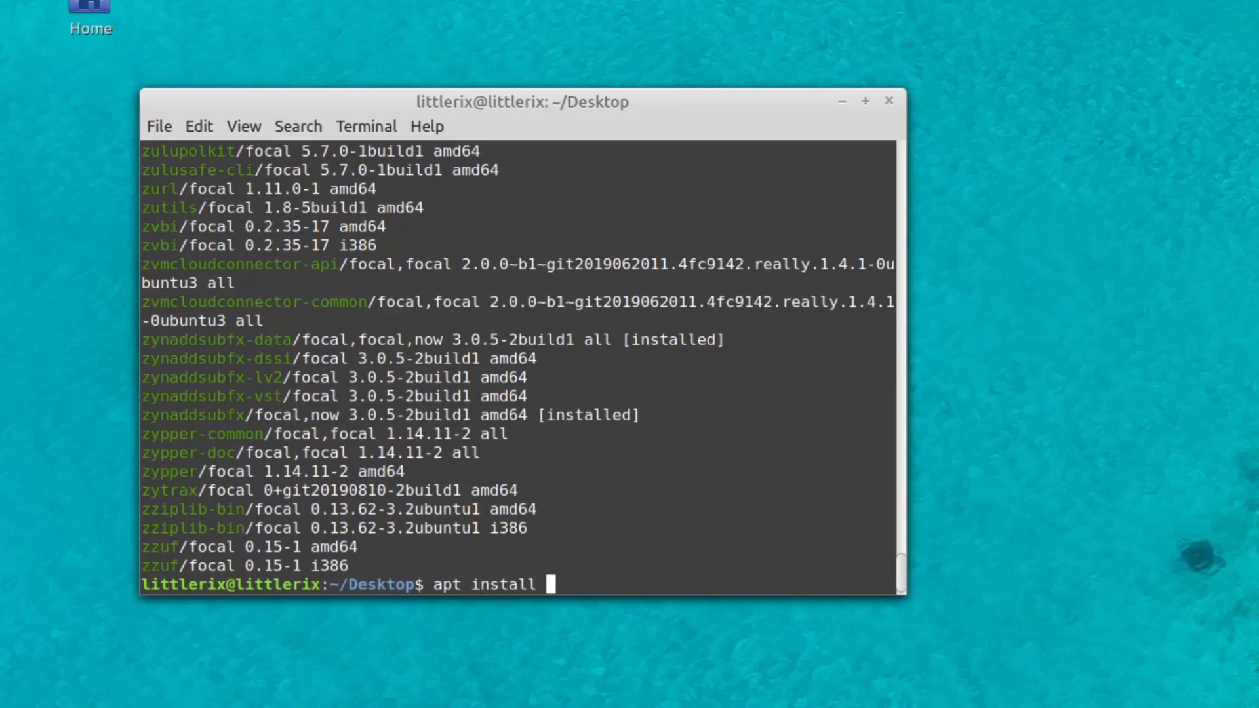
pyautogui.write('weechat')
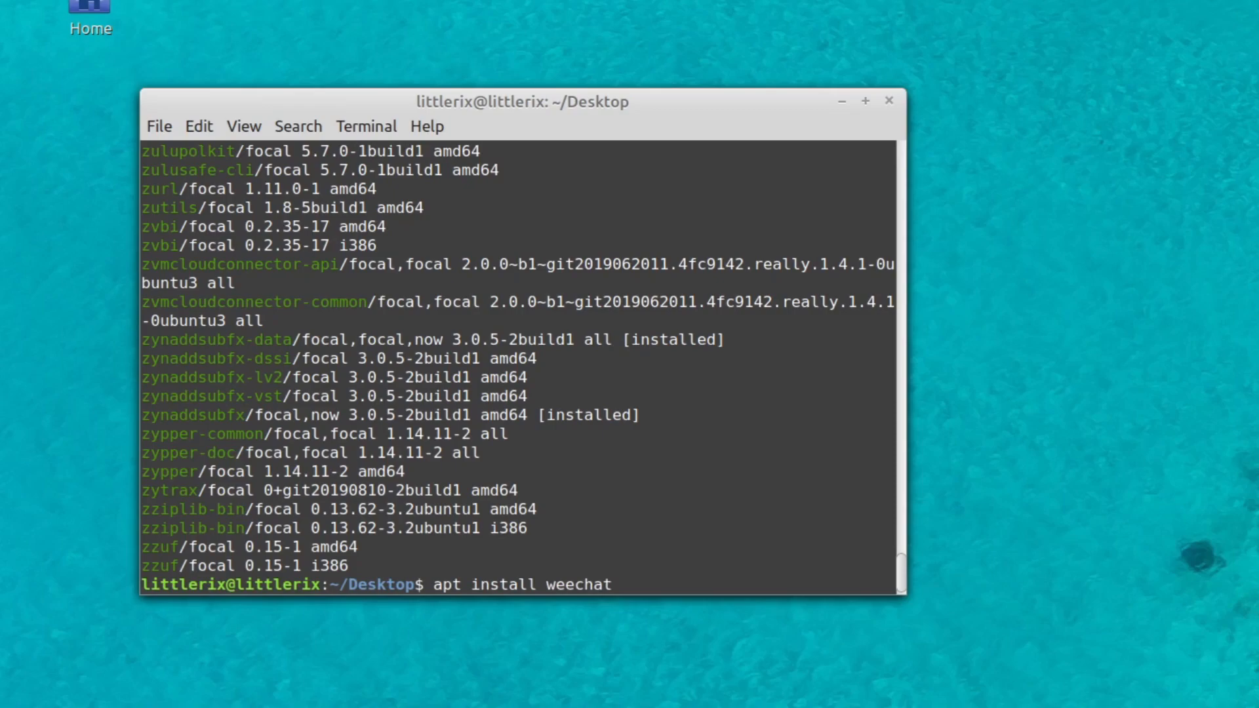
pyautogui.press('BackSpace')
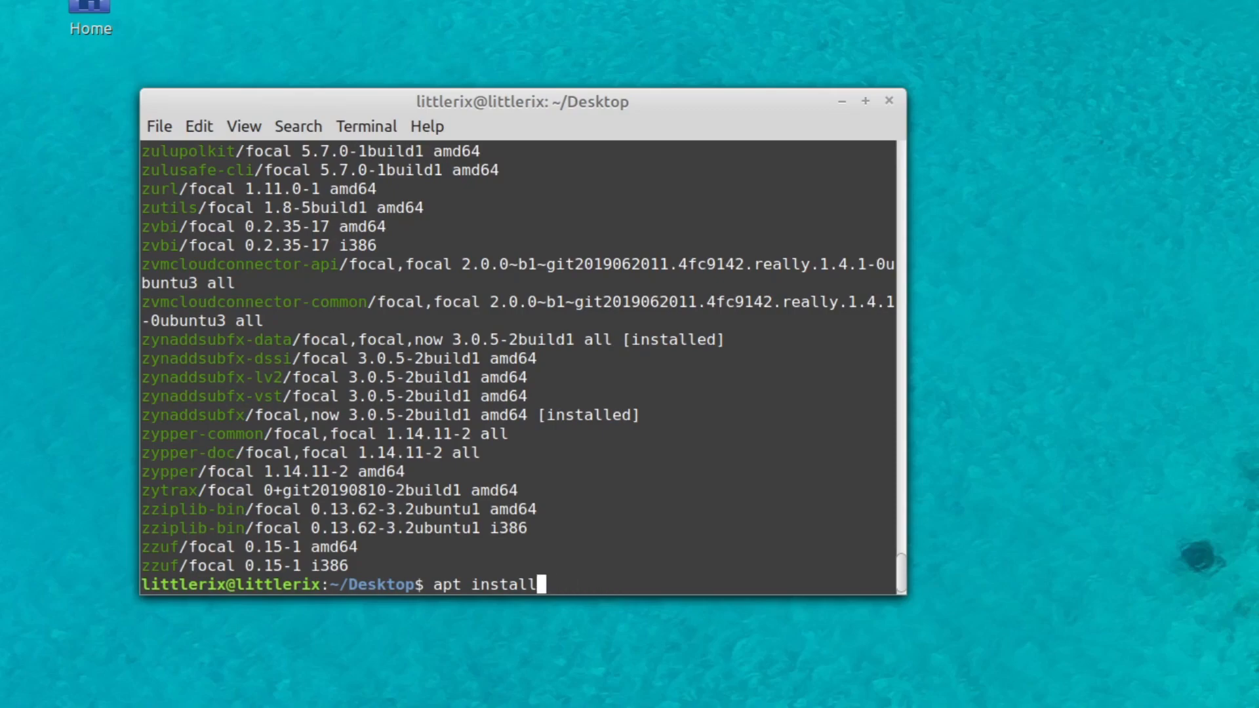
pyautogui.press('BackSpace')
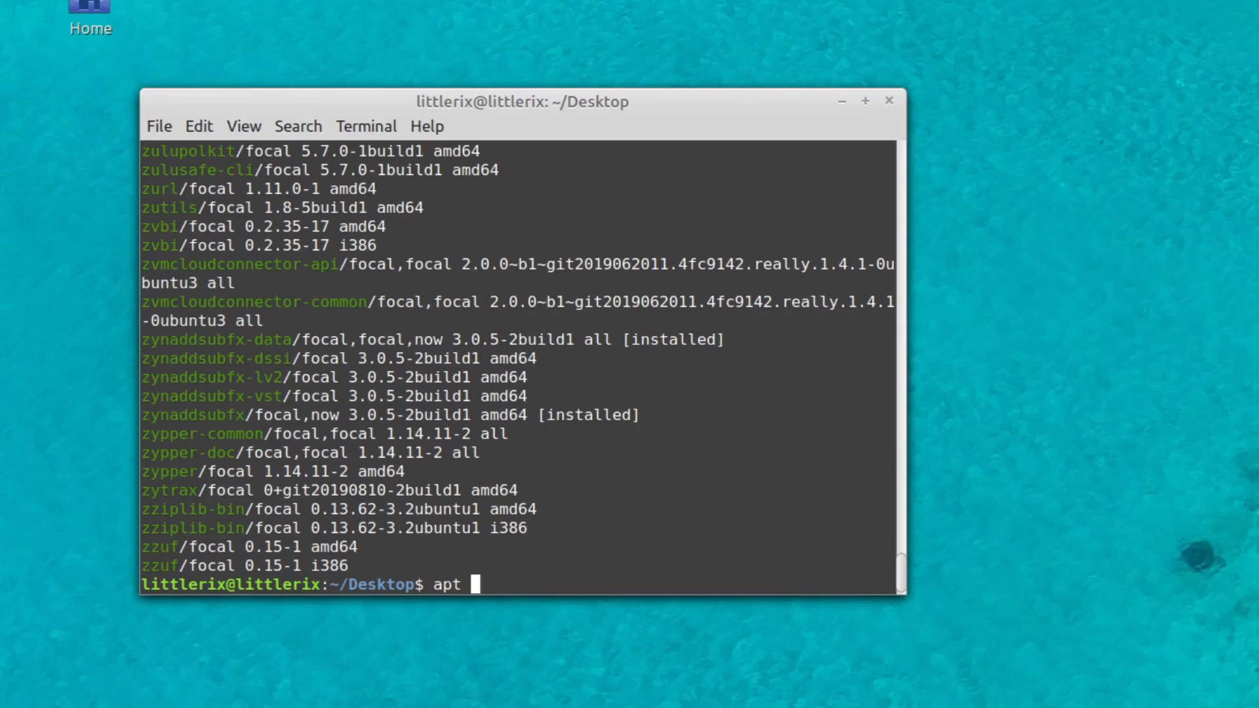
pyautogui.scroll(3)
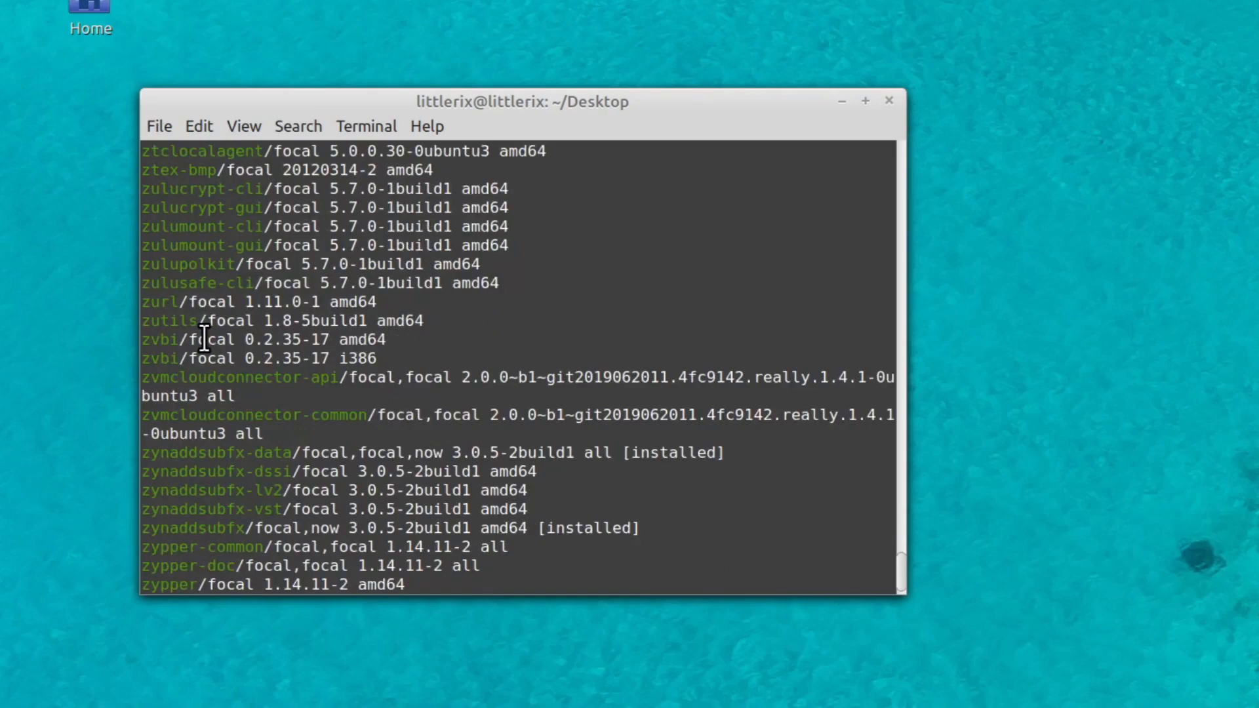
# - Refresh package lists with sudo apt update, entering the administrator password
pyautogui.write('ap')
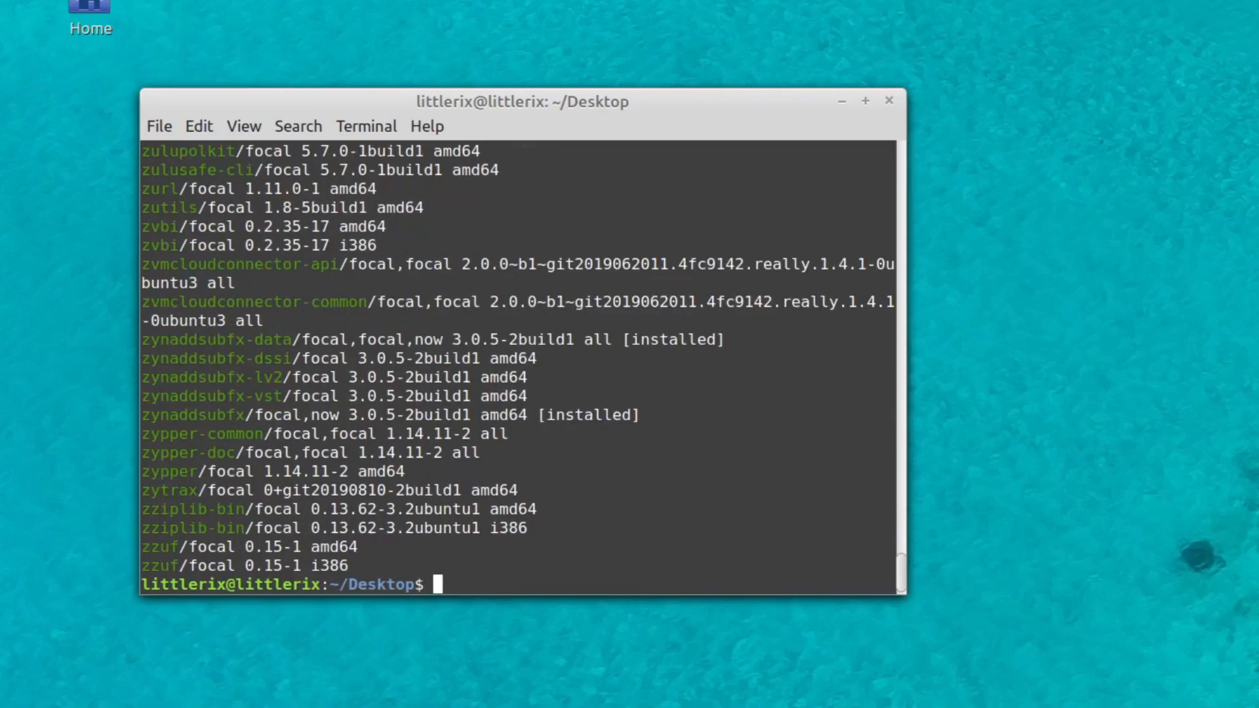
pyautogui.write('apt')
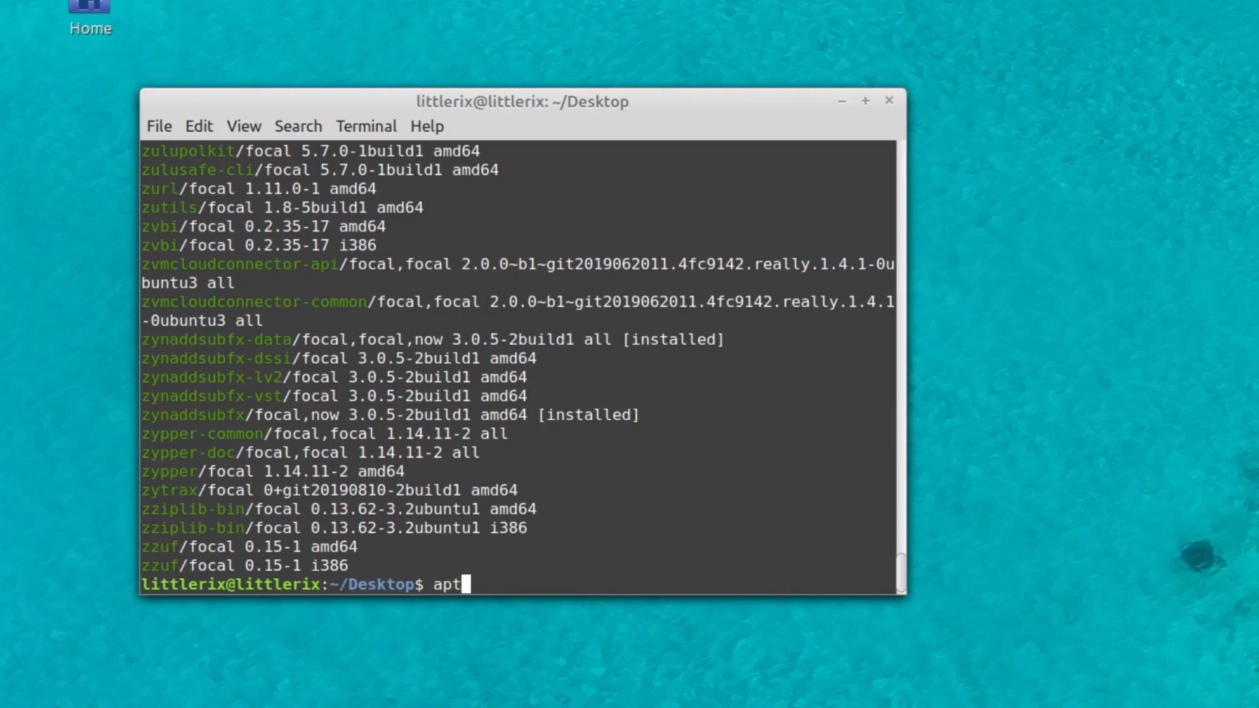
pyautogui.write('update')
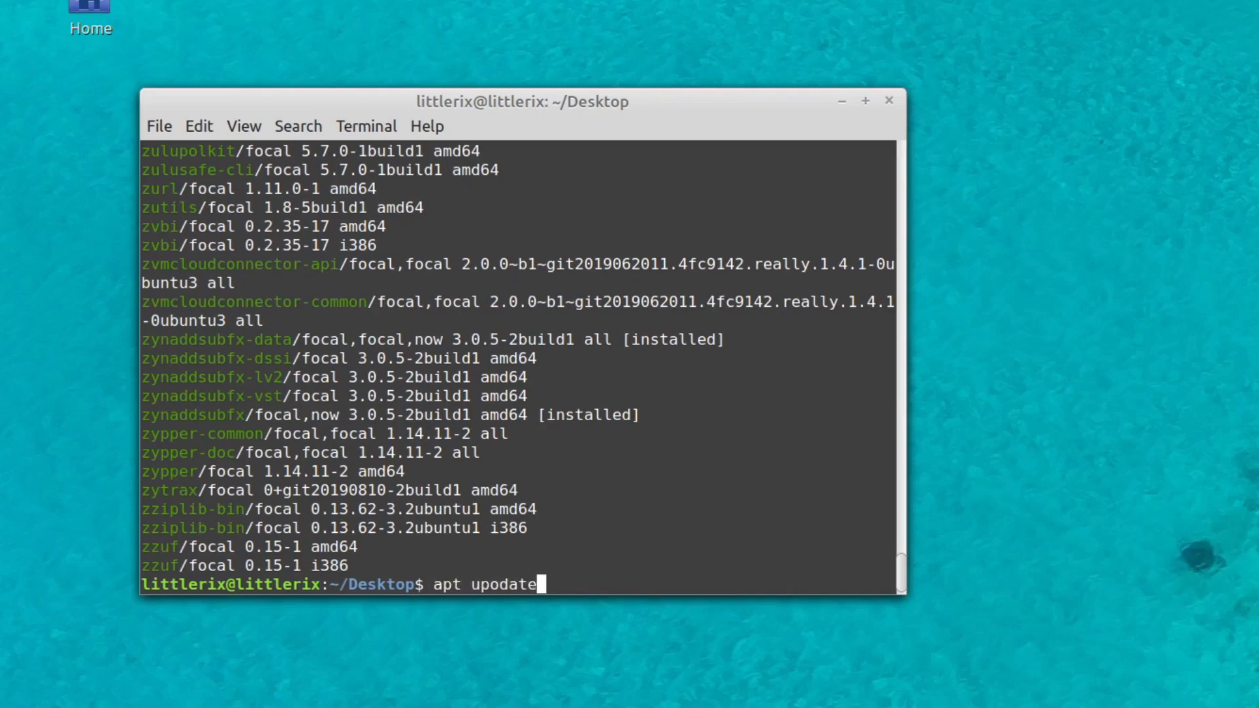
pyautogui.press('BackSpace')
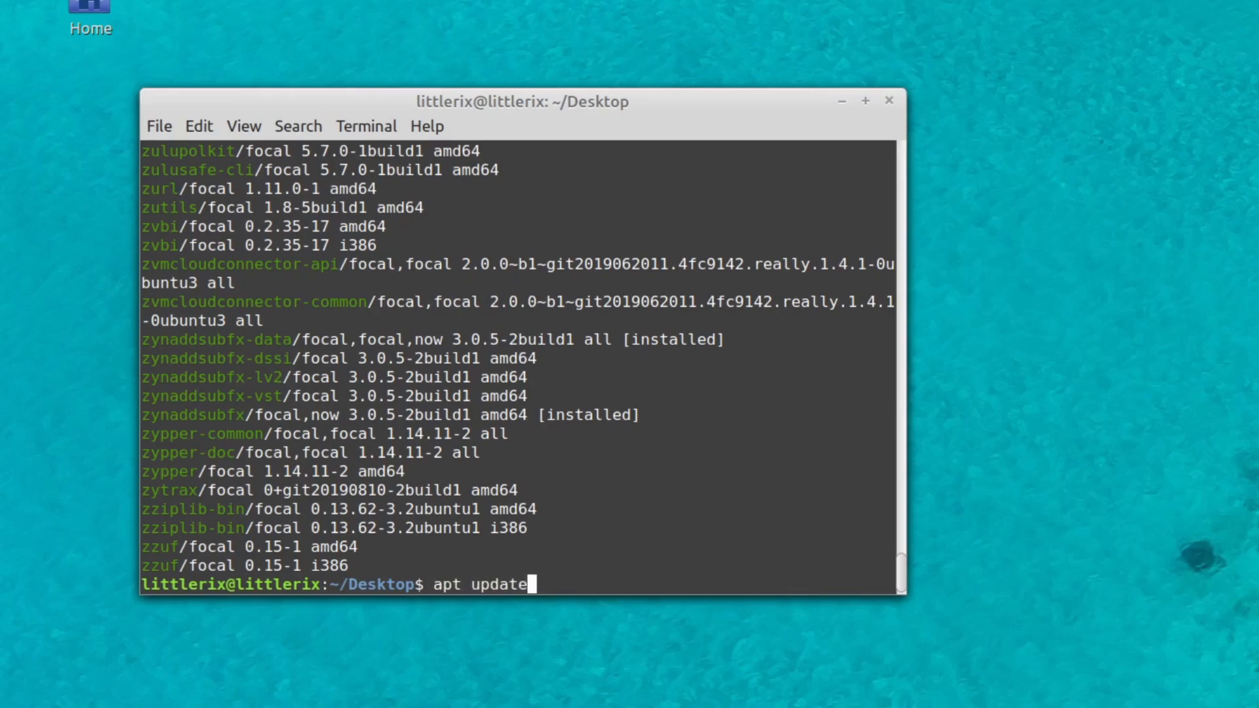
pyautogui.press('Home')
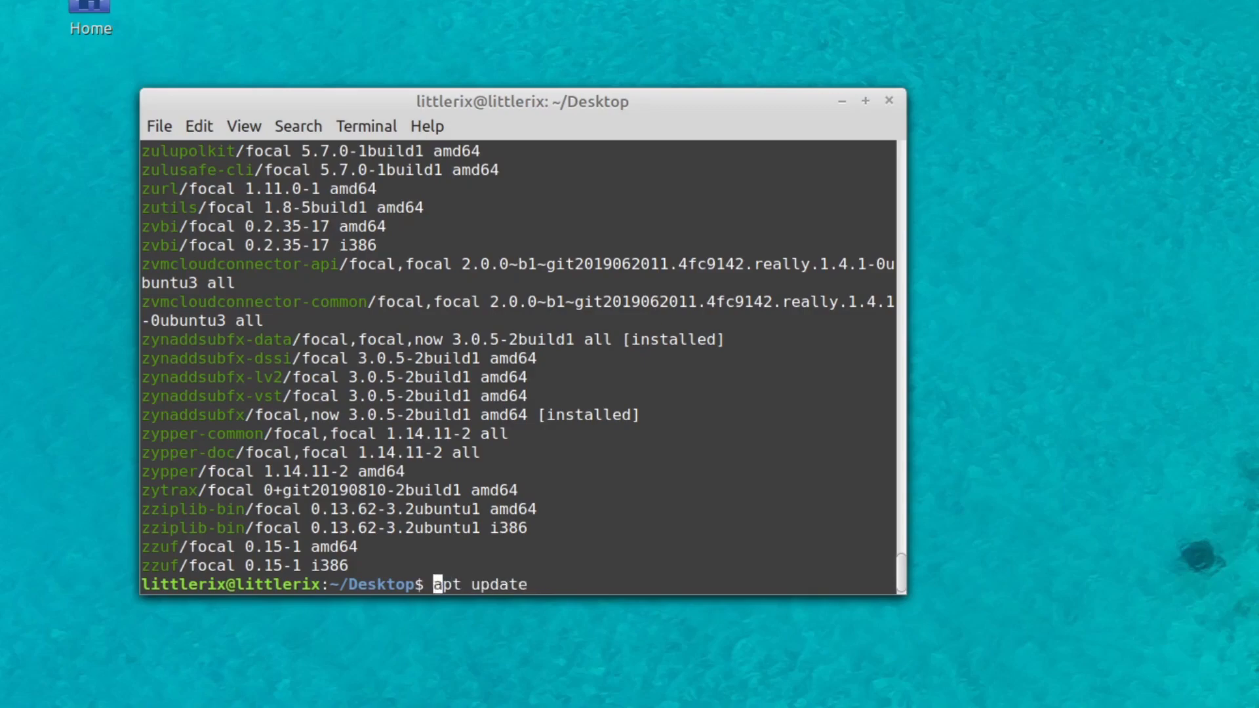
pyautogui.write('sudo')
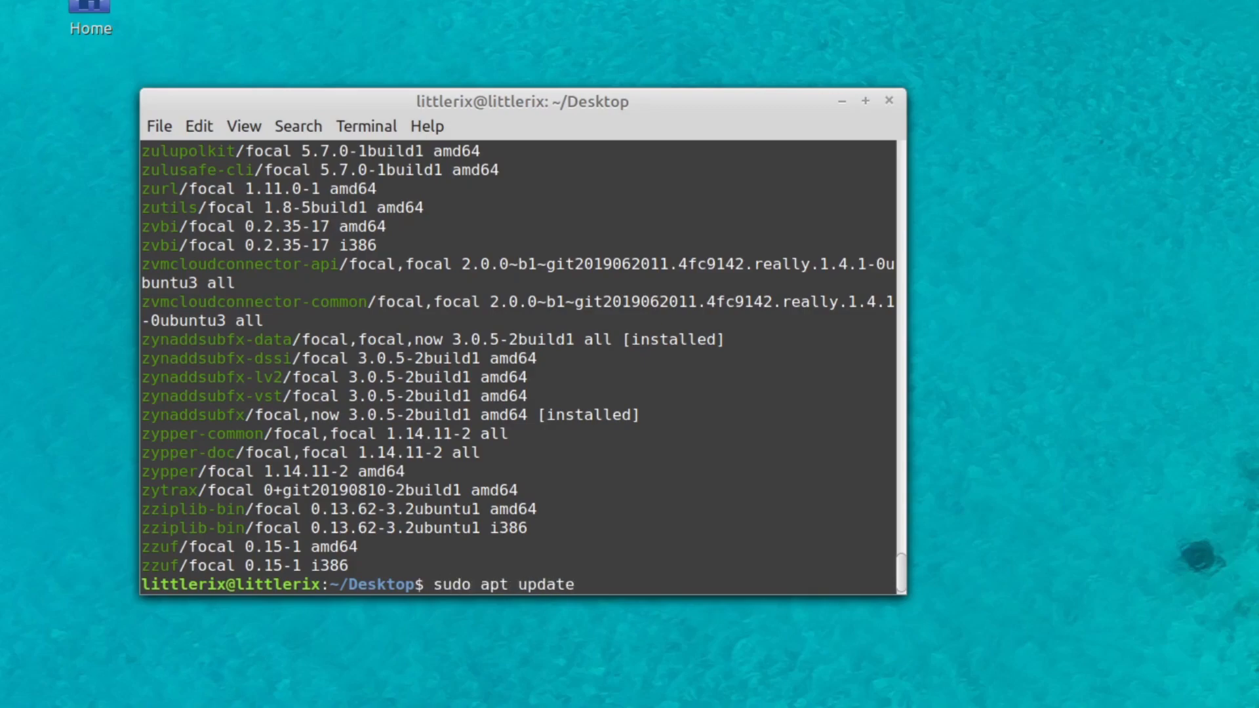
pyautogui.press('Return')
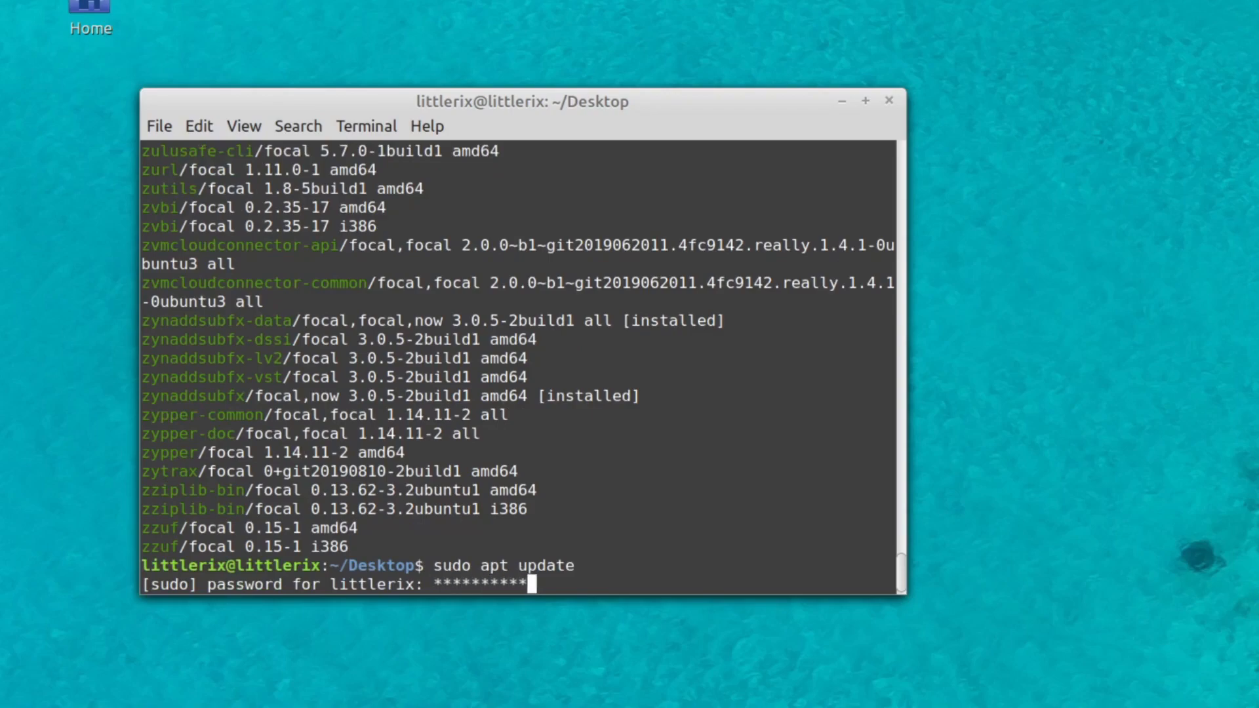
pyautogui.press('Return')
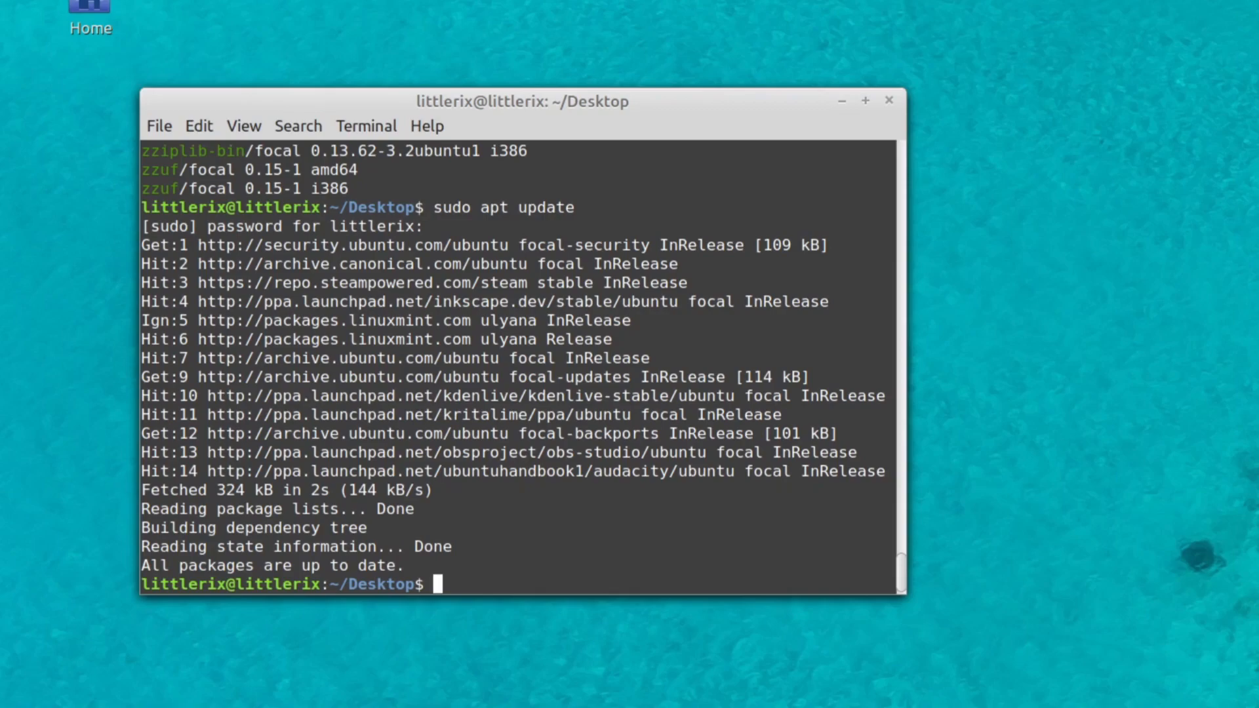
pyautogui.write('sudo')
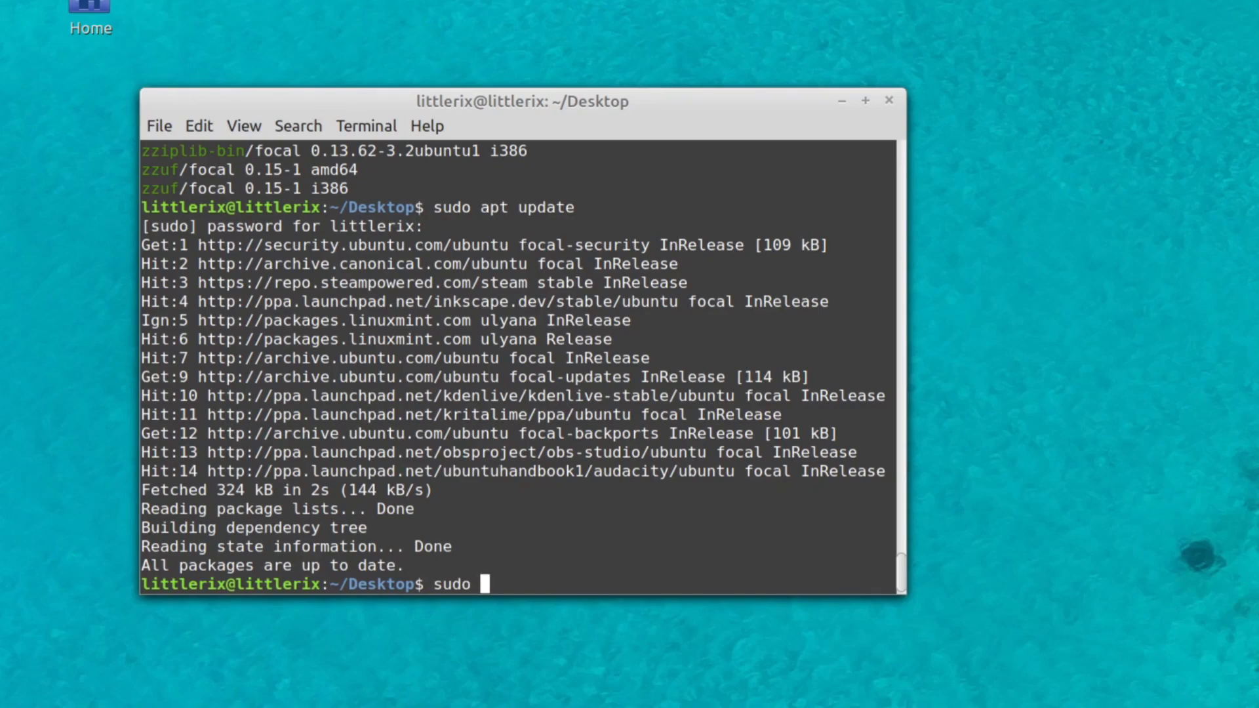
# - Install kdenlive via sudo apt install, Tab-completing the package name
pyautogui.write('apt')
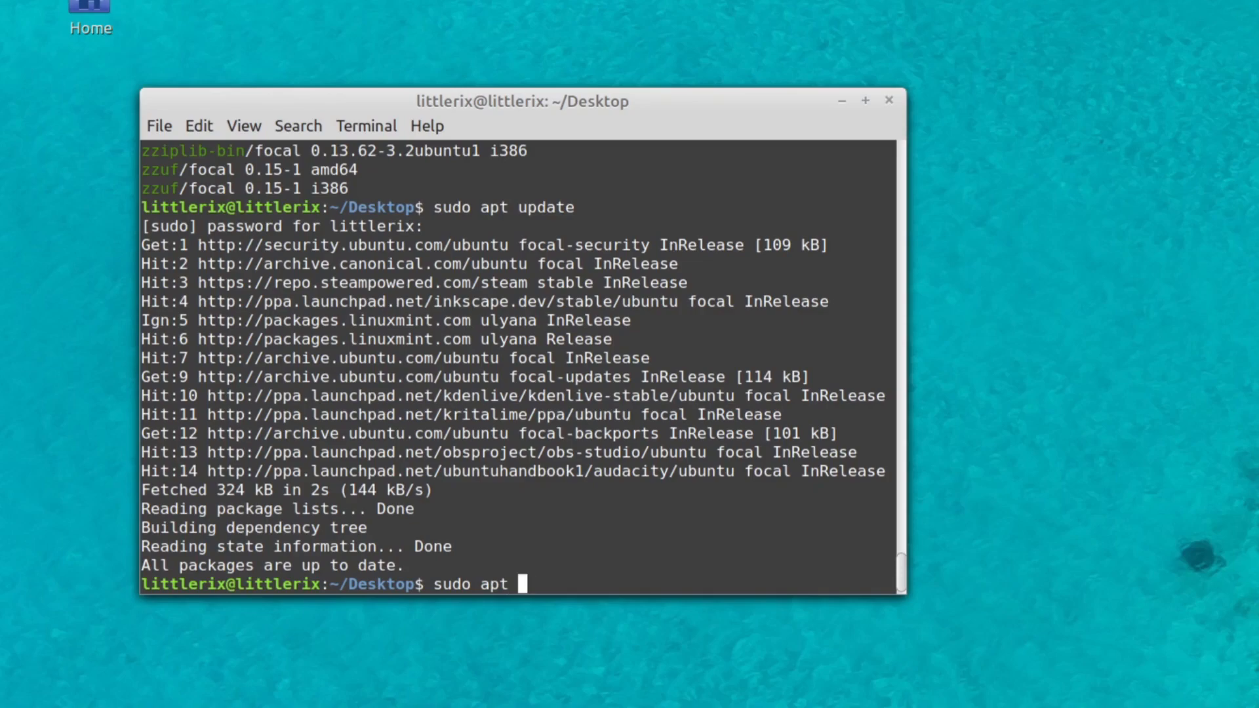
pyautogui.write('install')
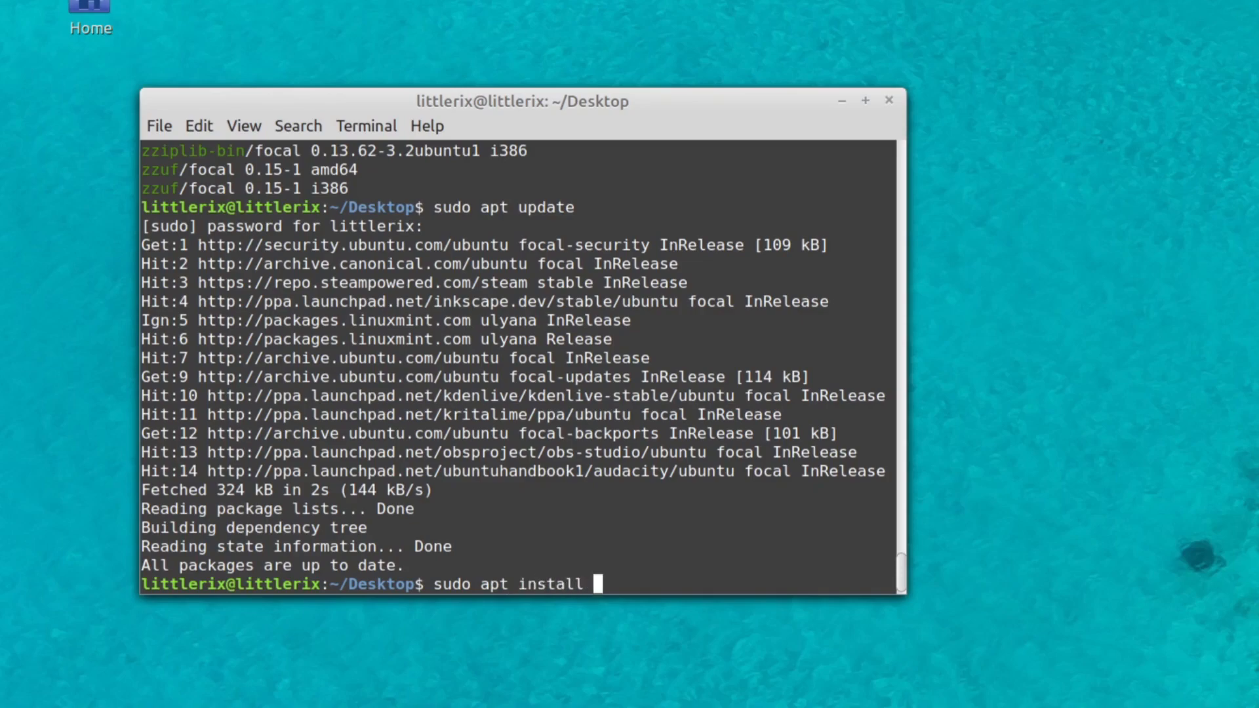
pyautogui.write('kdenli')
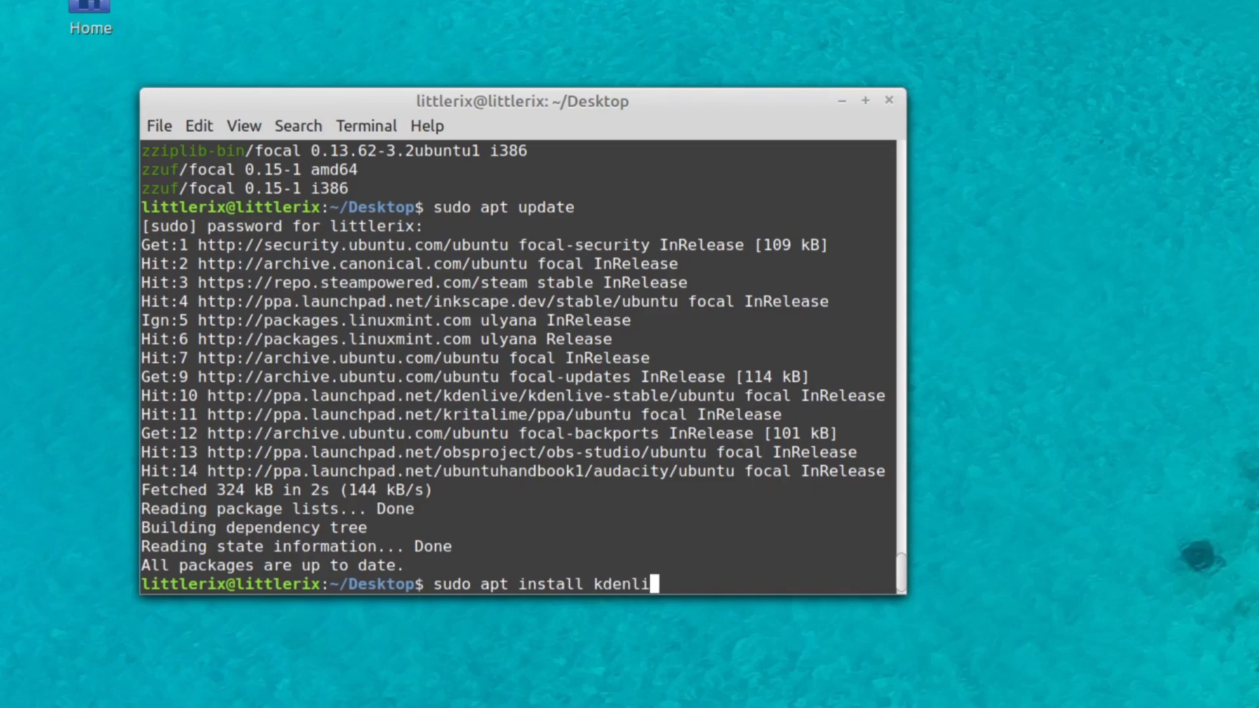
pyautogui.press('BackSpace')
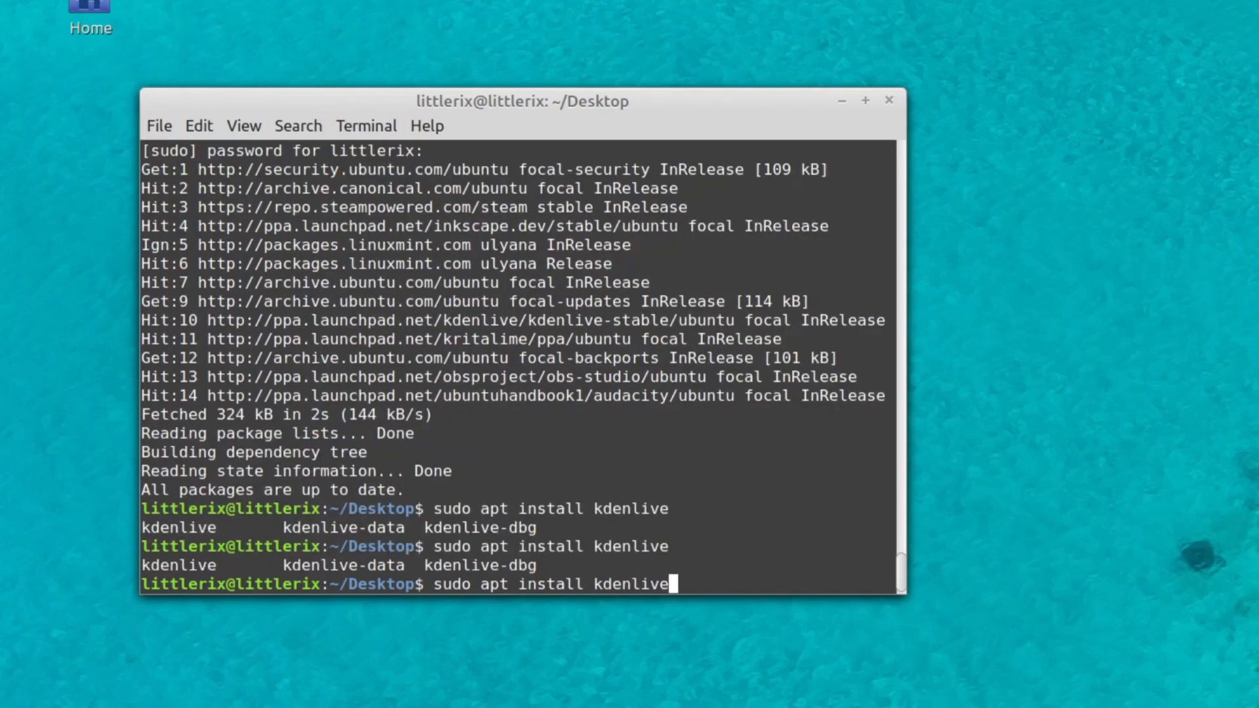
pyautogui.moveTo(189, 529)
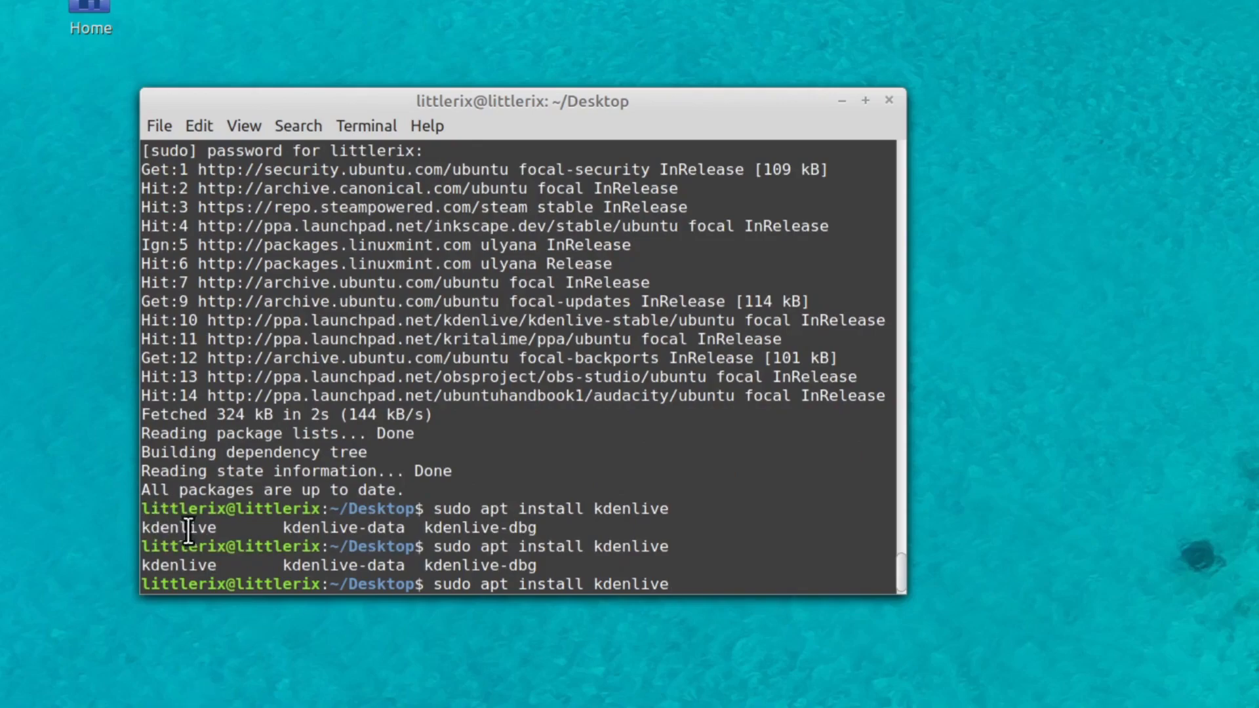
pyautogui.moveTo(735, 547)
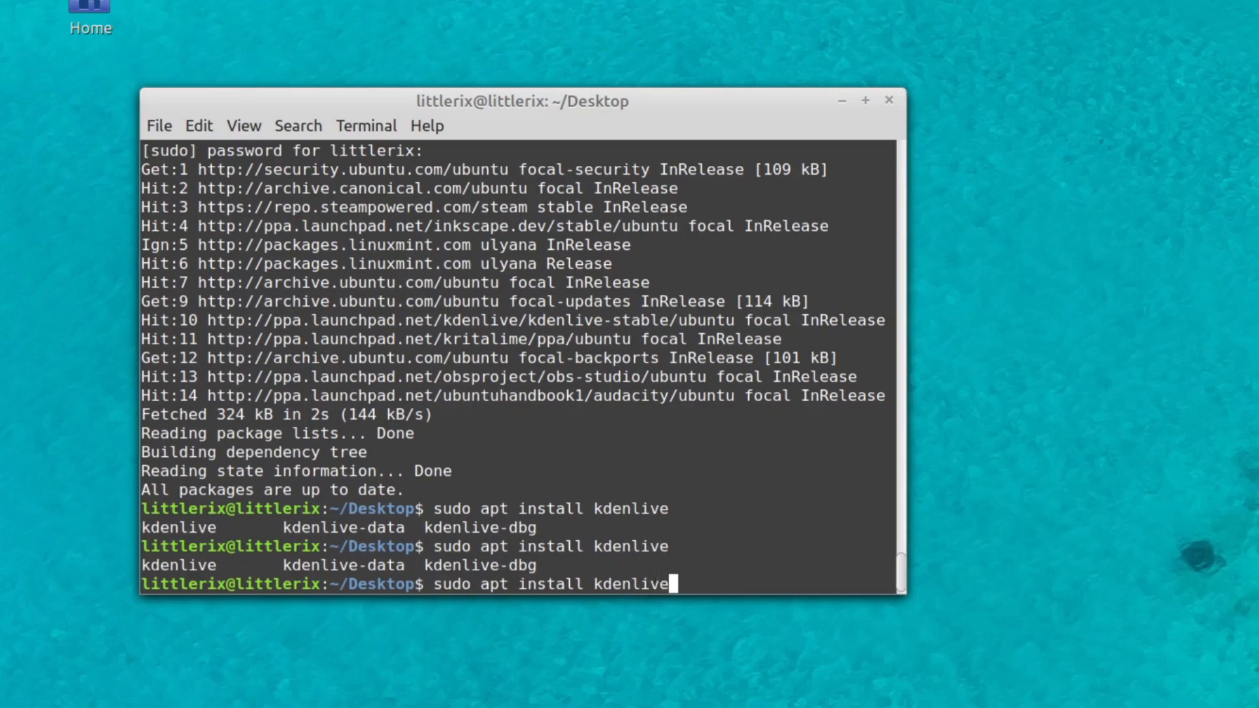
pyautogui.press('Return')
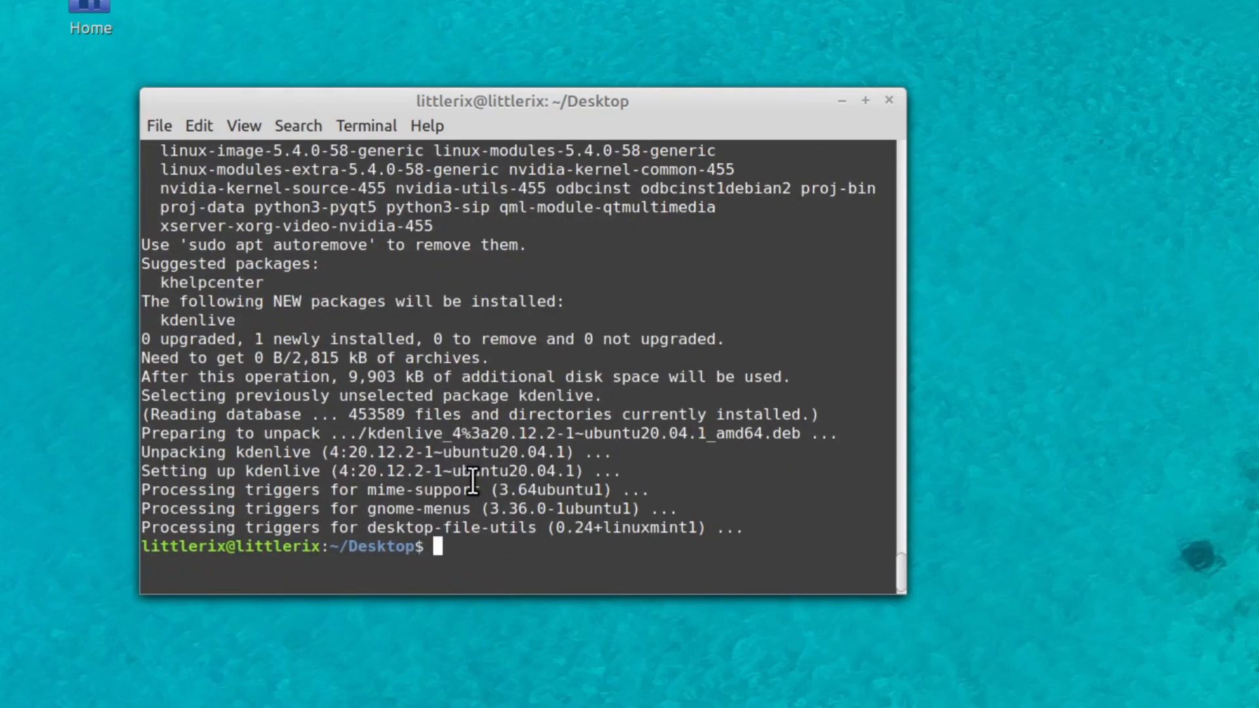
# - Launch Kdenlive by typing 'kdenlive' in the terminal, then close its window
pyautogui.write('kde')
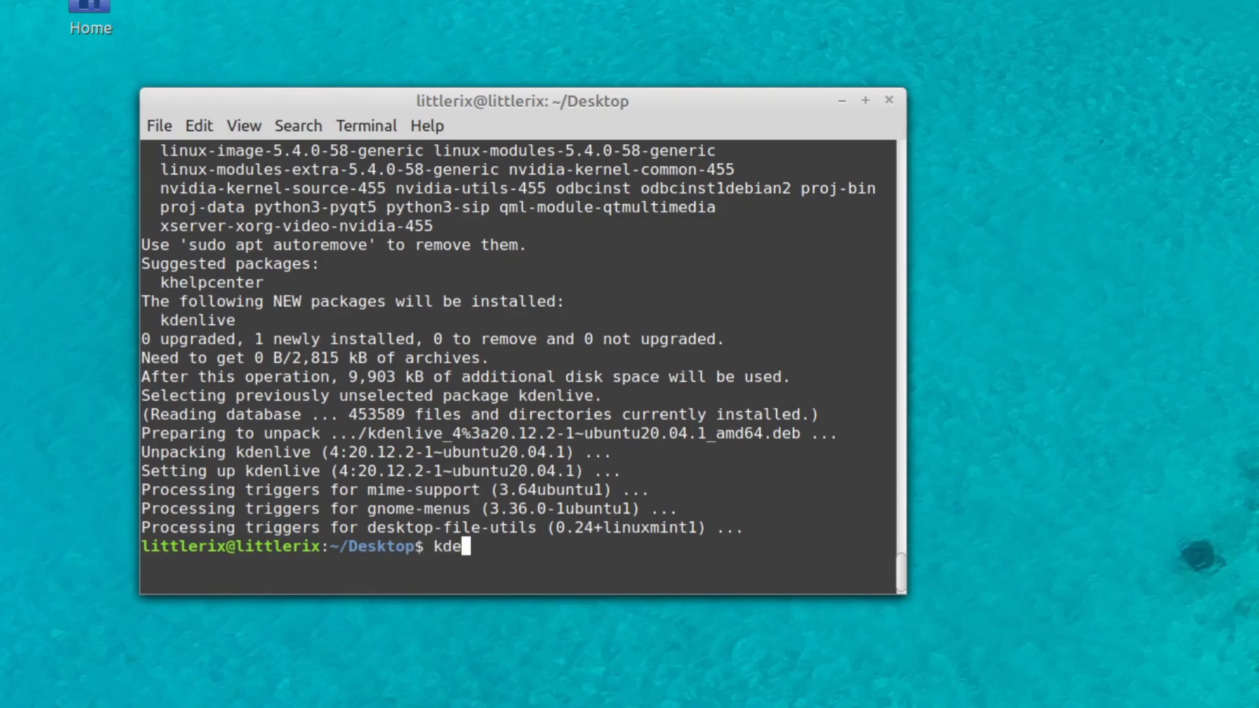
pyautogui.write('nli')
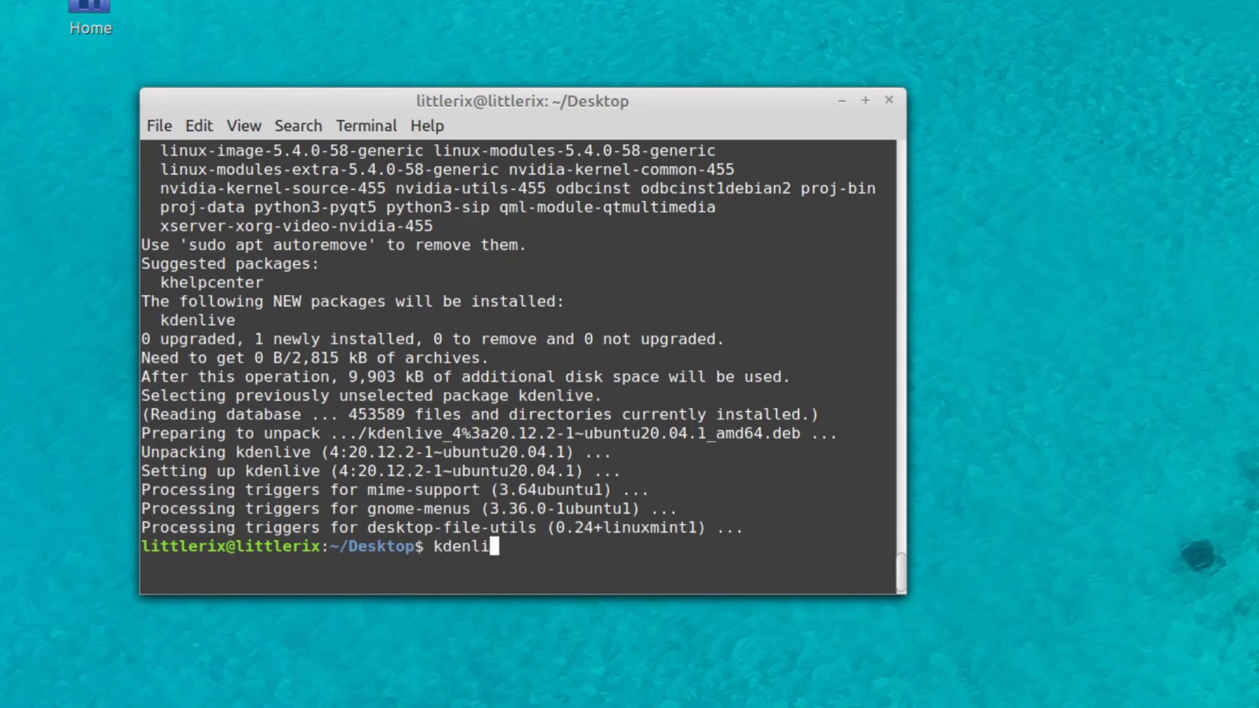
pyautogui.press('Return')
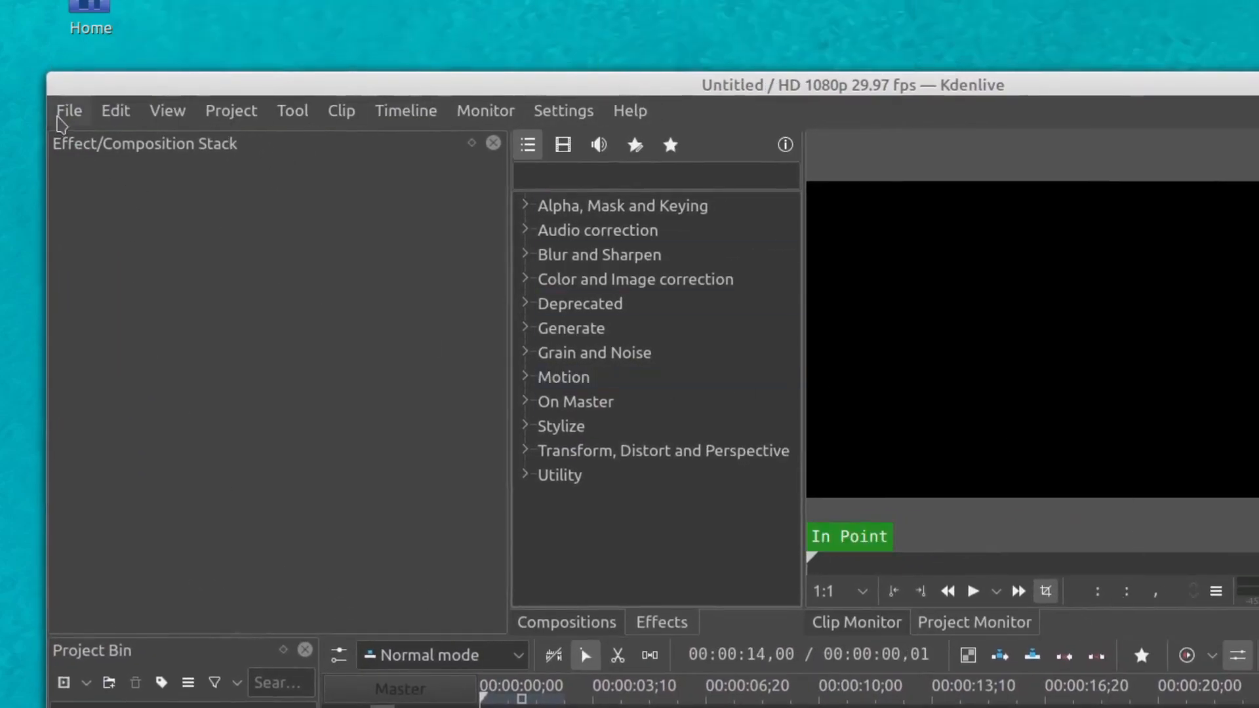
pyautogui.moveTo(322, 89)
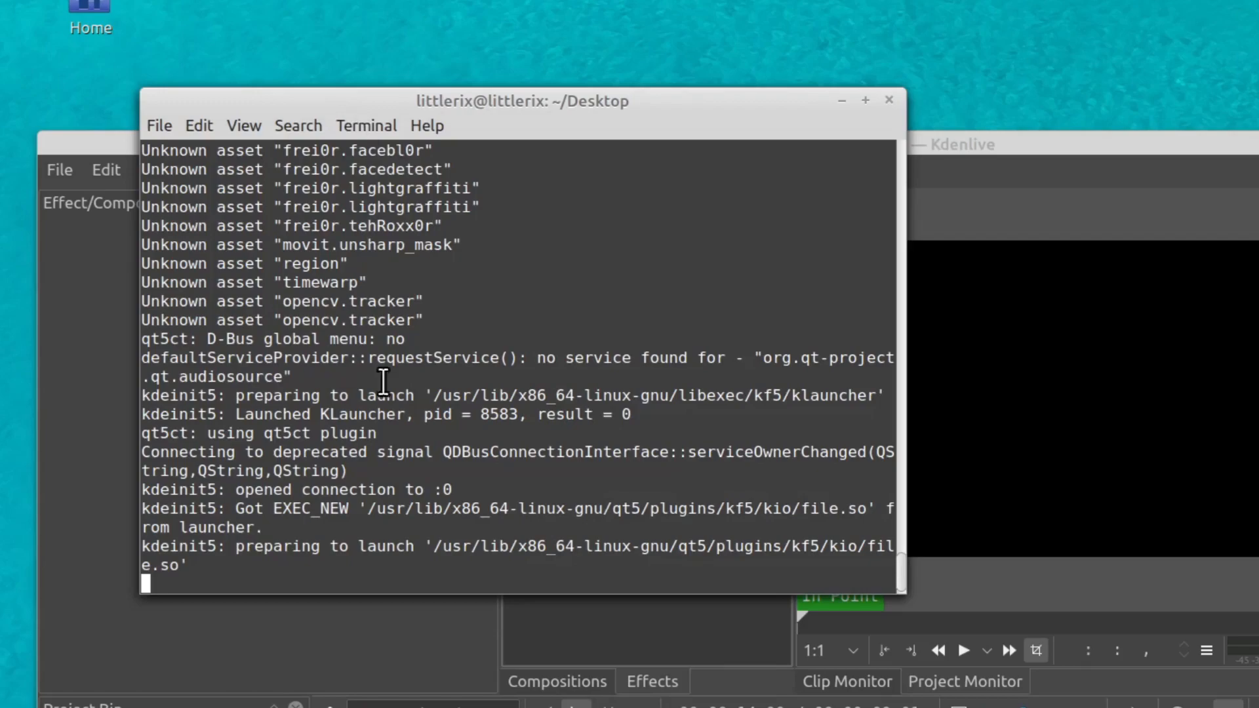
pyautogui.click(888, 100)
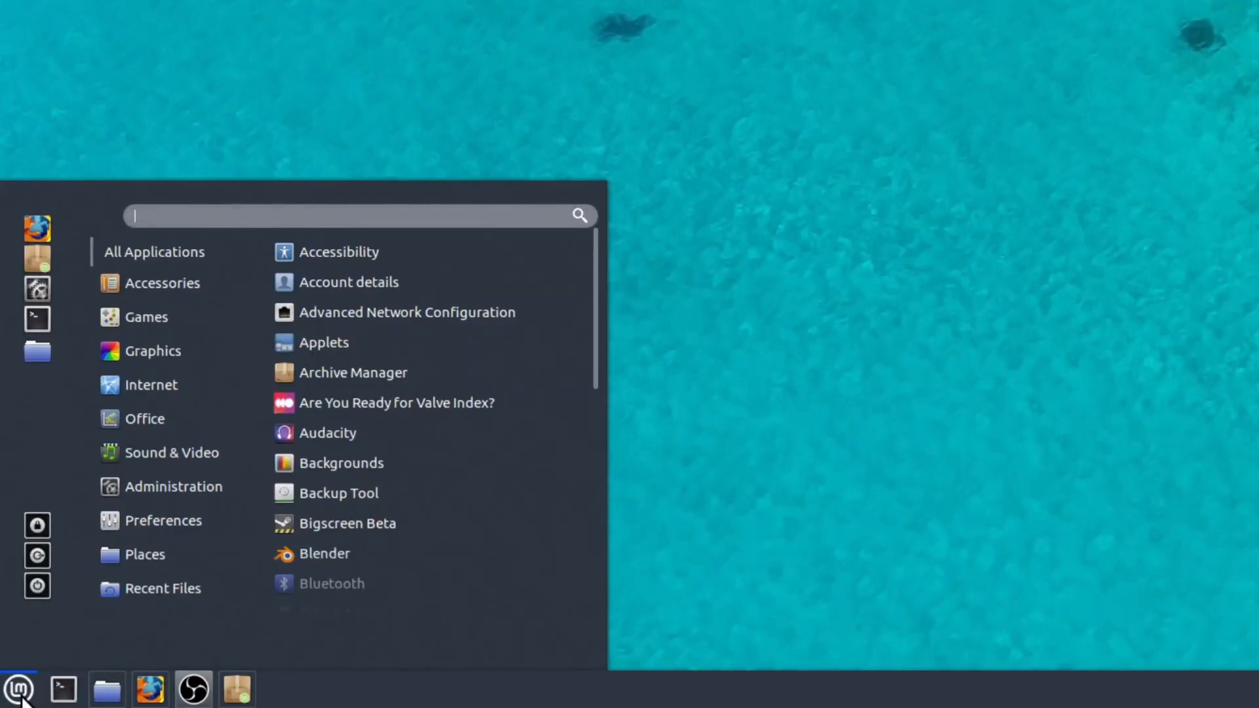
# - Search the Cinnamon menu for 'kden' and open Kdenlive from the results
pyautogui.write('kden')
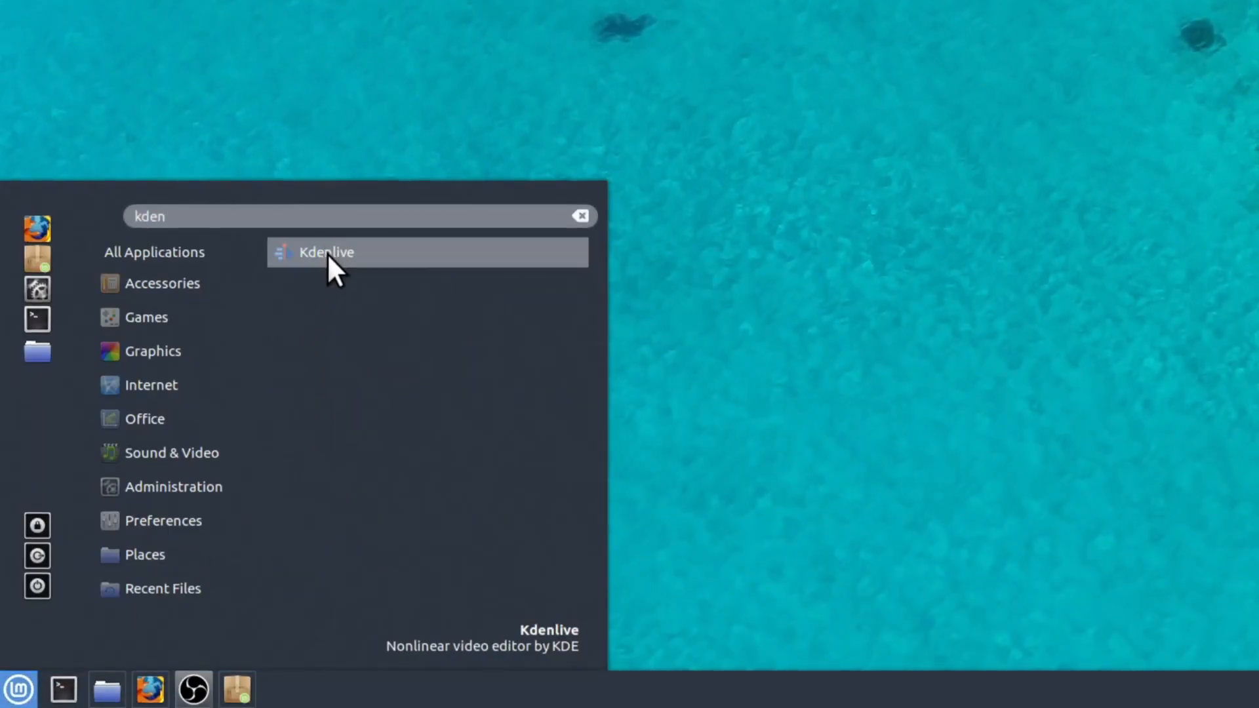
pyautogui.click(325, 251)
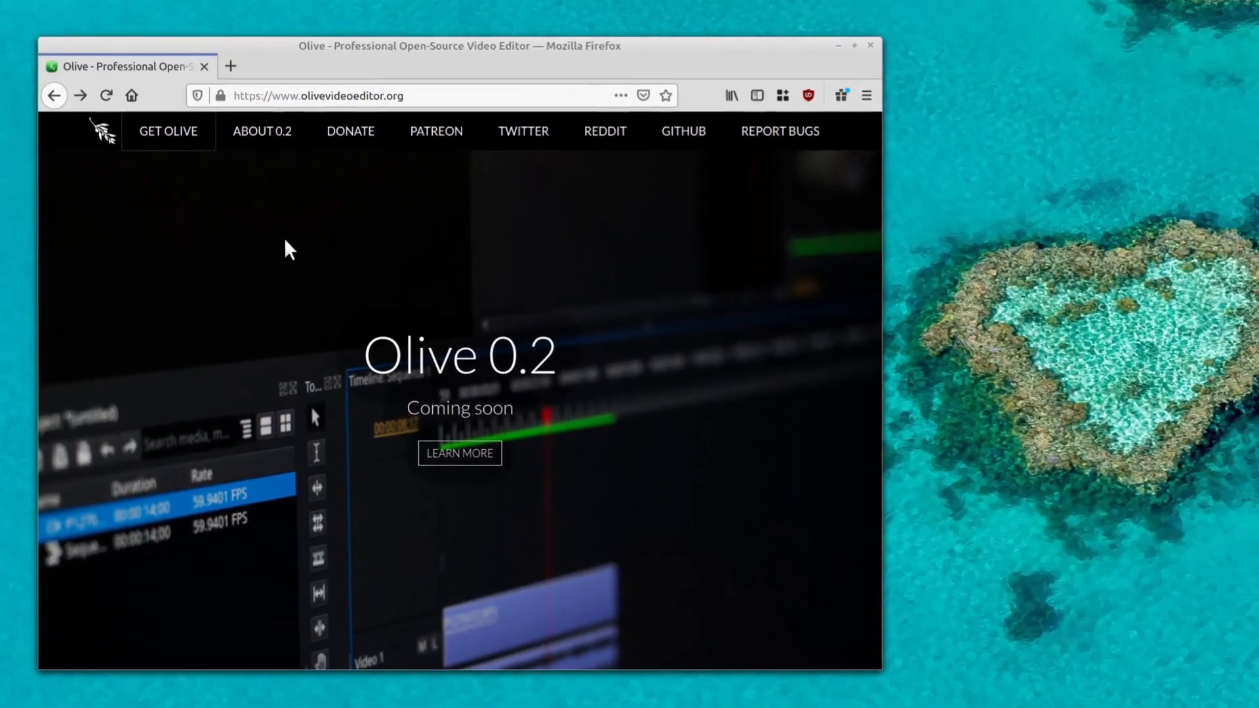
pyautogui.moveTo(287, 233)
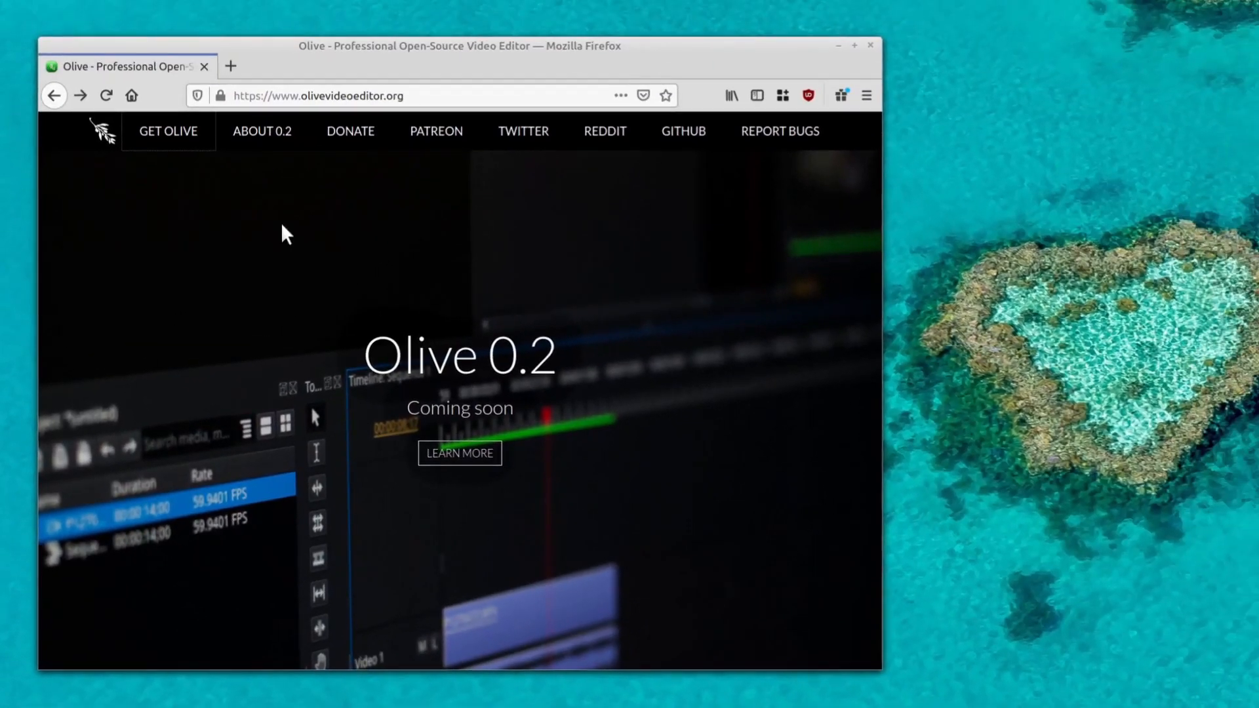
# - Open Olive's Get Olive page and its Linux installation instructions
pyautogui.click(167, 131)
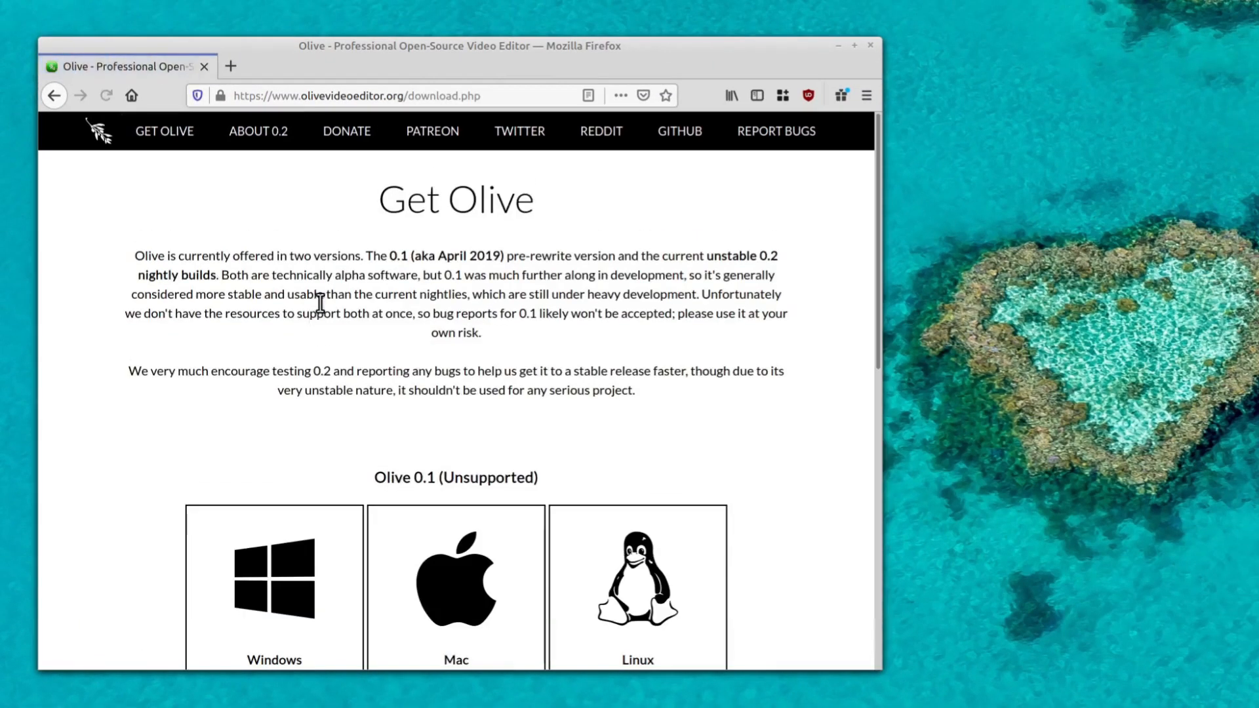
pyautogui.scroll(-3)
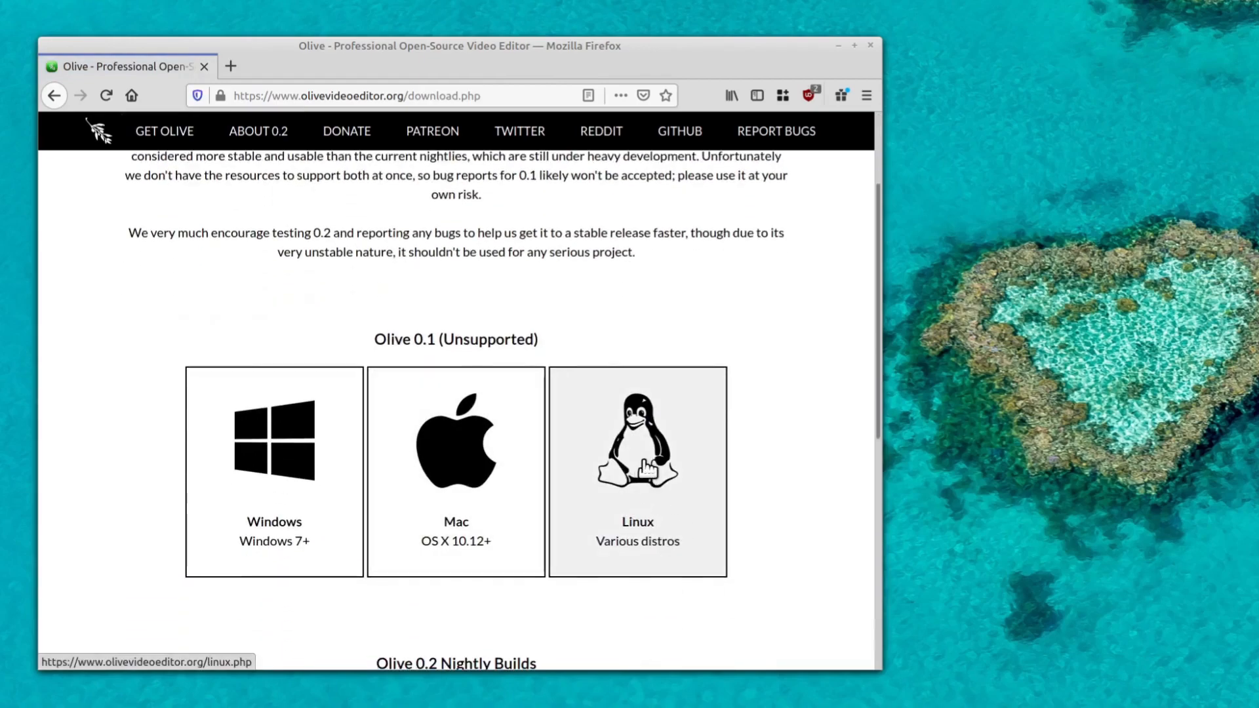
pyautogui.click(636, 471)
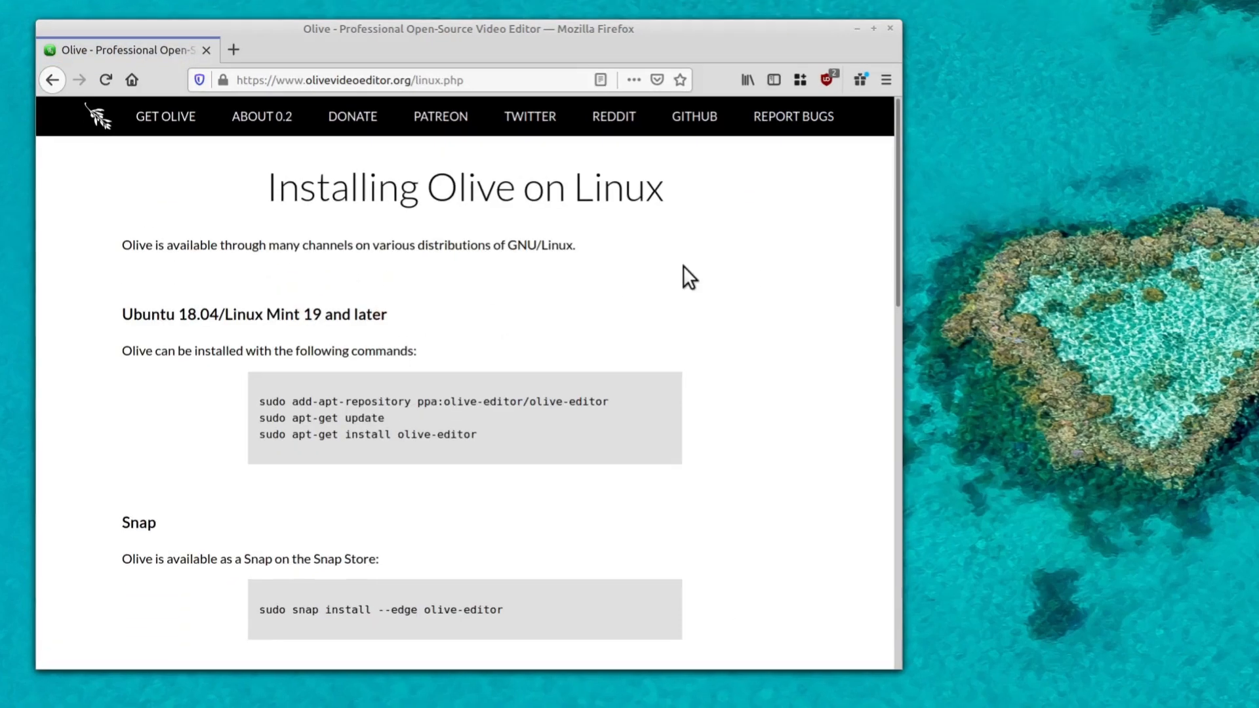
pyautogui.scroll(-3)
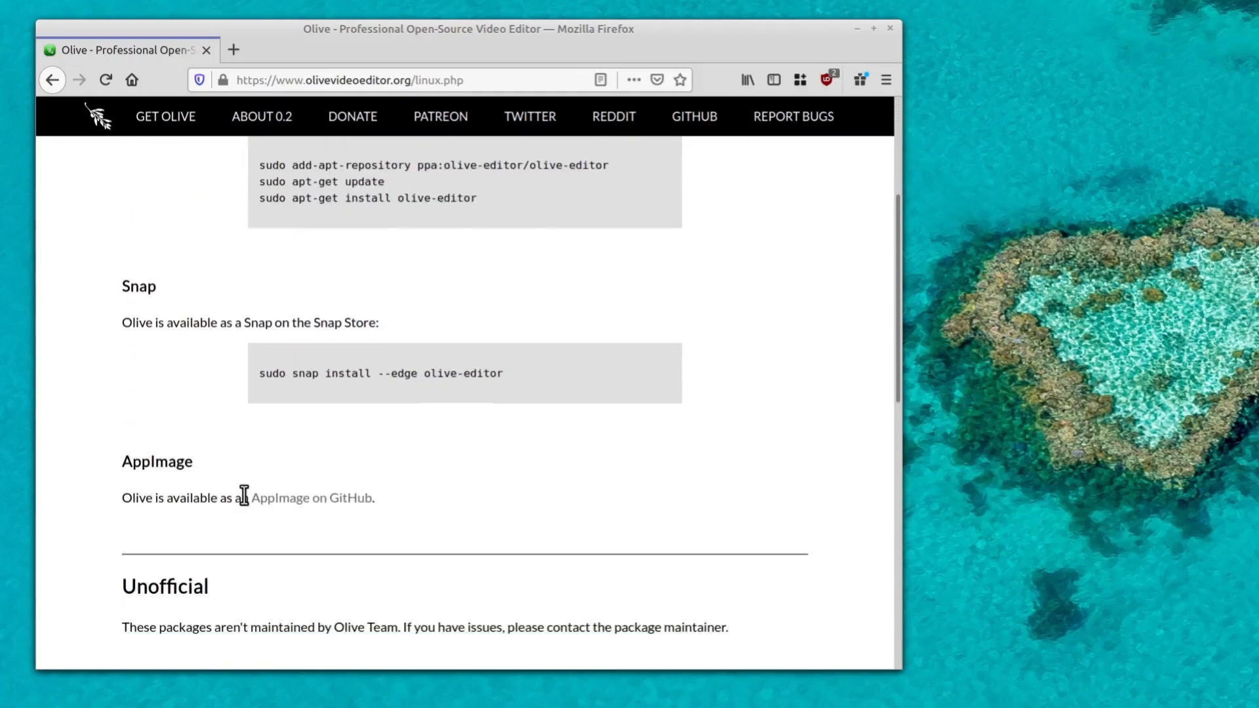
pyautogui.scroll(3)
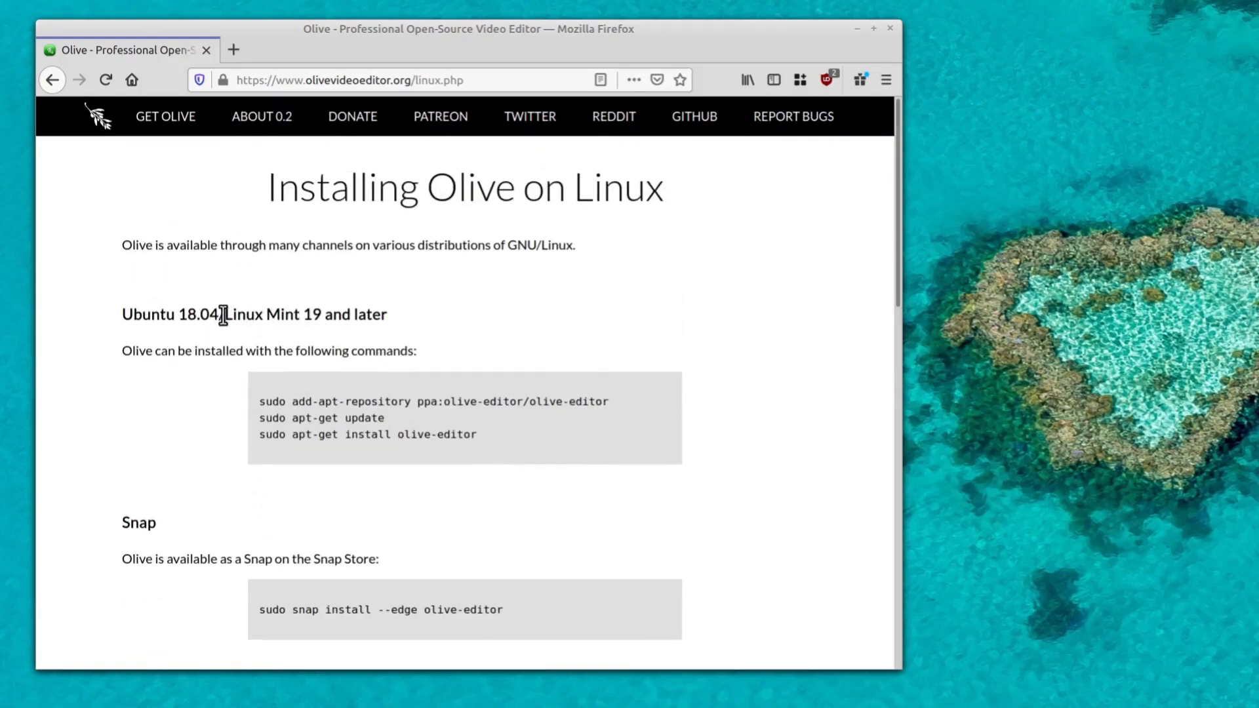
pyautogui.moveTo(400, 433)
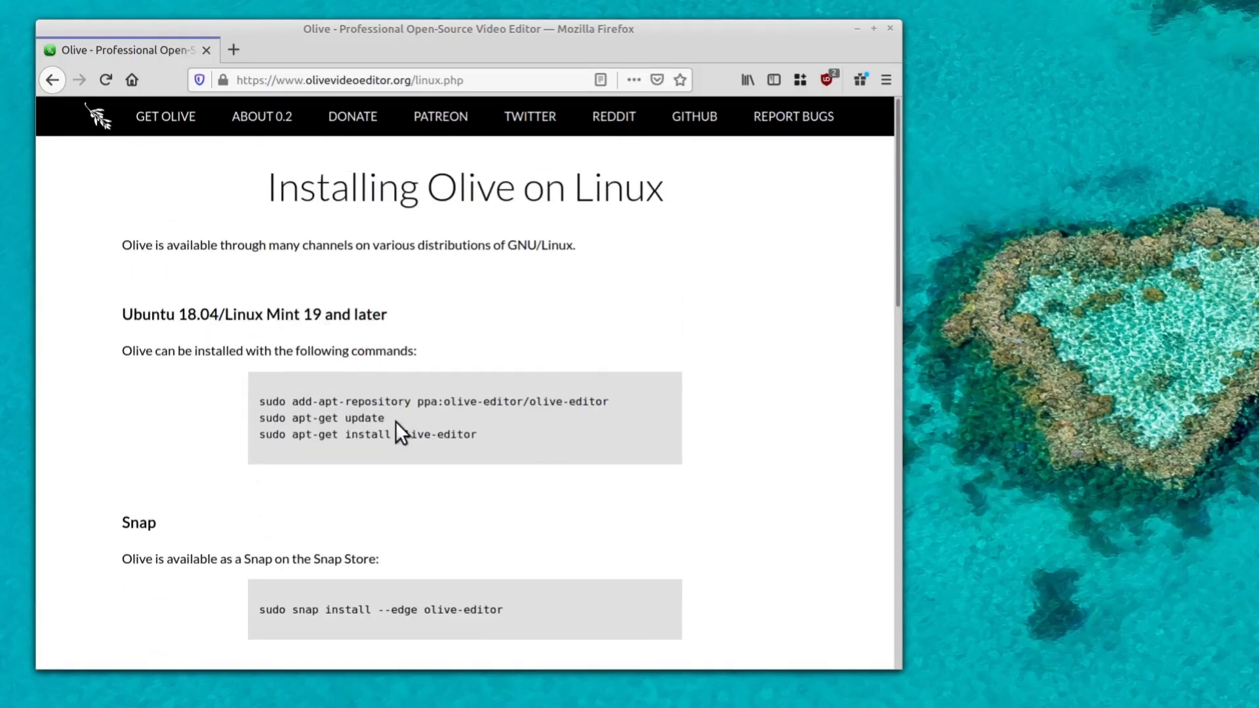
pyautogui.moveTo(313, 455)
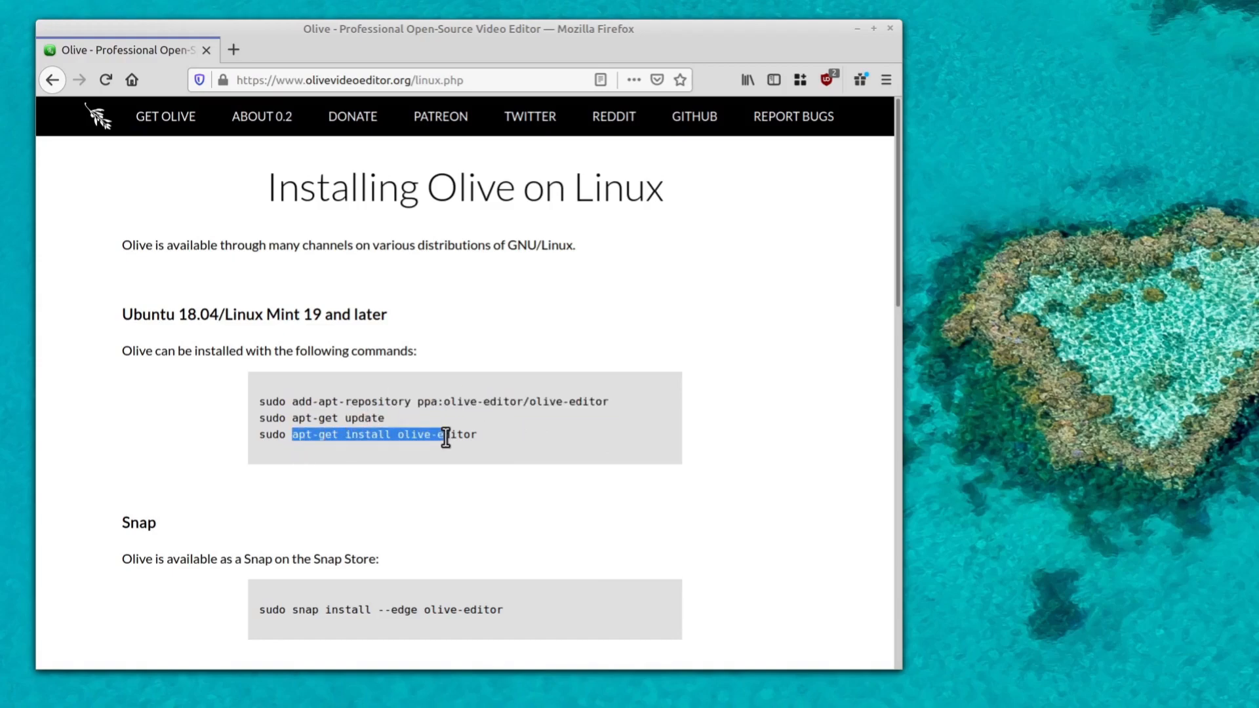
# - Browse the apt, Snap and AppImage options and follow the AppImage on GitHub link
pyautogui.scroll(-3)
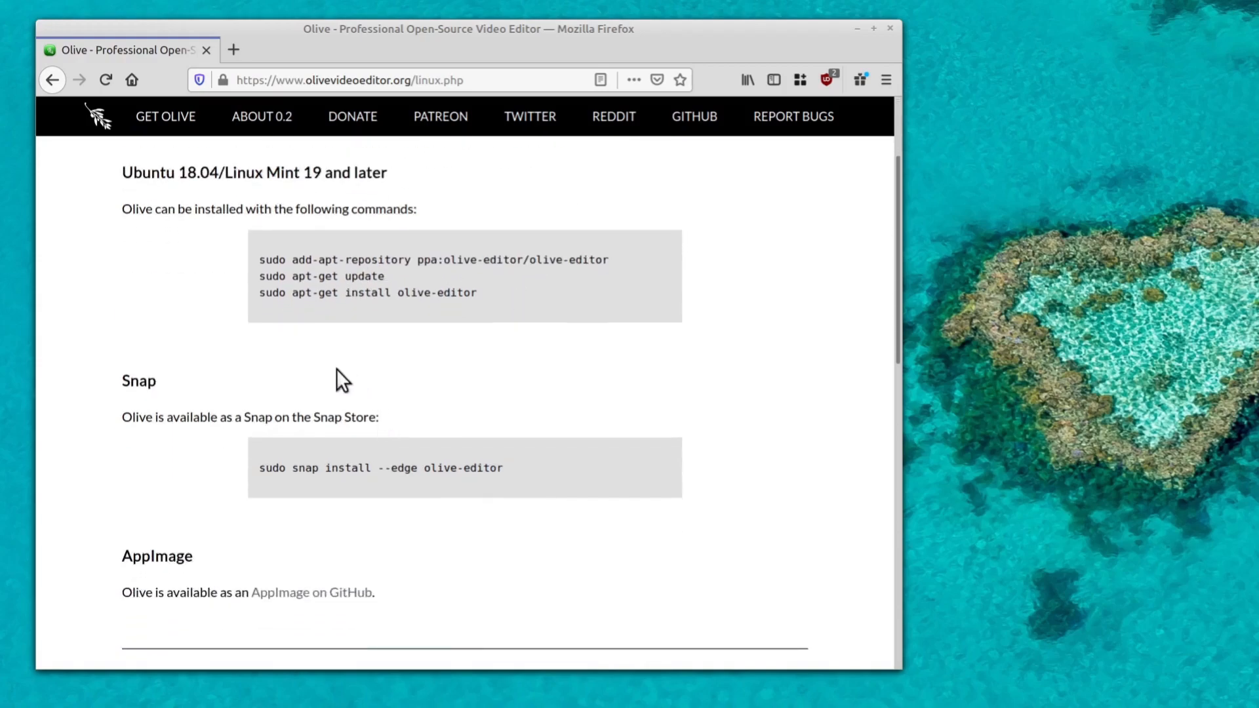
pyautogui.moveTo(337, 247)
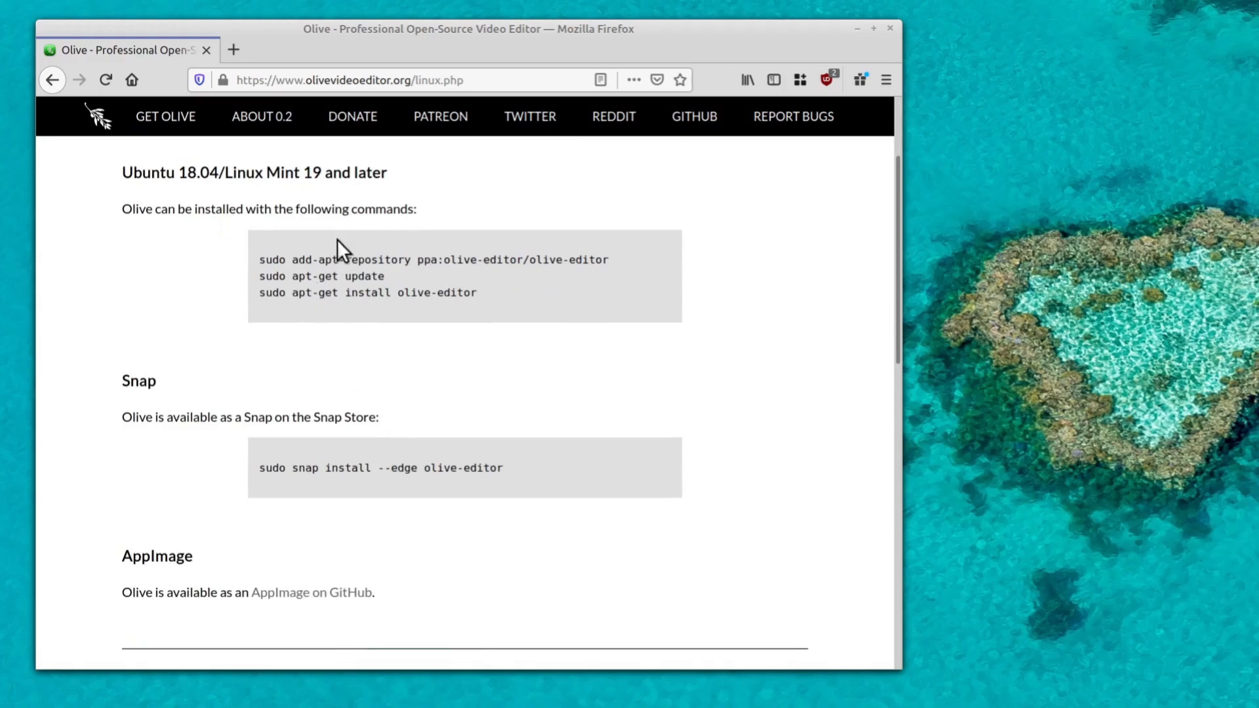
pyautogui.scroll(-3)
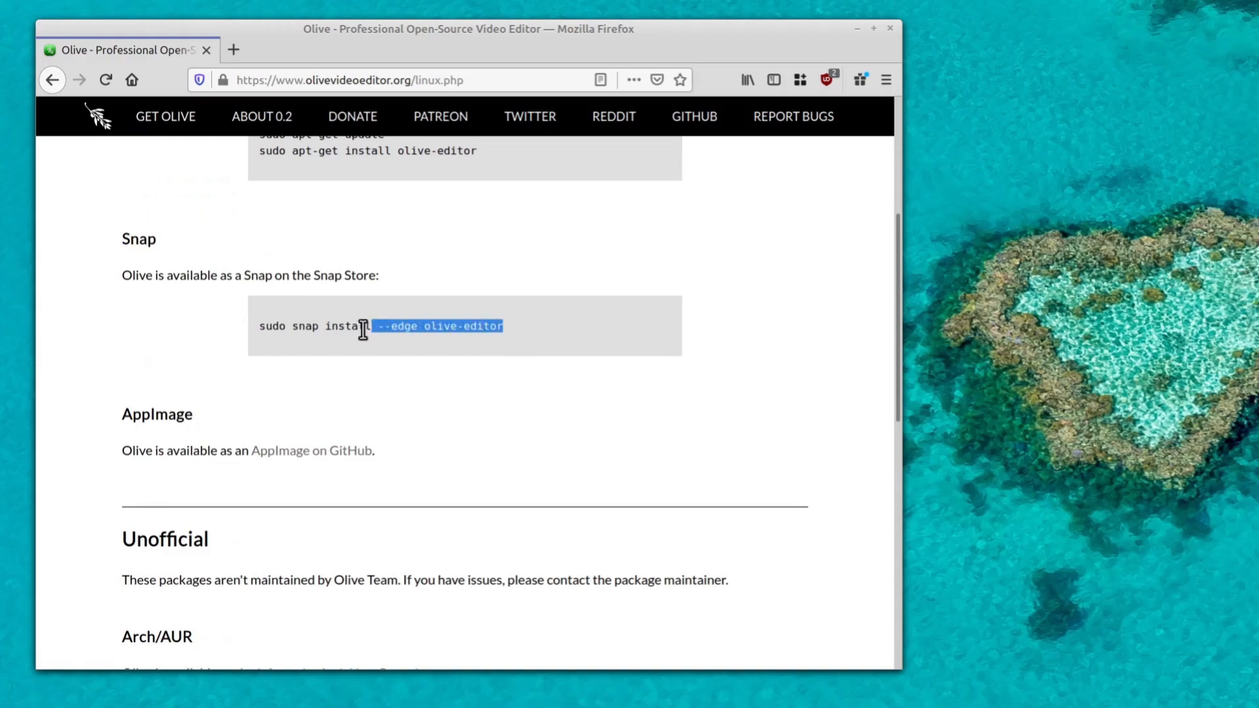
pyautogui.click(569, 344)
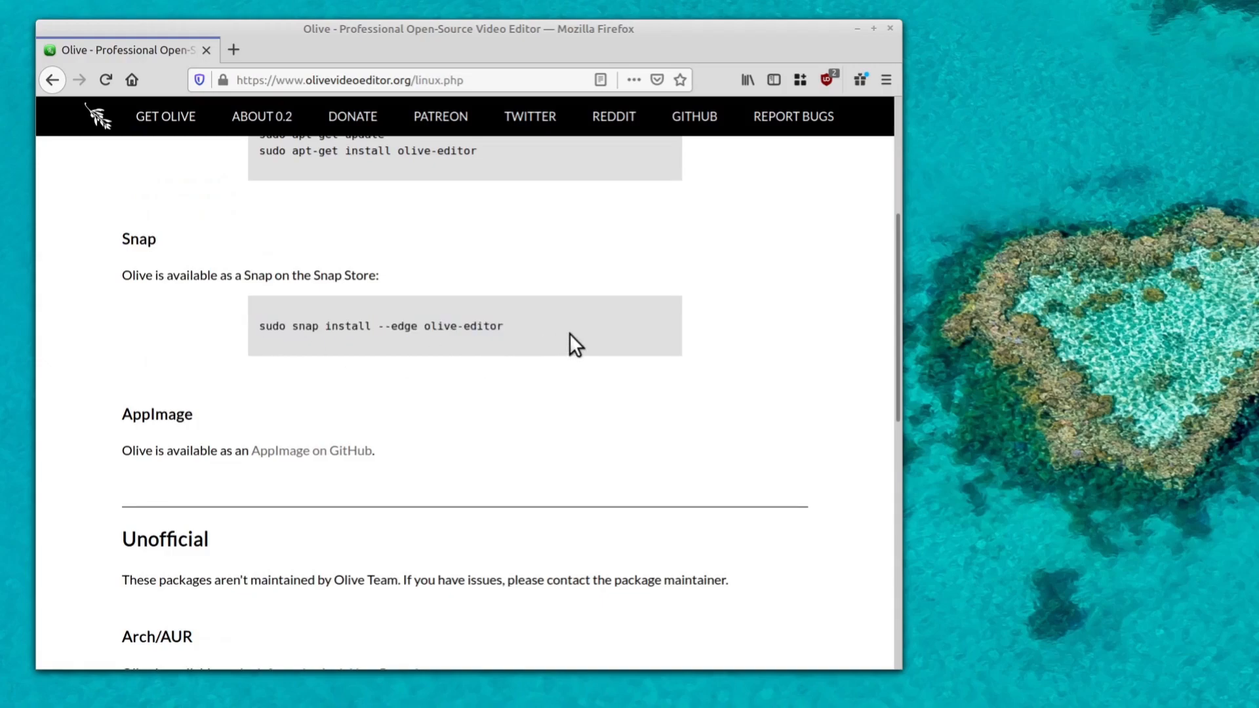
pyautogui.scroll(-3)
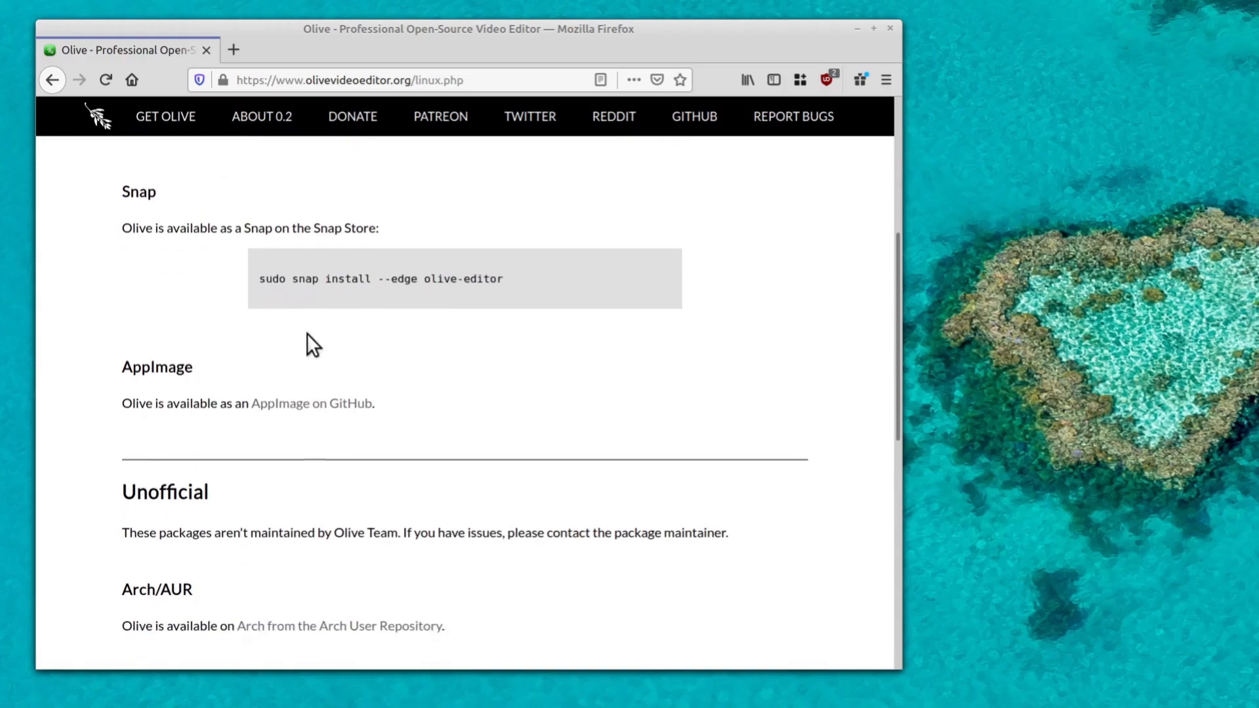
pyautogui.moveTo(322, 326)
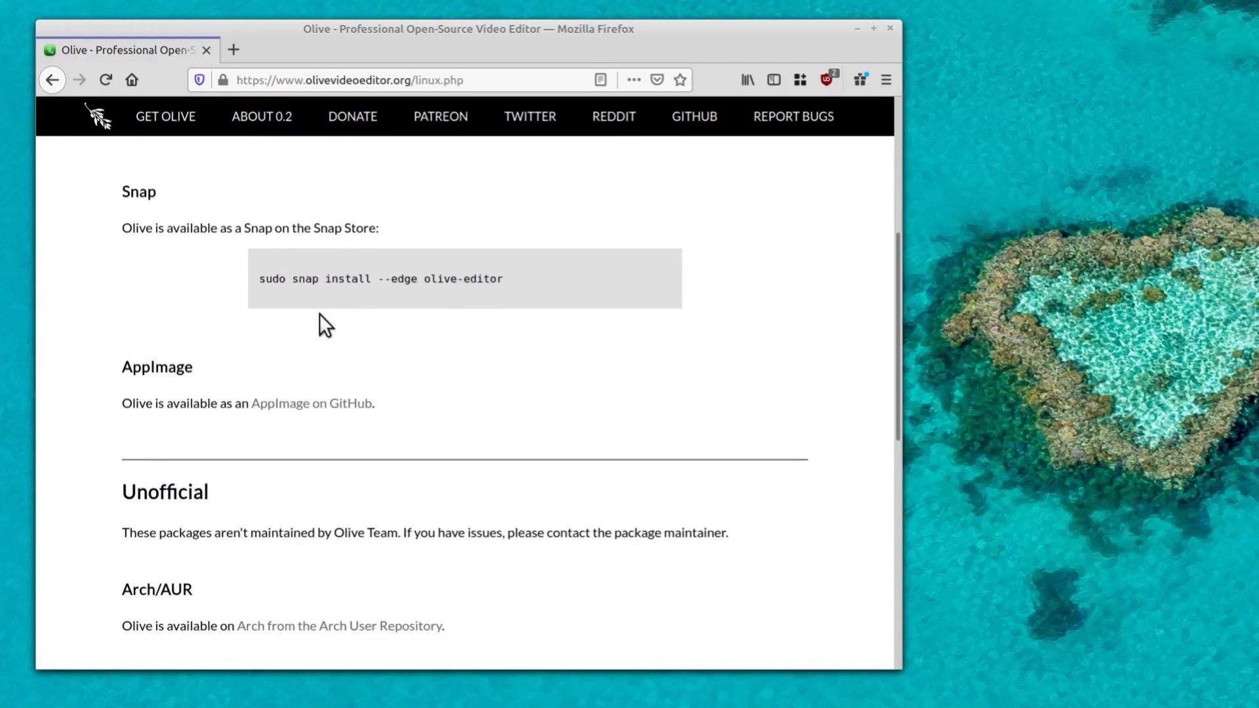
pyautogui.scroll(-3)
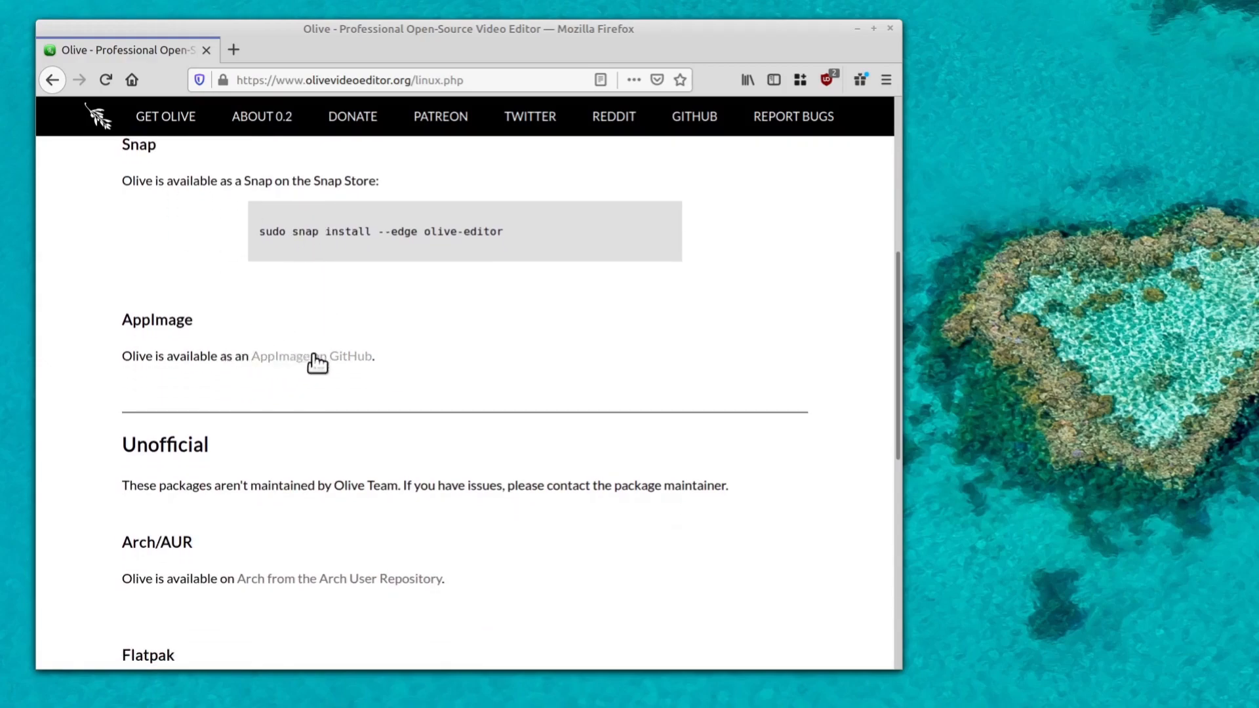
pyautogui.moveTo(348, 368)
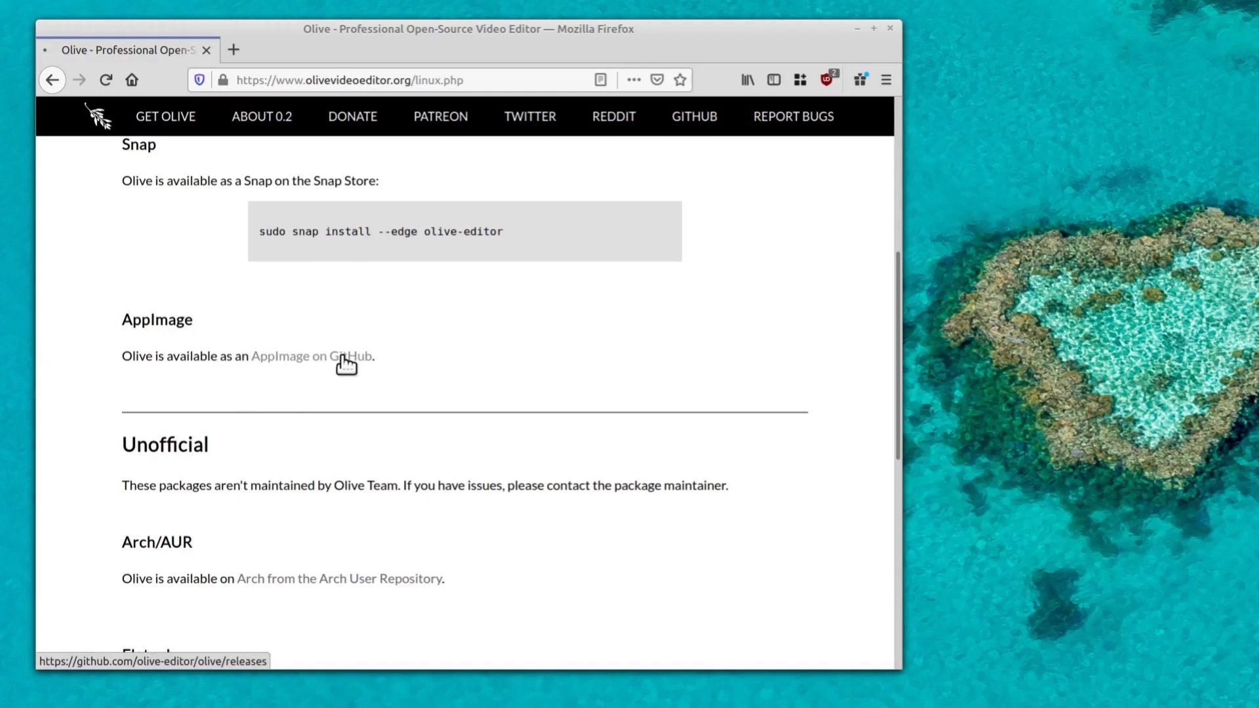
pyautogui.click(312, 356)
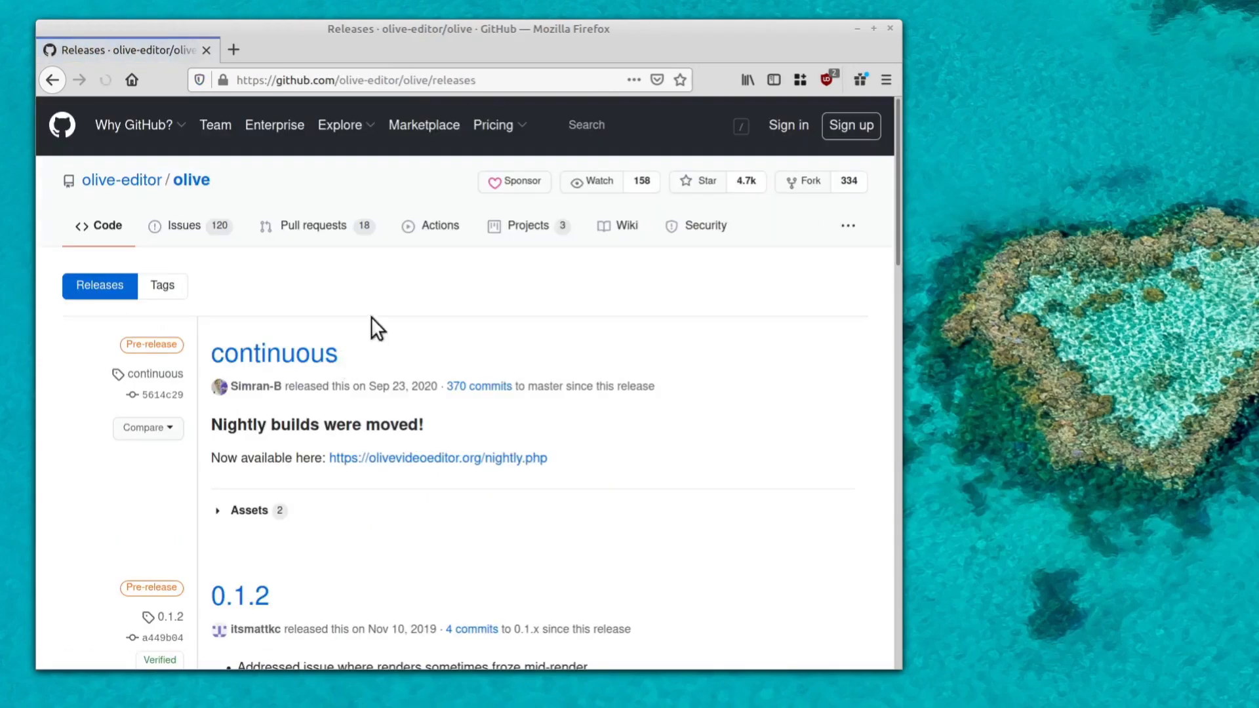
# - Download the newest Linux nightly Olive AppImage (114 MB) and check the downloads list
pyautogui.scroll(-3)
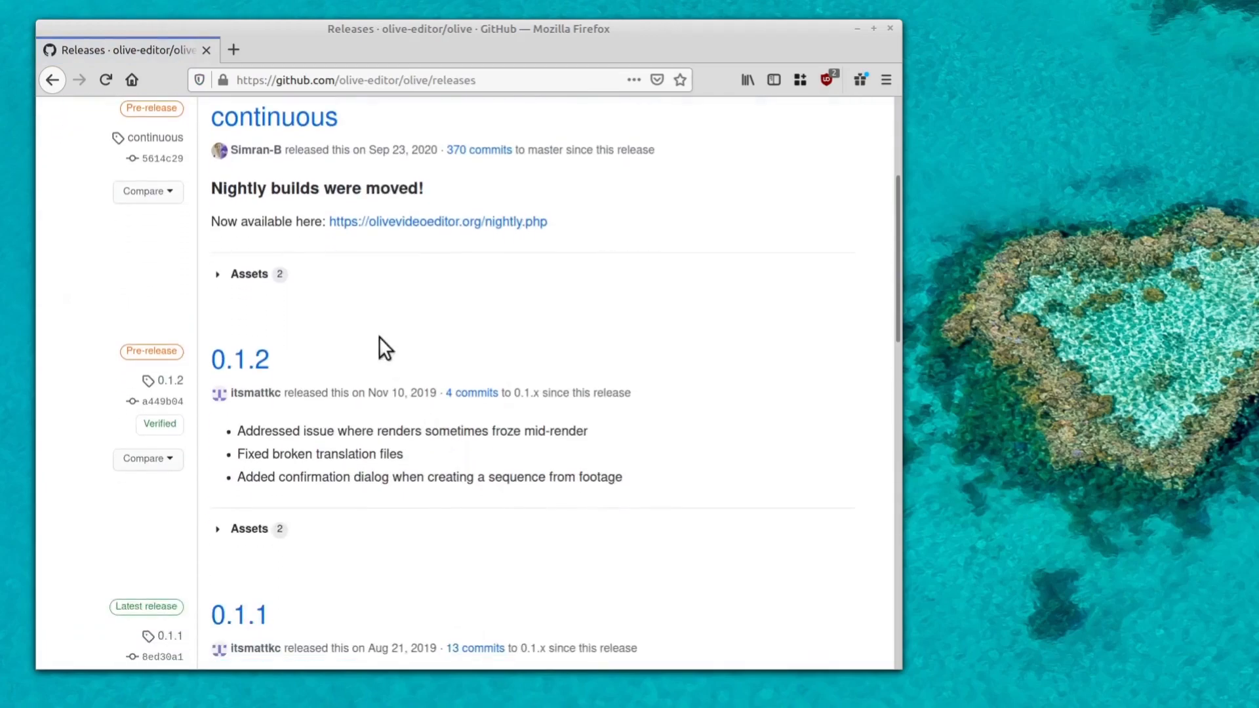
pyautogui.moveTo(353, 229)
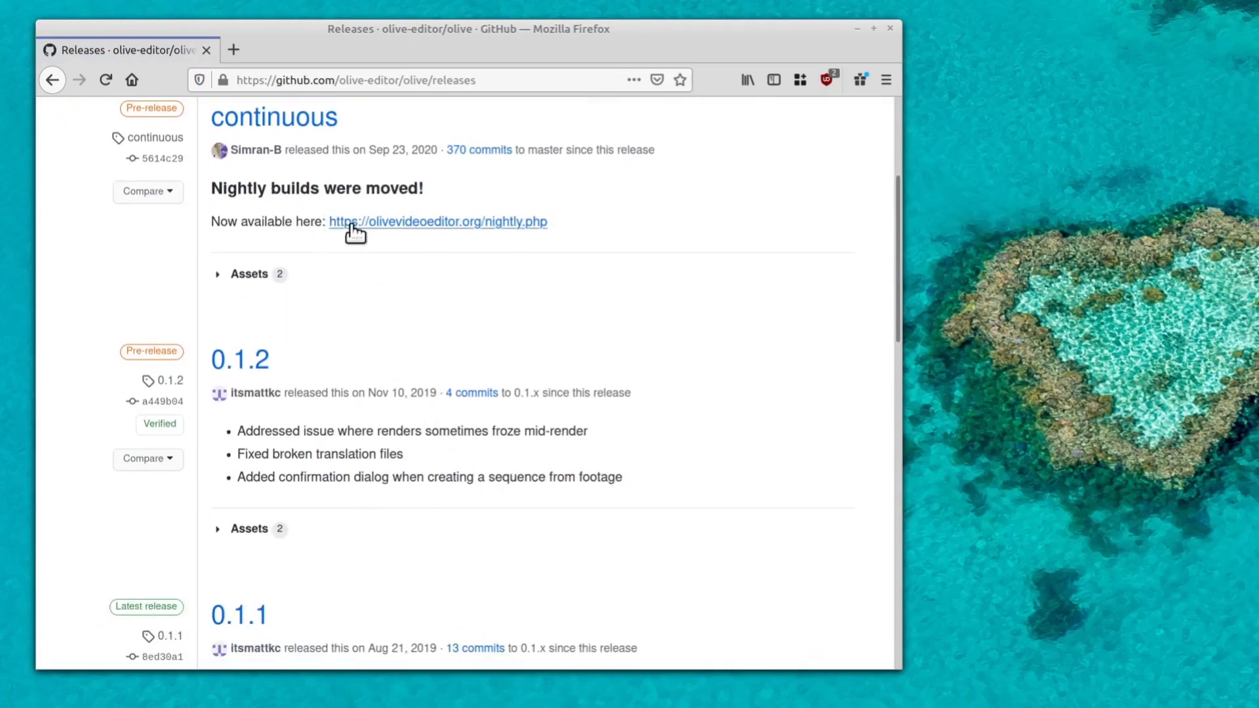
pyautogui.scroll(3)
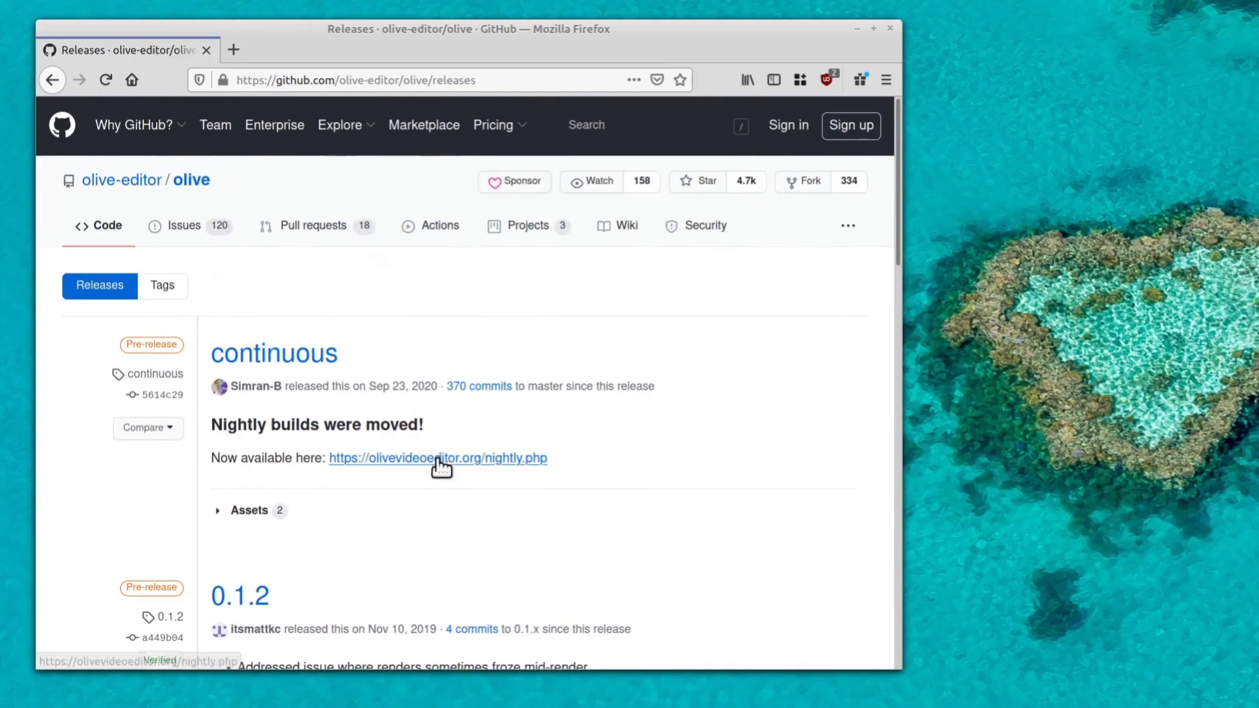
pyautogui.click(437, 457)
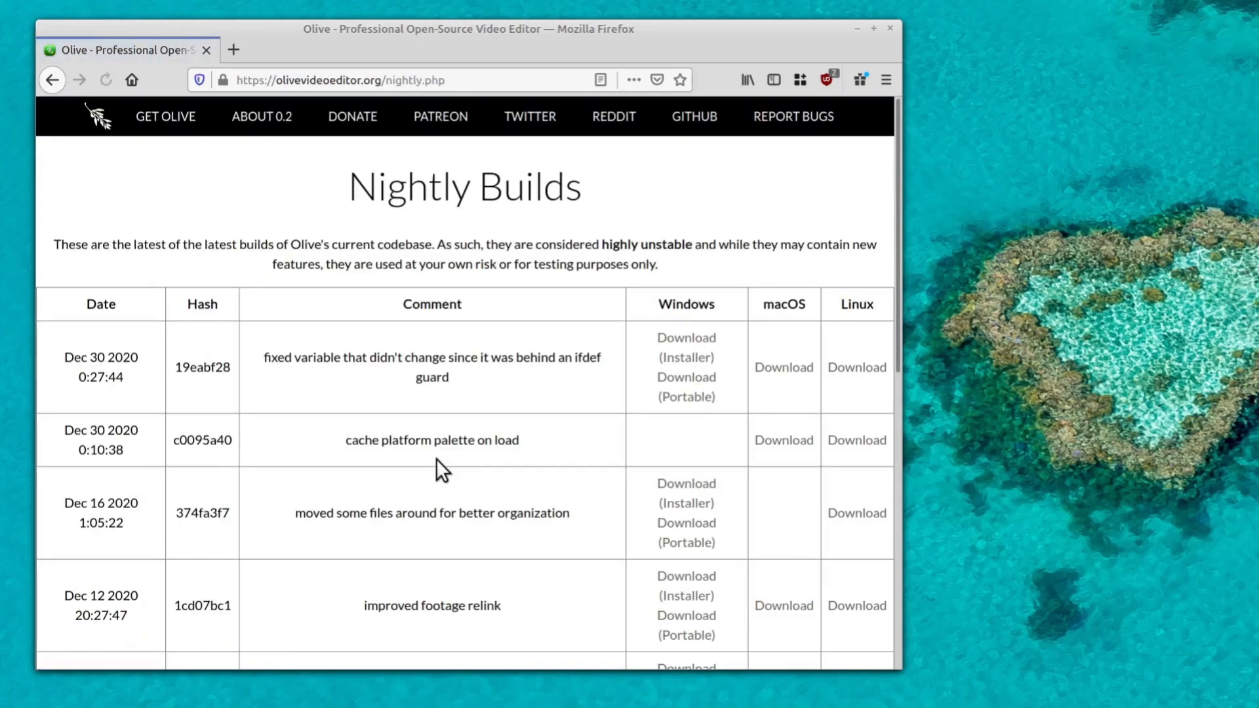
pyautogui.moveTo(112, 598)
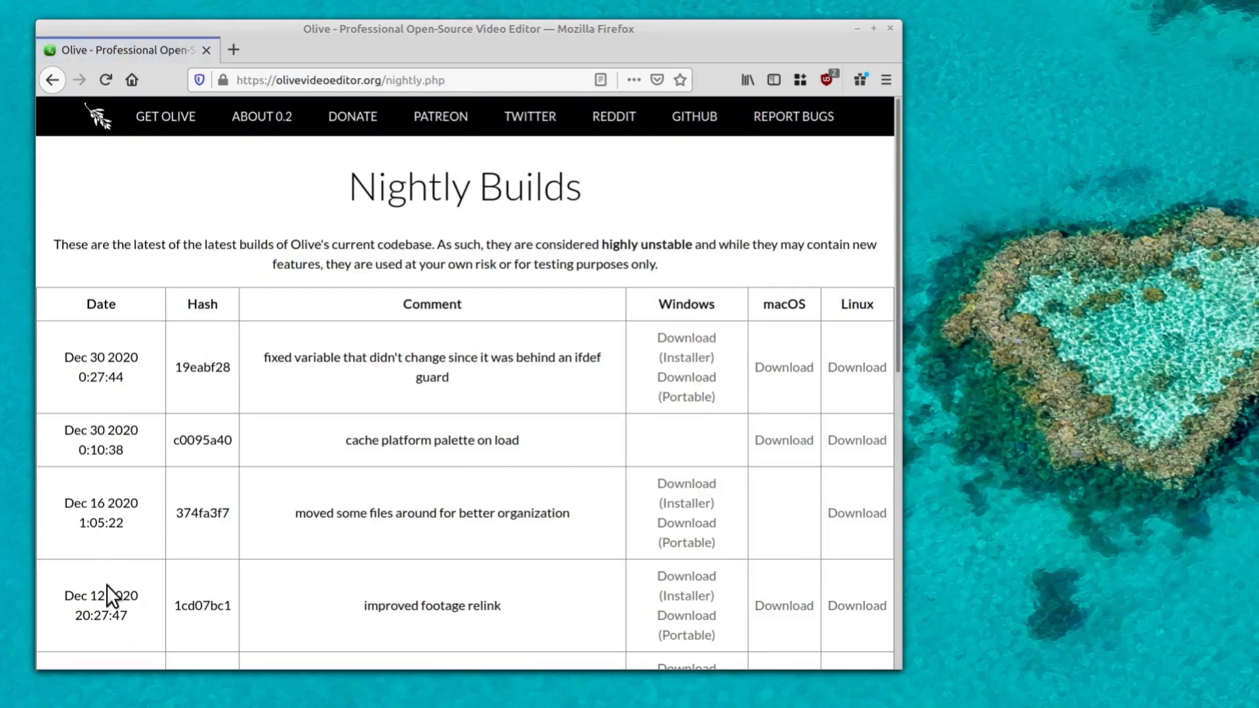
pyautogui.moveTo(112, 378)
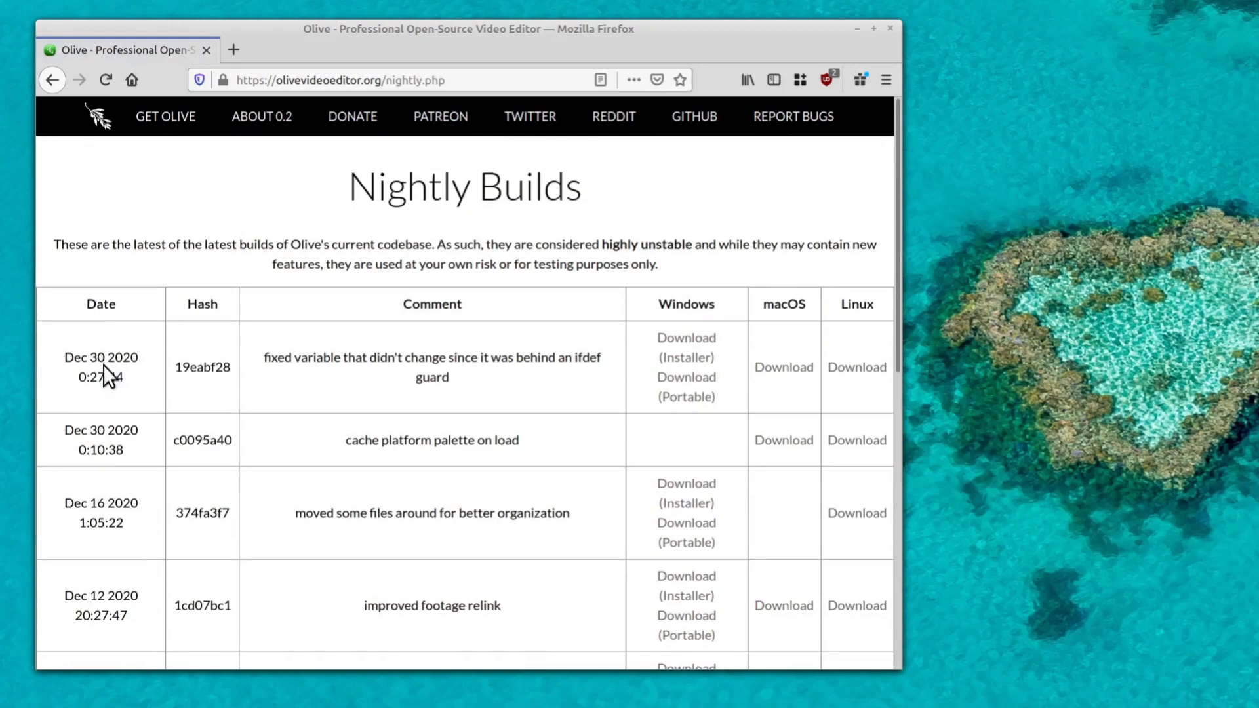
pyautogui.moveTo(637, 347)
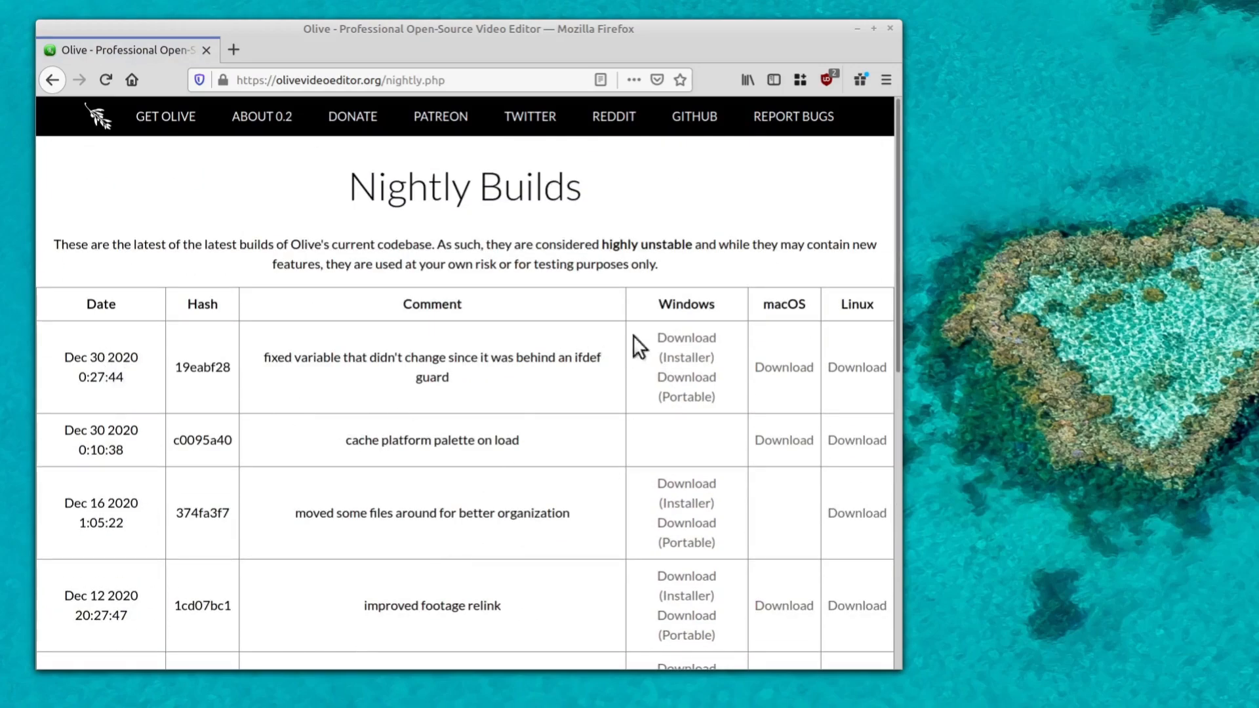
pyautogui.click(686, 337)
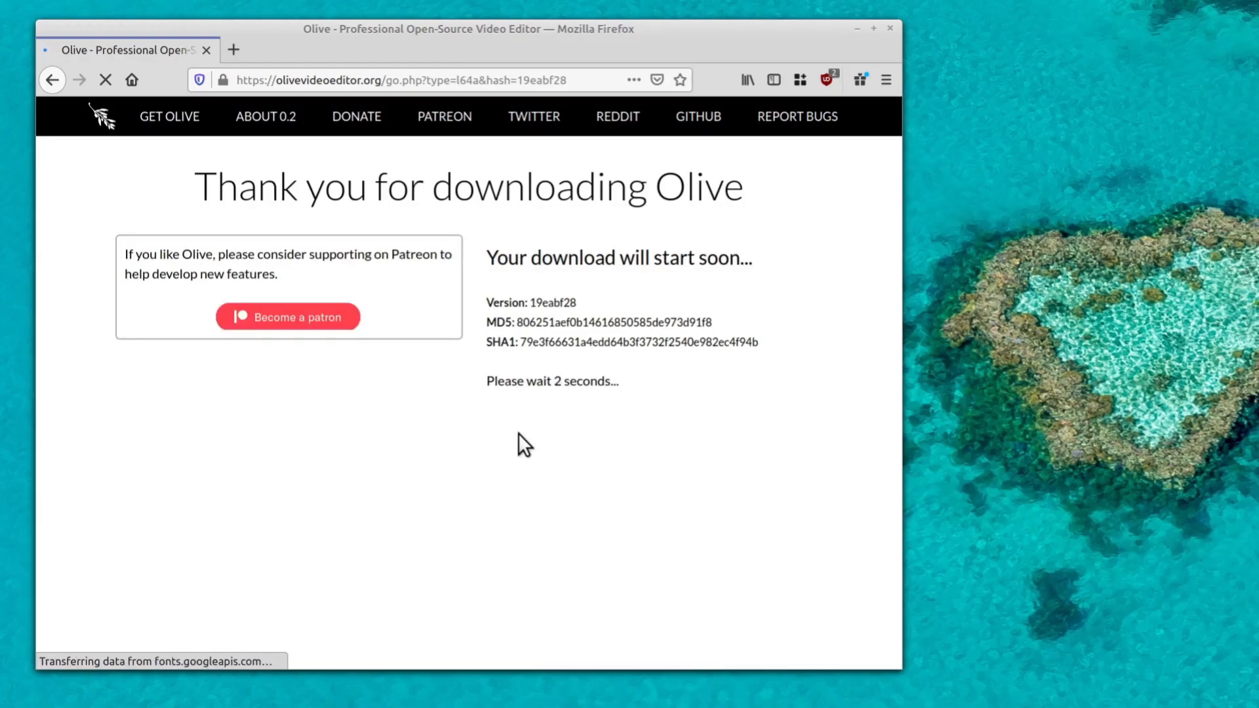
pyautogui.click(721, 79)
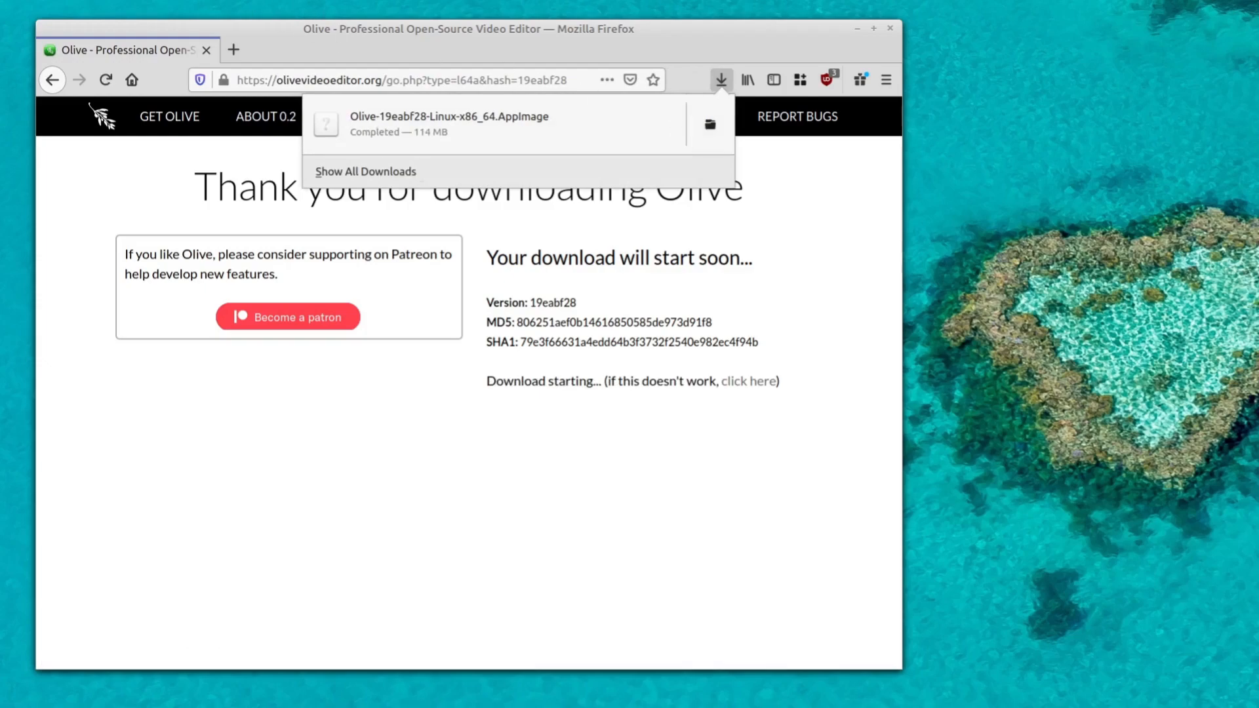
pyautogui.click(710, 125)
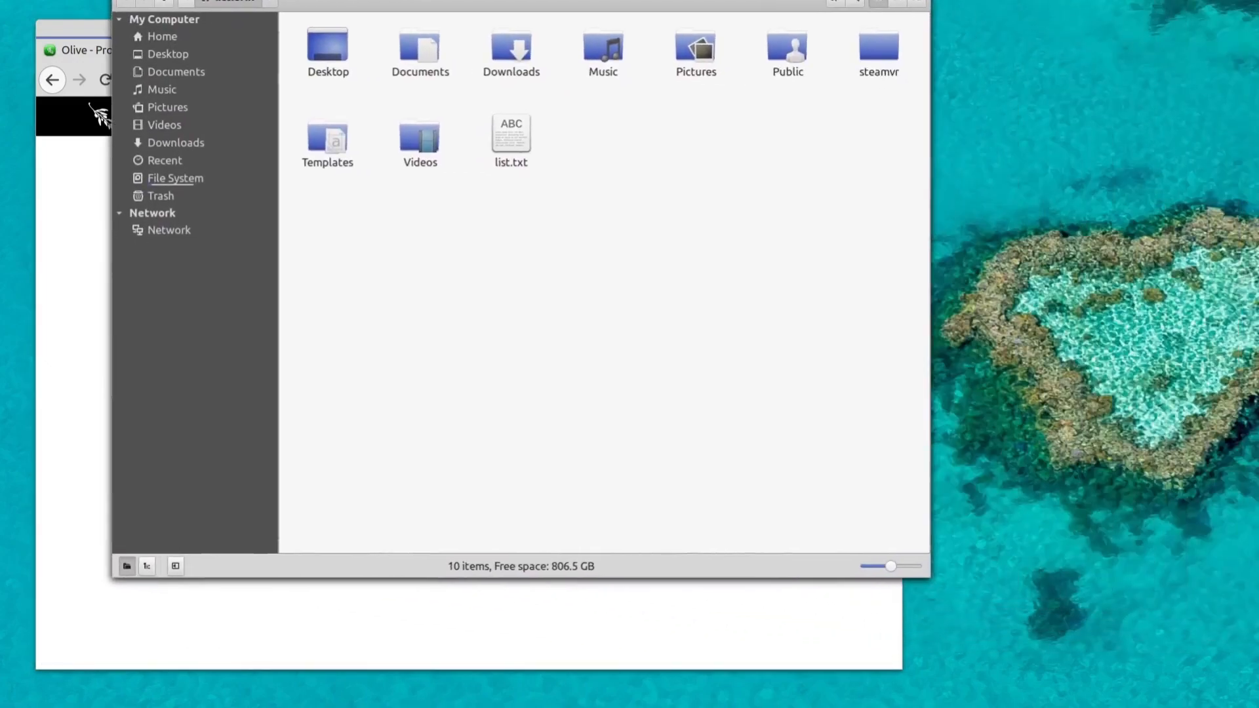
# - Open the Olive AppImage from Downloads, triggering an Unknown file type warning
pyautogui.click(175, 142)
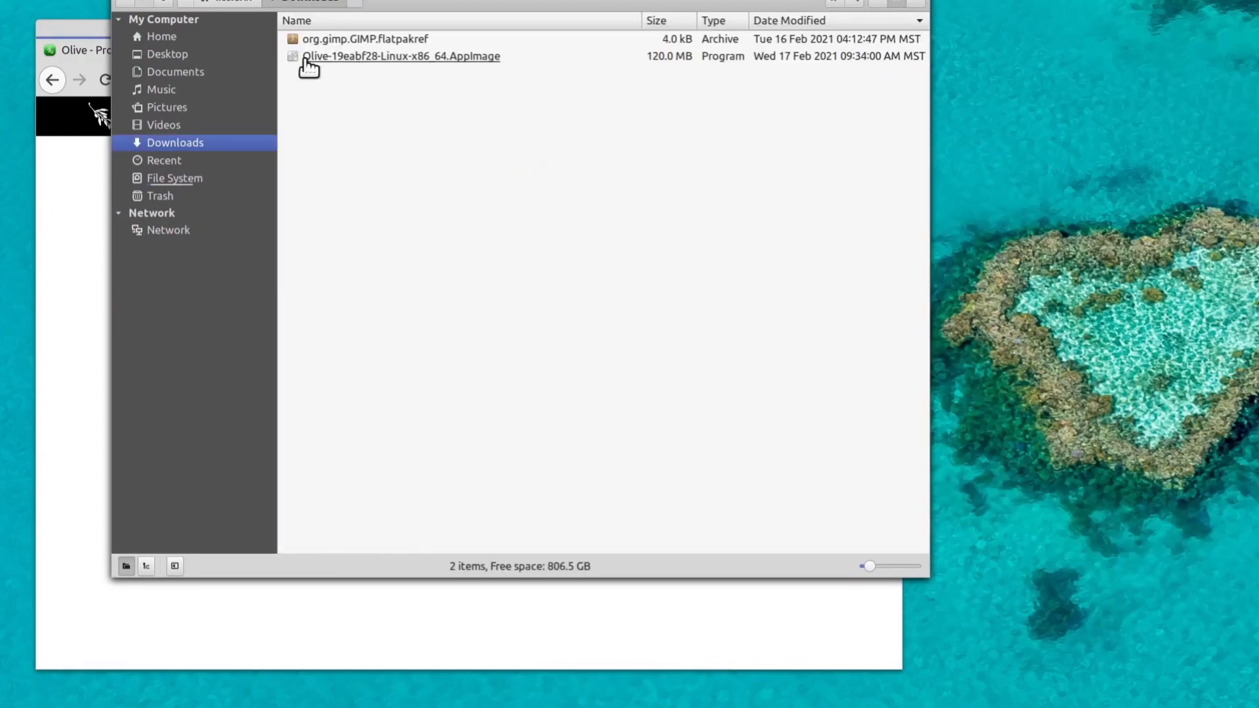
pyautogui.moveTo(459, 68)
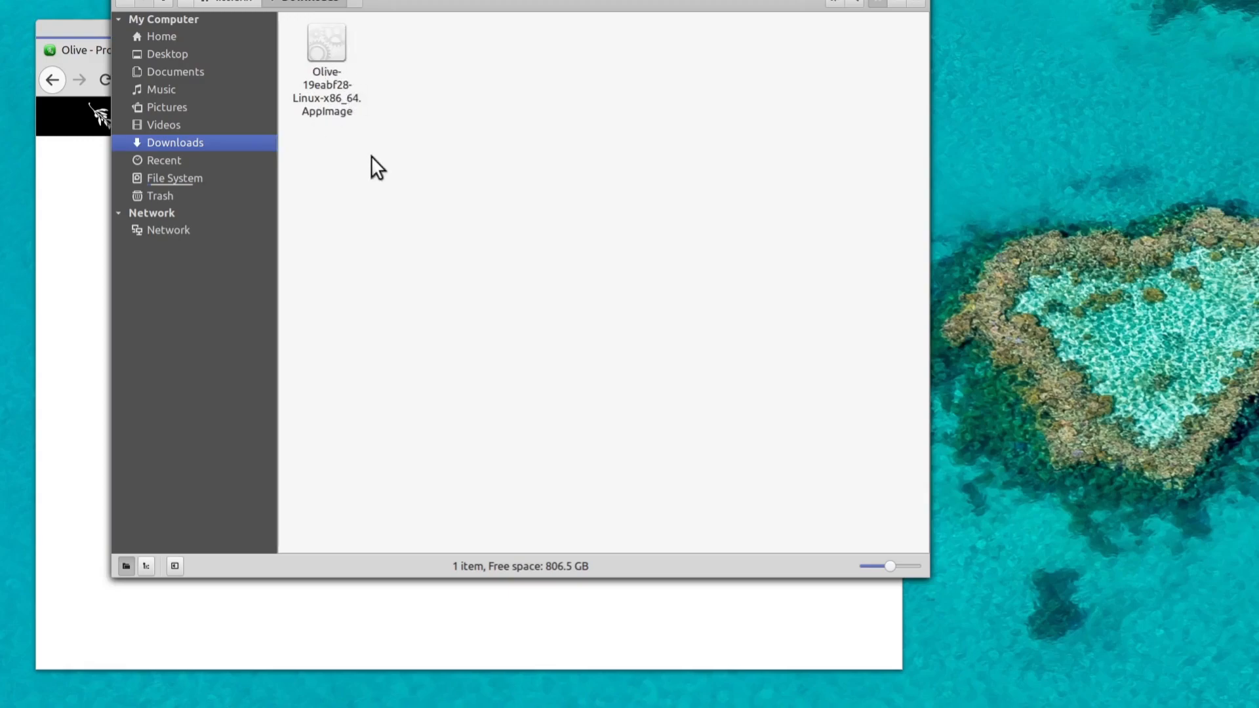
pyautogui.click(327, 44)
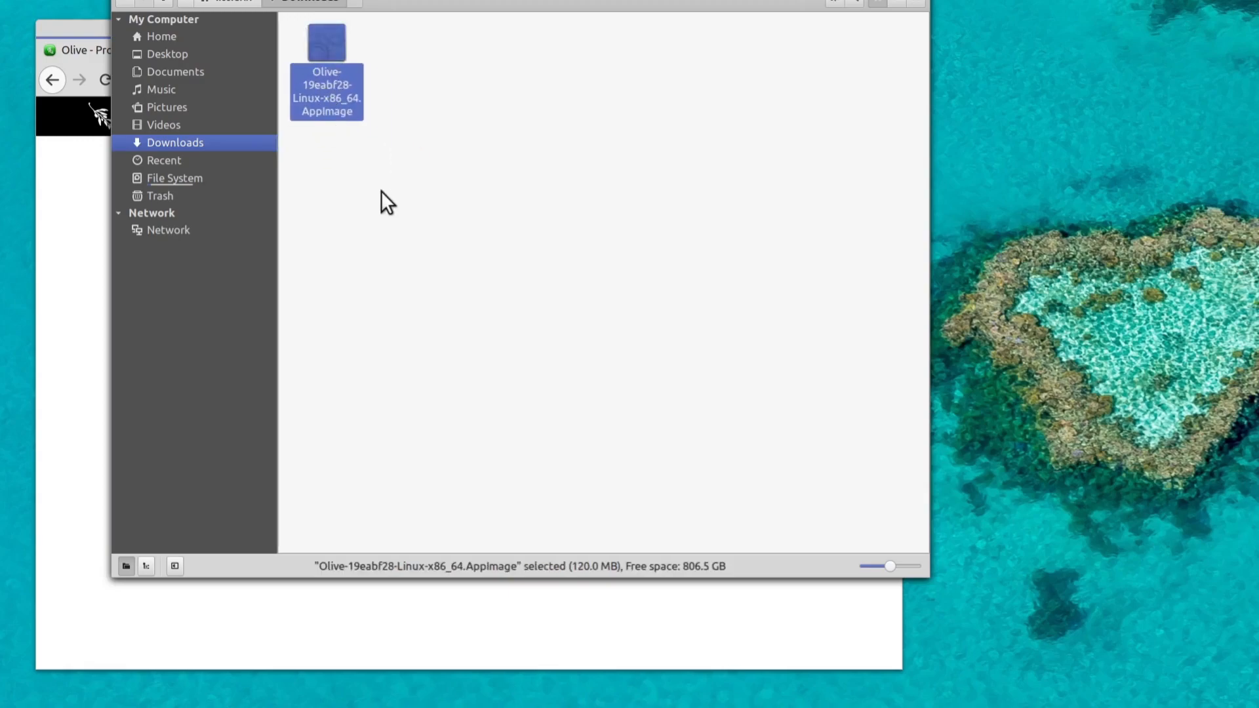
pyautogui.click(536, 131)
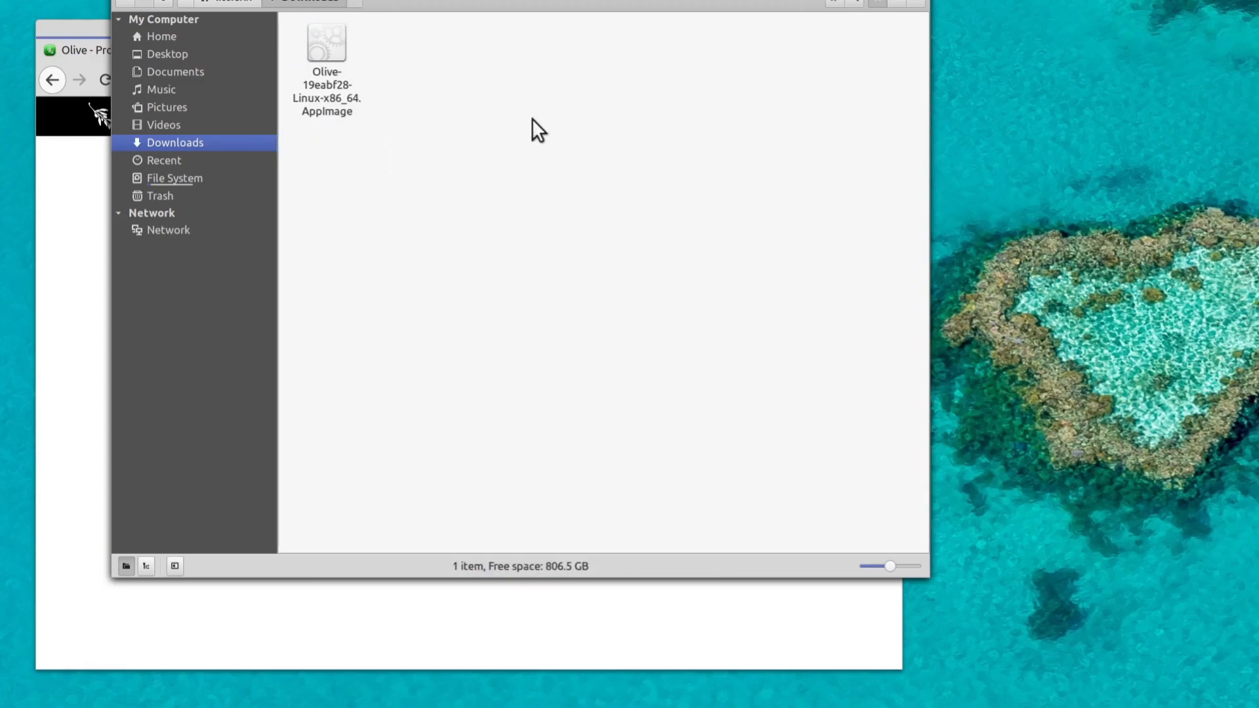
pyautogui.moveTo(341, 121)
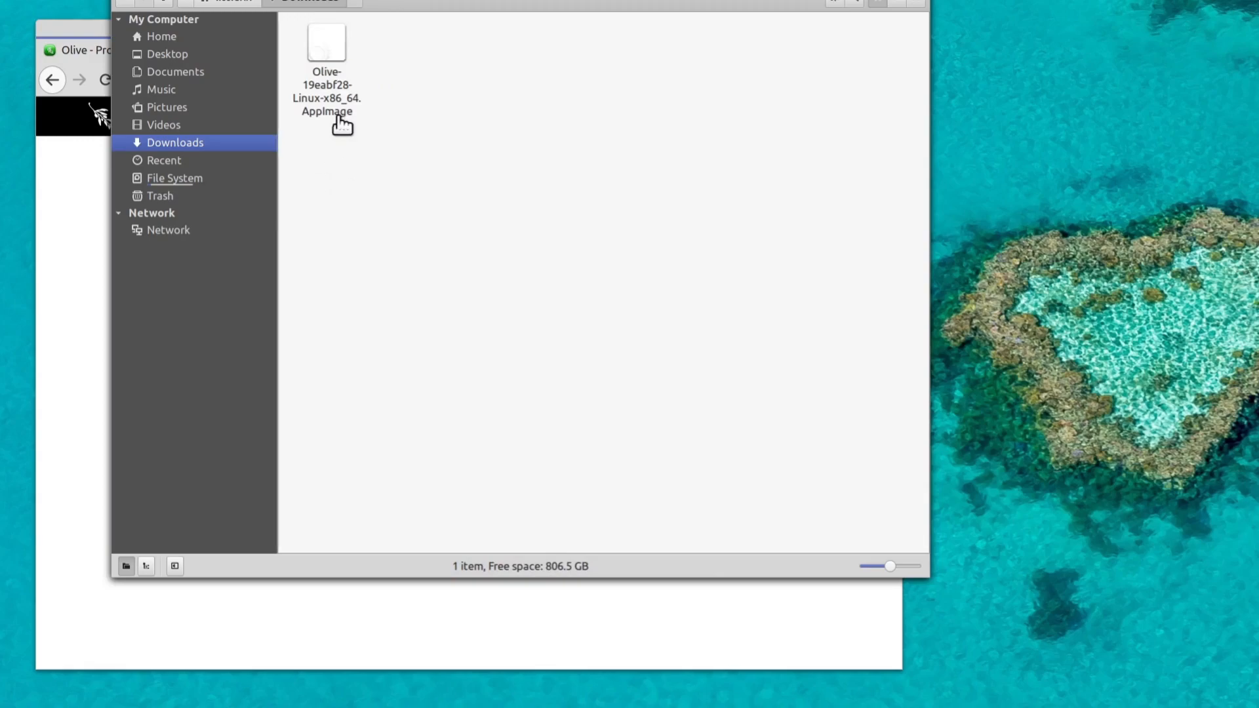
pyautogui.moveTo(290, 168)
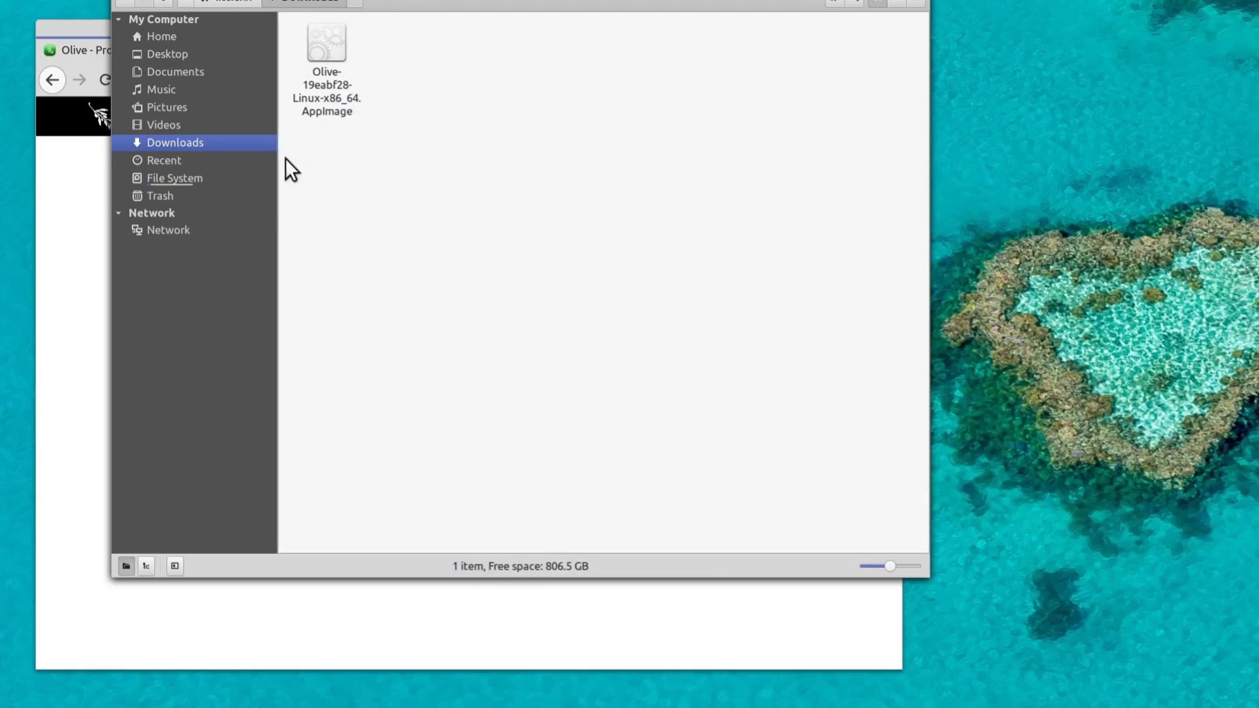
pyautogui.moveTo(378, 157)
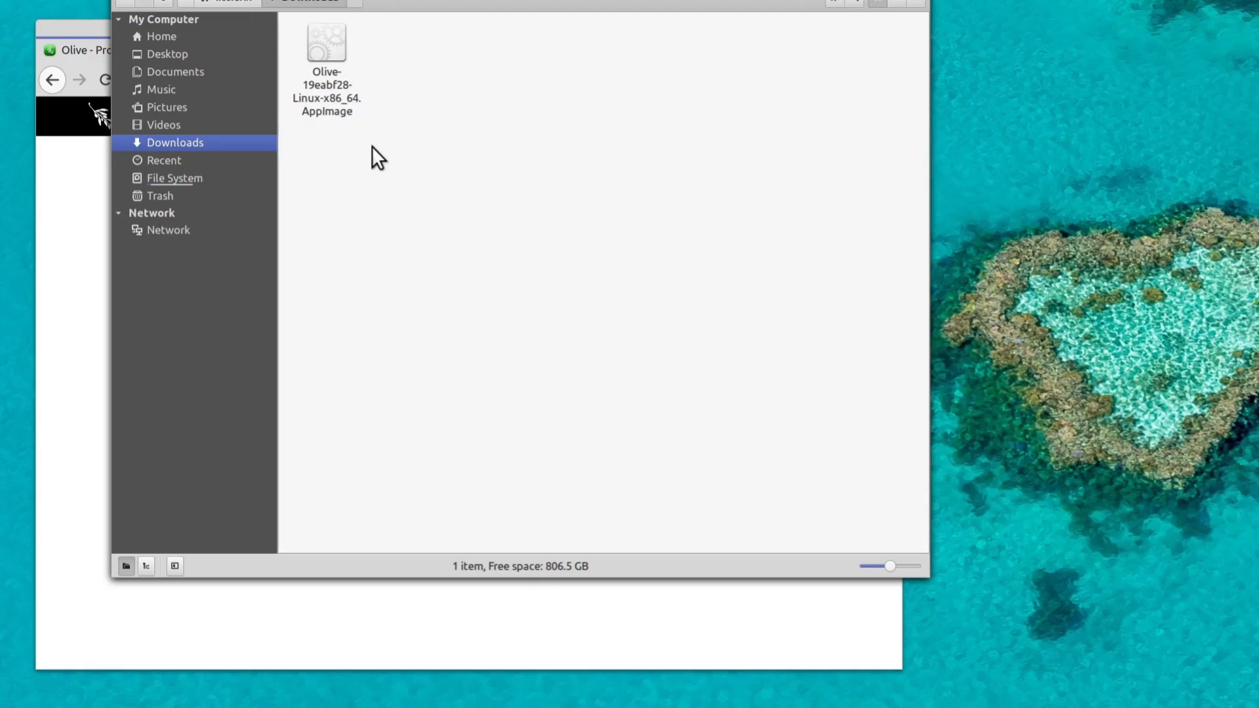
pyautogui.click(326, 89)
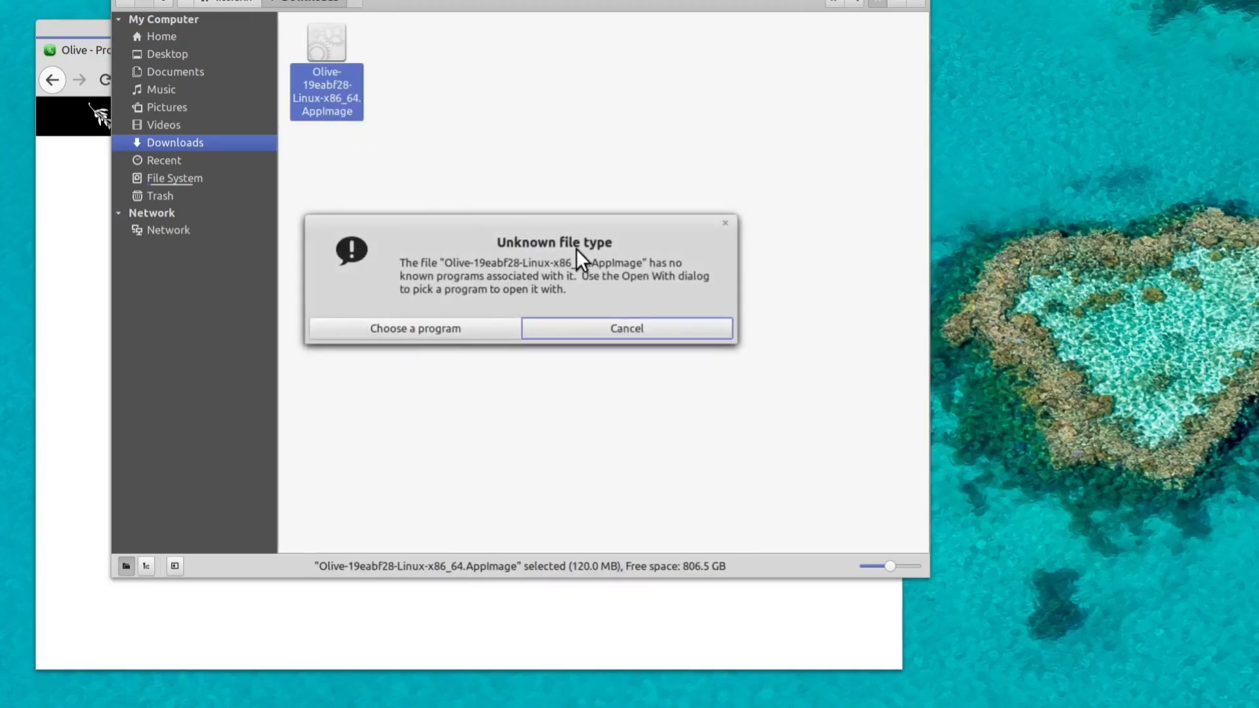
pyautogui.moveTo(480, 304)
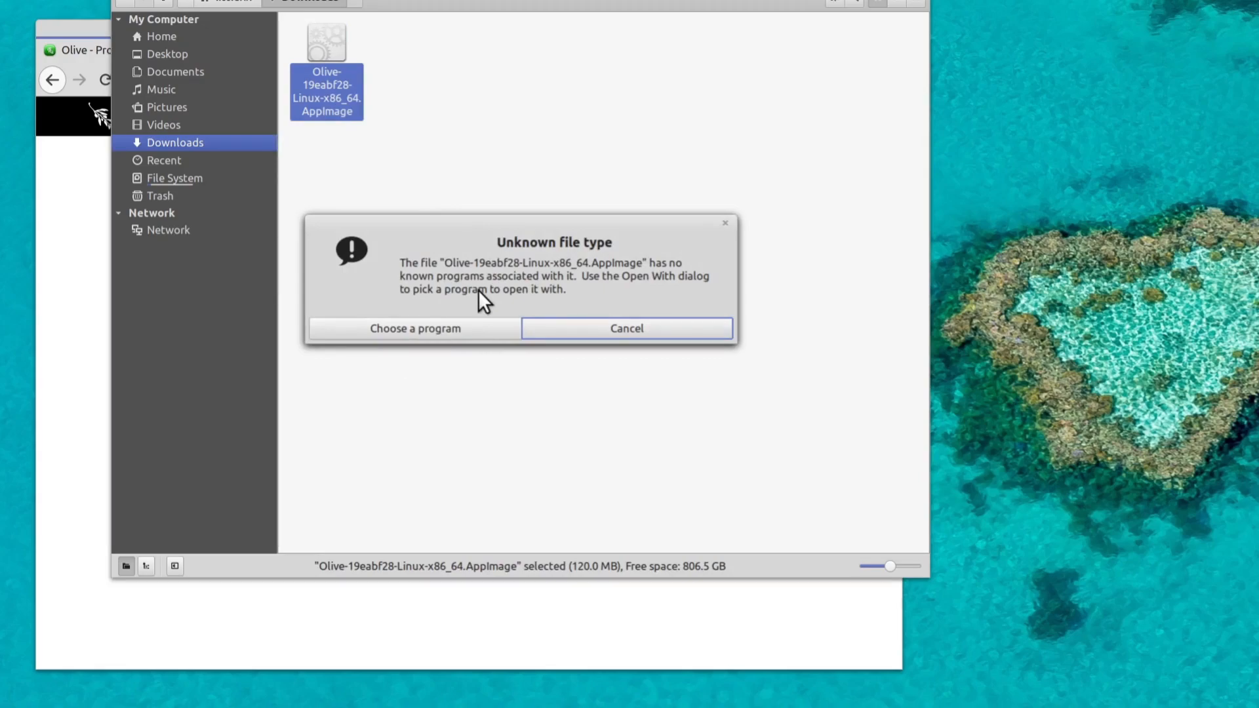
# - Dismiss the warning and enable 'Allow executing file as program' in the AppImage's Permissions
pyautogui.click(626, 328)
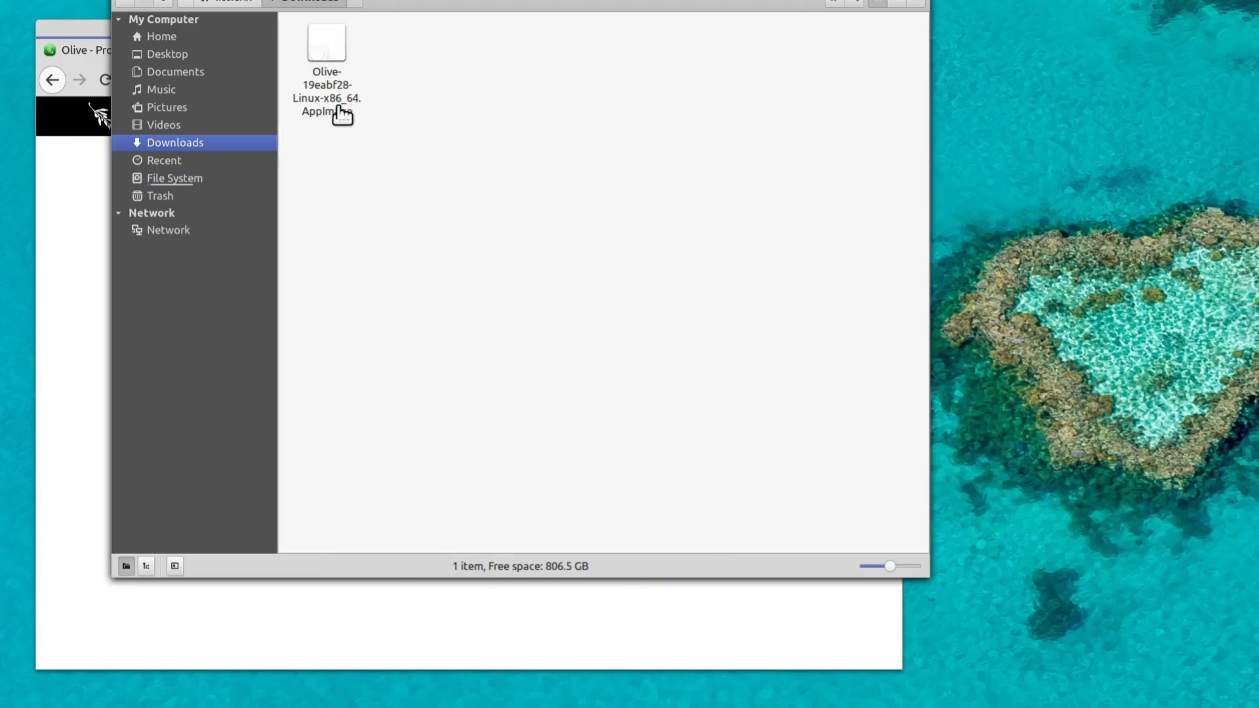
pyautogui.rightClick(326, 88)
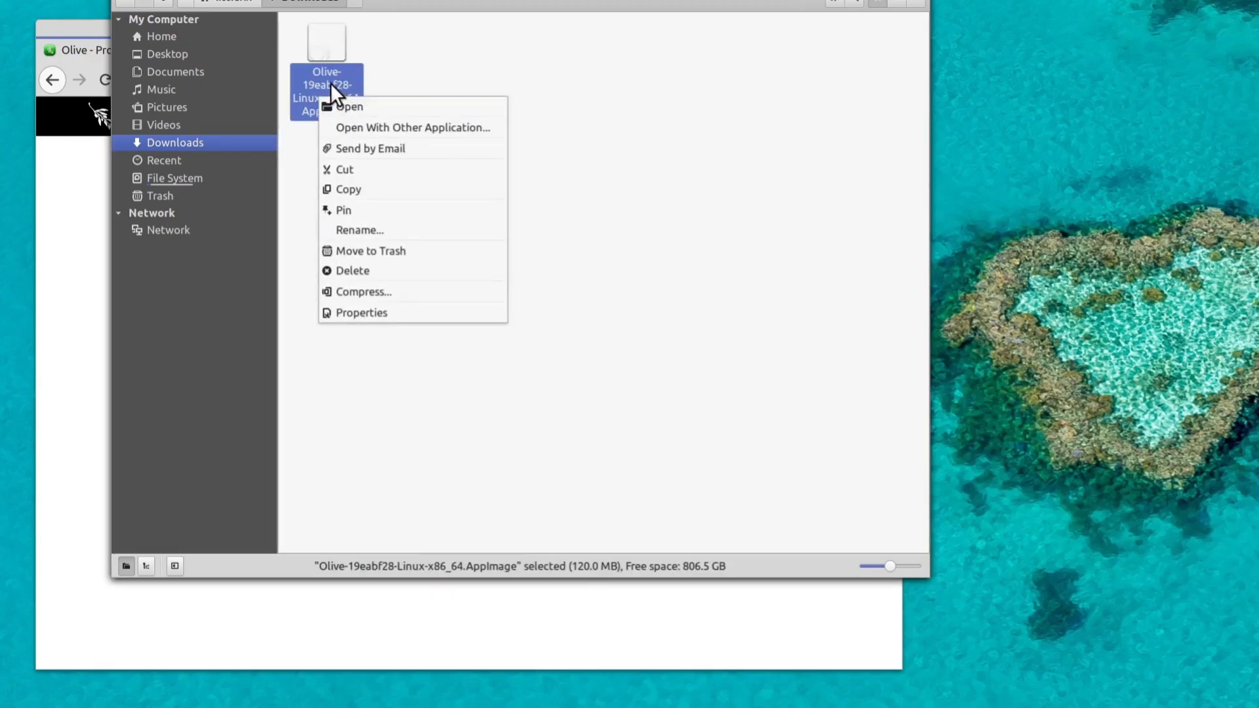
pyautogui.moveTo(348, 107)
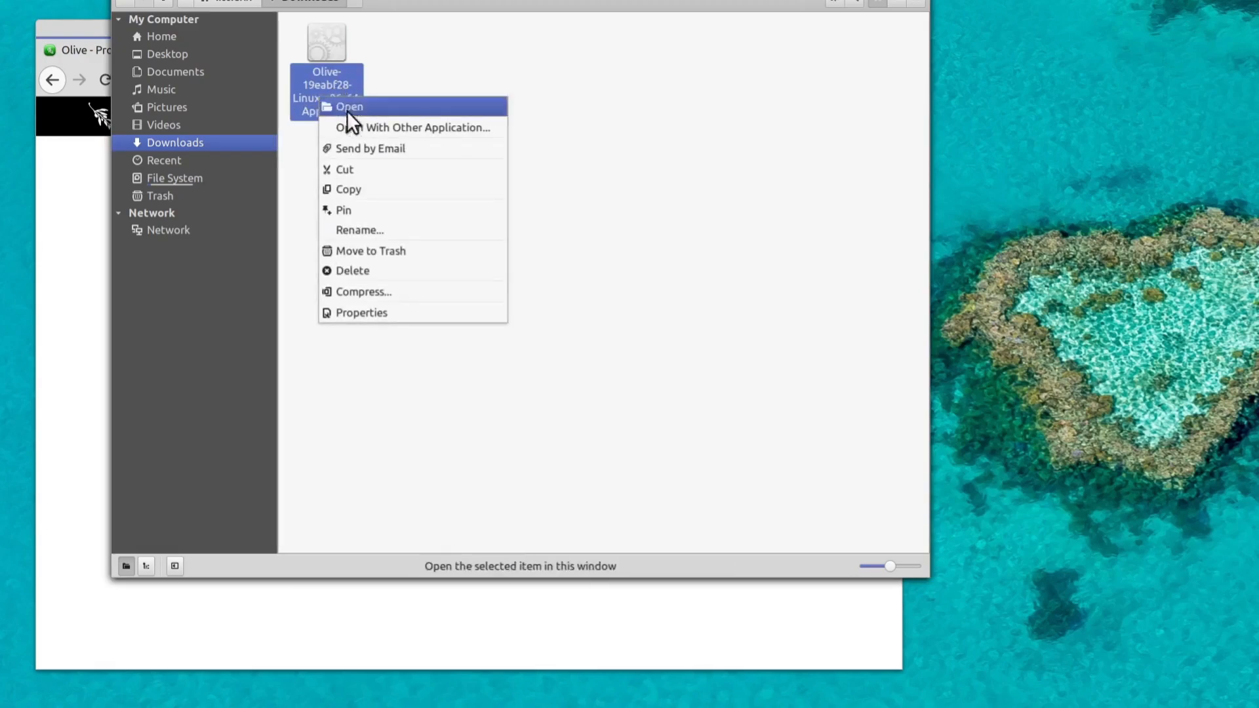
pyautogui.click(362, 312)
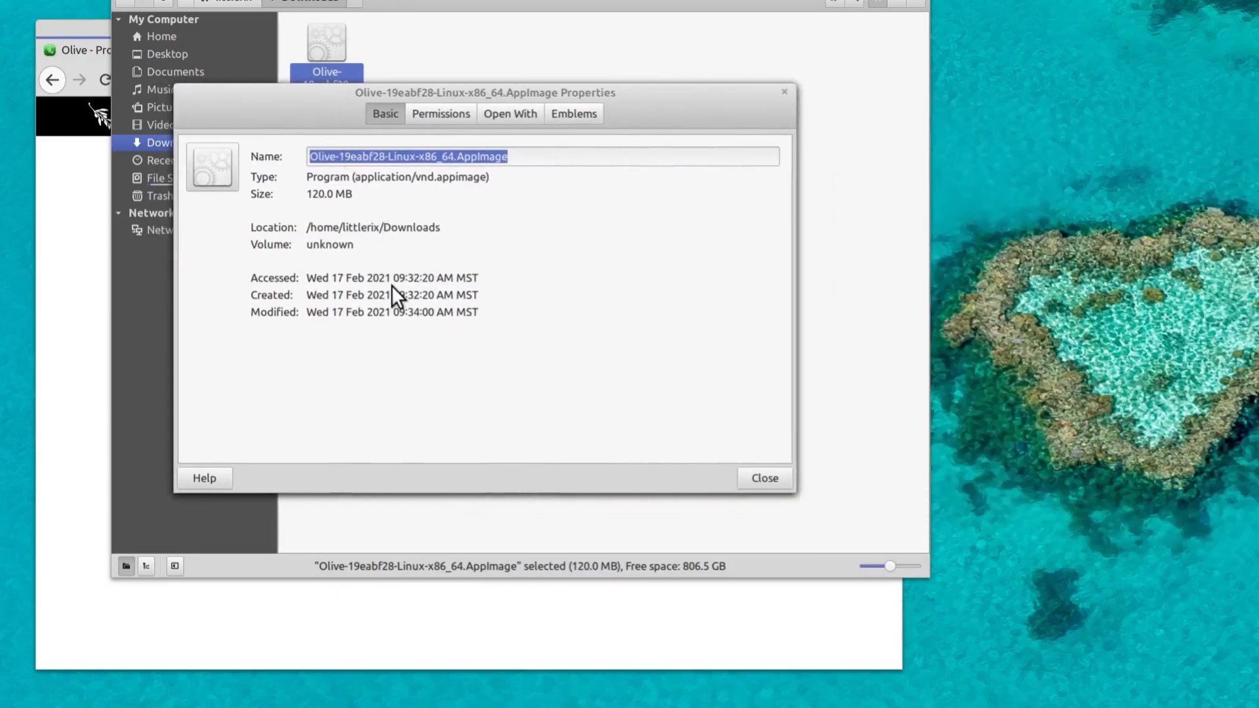
pyautogui.click(440, 114)
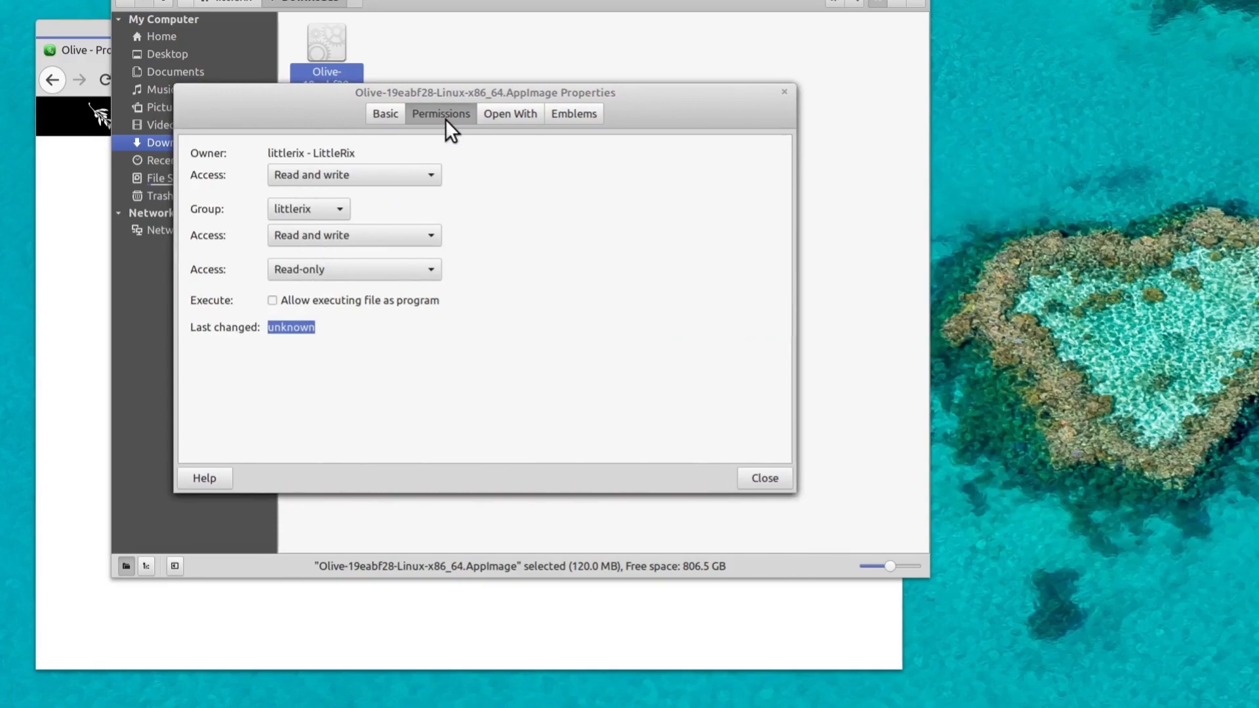
pyautogui.click(273, 300)
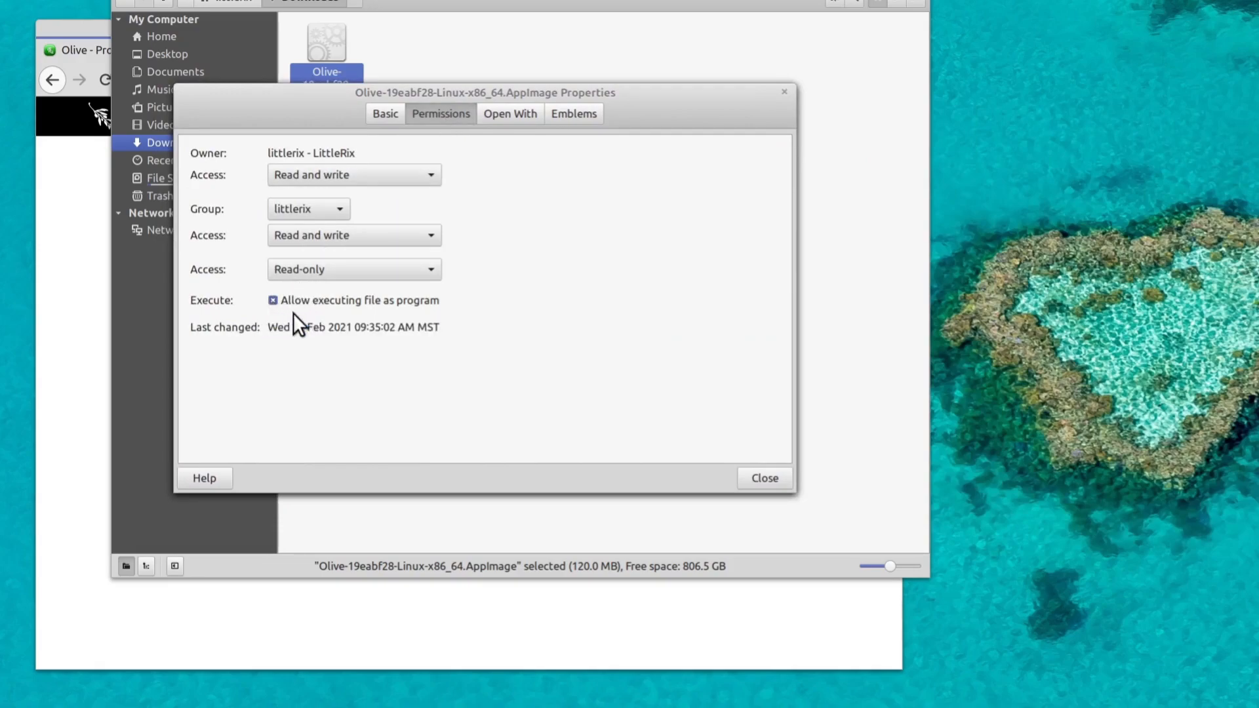
pyautogui.moveTo(417, 313)
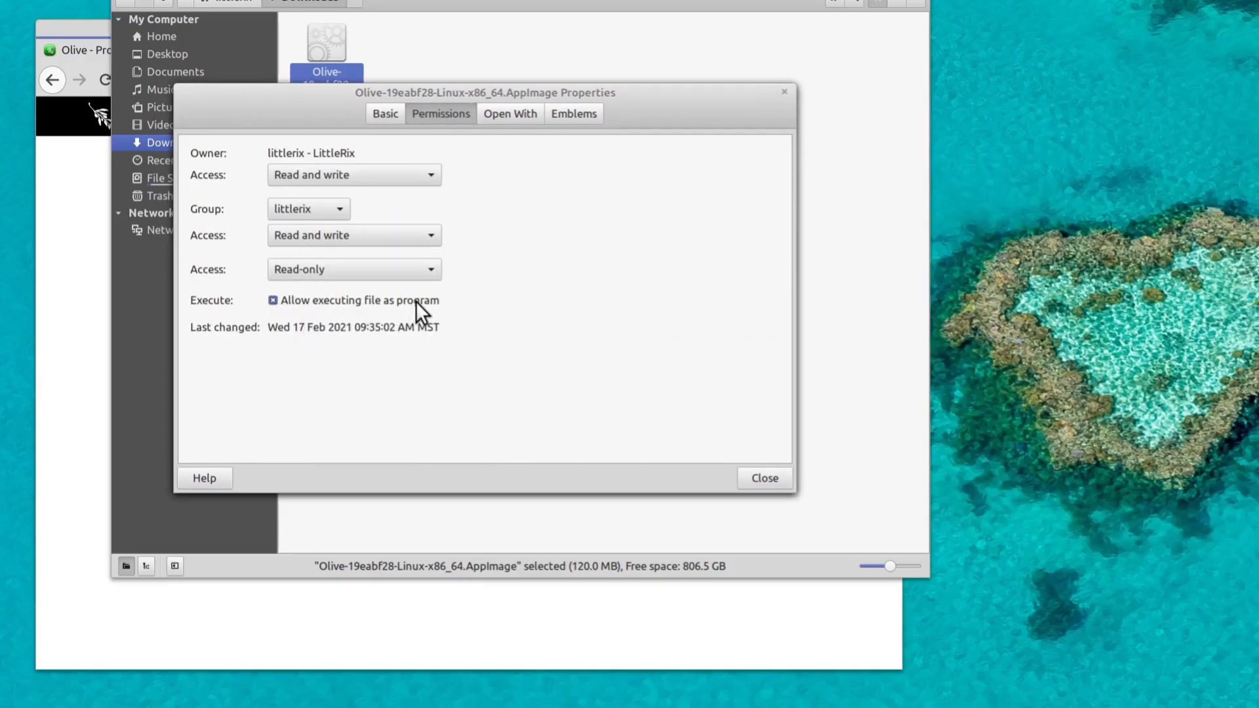
pyautogui.click(762, 478)
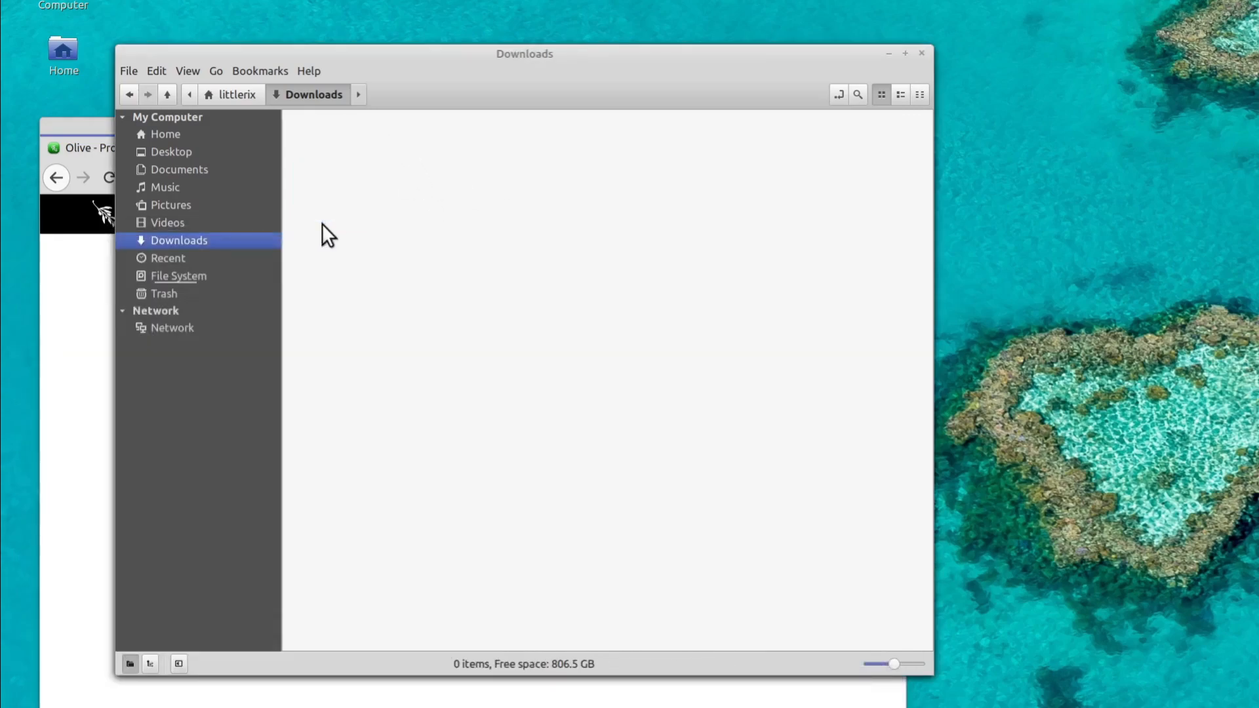
# - Restore the Olive AppImage from Trash and return to the Downloads folder
pyautogui.click(164, 293)
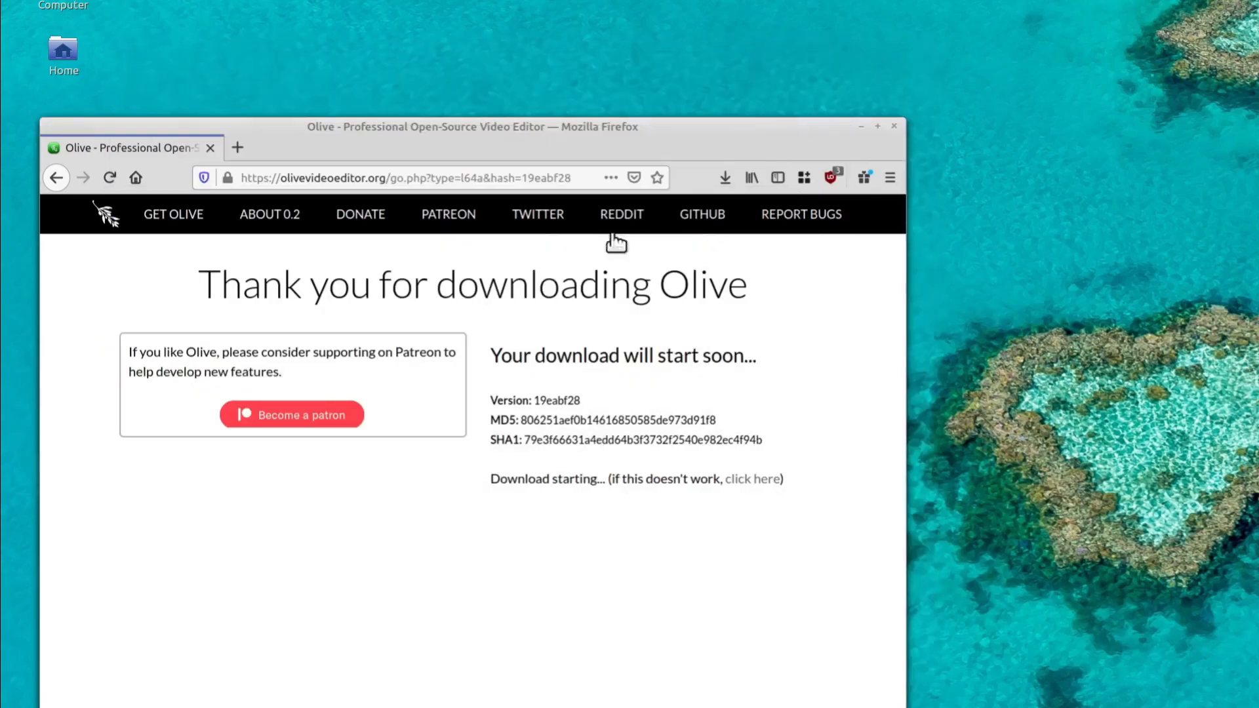
pyautogui.moveTo(347, 476)
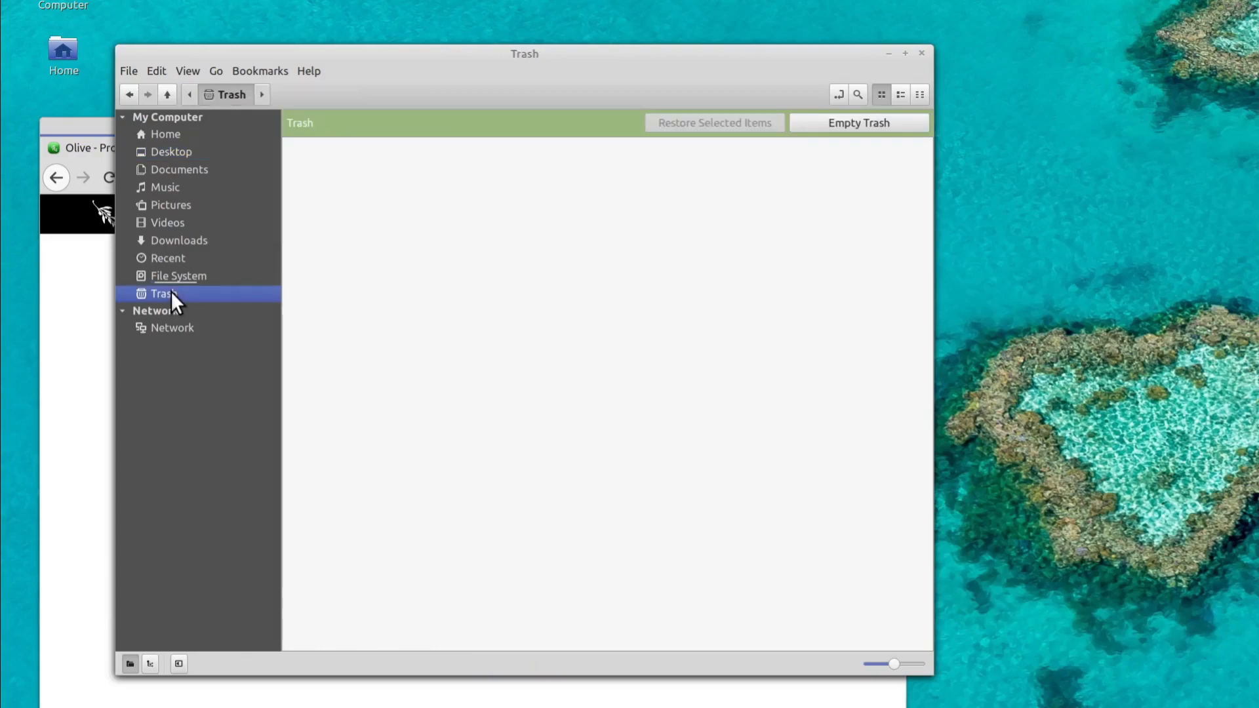
pyautogui.rightClick(330, 167)
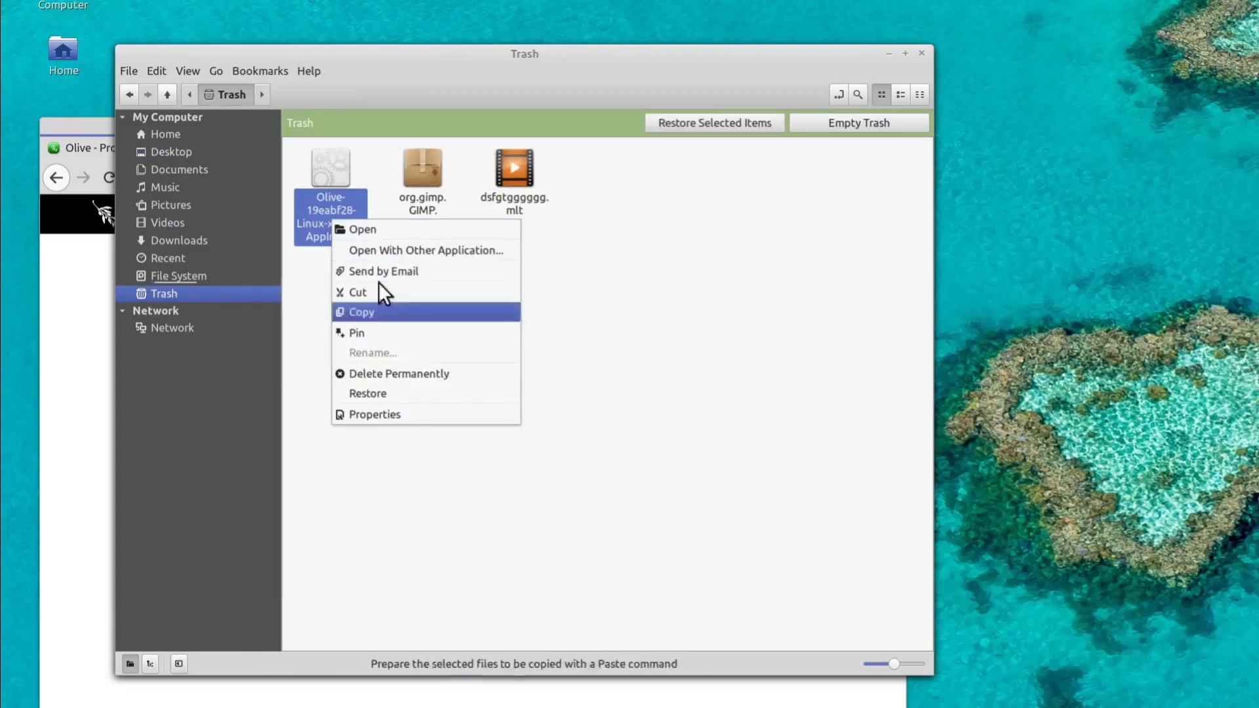
pyautogui.click(368, 393)
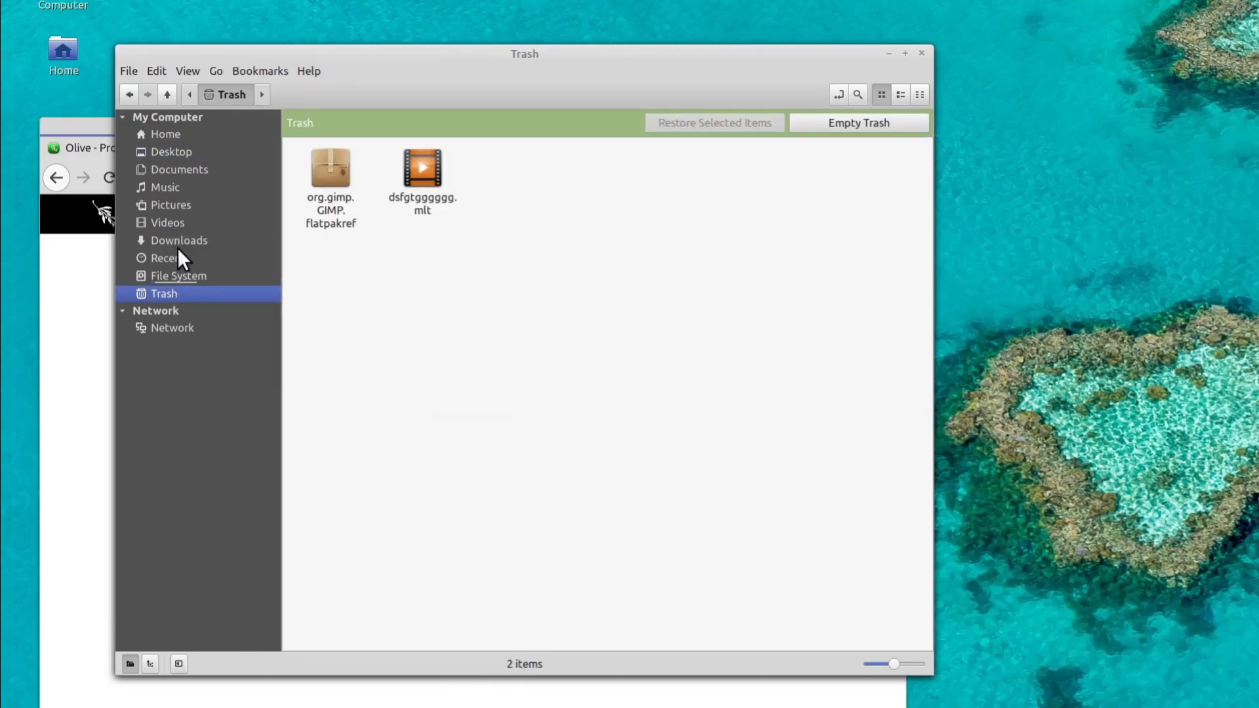
pyautogui.click(178, 240)
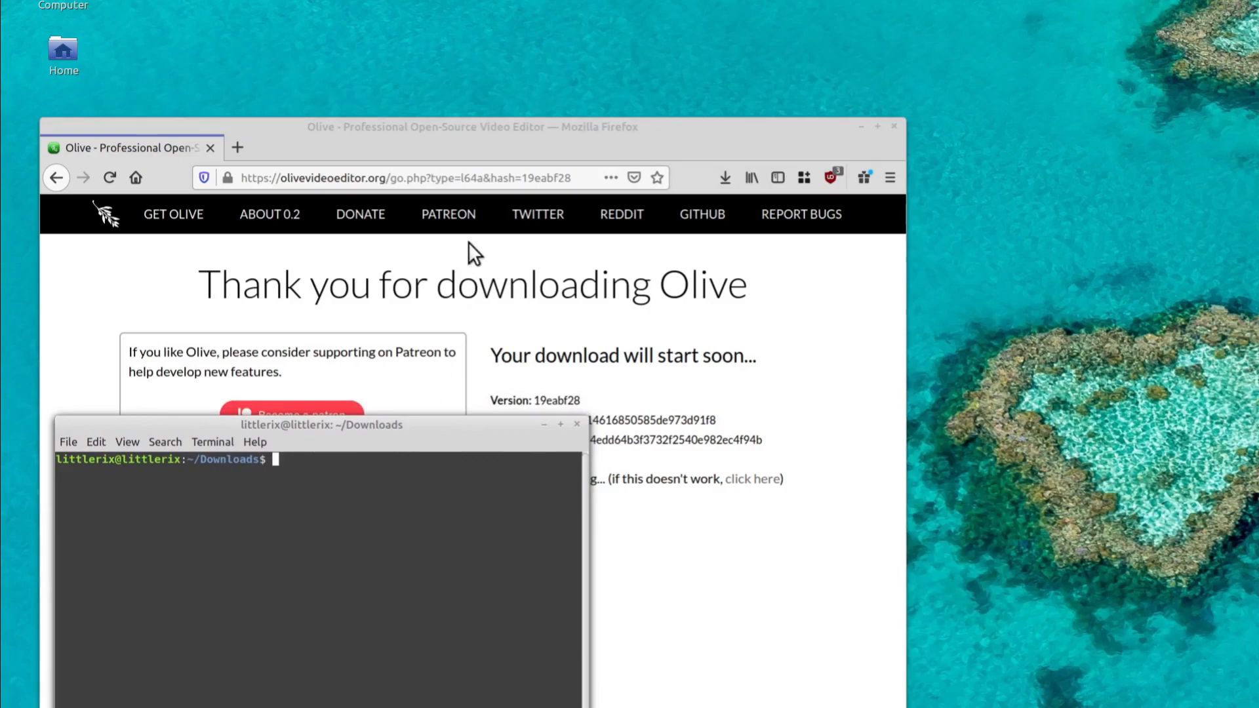
pyautogui.moveTo(427, 337)
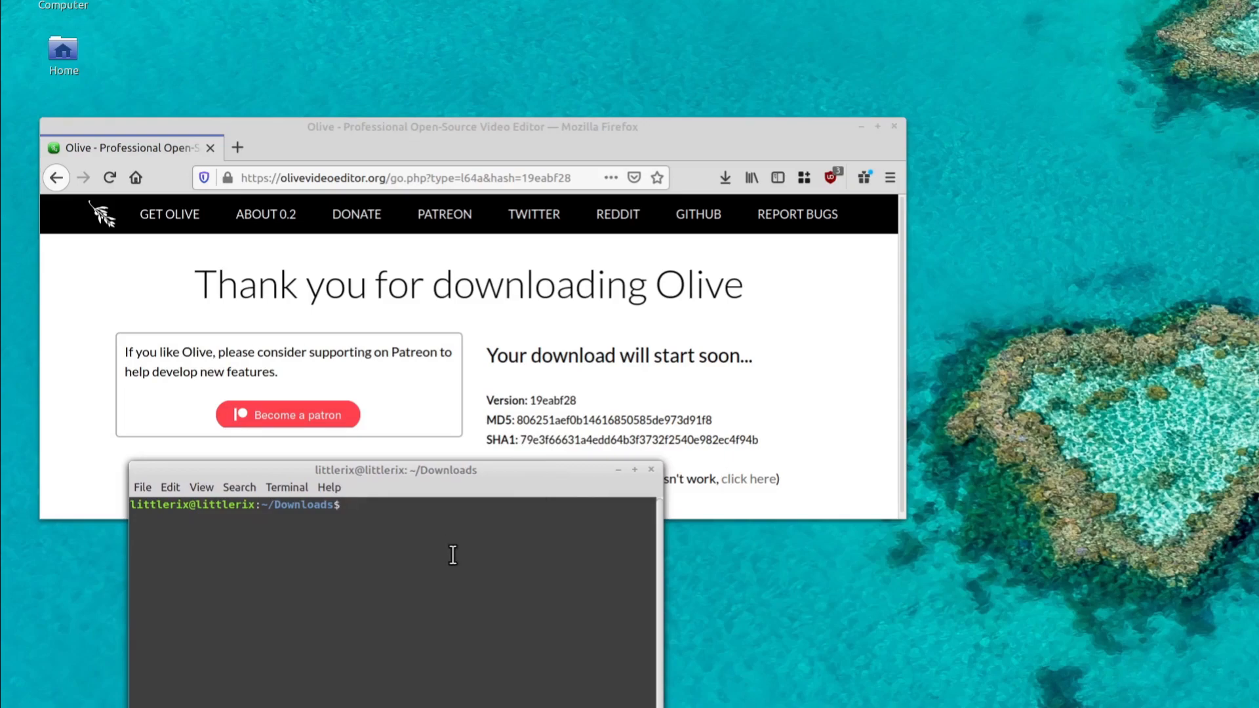
# - Run the 'sudo add-apt-repository ppa:olive-editor/olive-editor' command in the terminal
pyautogui.write('sh')
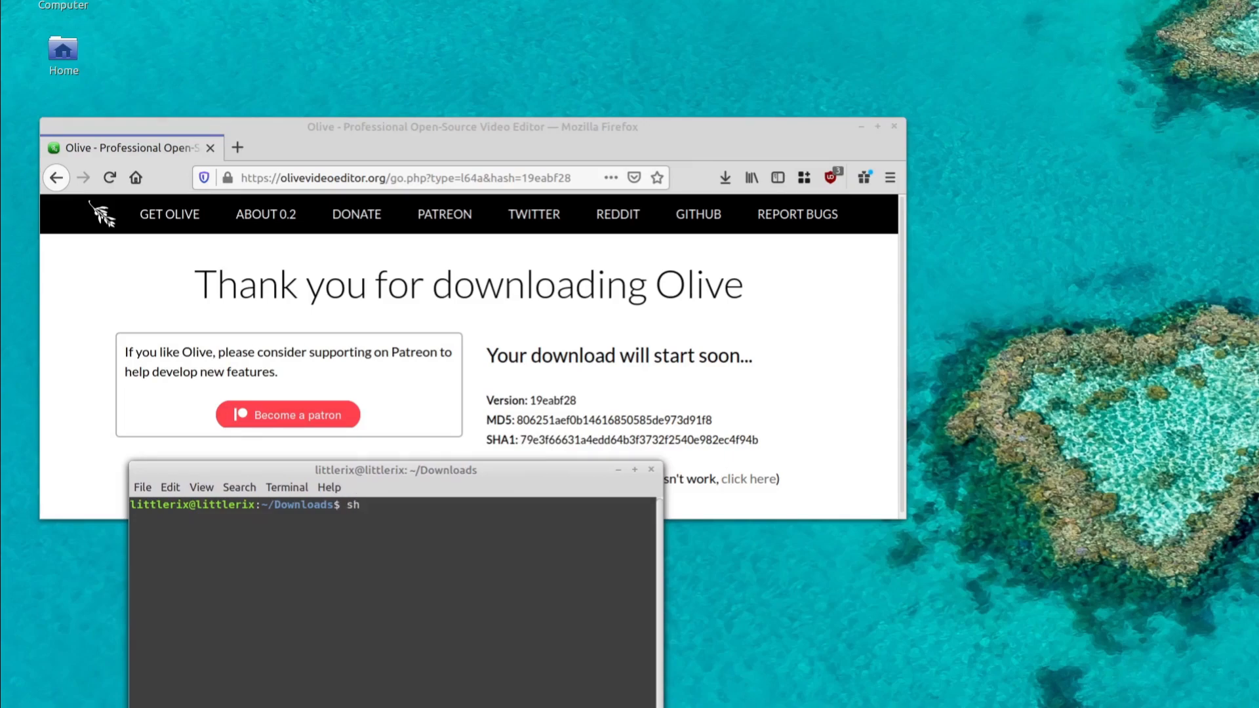
pyautogui.write('a')
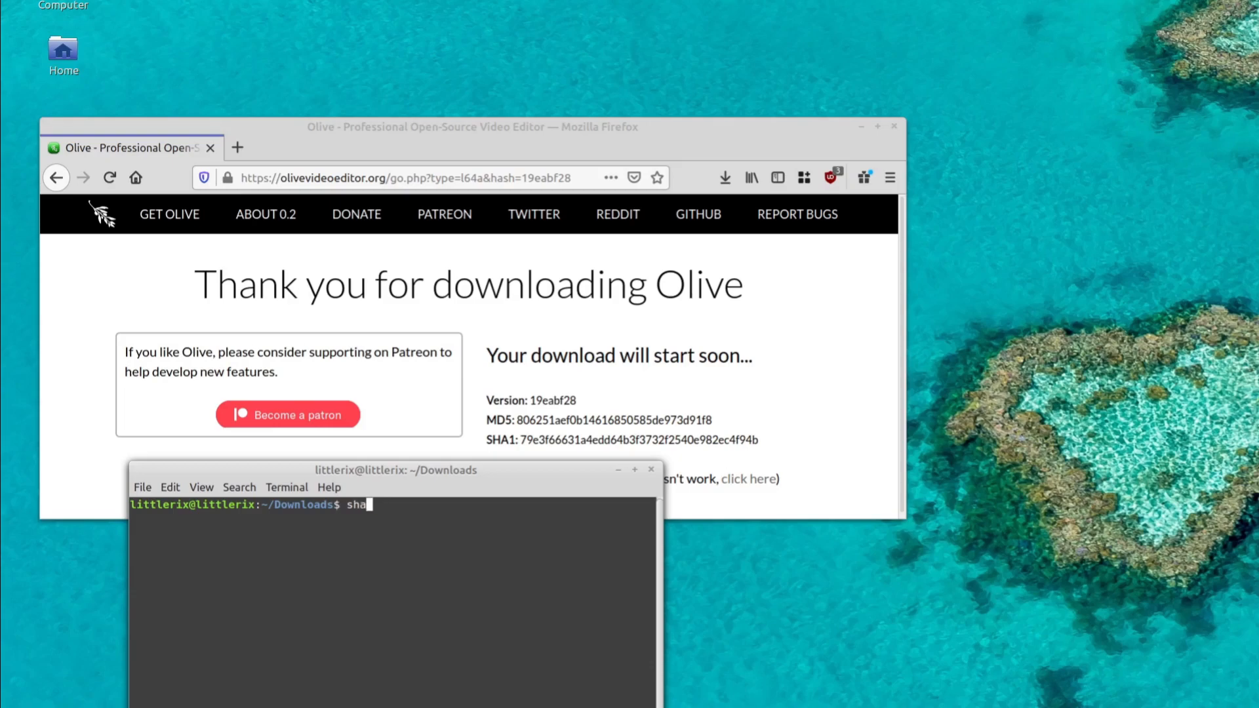
pyautogui.write('1hash')
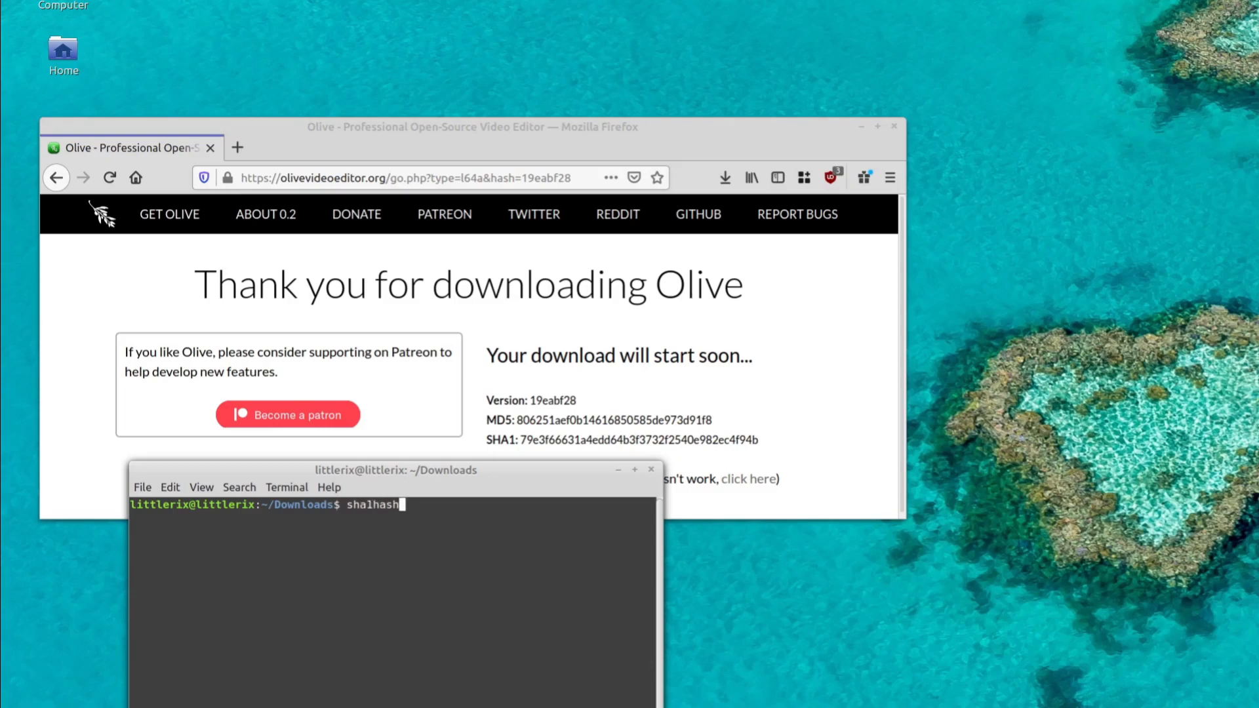
pyautogui.write('o')
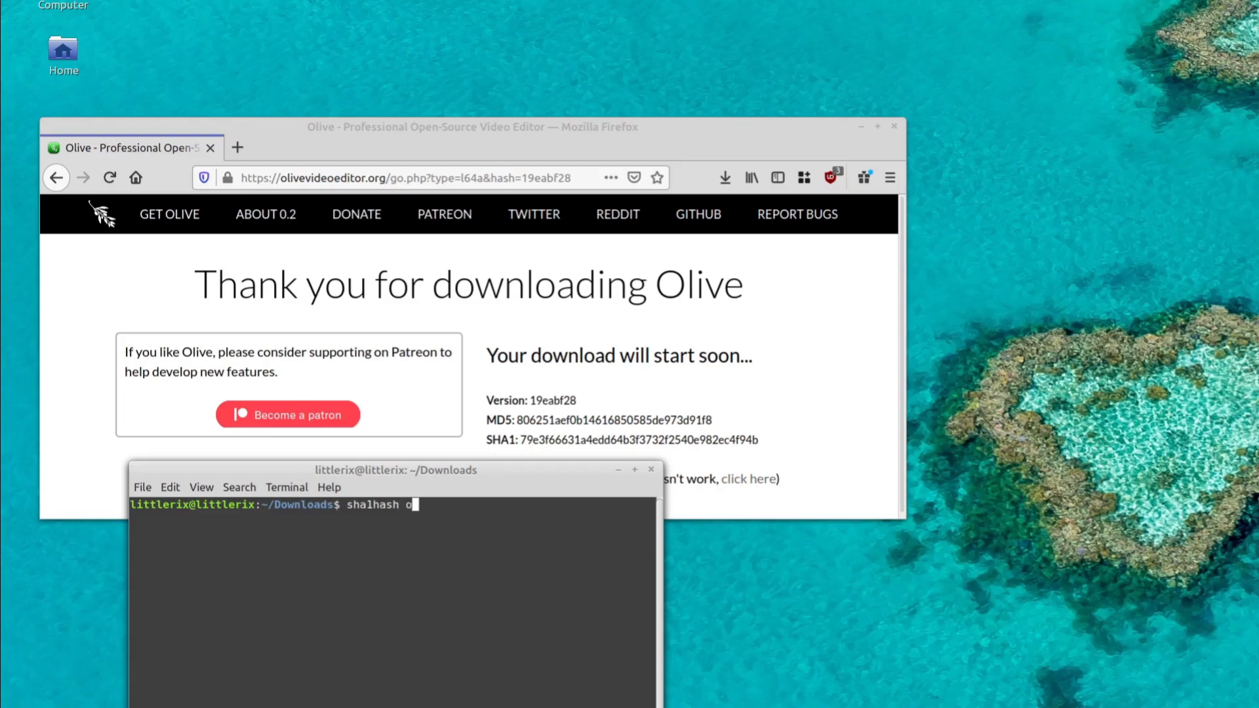
pyautogui.write('sudo add-apt-repository ppa:olive-editor/olive-editor')
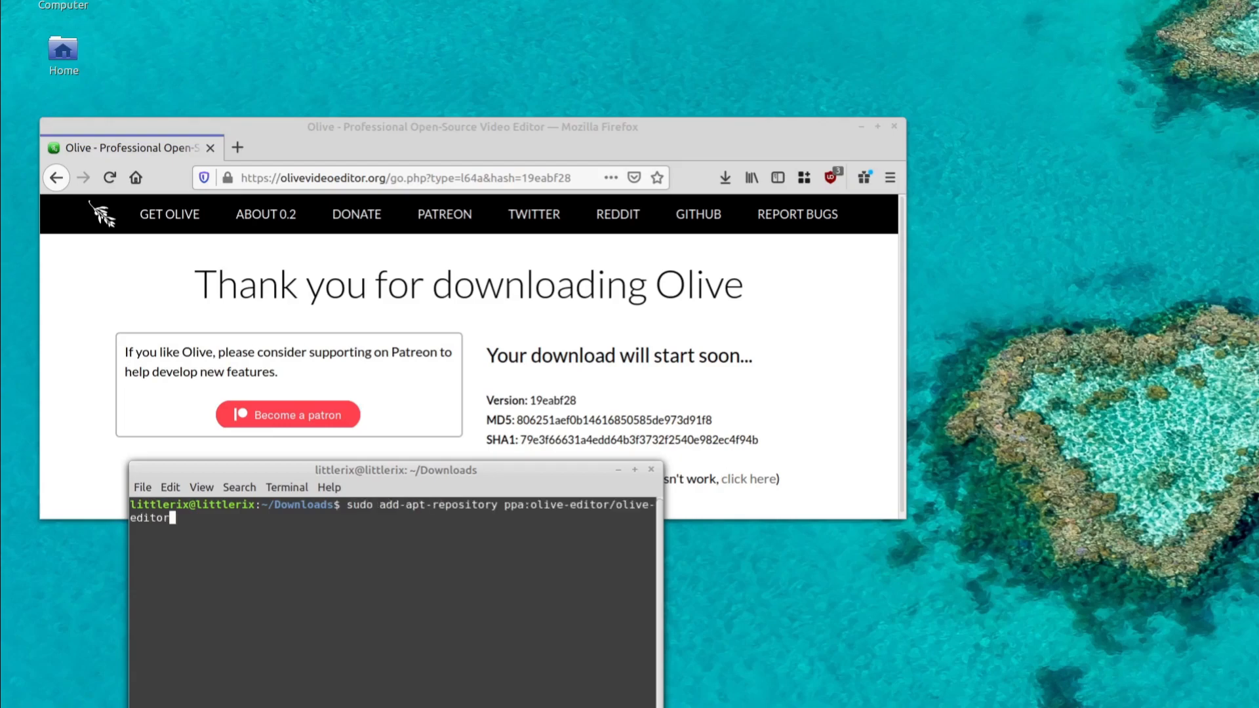
pyautogui.press('Return')
pyautogui.write('sha1')
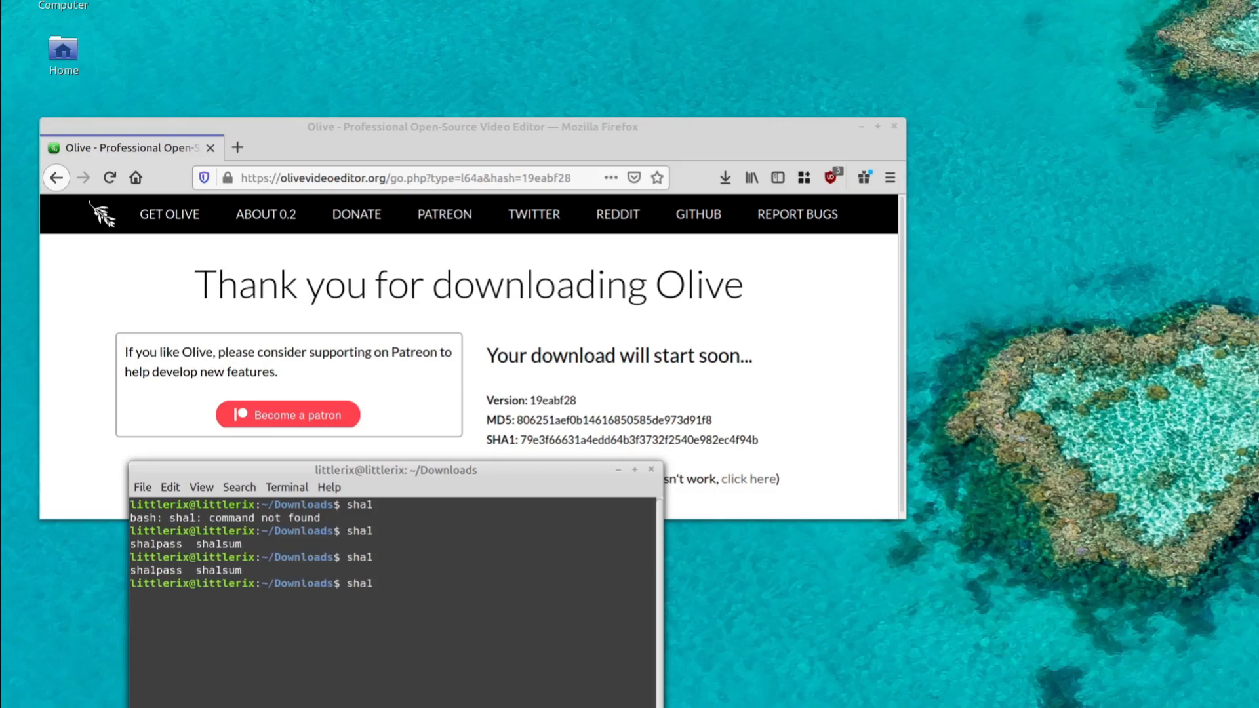
# - Run sha1sum on the Olive AppImage, printing 79e3f66631a4edd64b3f3732f2540e982ec4f94b
pyautogui.write('suj')
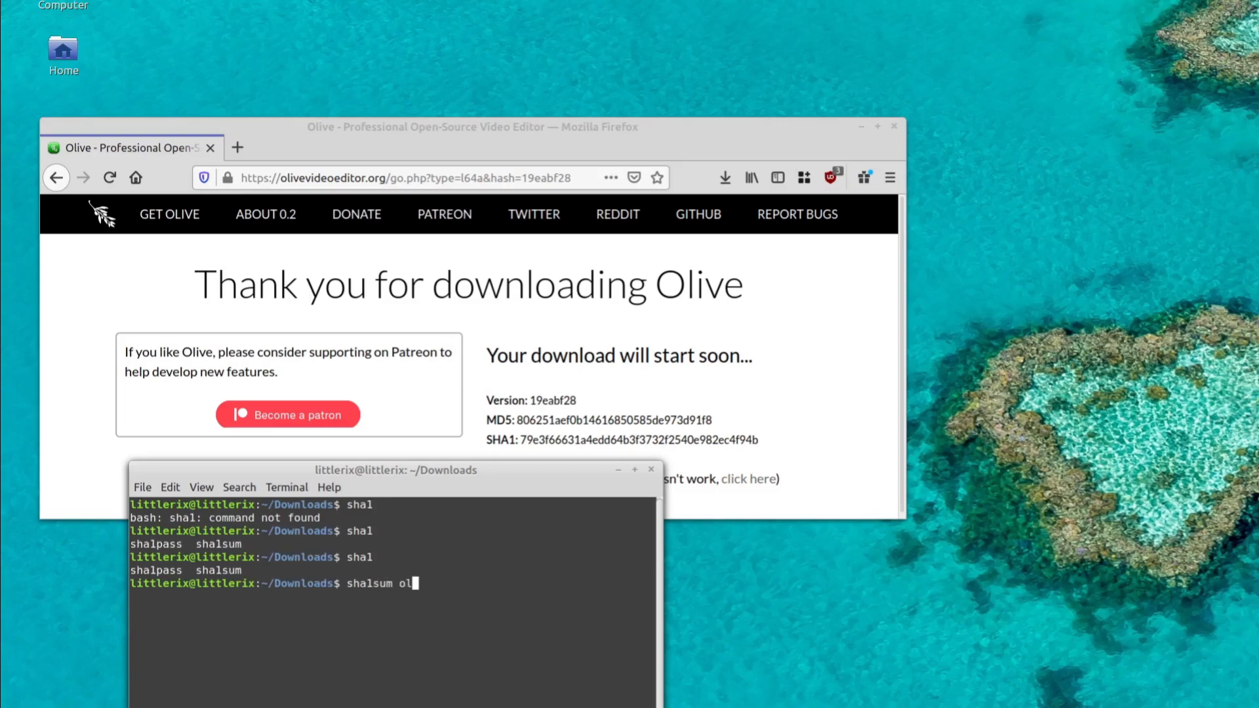
pyautogui.write('O')
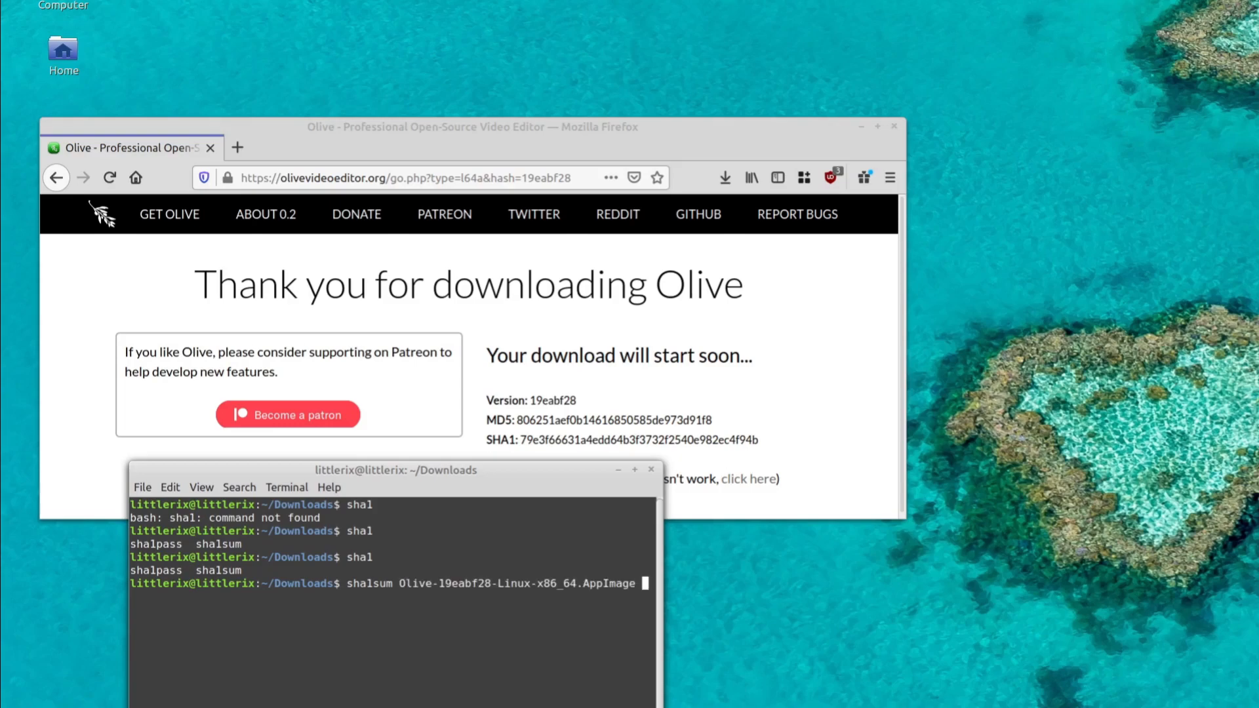
pyautogui.press('BackSpace')
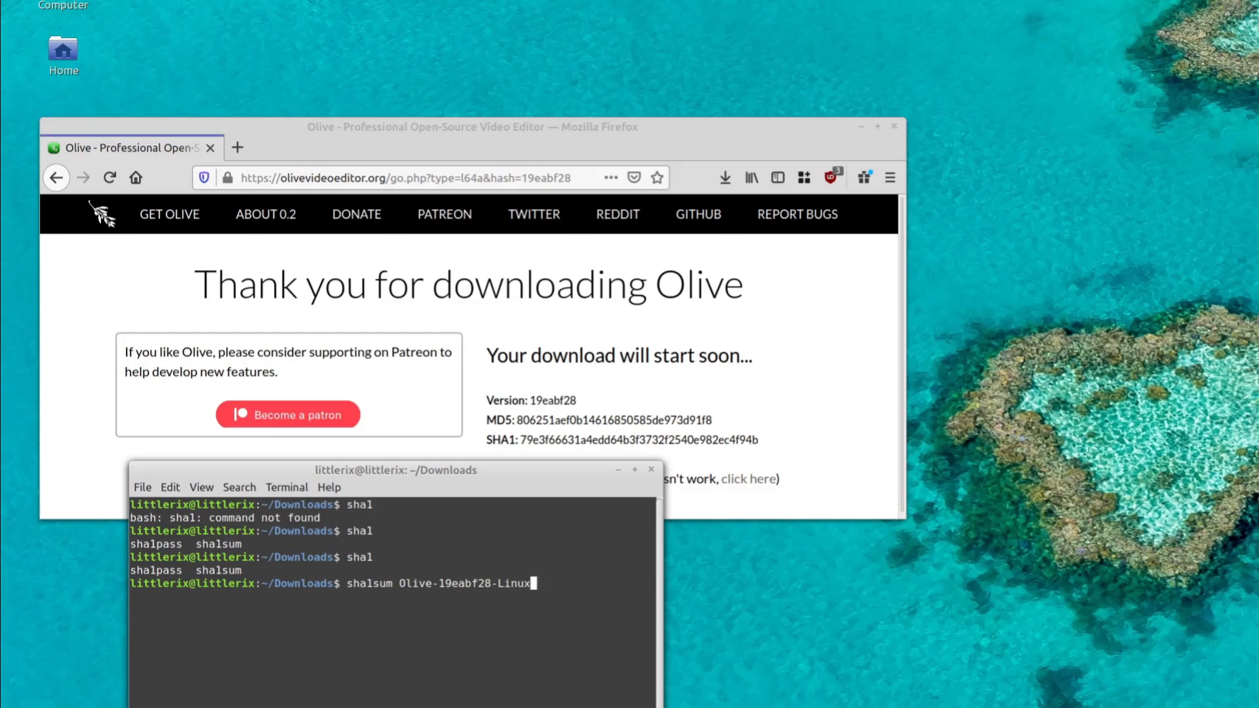
pyautogui.press('Return')
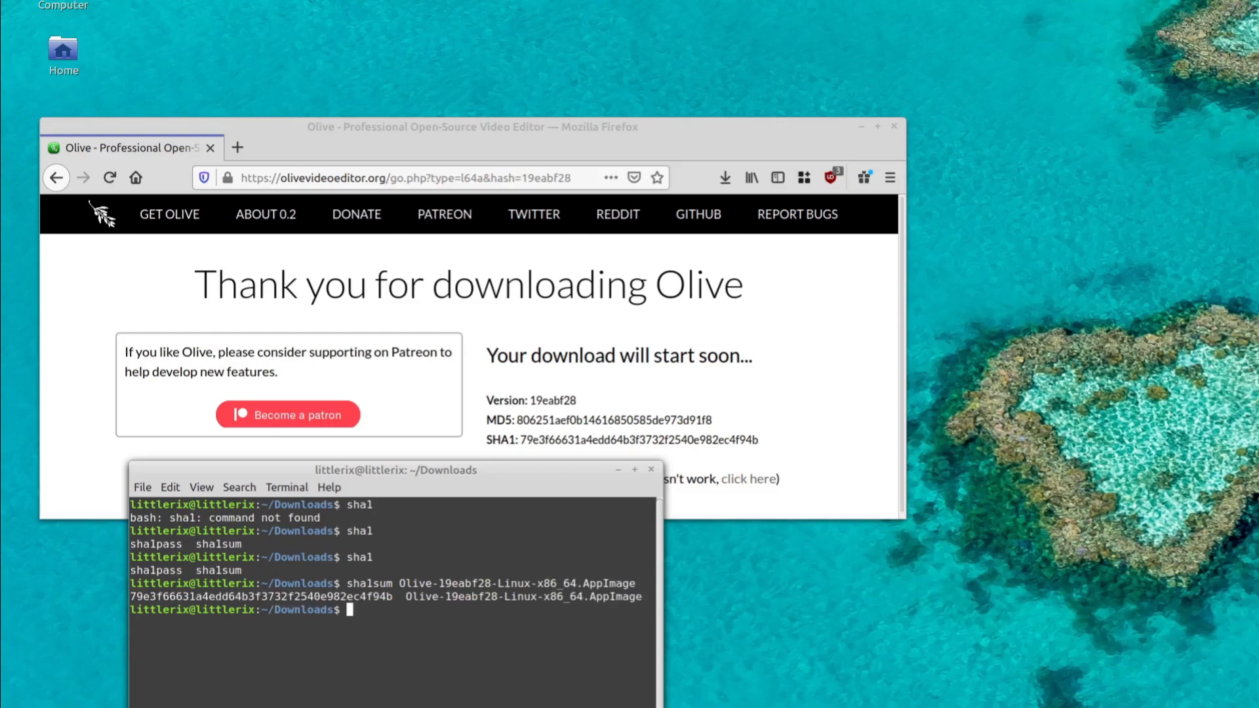
pyautogui.moveTo(337, 596)
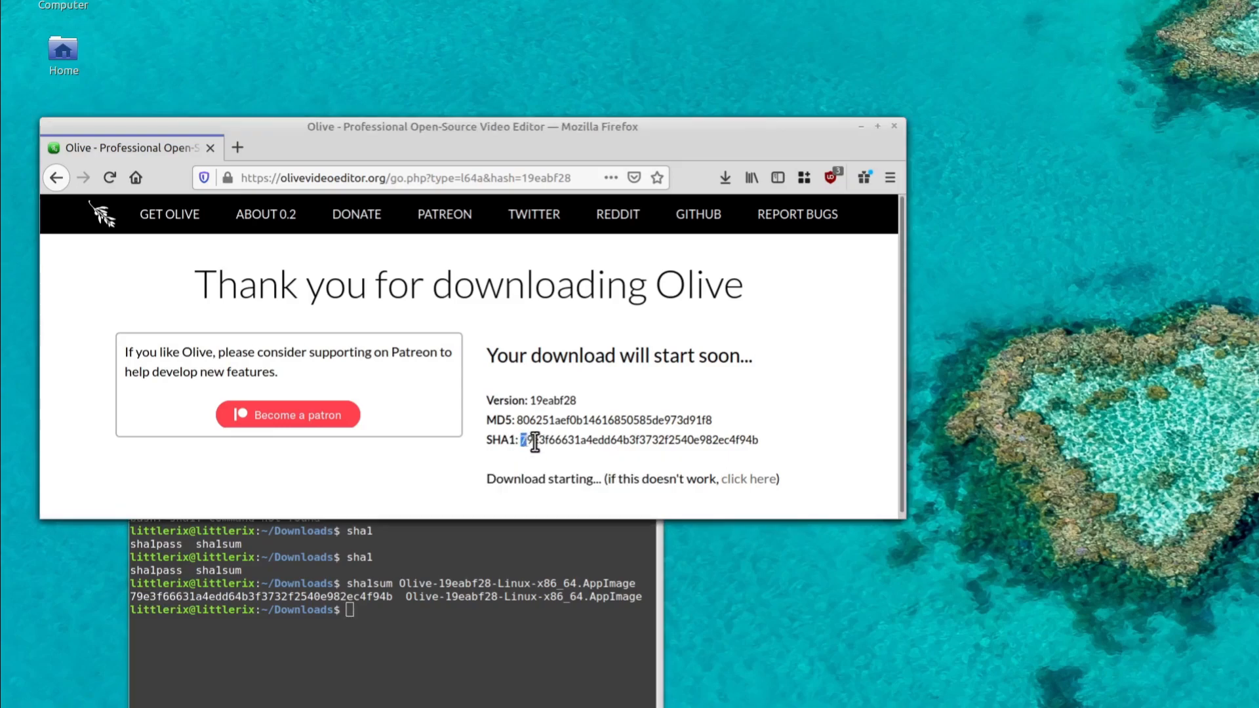
pyautogui.tripleClick(638, 440)
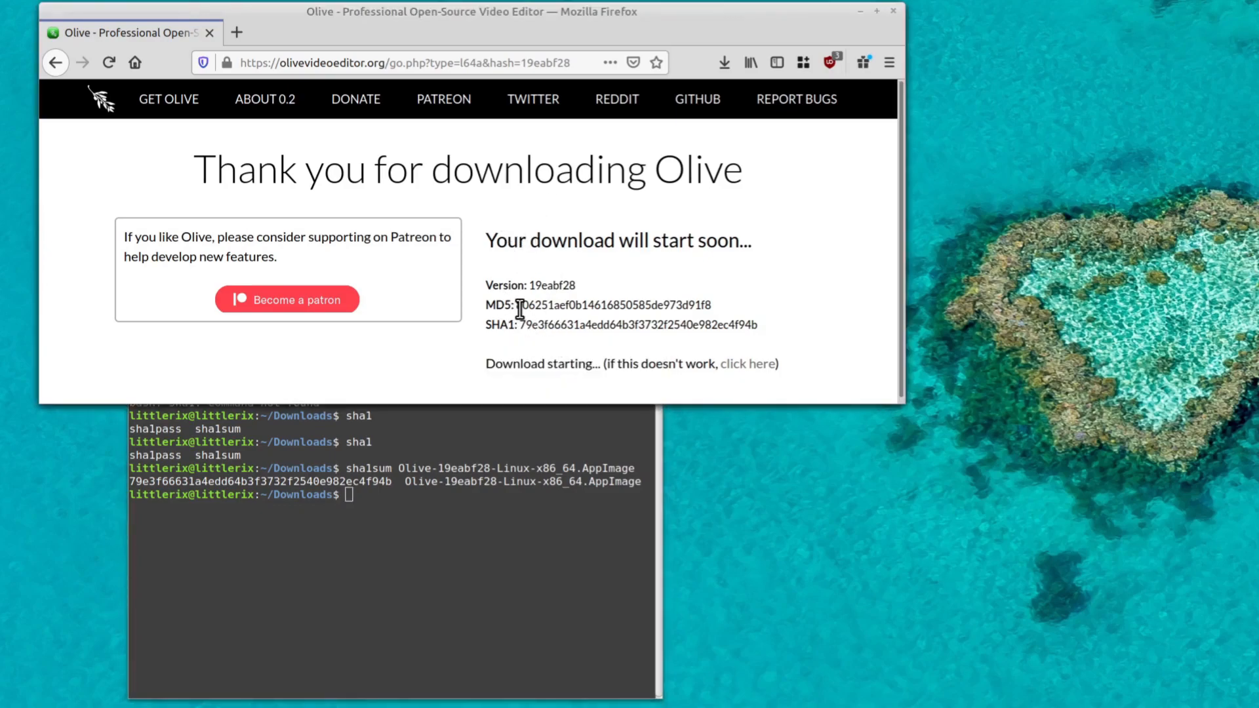
pyautogui.write('md')
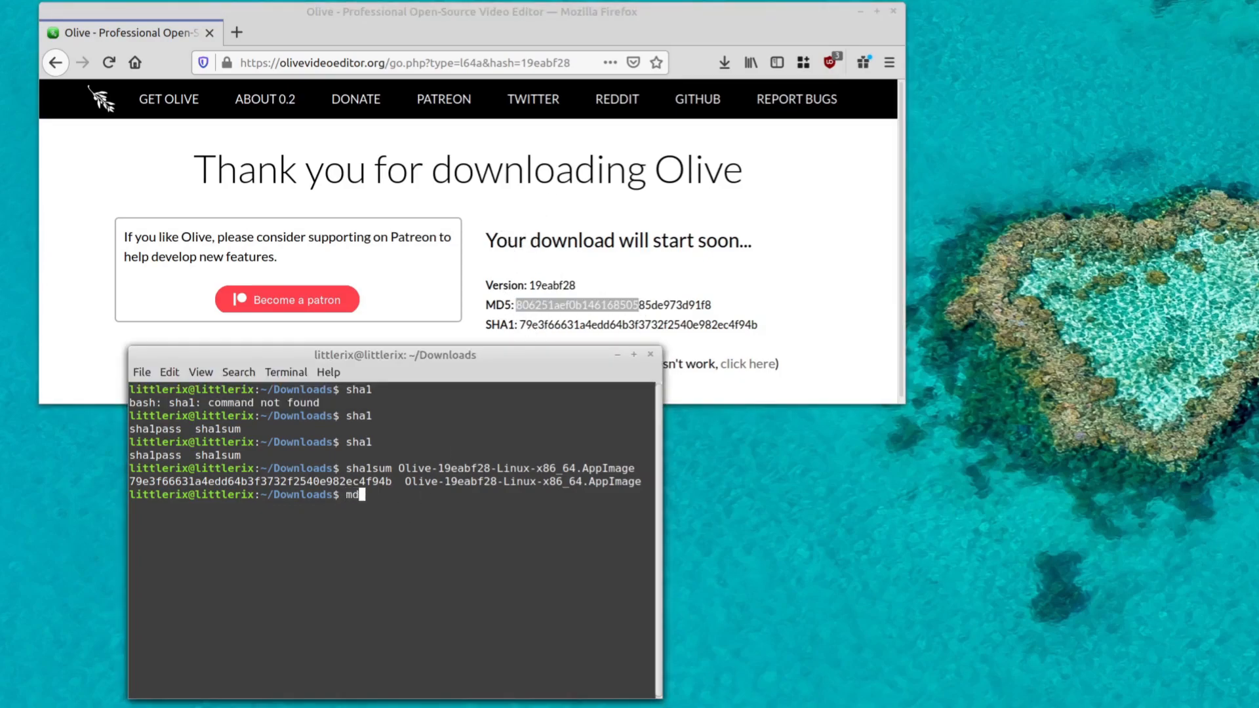
pyautogui.press('Tab')
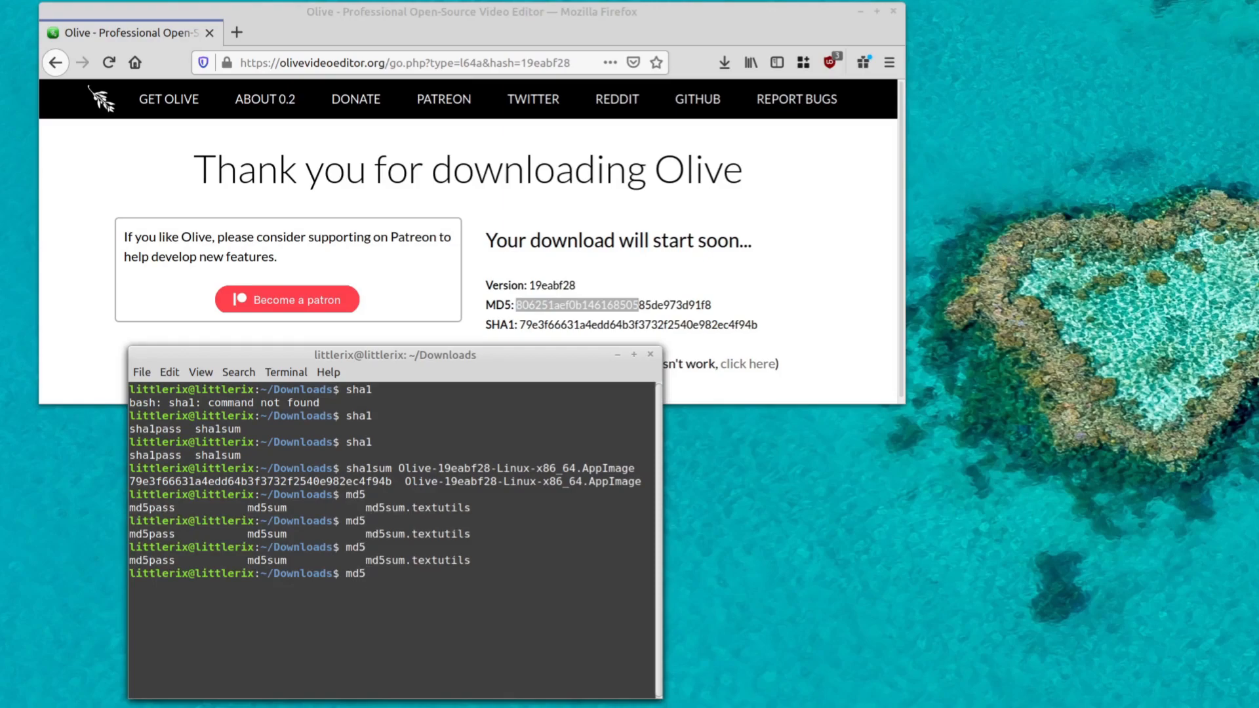
pyautogui.write('sum')
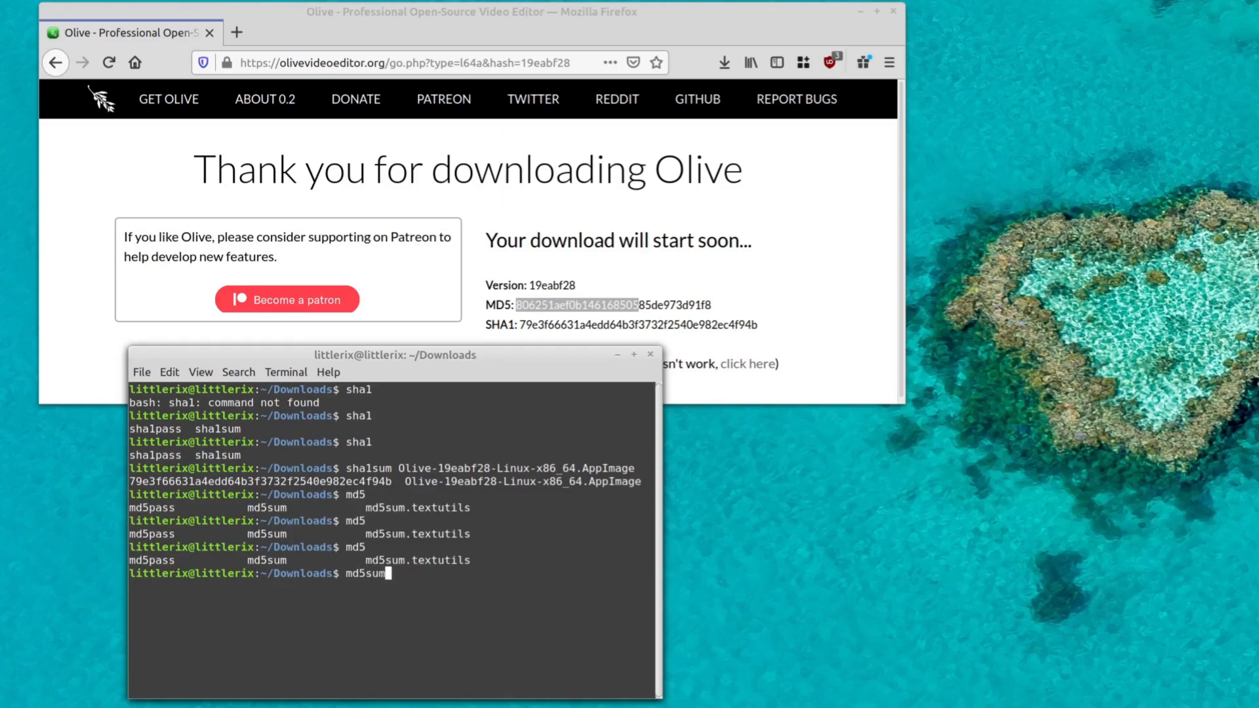
pyautogui.press('Return')
pyautogui.write('md5sum')
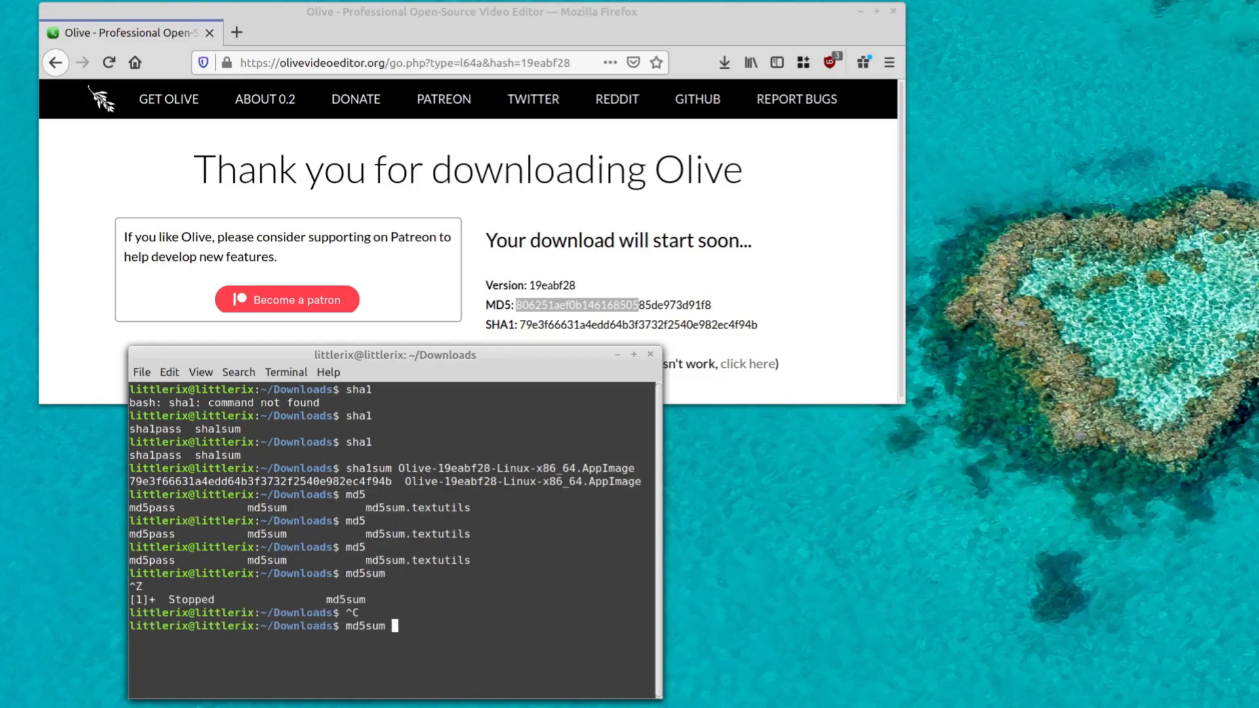
pyautogui.write(' Olive-19eabf28-Linux-x86_64.AppImage')
pyautogui.press('Return')
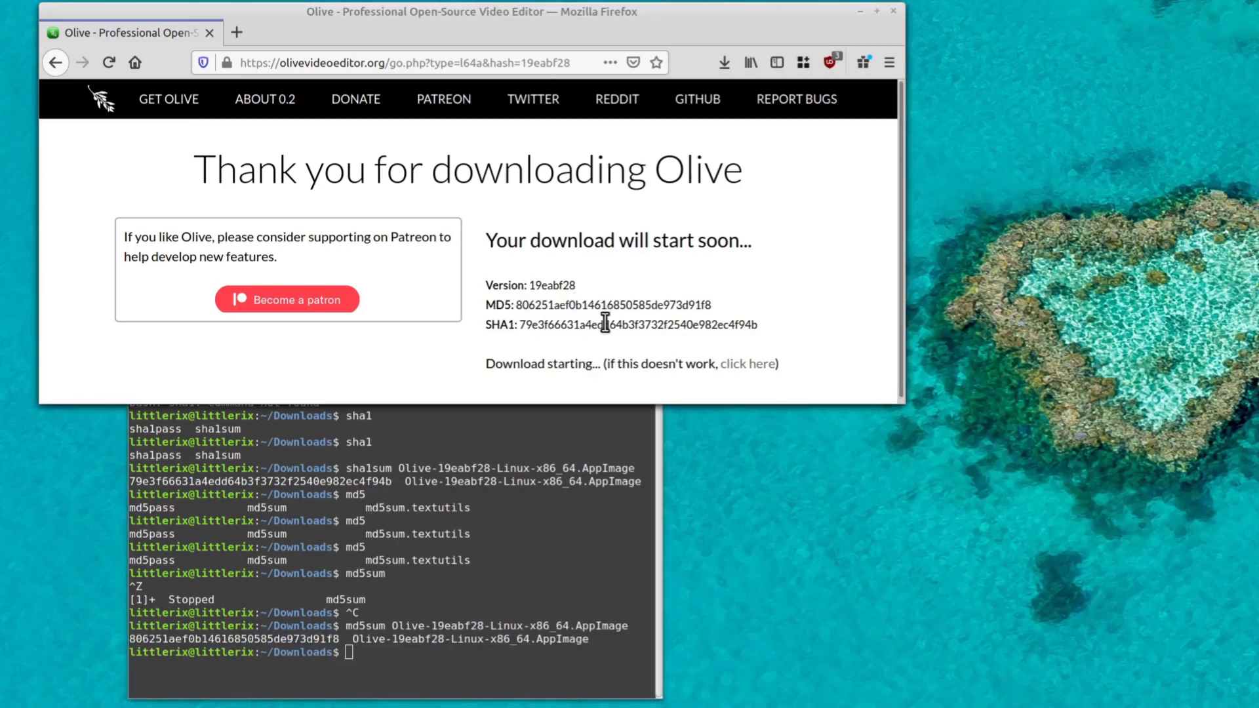
pyautogui.moveTo(632, 329)
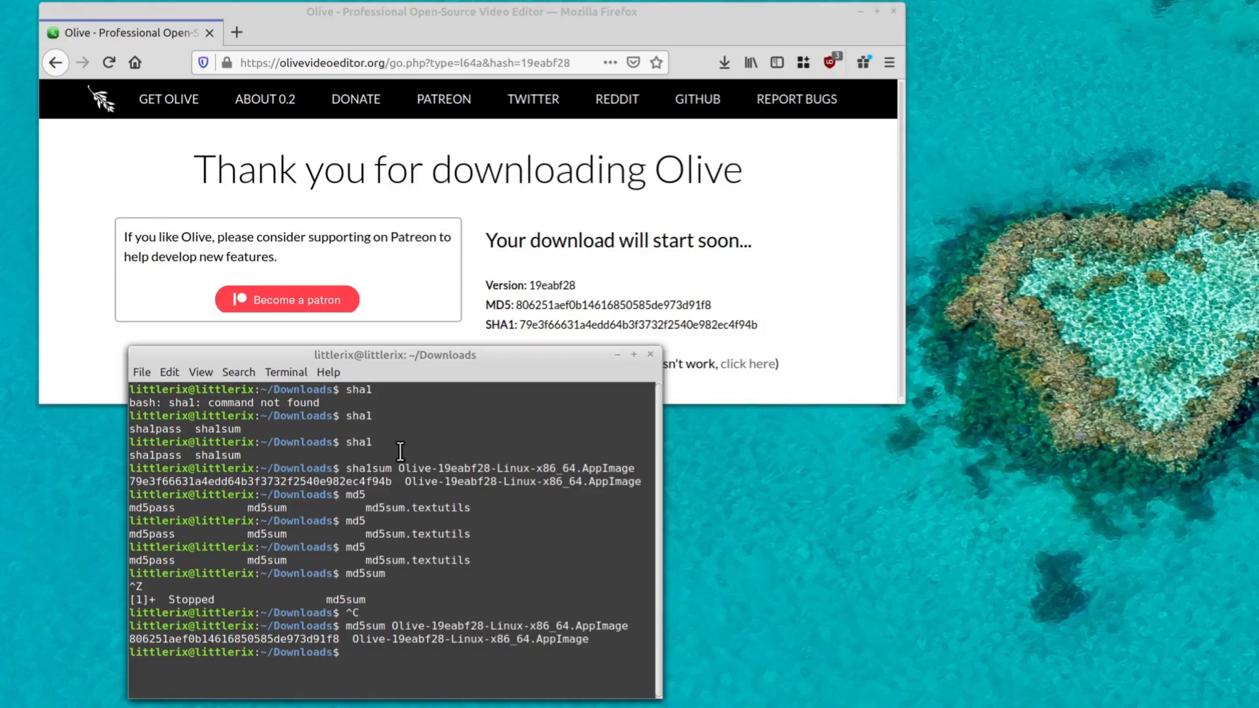
pyautogui.moveTo(437, 432)
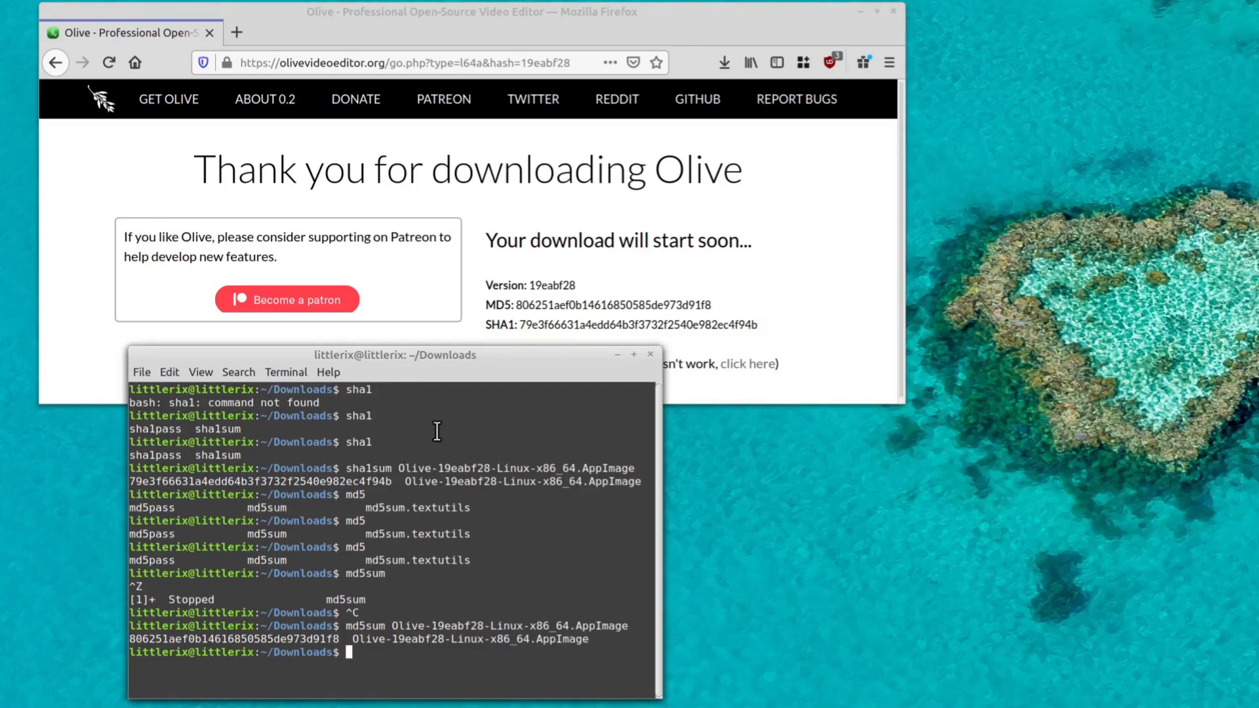